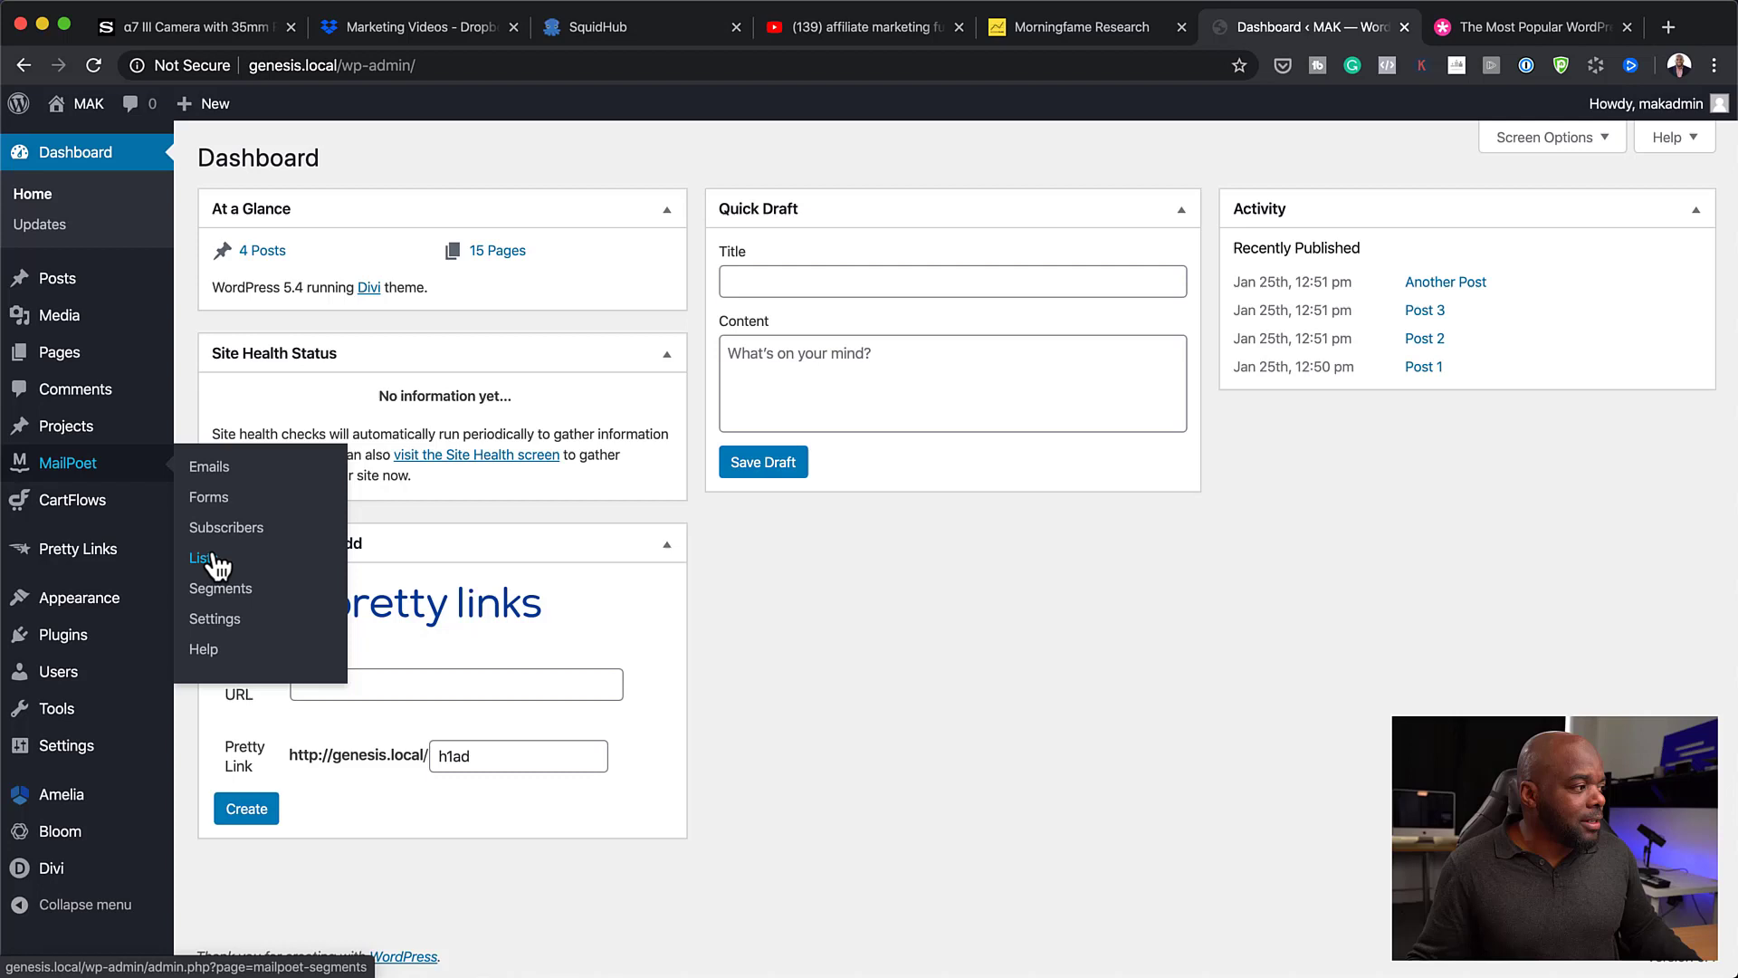
Step: Open MailPoet Lists, glance at Add New, and return to the lists showing Divi Promo
click(201, 558)
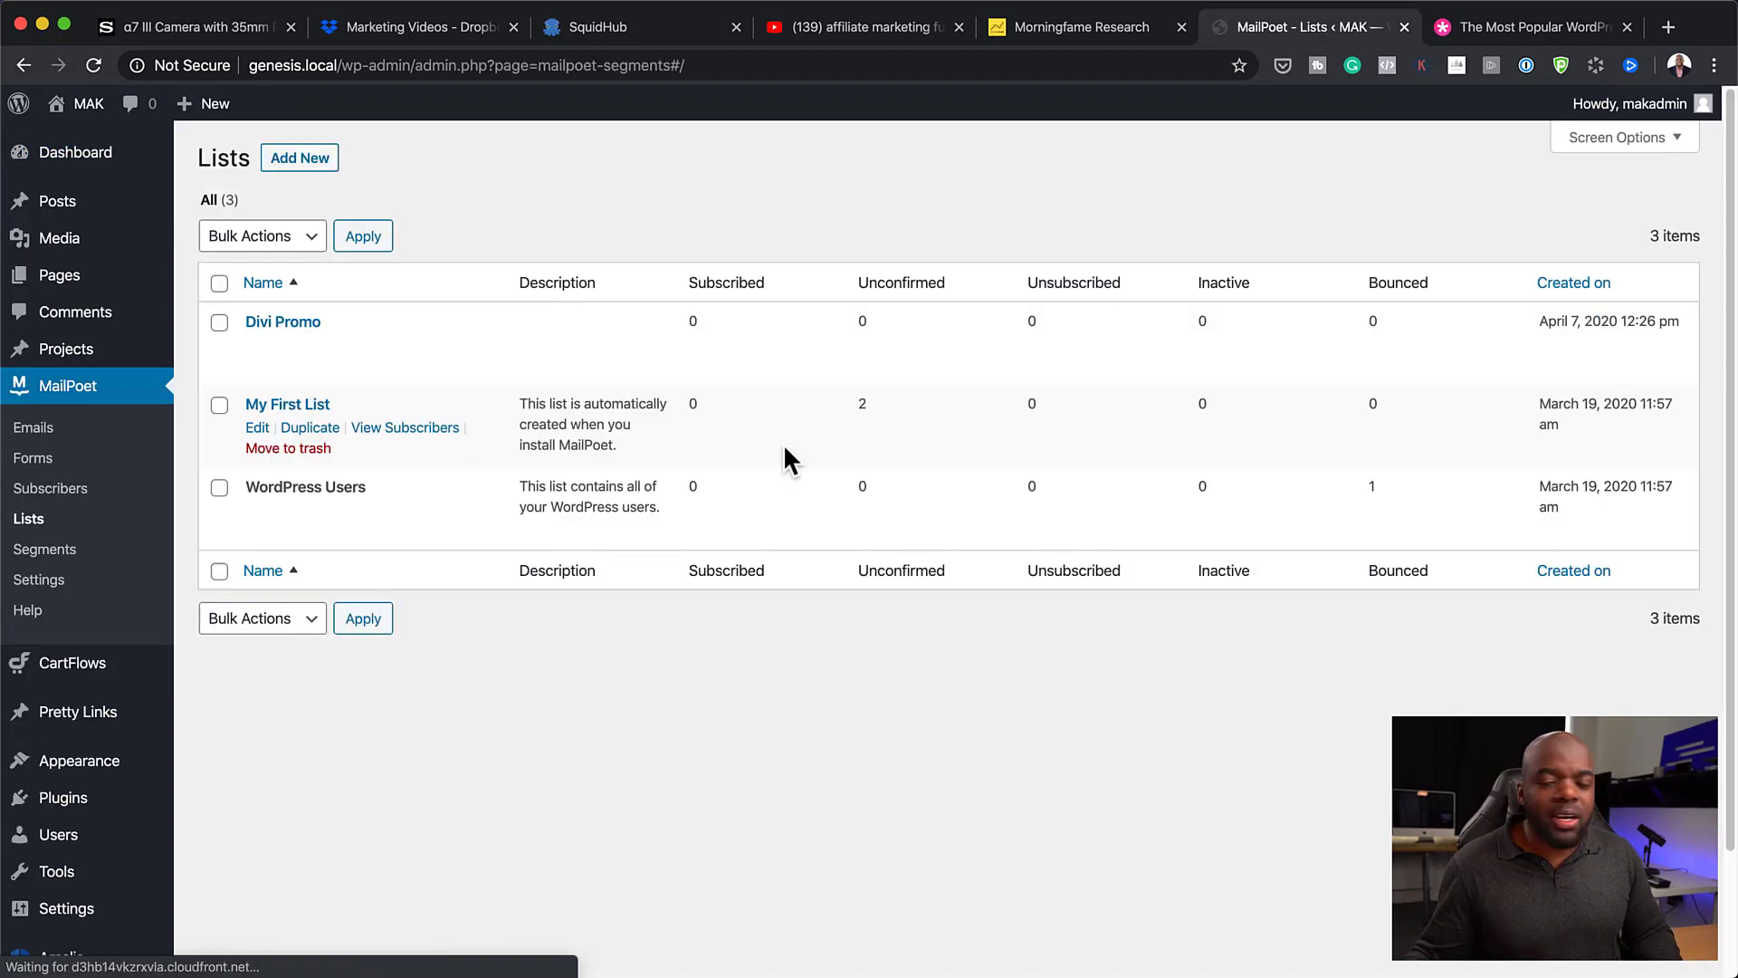
mouse_move(718, 554)
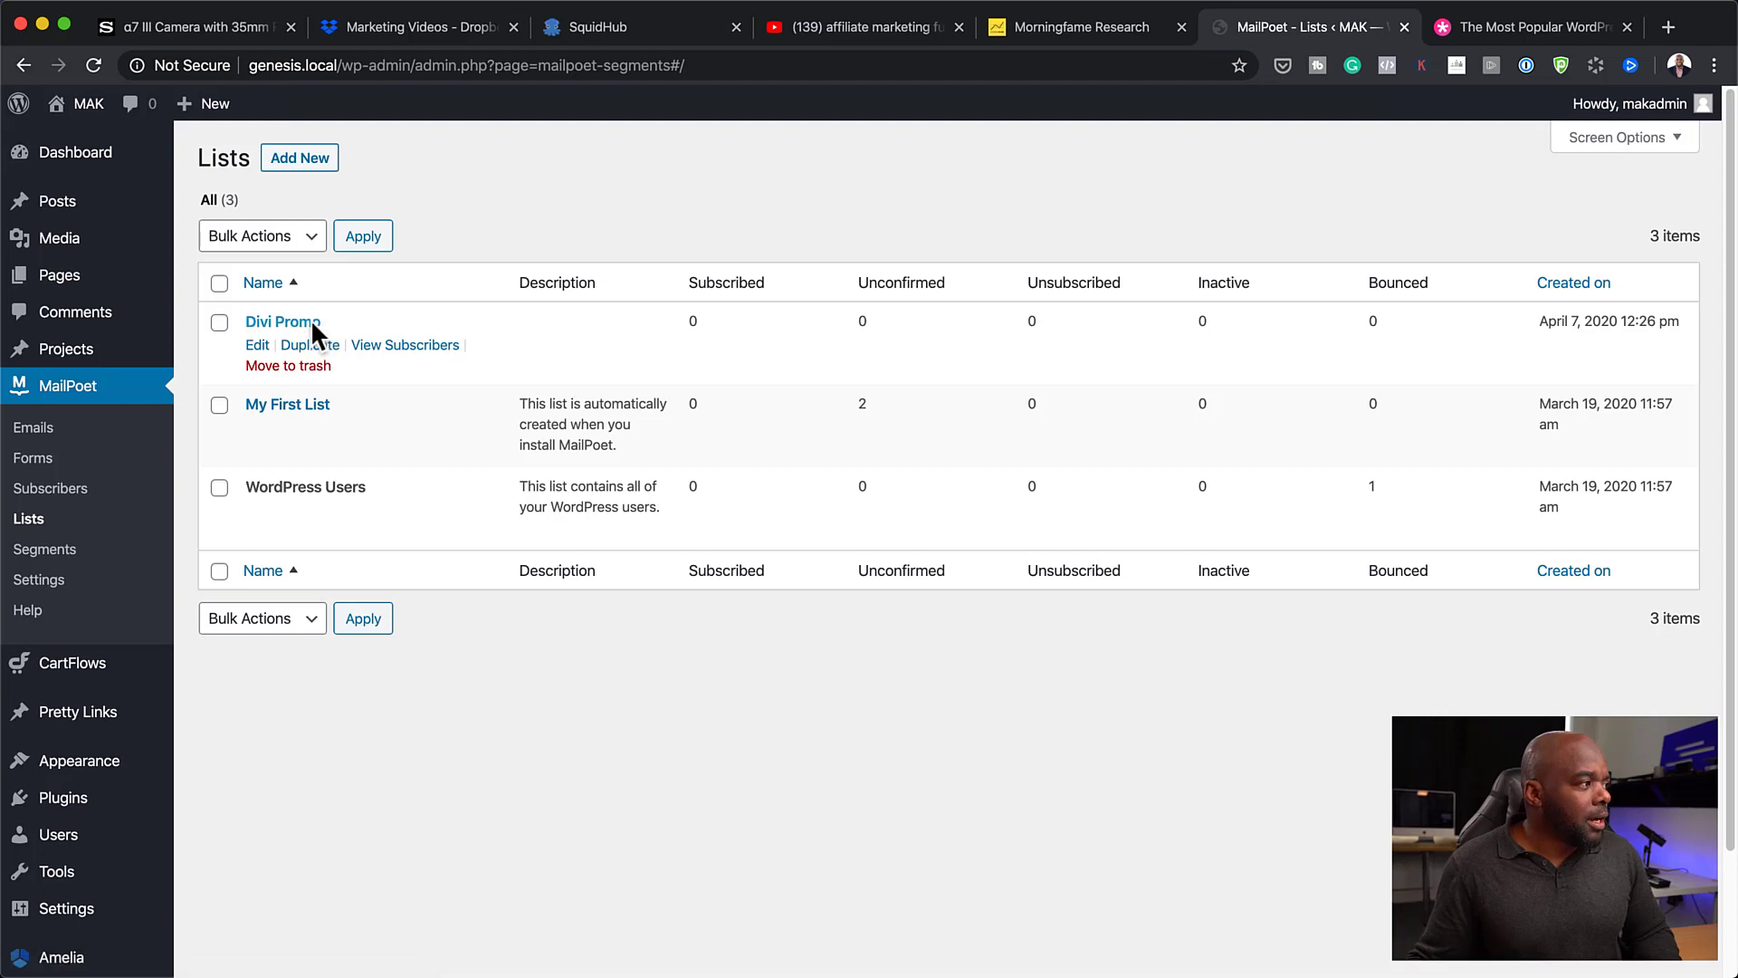
click(298, 157)
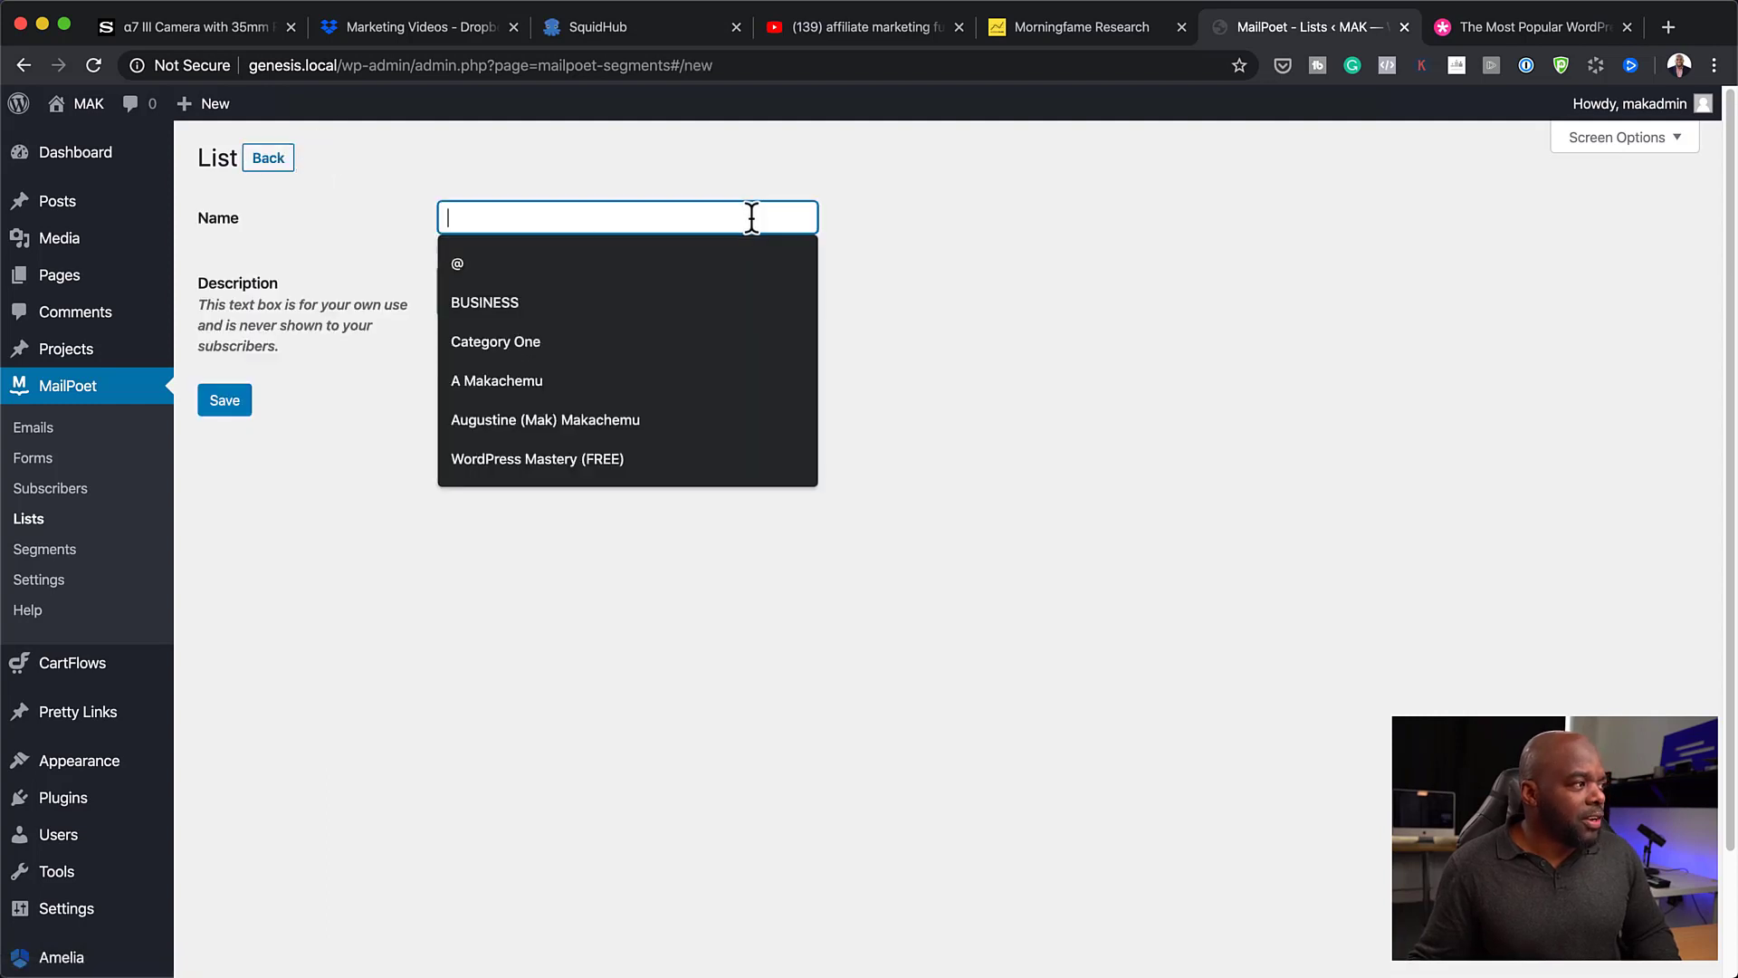
mouse_move(290, 272)
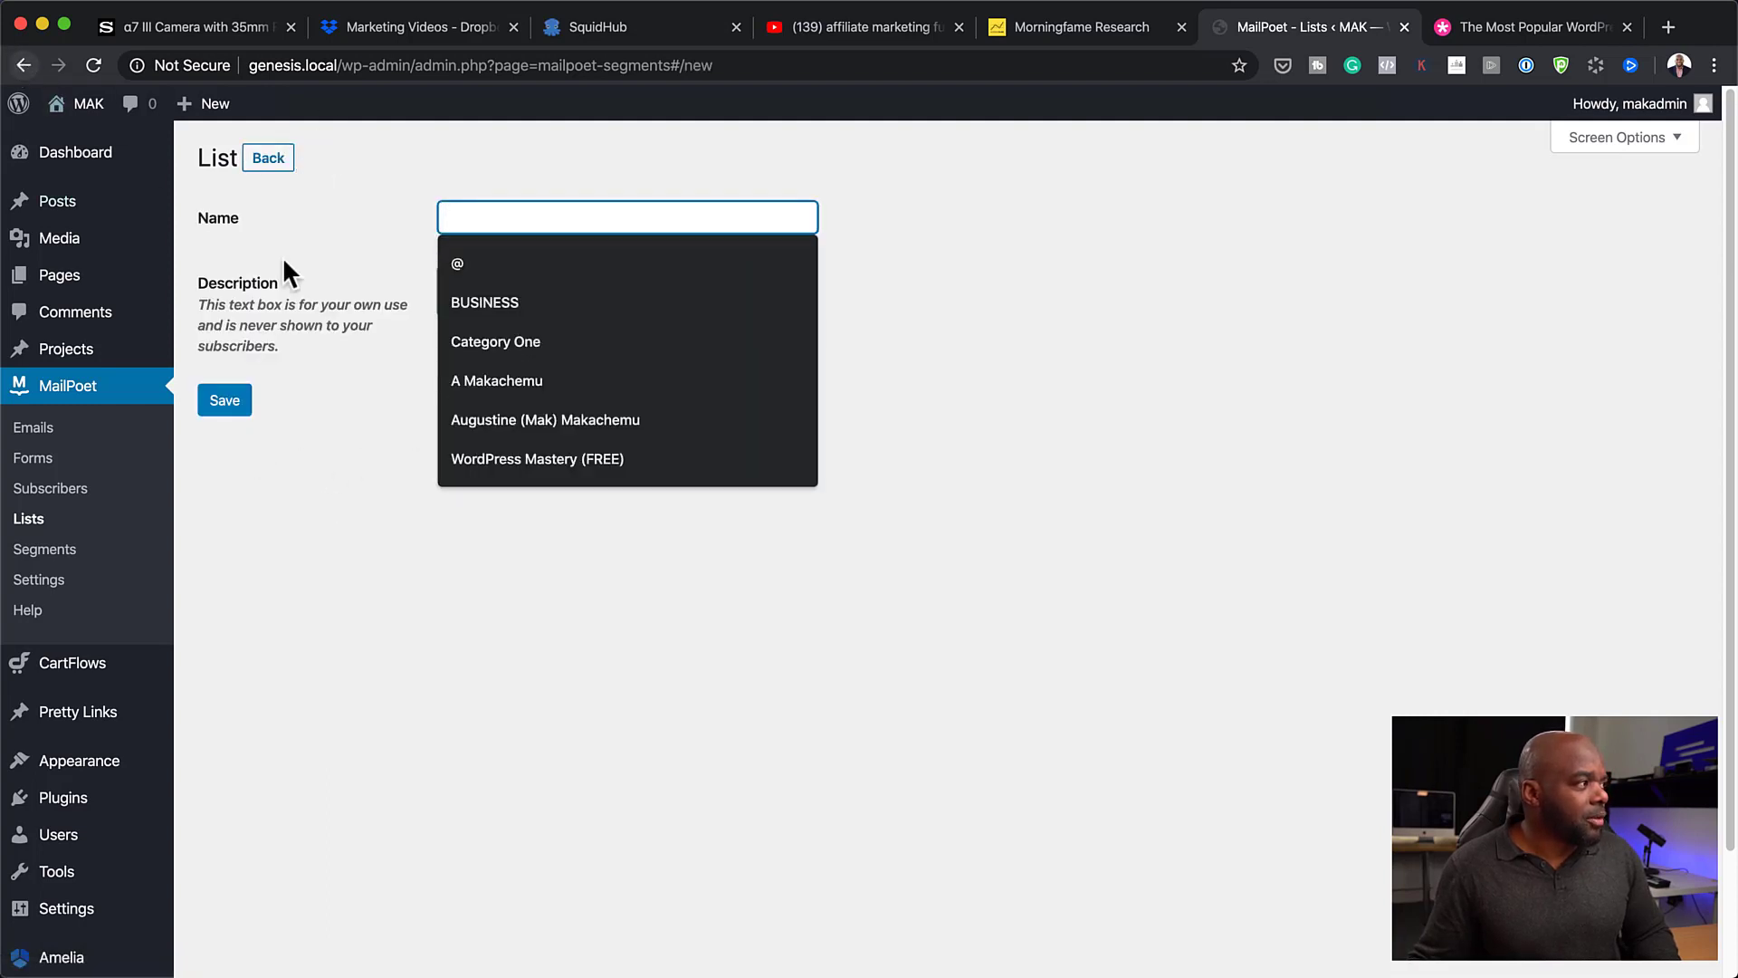
click(267, 158)
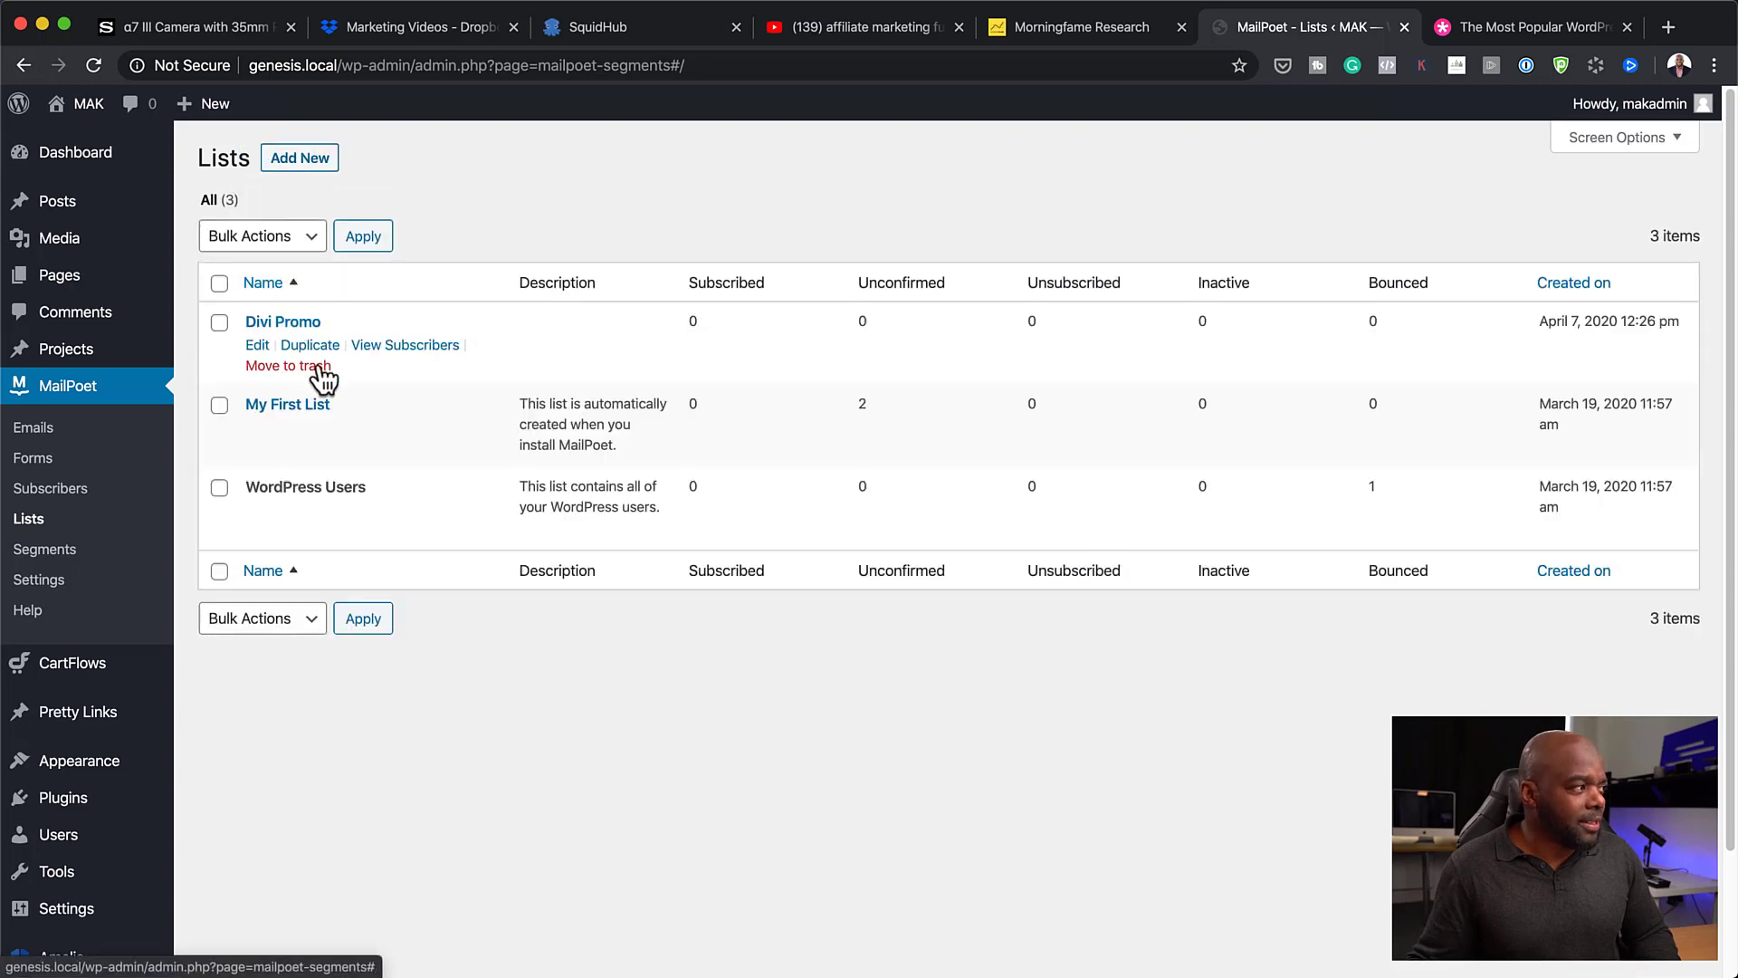
mouse_move(350, 338)
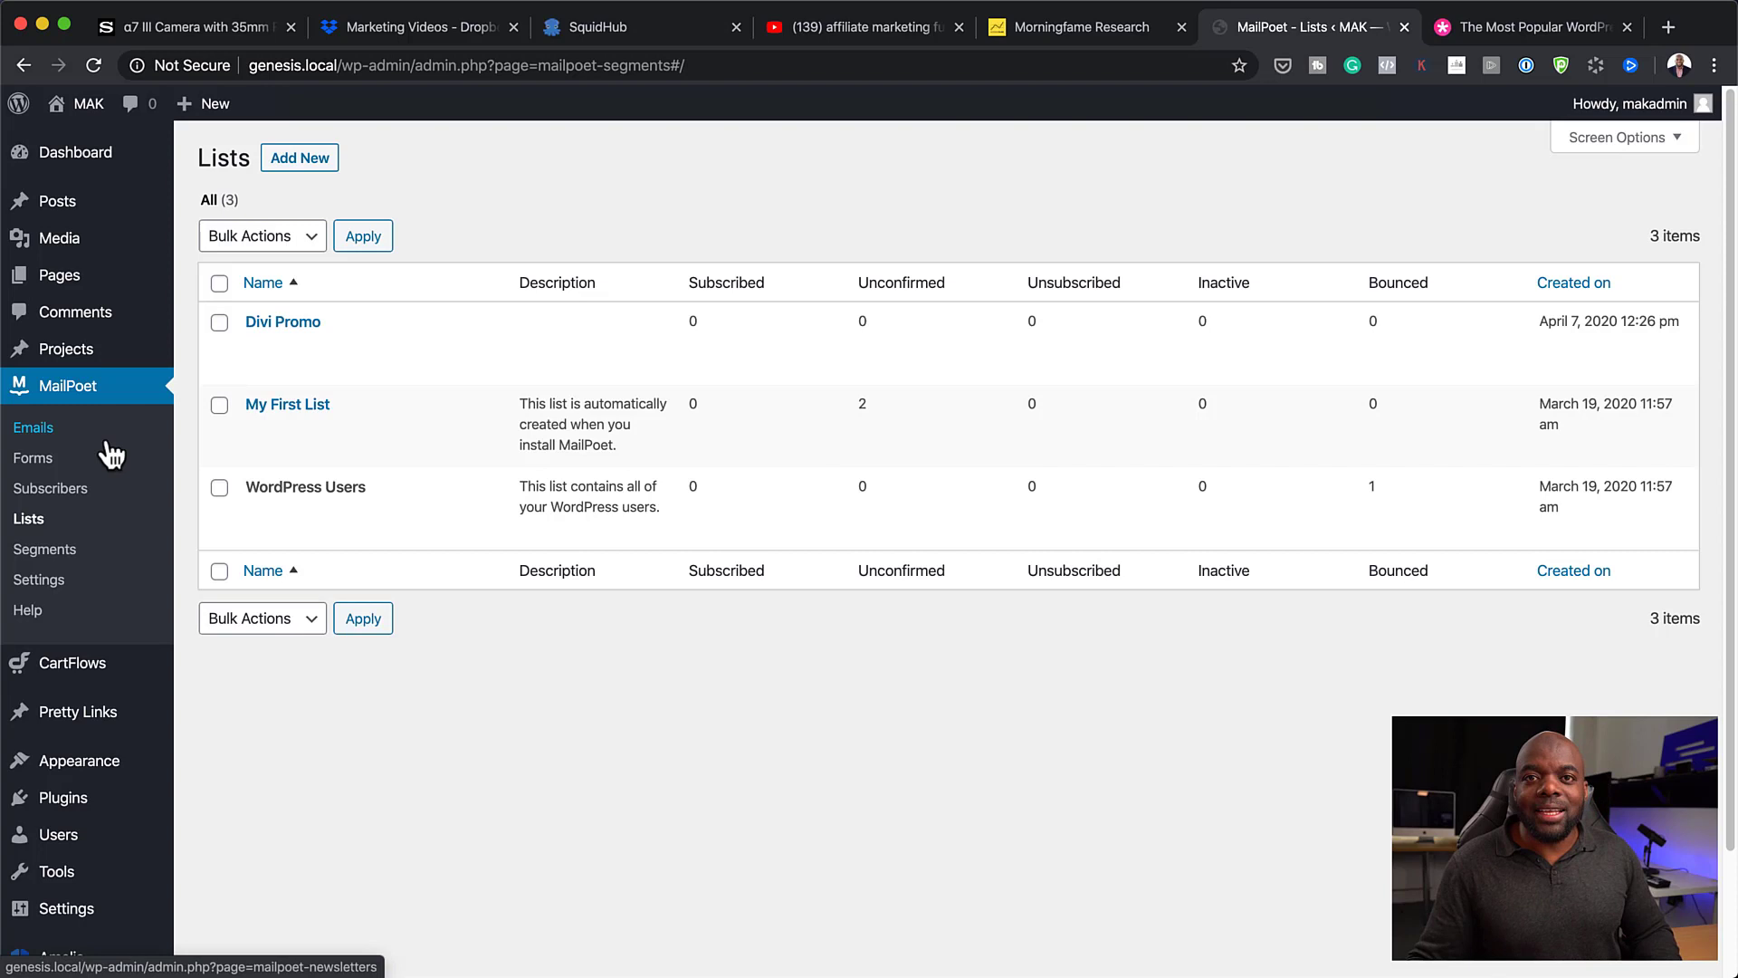
mouse_move(34, 394)
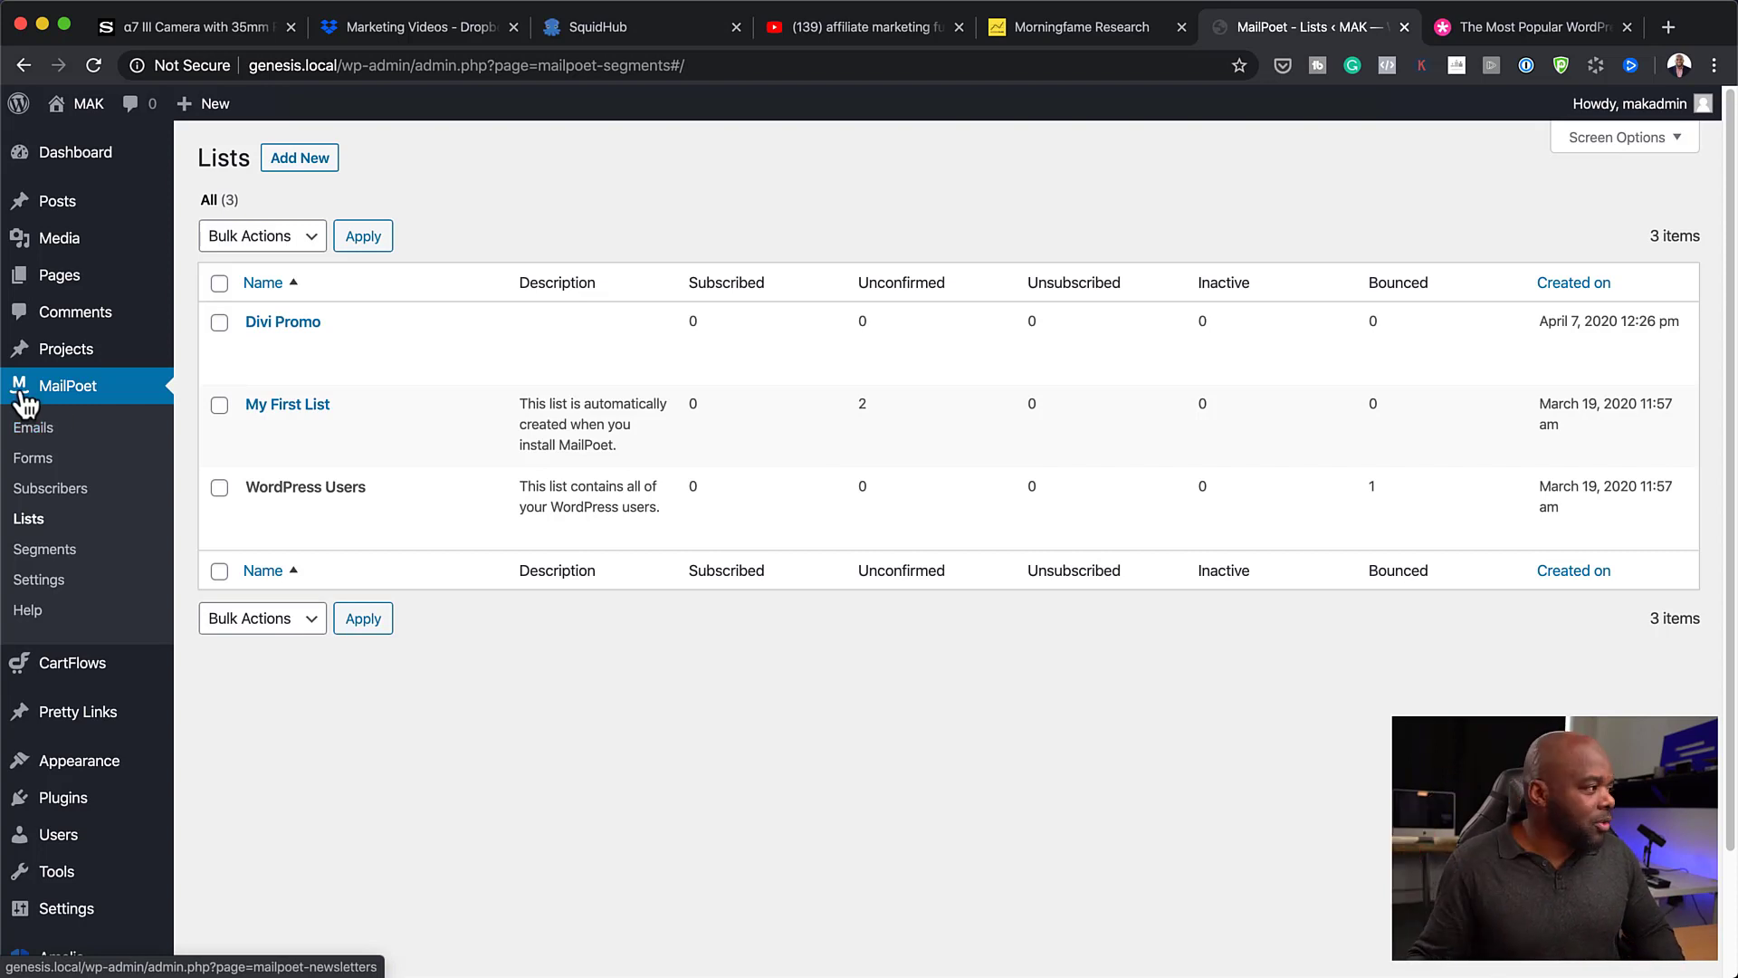
Step: View MailPoet Forms, where the Divi Promotion form is tied to Divi Promo
click(34, 458)
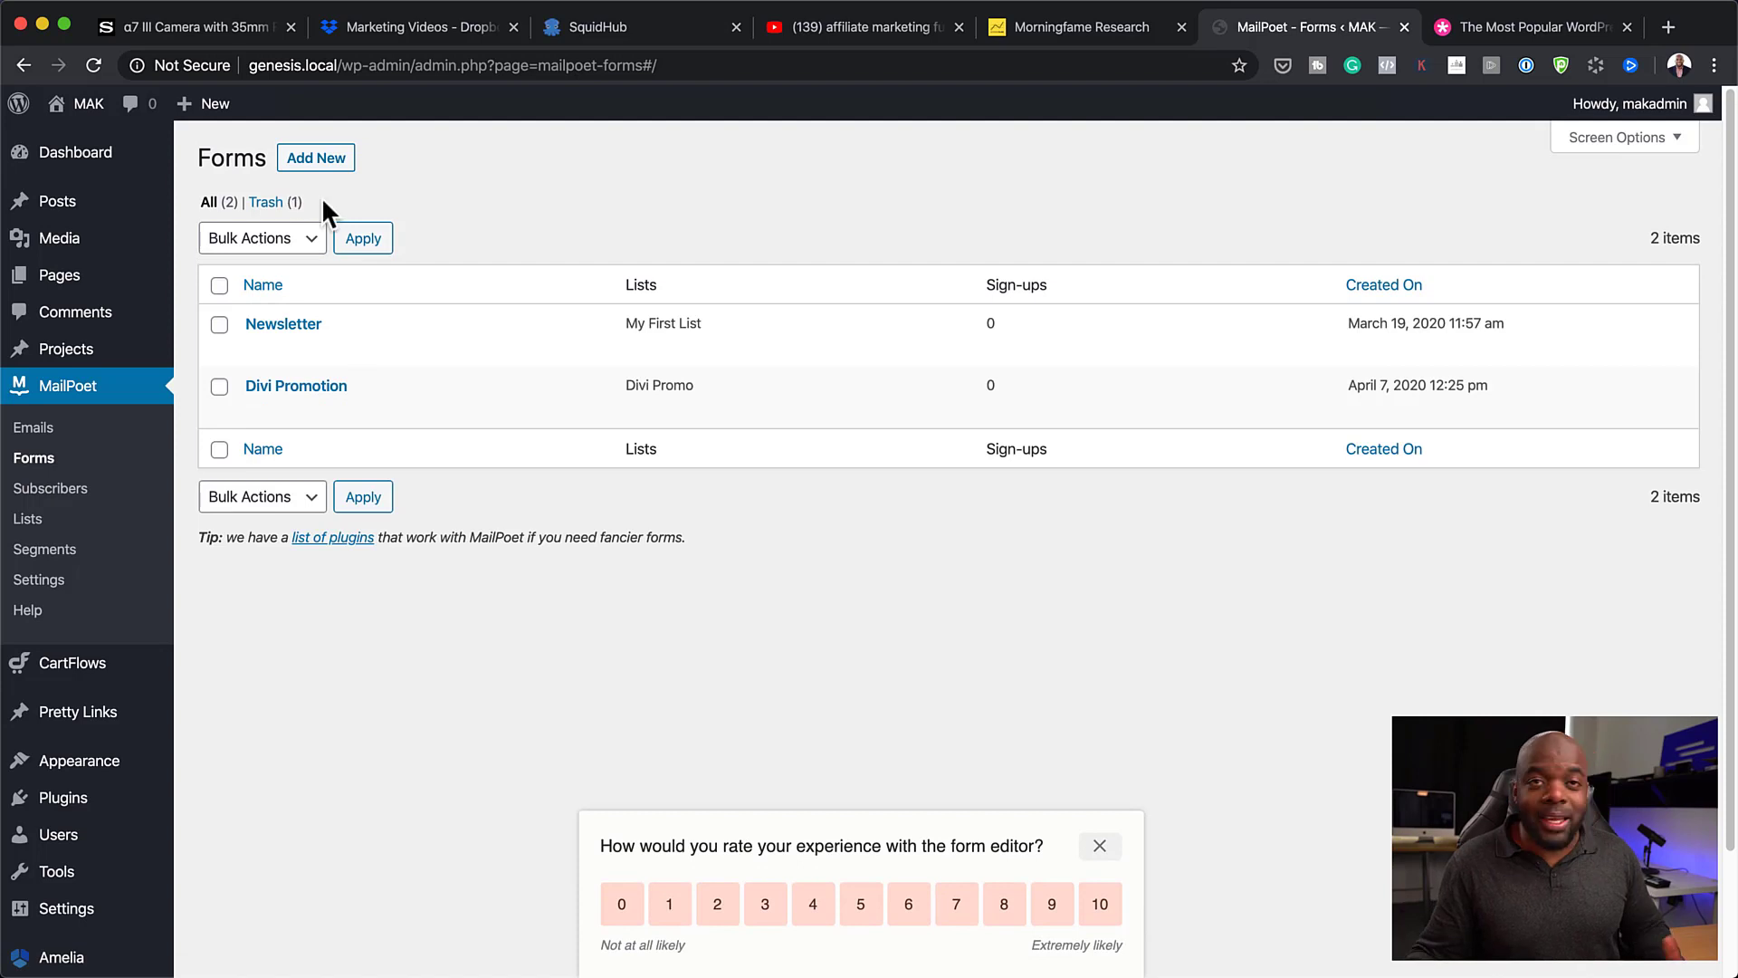
mouse_move(154, 84)
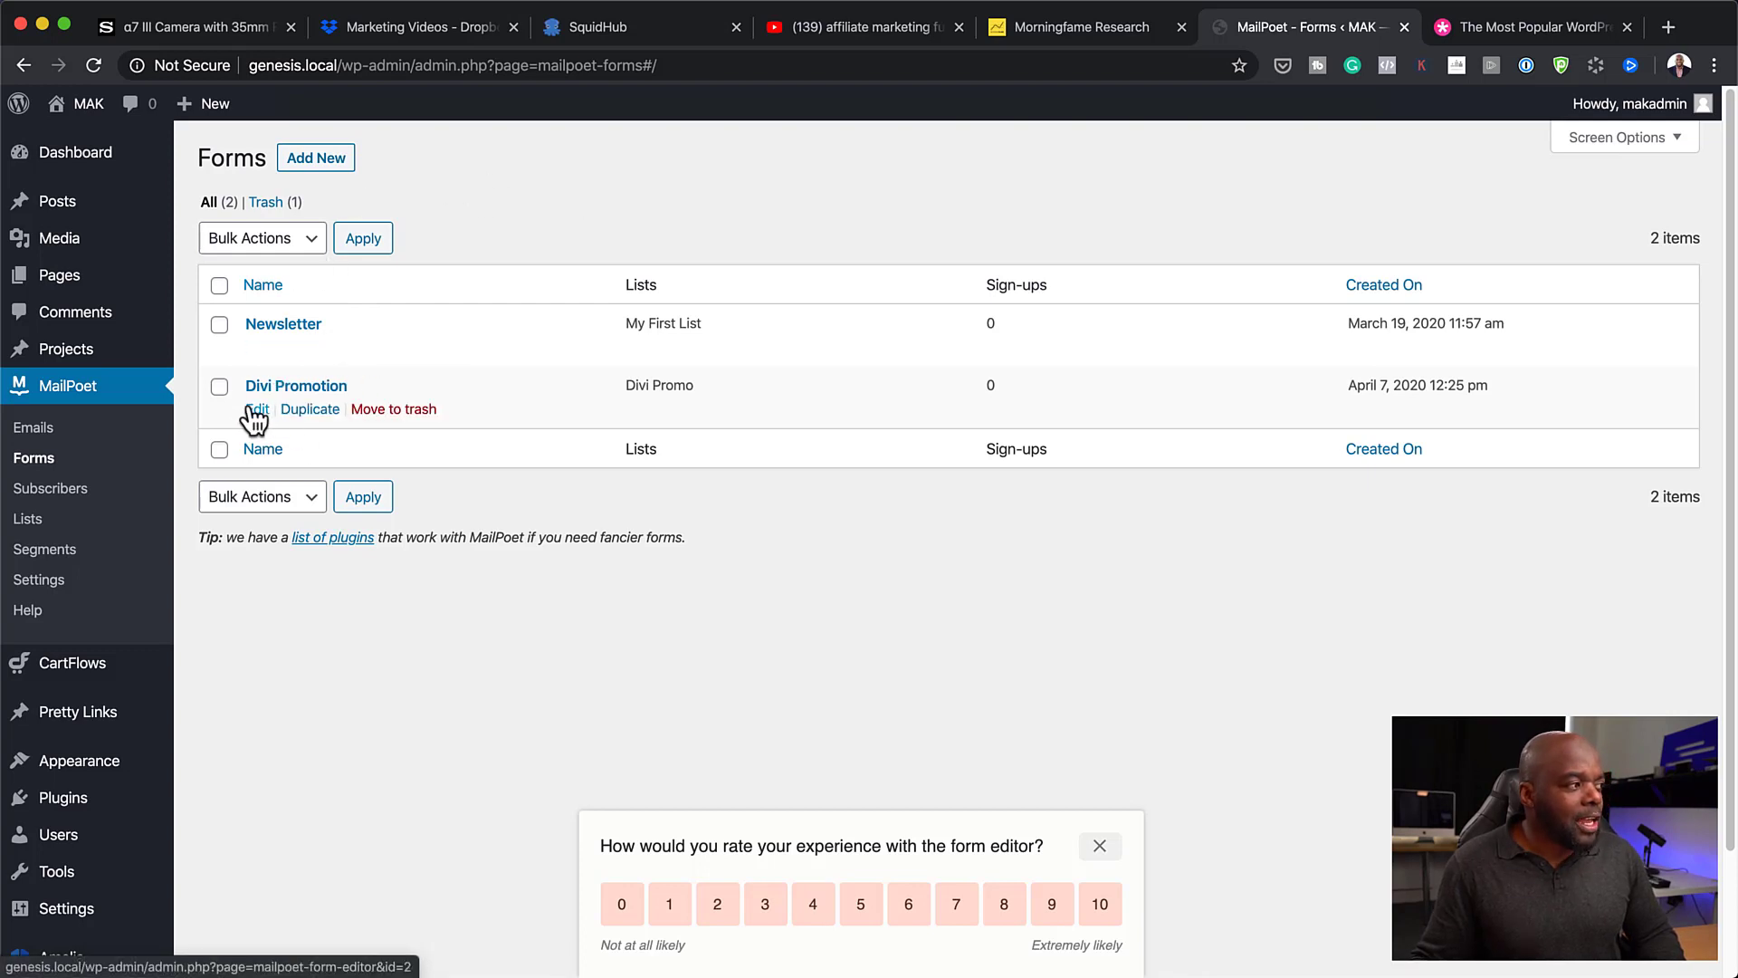
mouse_move(435, 425)
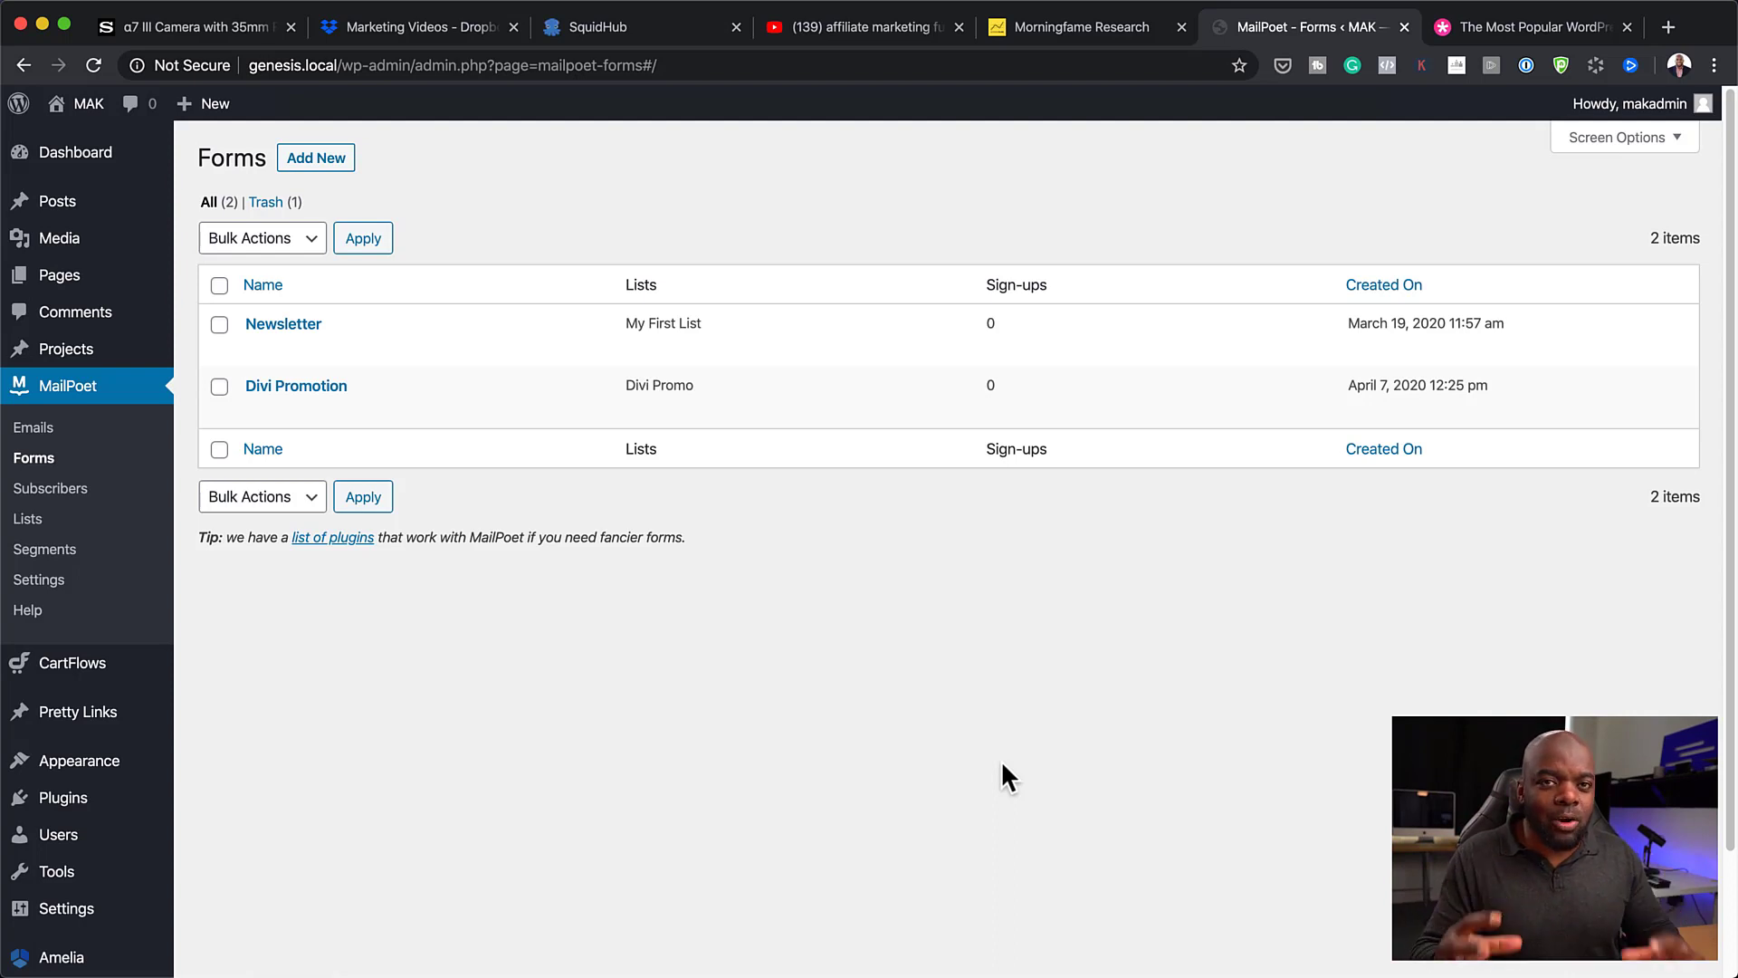
mouse_move(26, 609)
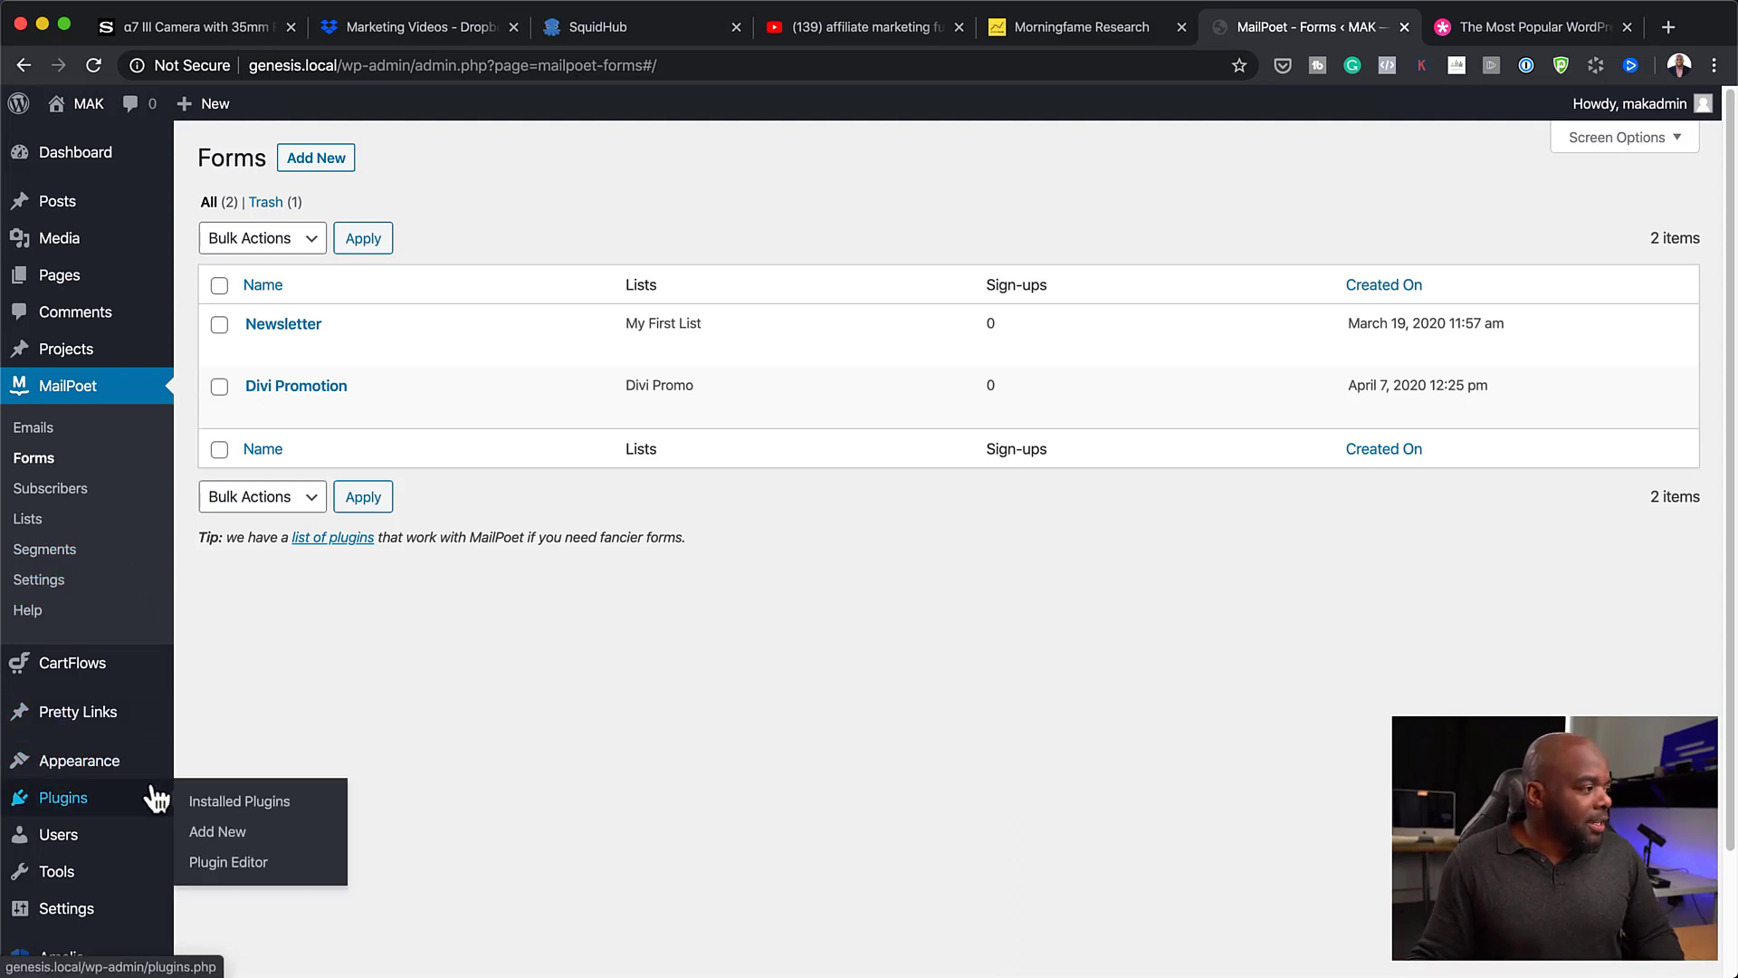
mouse_move(67, 711)
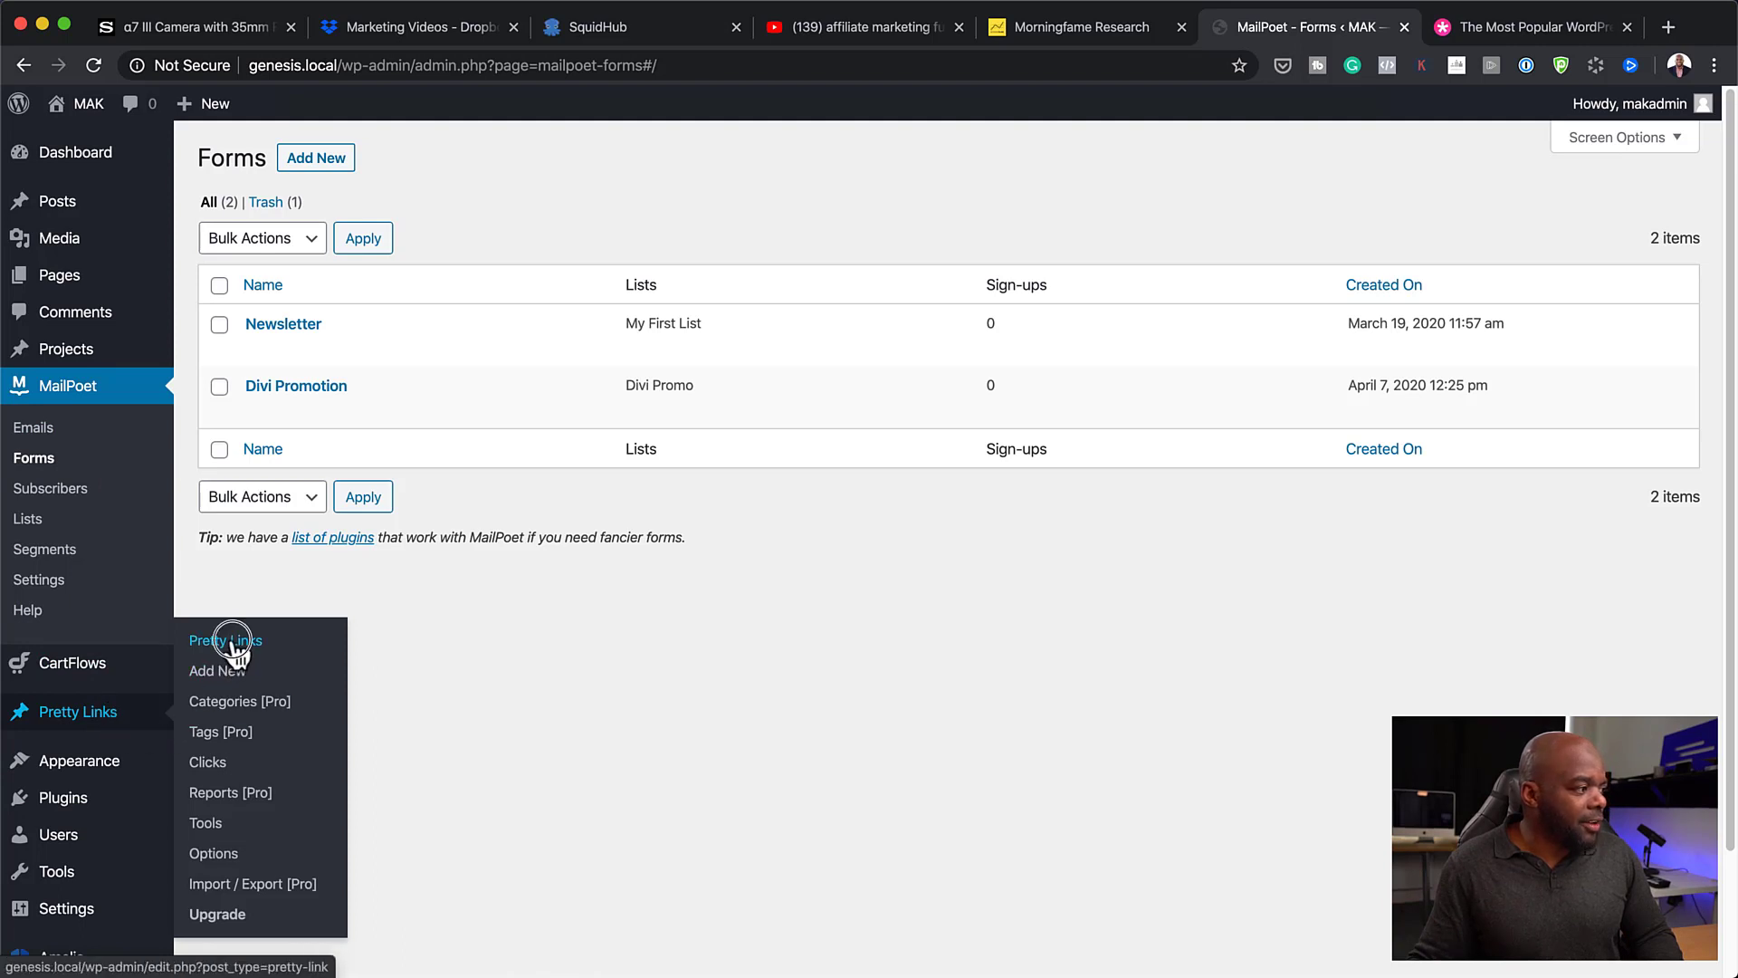
Step: Edit the Divi pretty link and select its Elegant Themes affiliate target URL
click(224, 640)
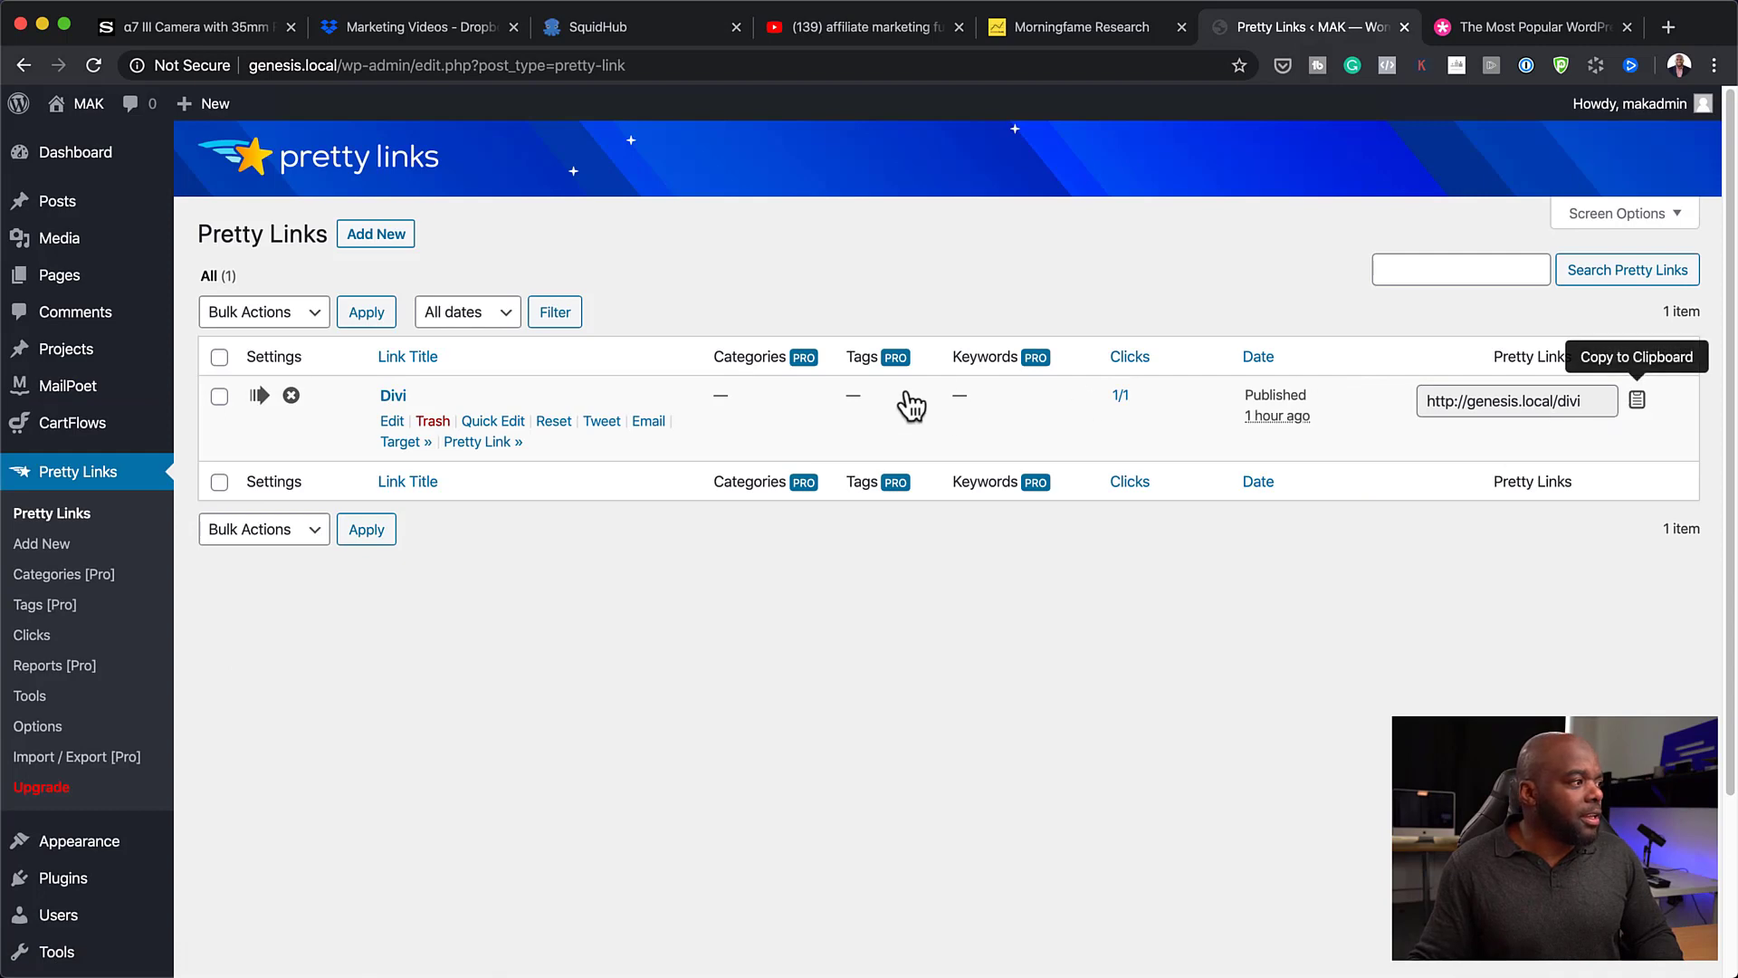
click(391, 420)
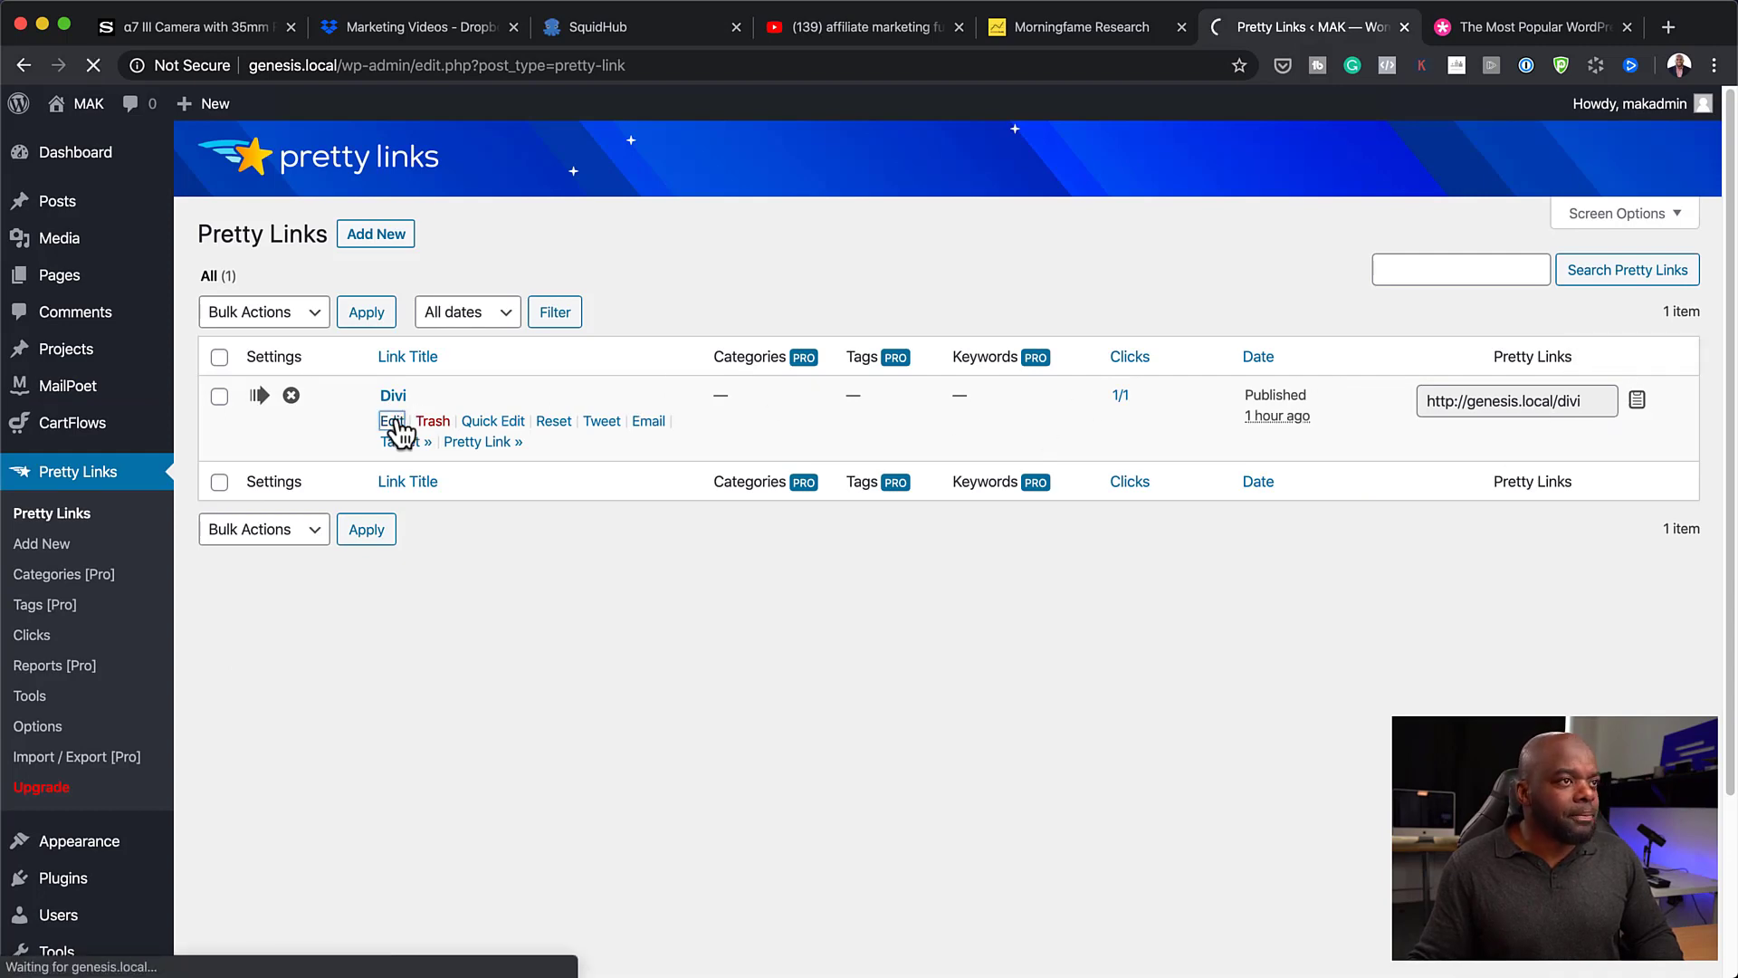
click(391, 421)
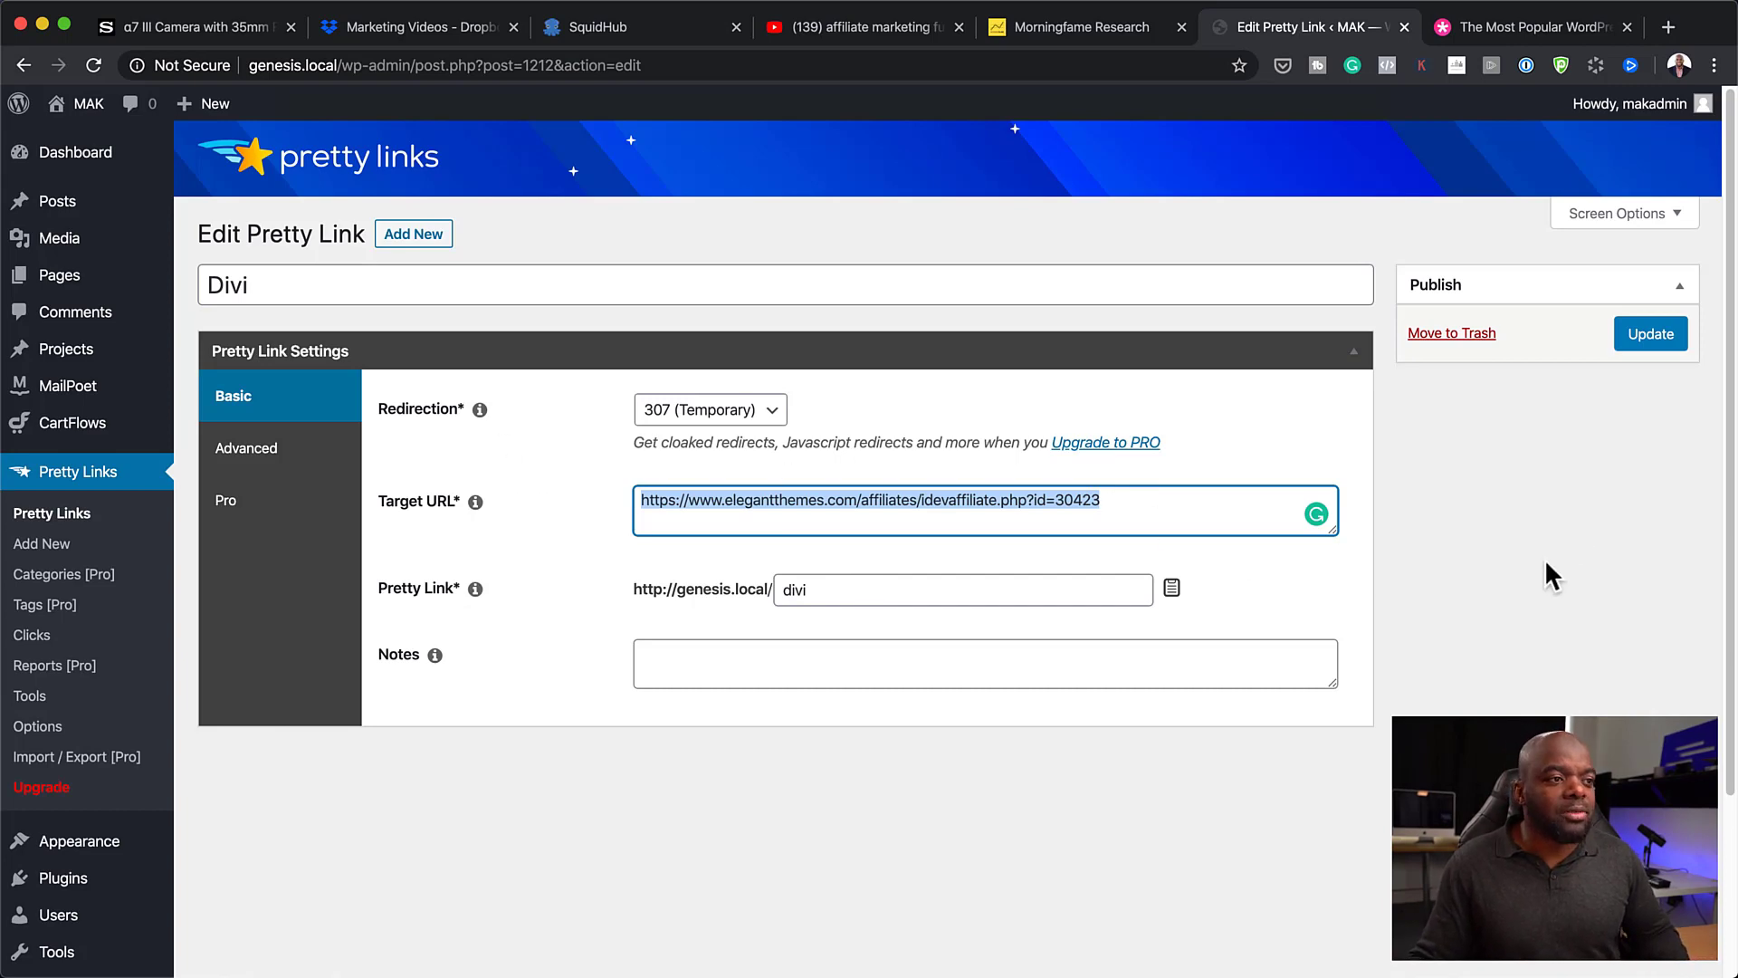
click(1529, 27)
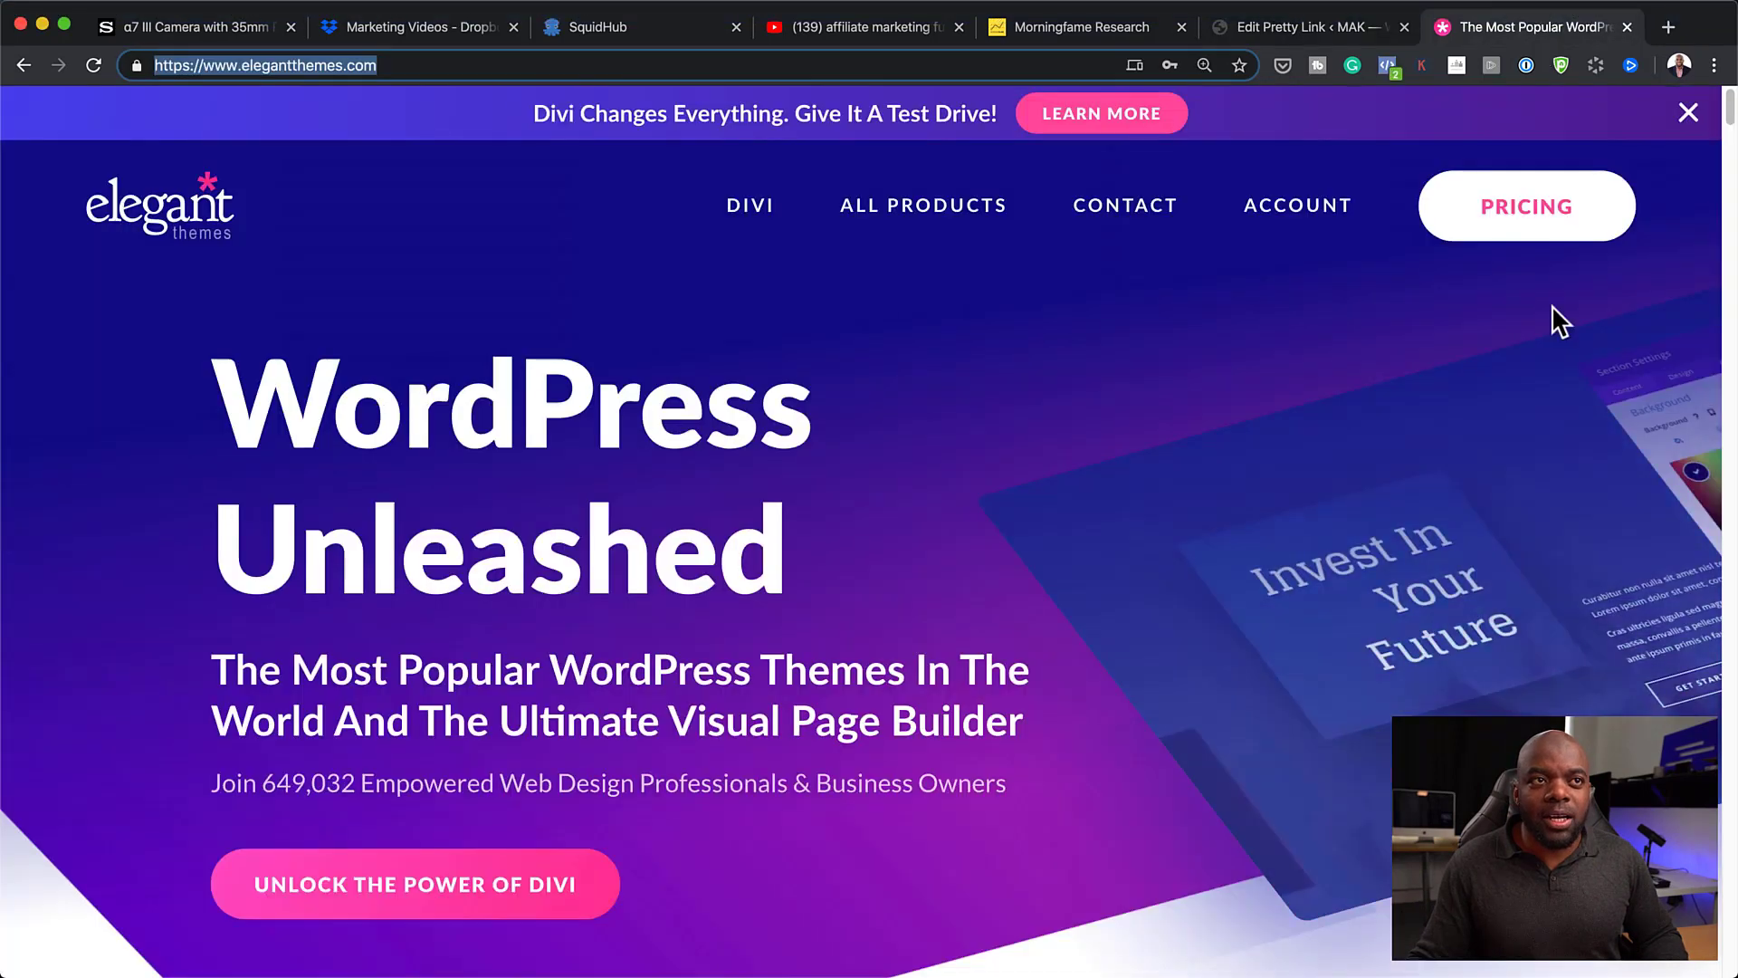
mouse_move(1124, 205)
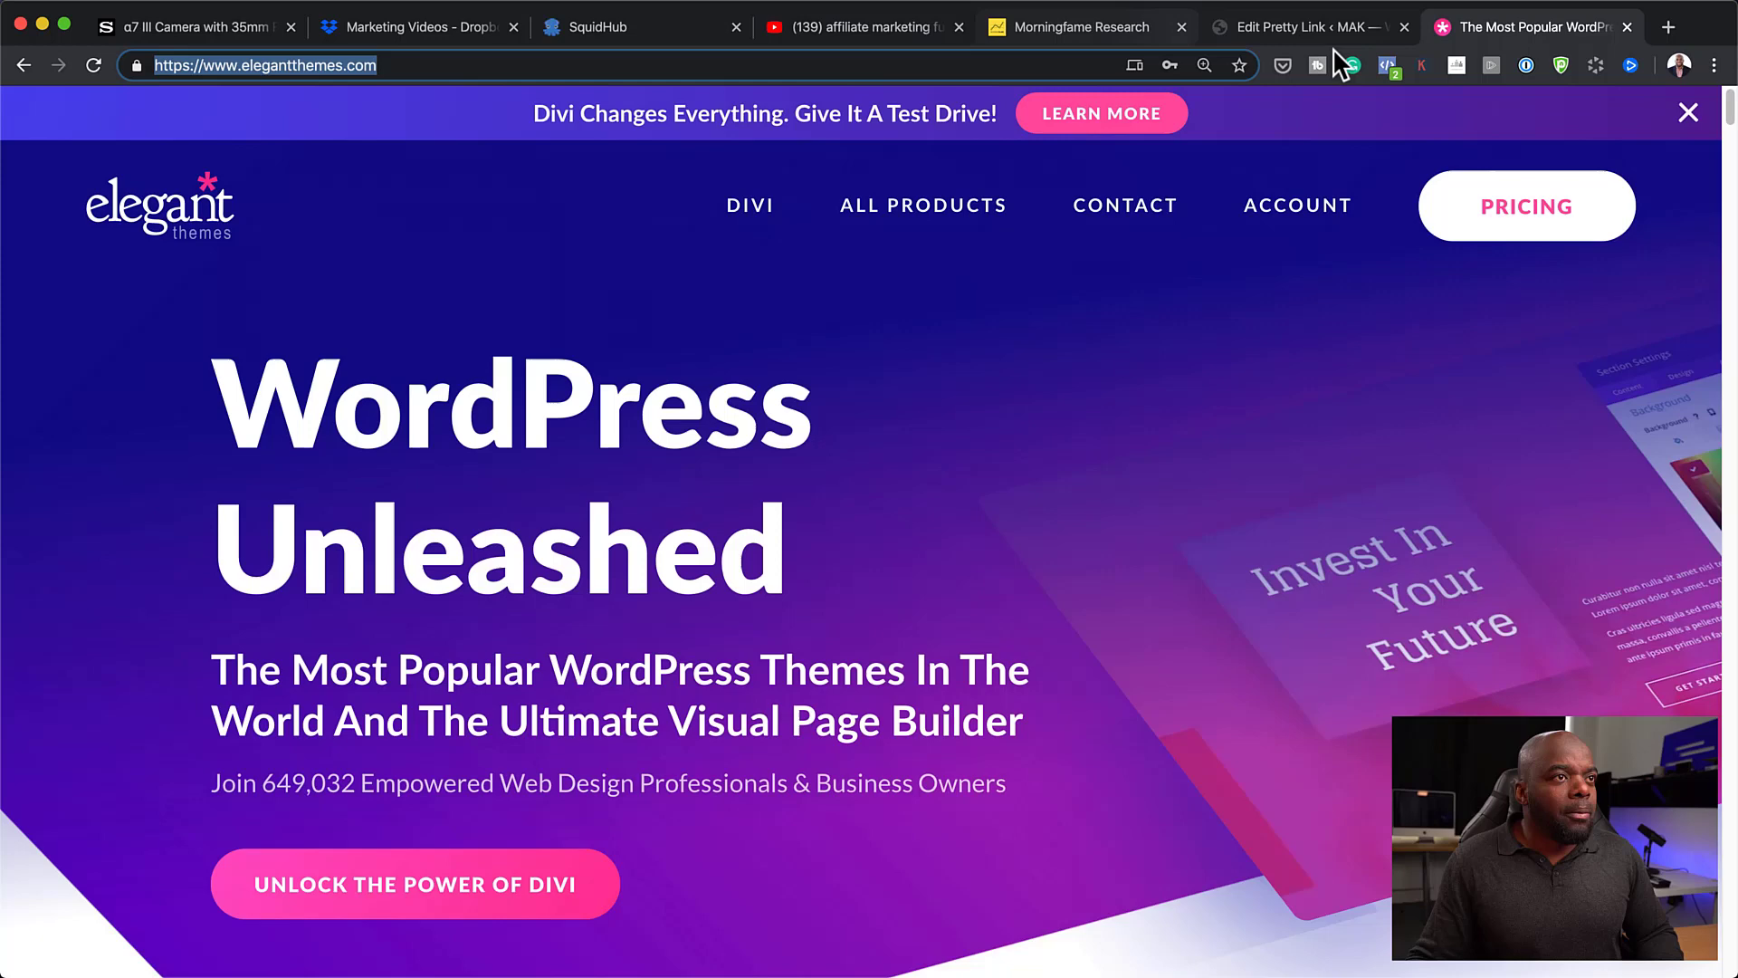
click(1308, 26)
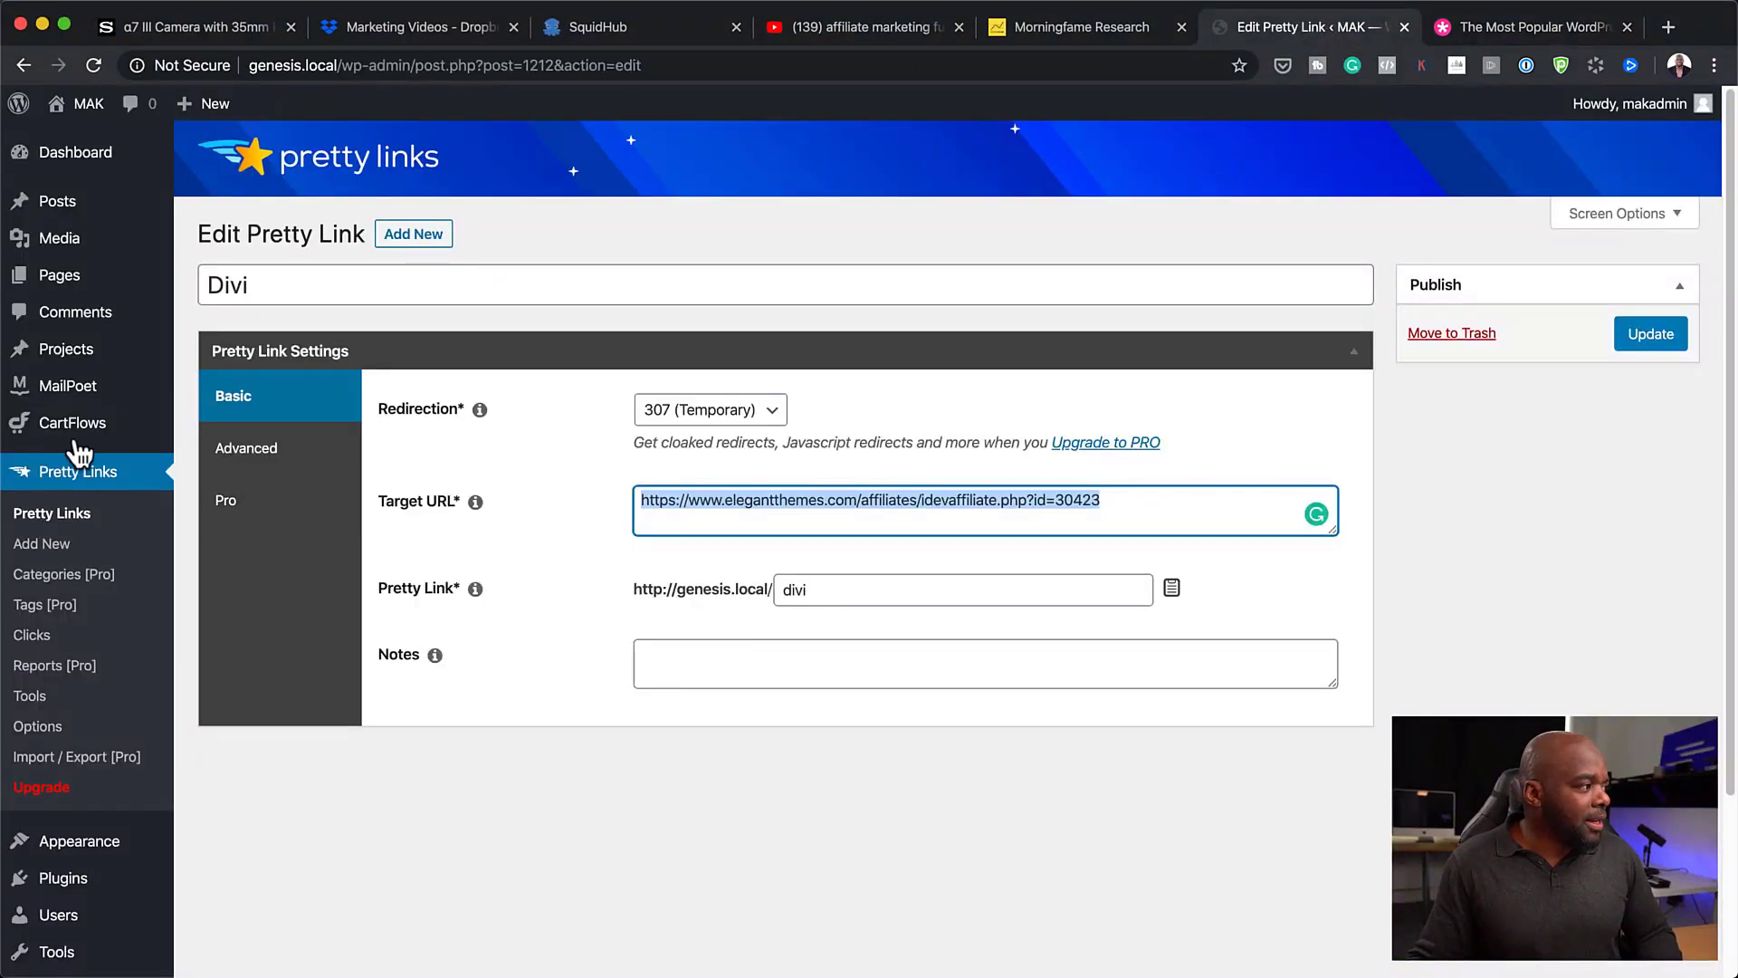
mouse_move(66, 385)
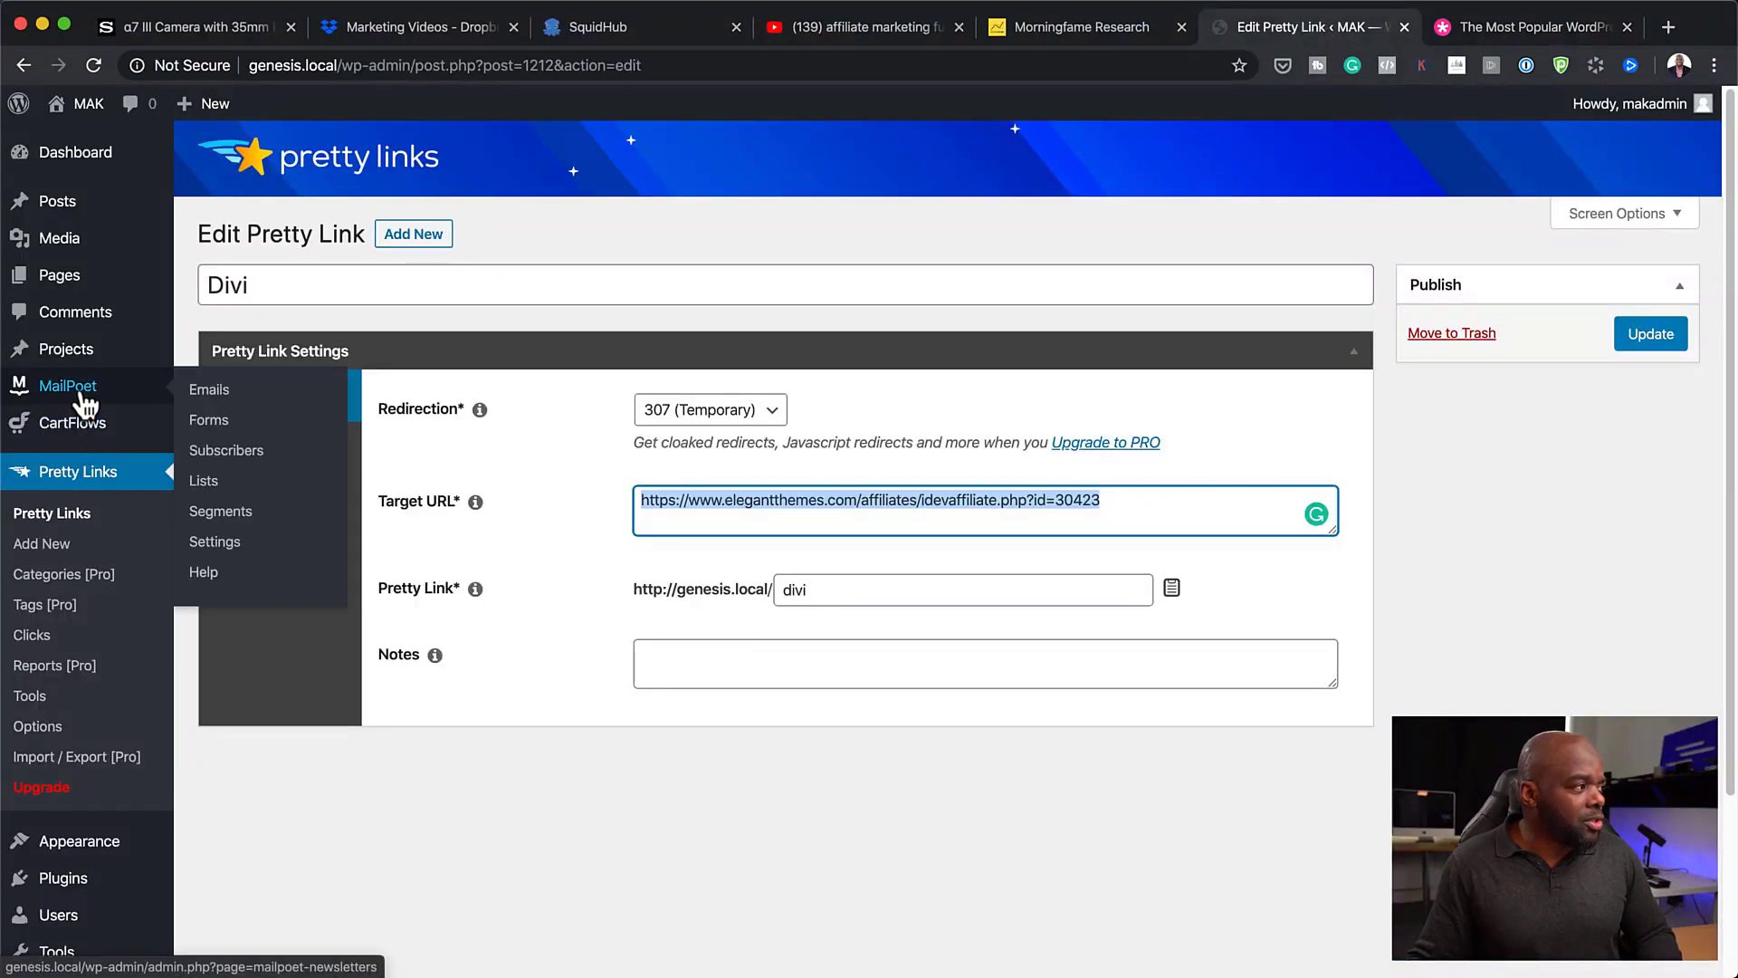
Step: Add a new page titled 'Divi Bonus', dismiss the welcome tour, and enable Divi Builder
click(58, 274)
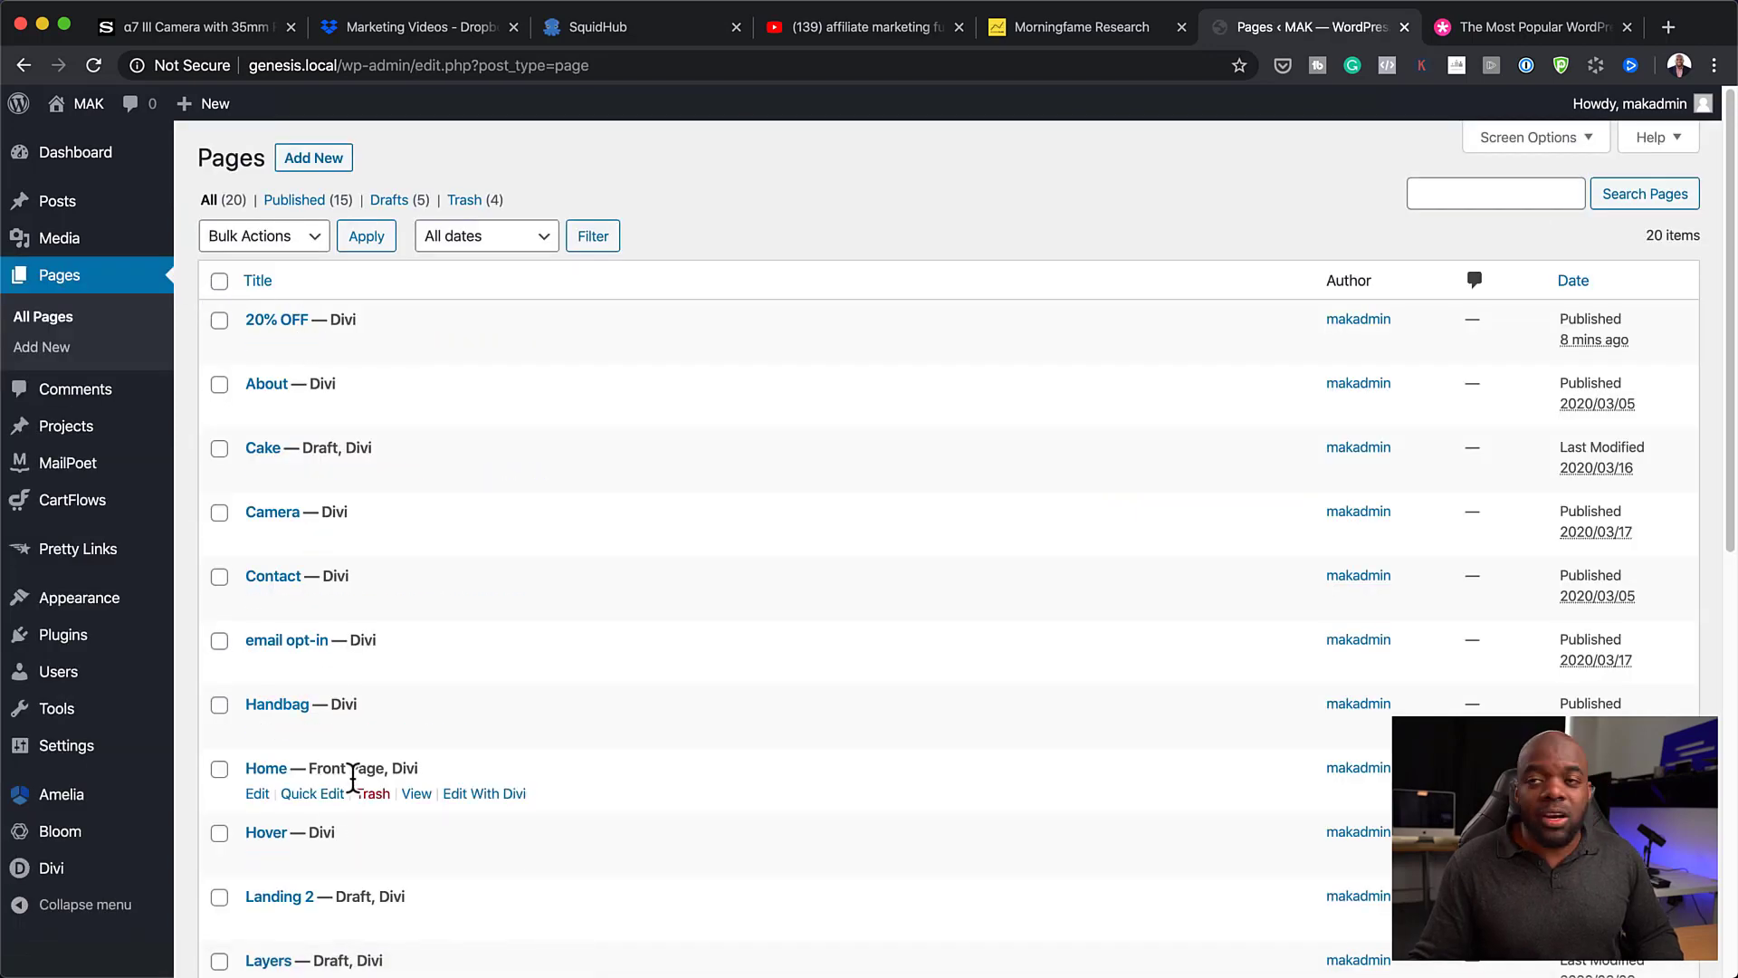
mouse_move(344, 618)
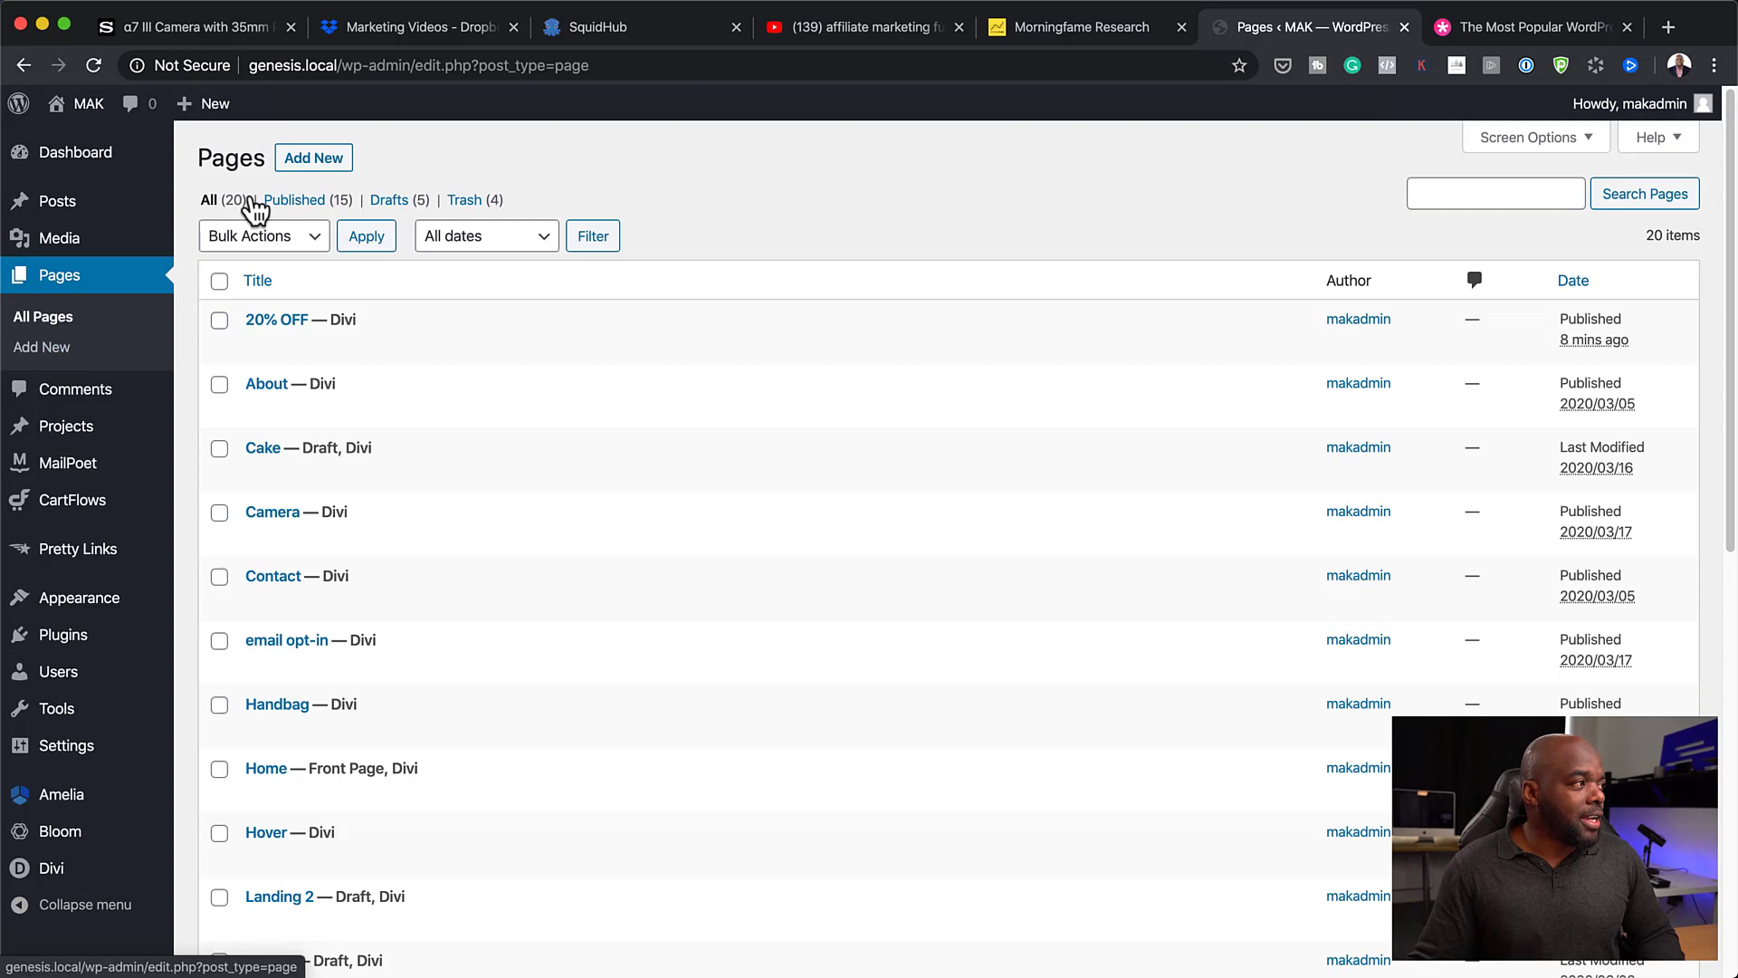
click(312, 157)
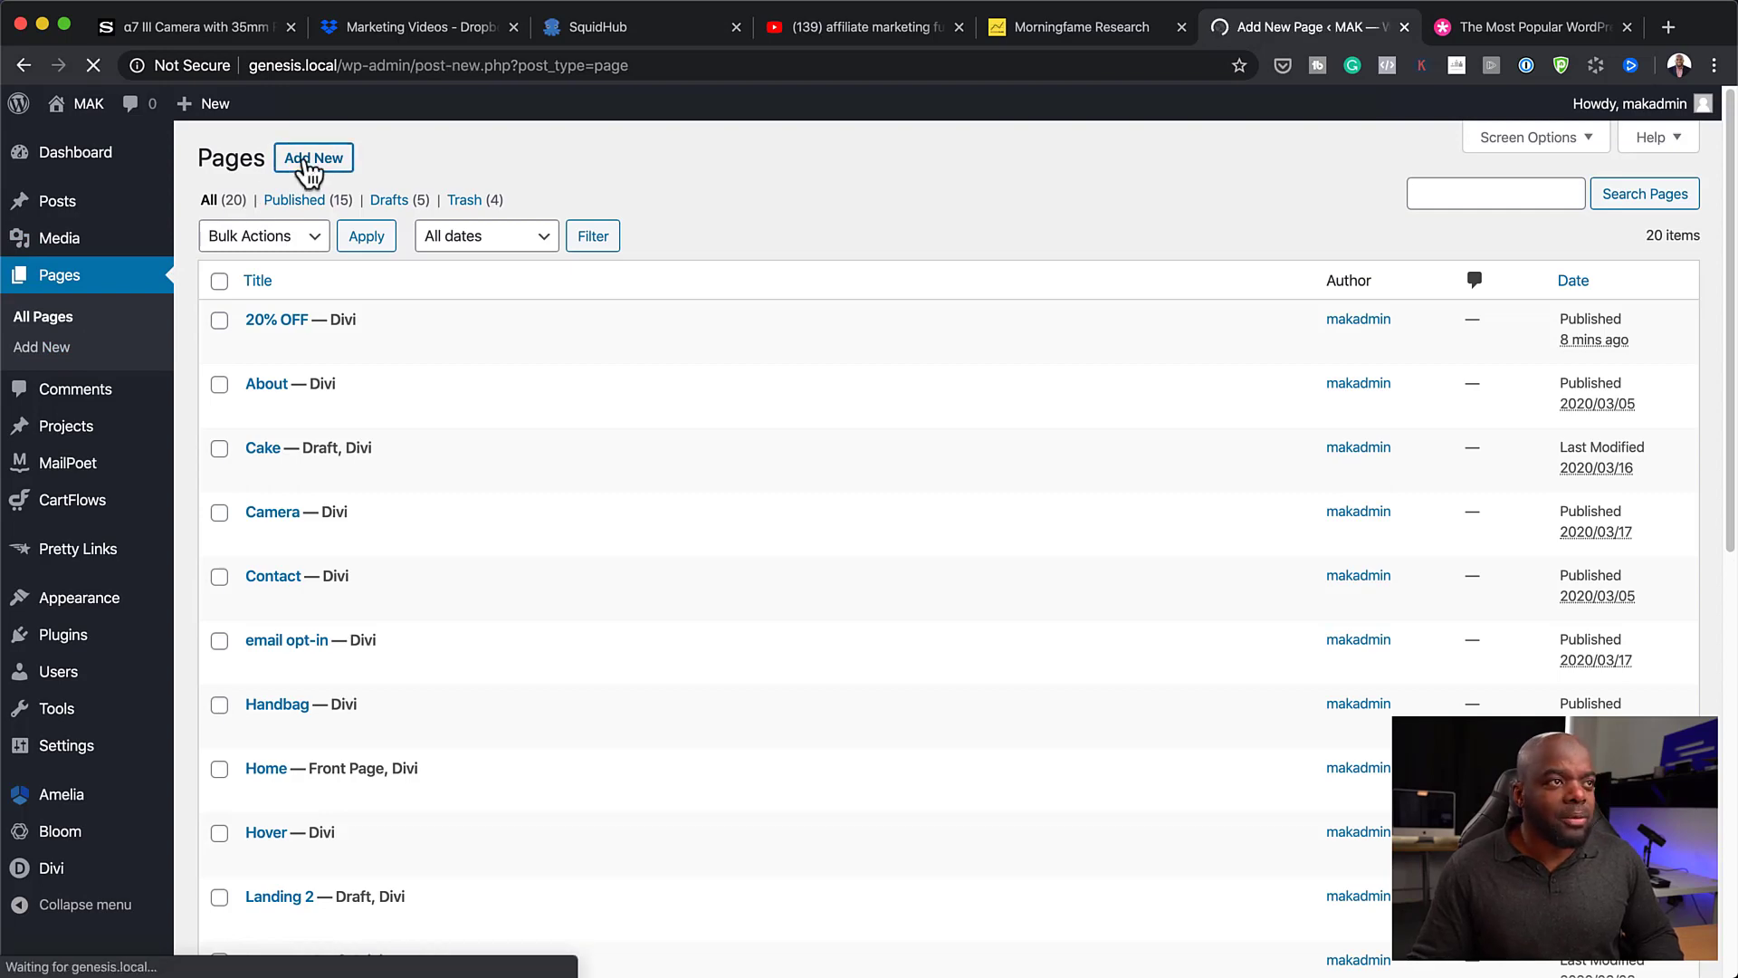
click(312, 158)
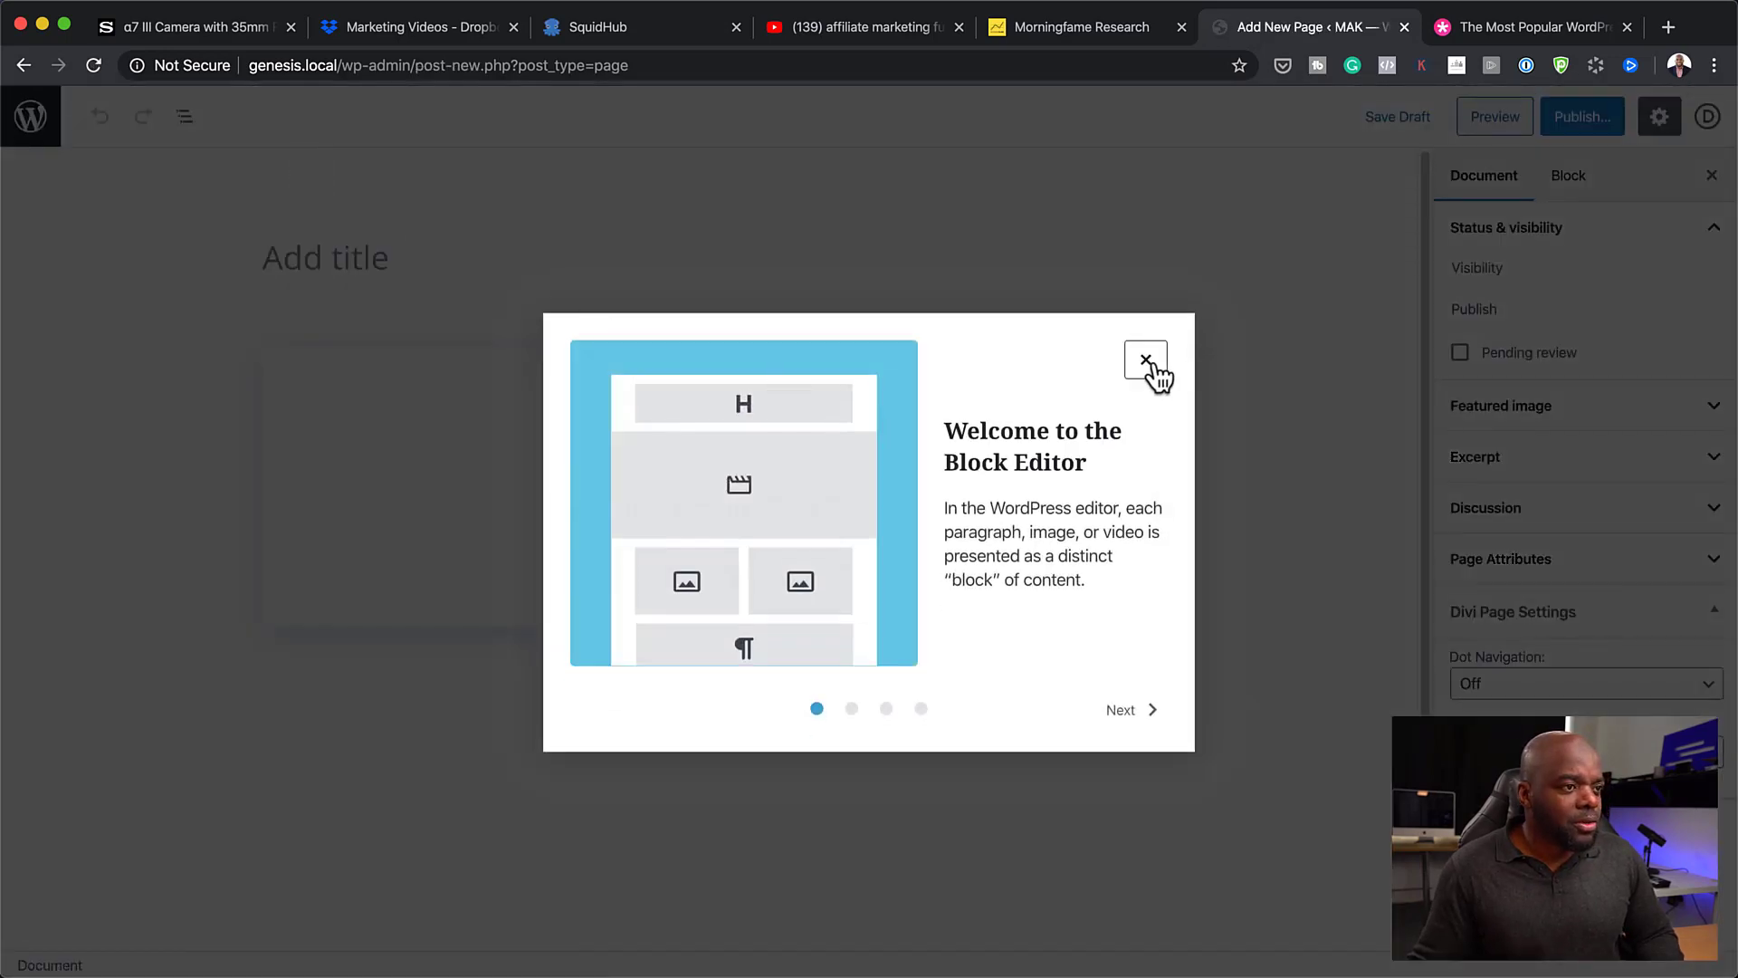
click(1145, 361)
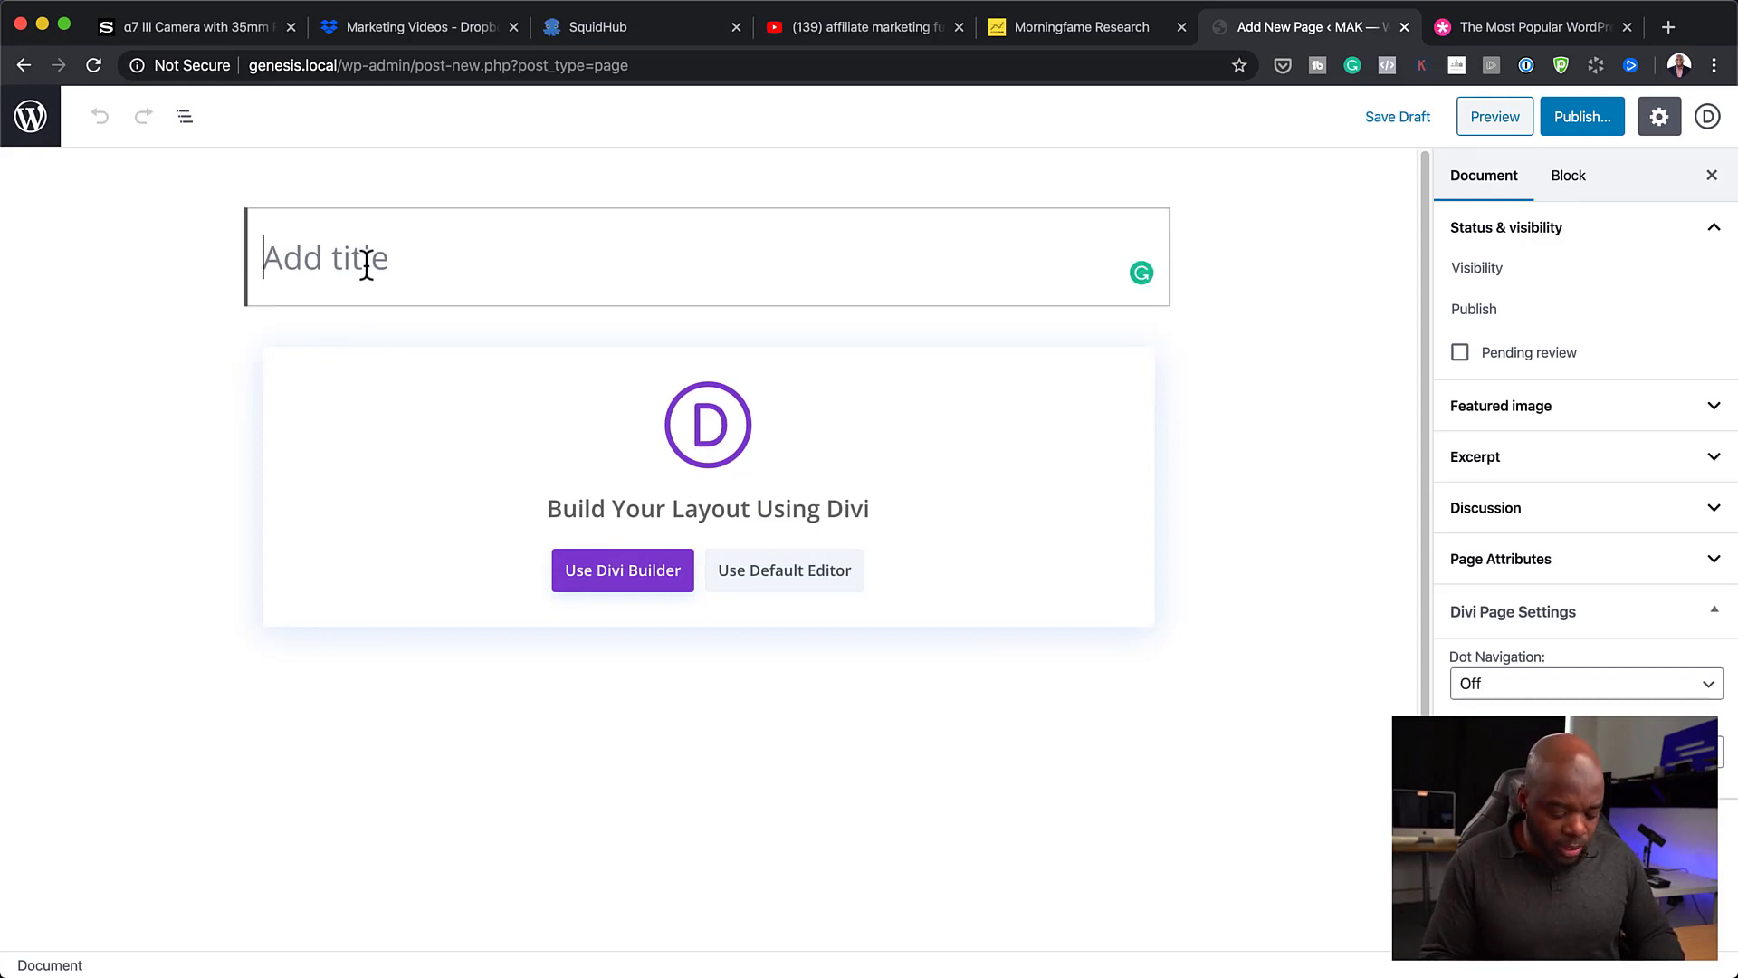
text(Divi Bonus)
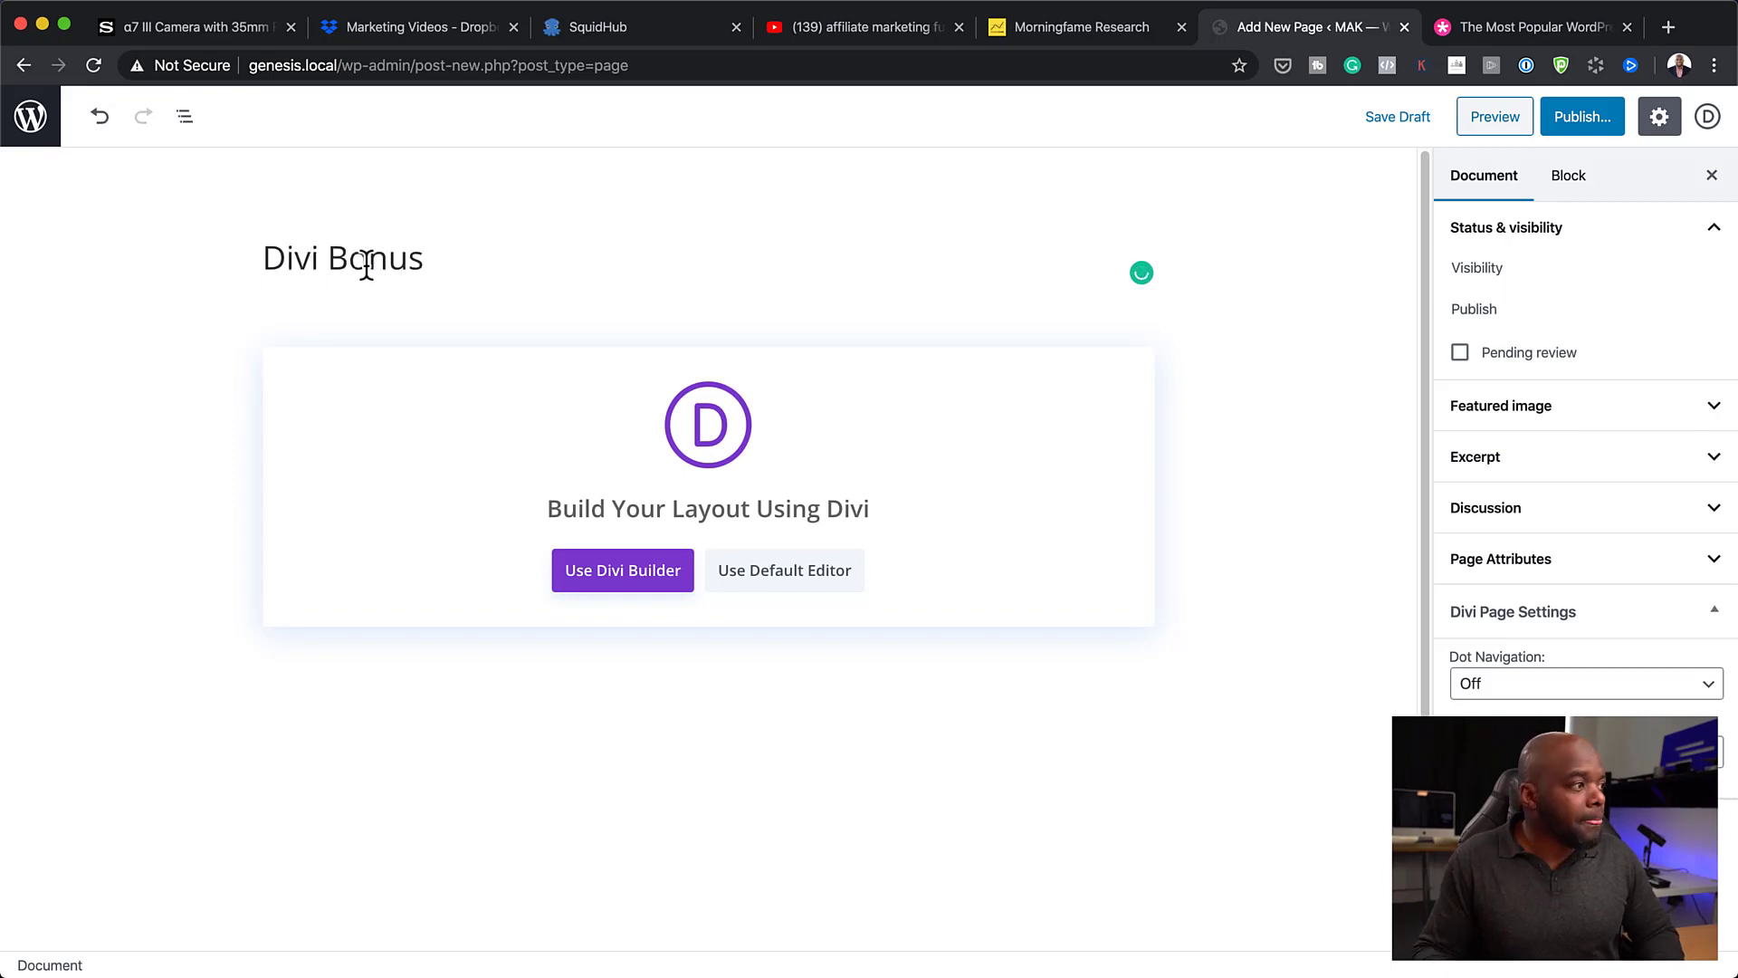
click(622, 570)
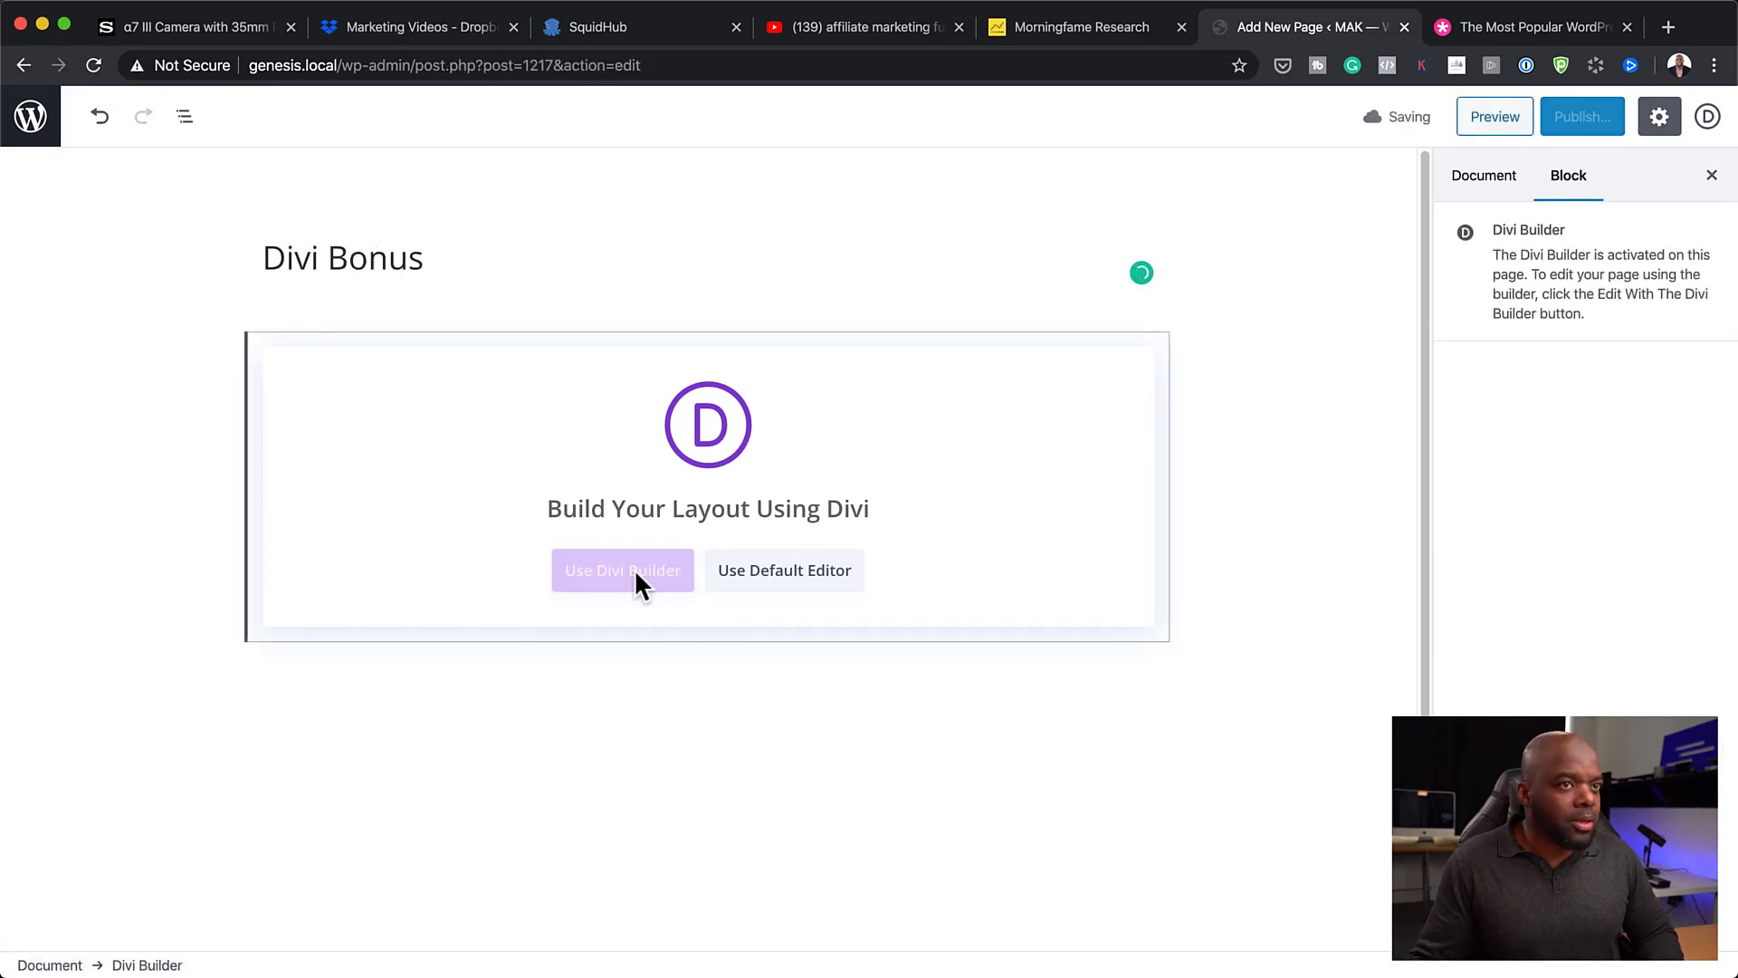
Step: Add a text module, then a two-column row with a text module below it
click(622, 569)
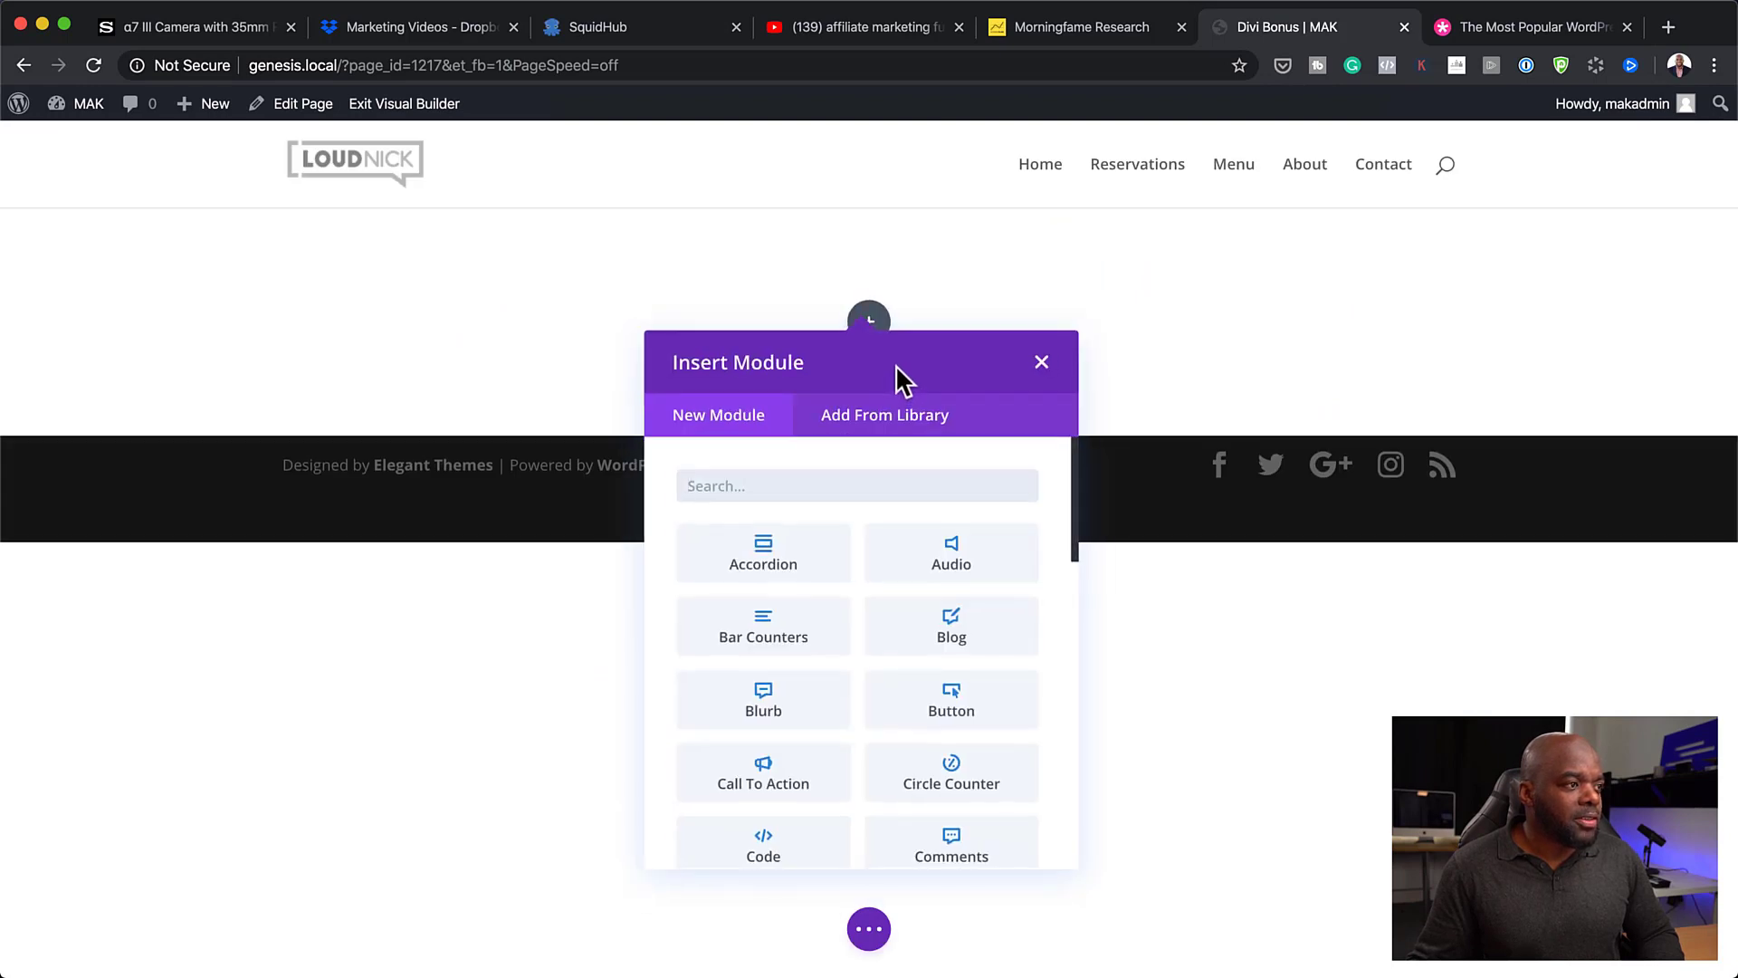
text(te)
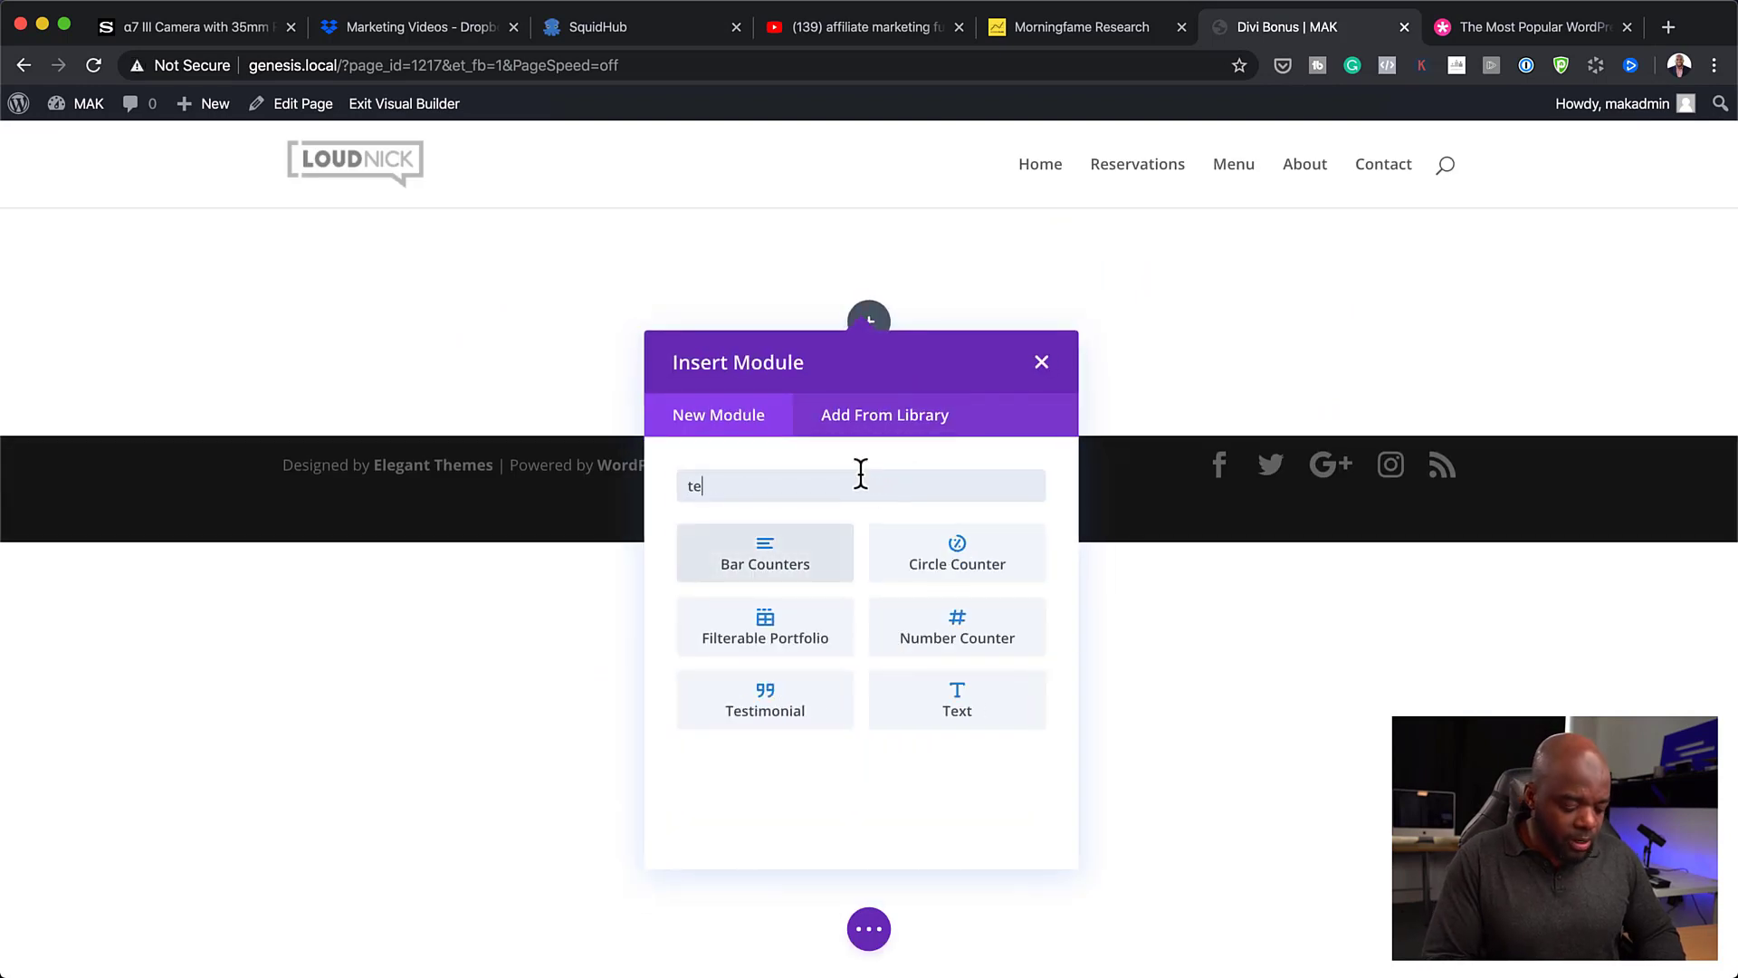
click(957, 699)
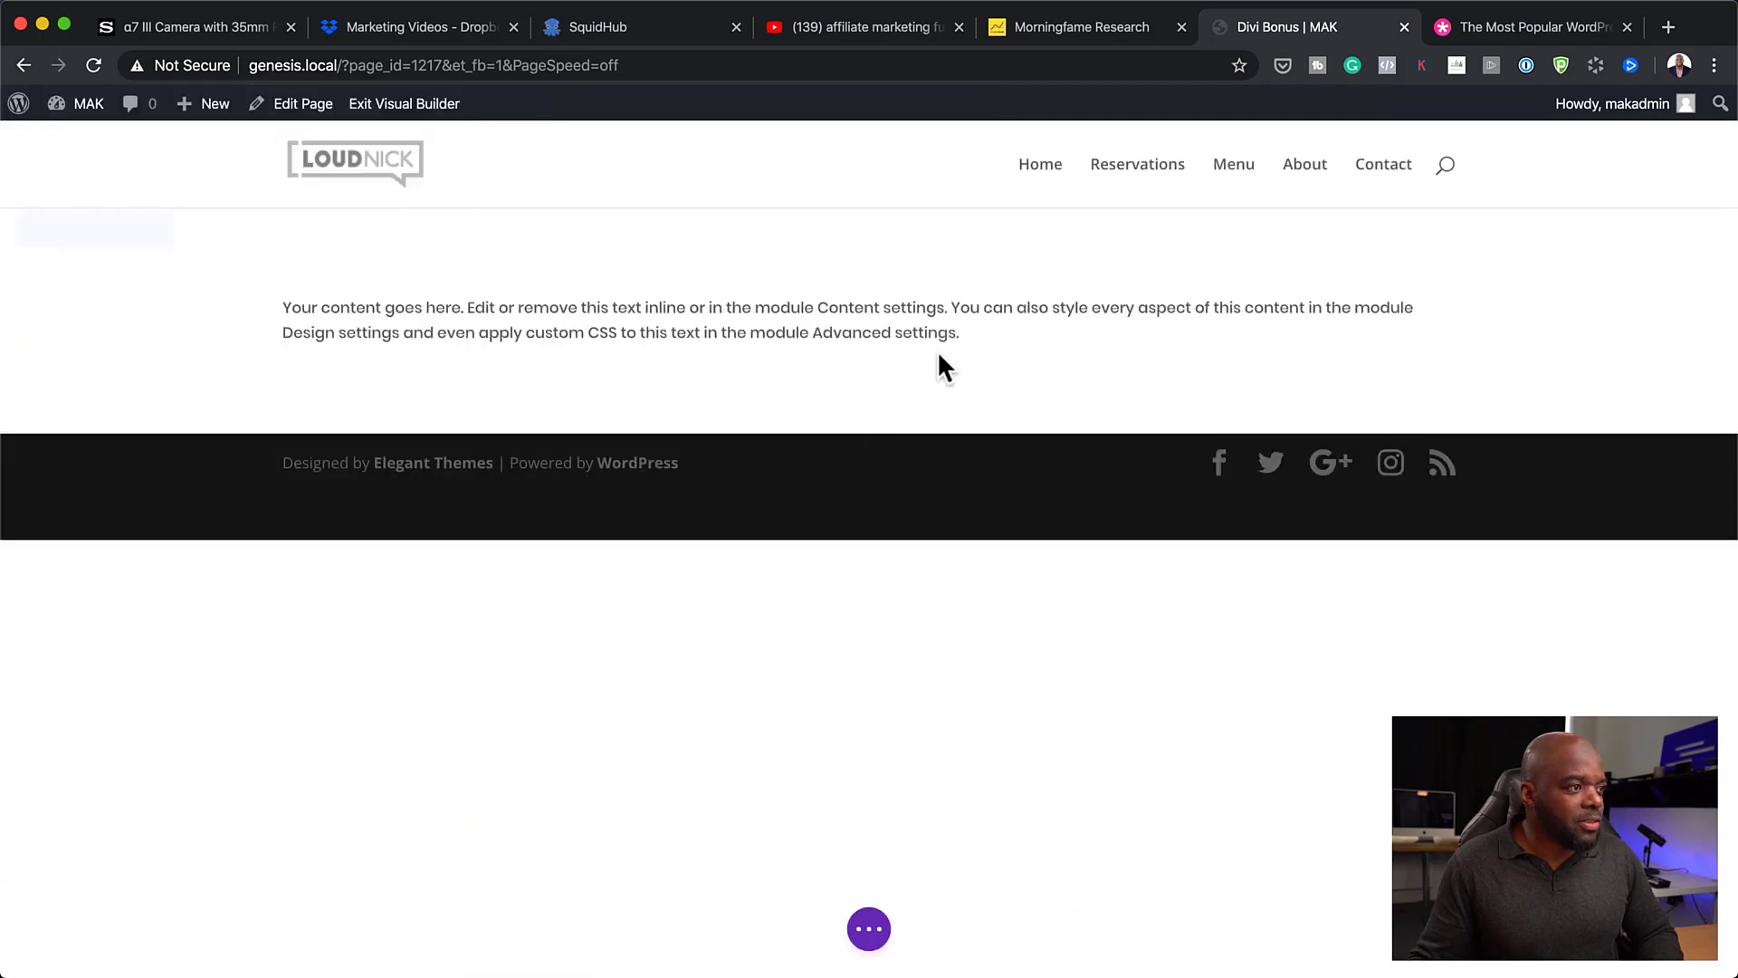
click(868, 373)
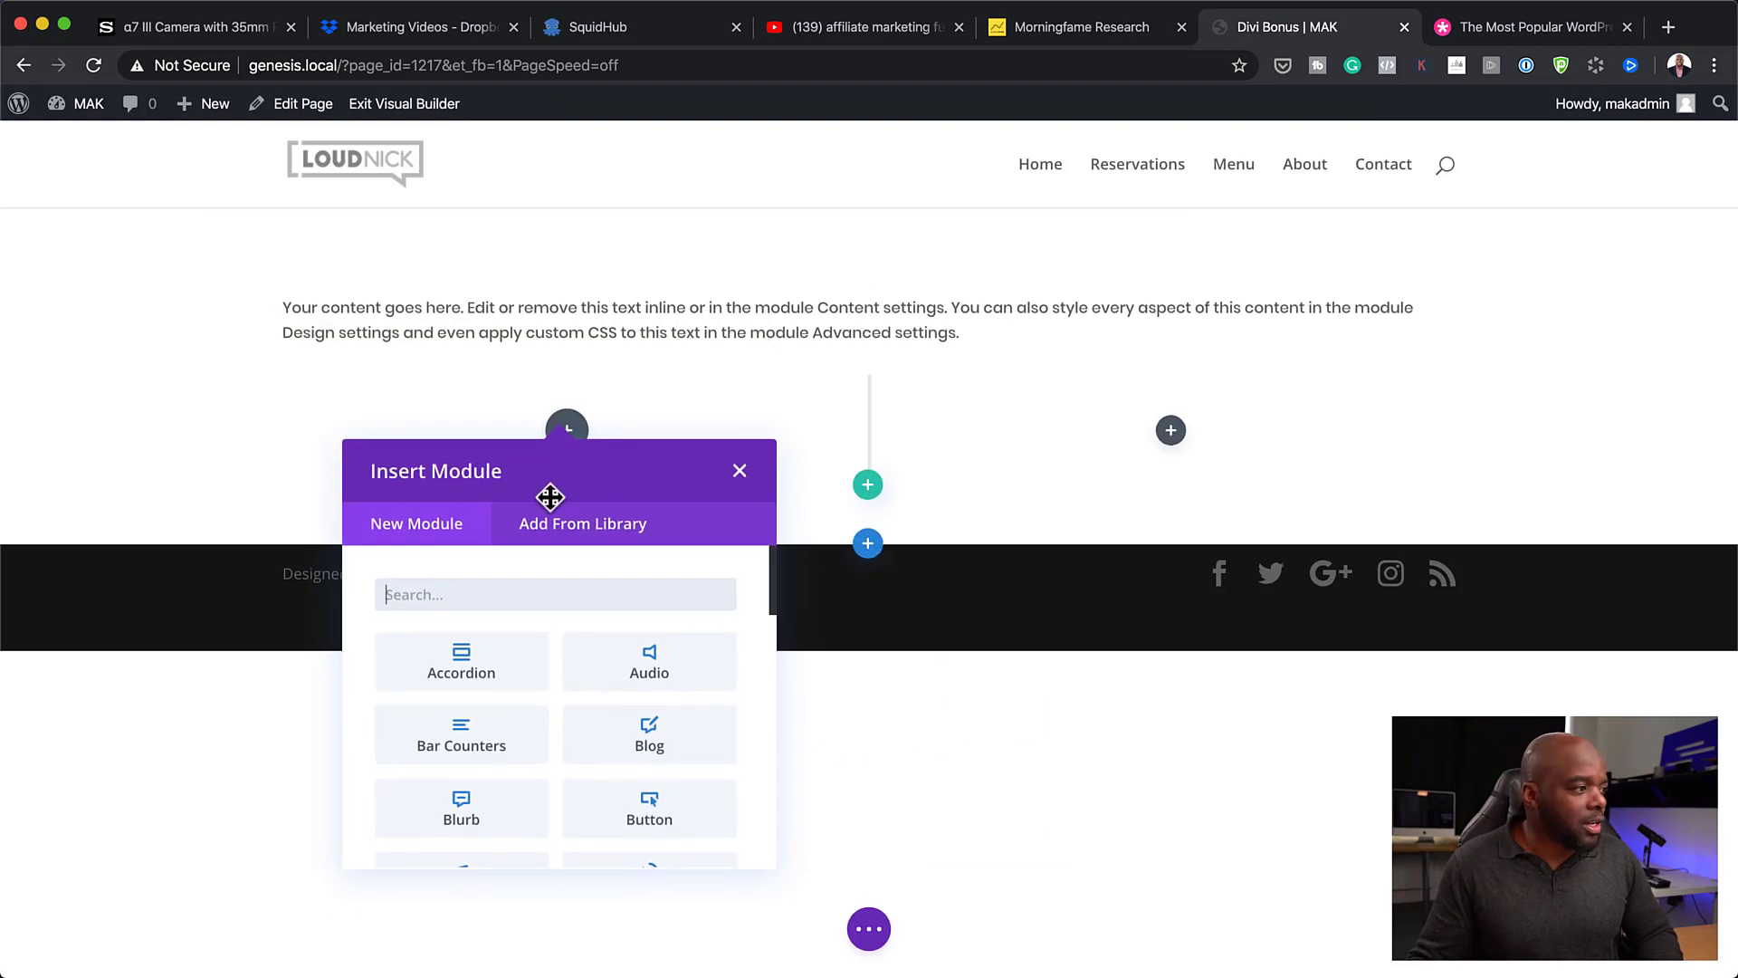
text(te)
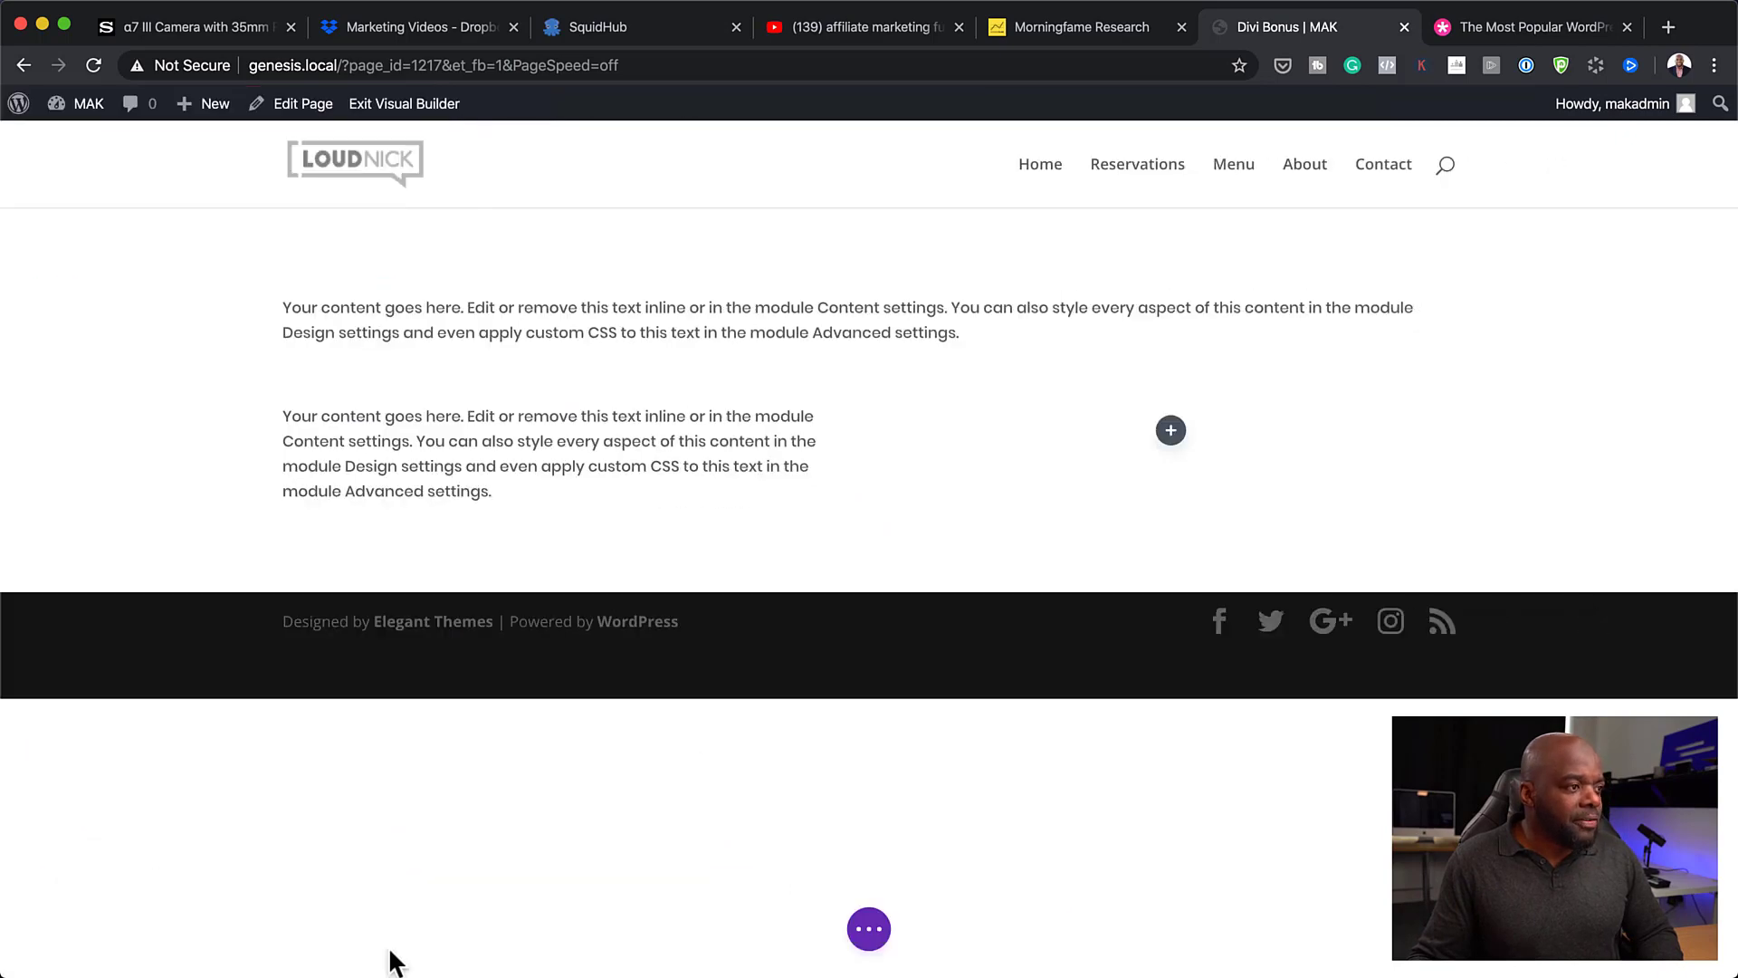
Step: Insert a Video module into the empty right column
click(1171, 430)
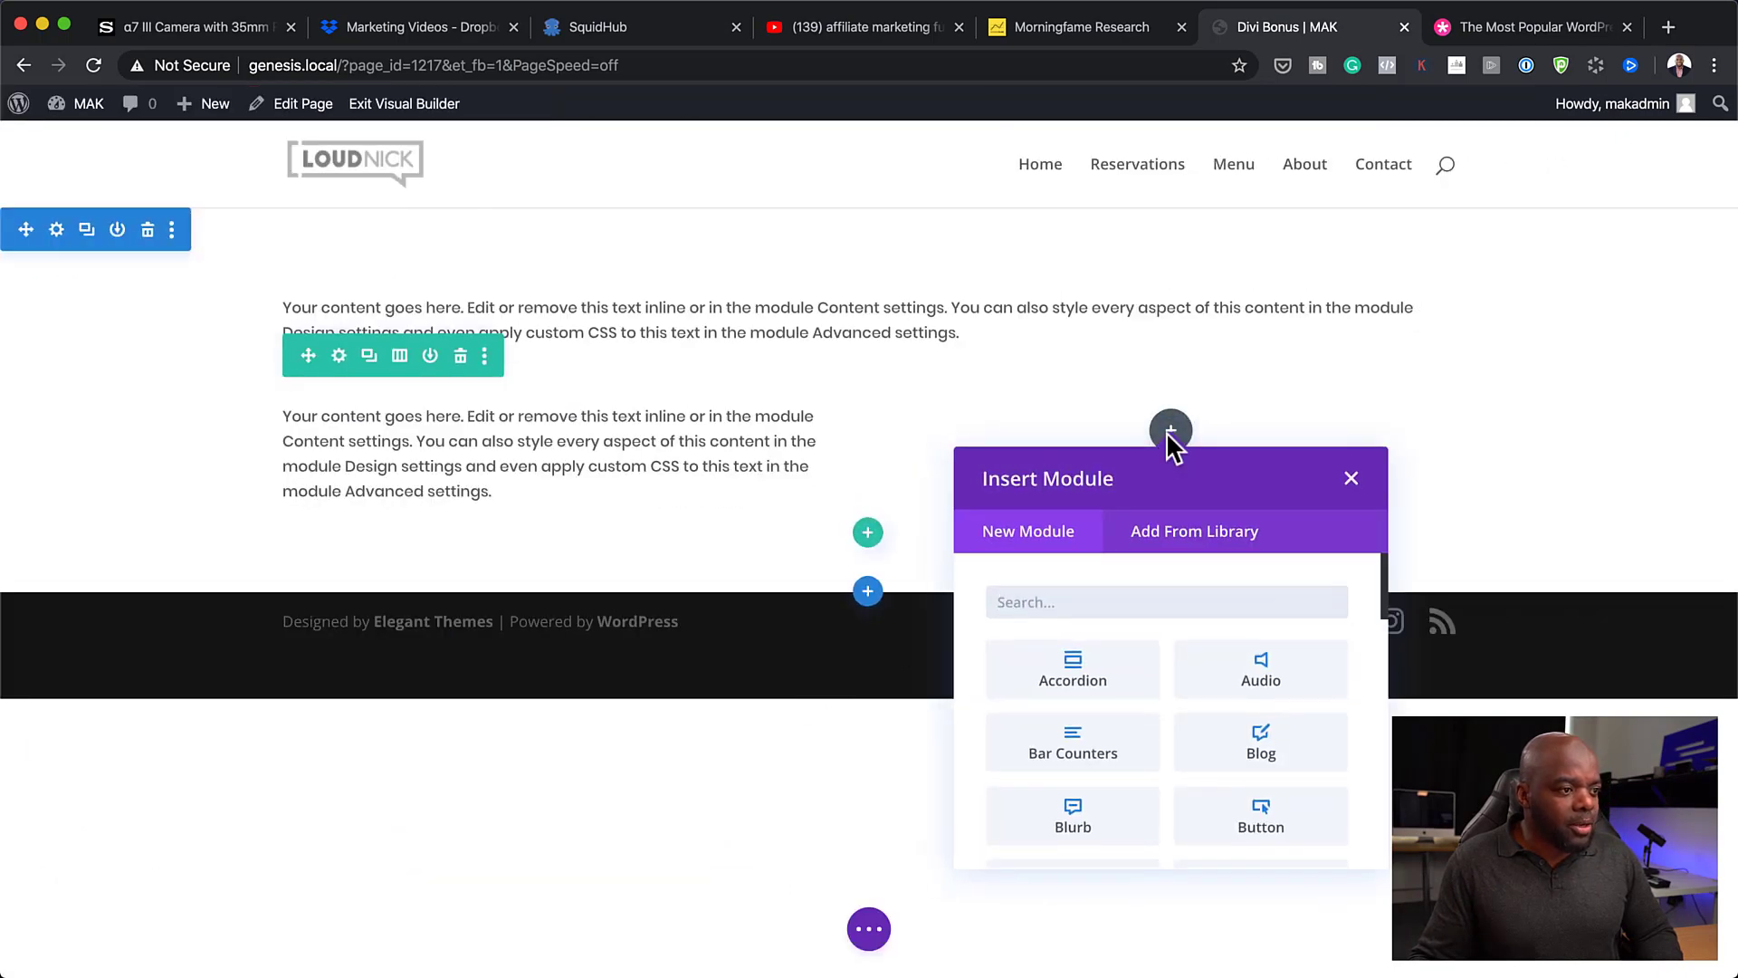
text(video)
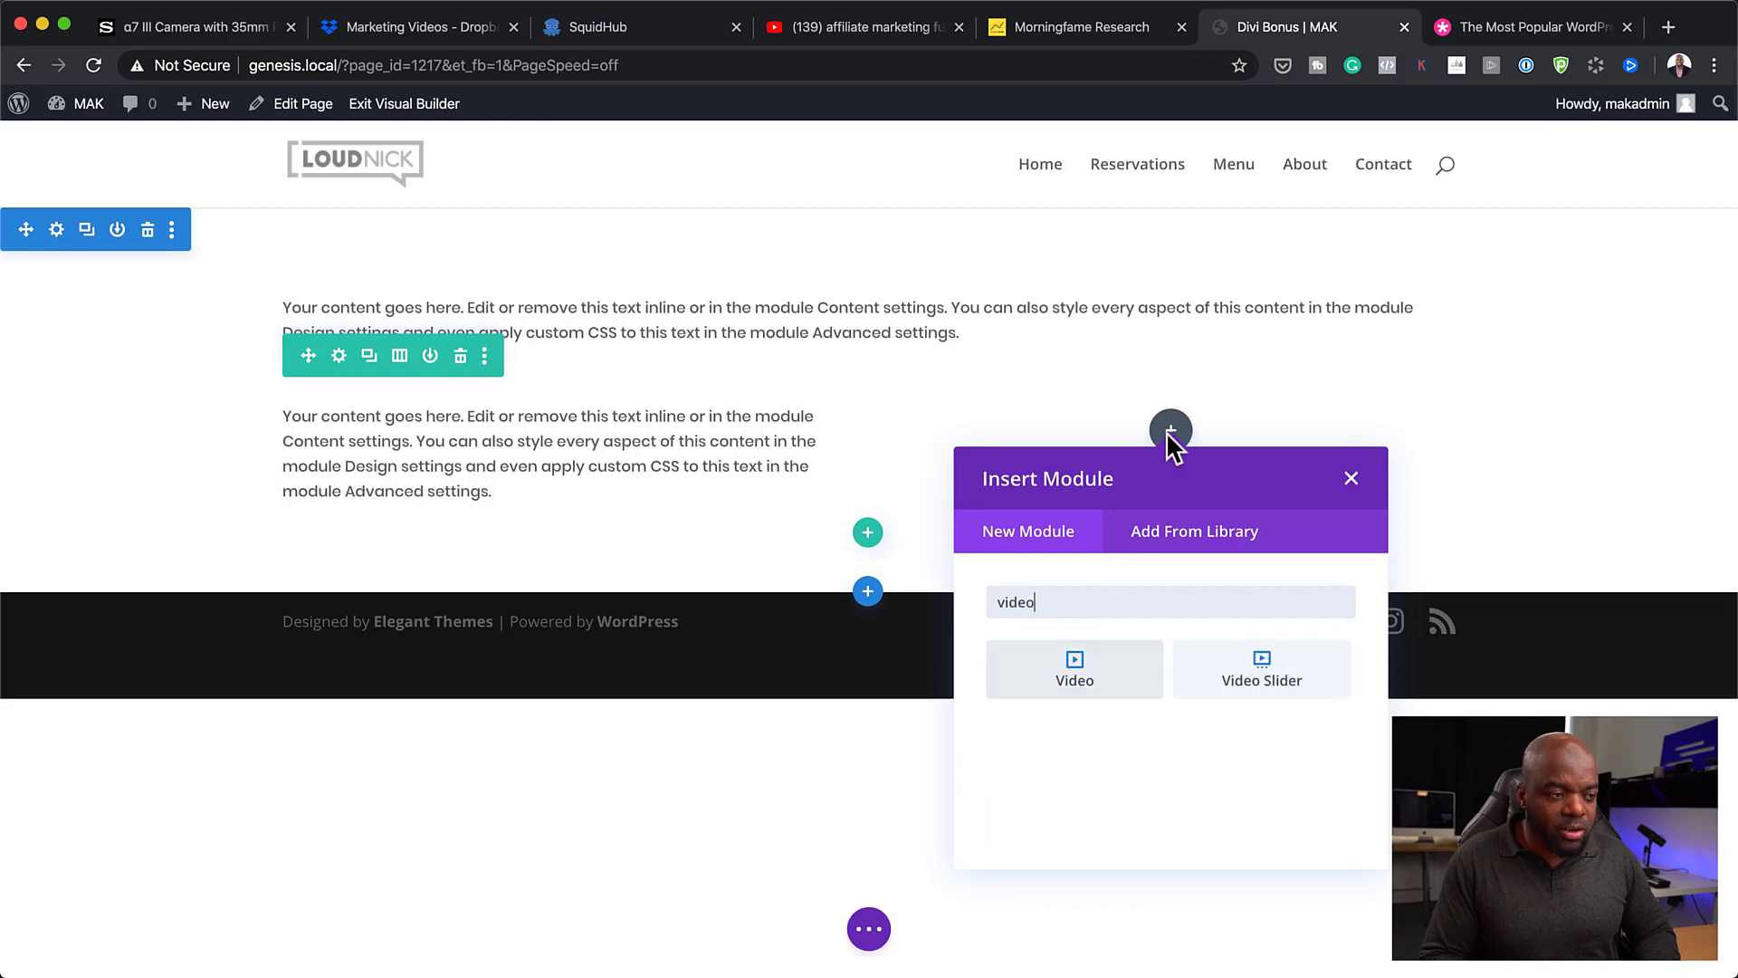
click(1072, 668)
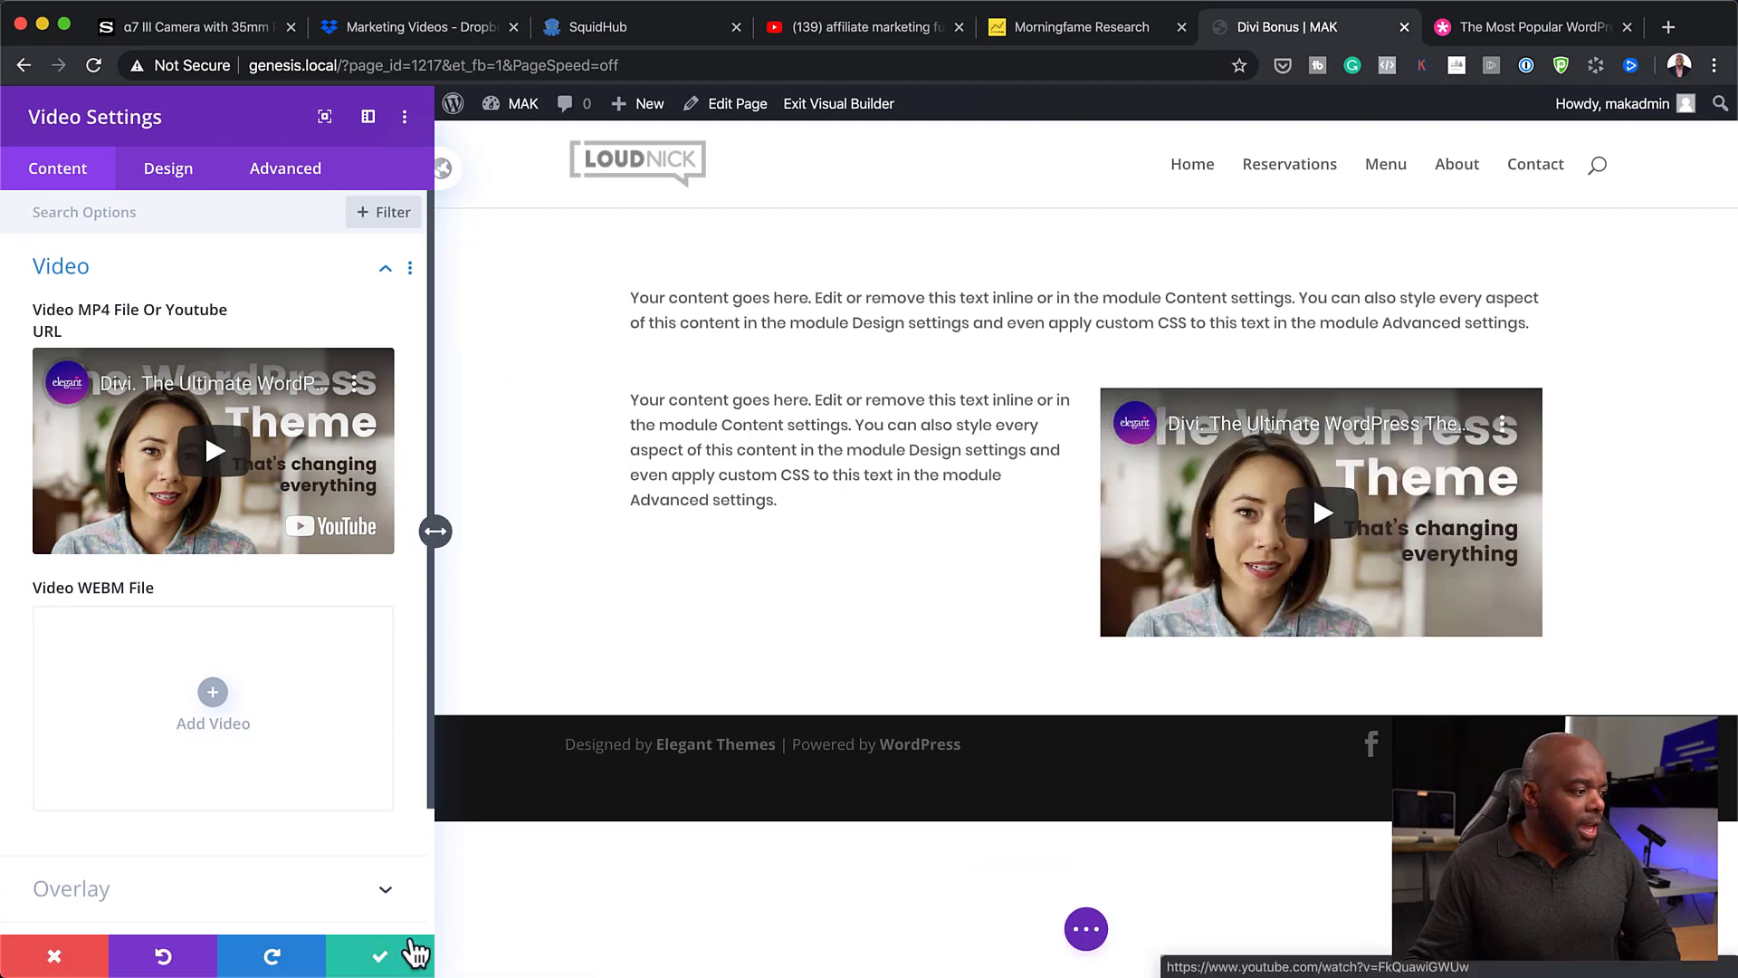
Step: Save the video module and change the top text to 'Divi Bonuses!' as Heading 1
click(379, 956)
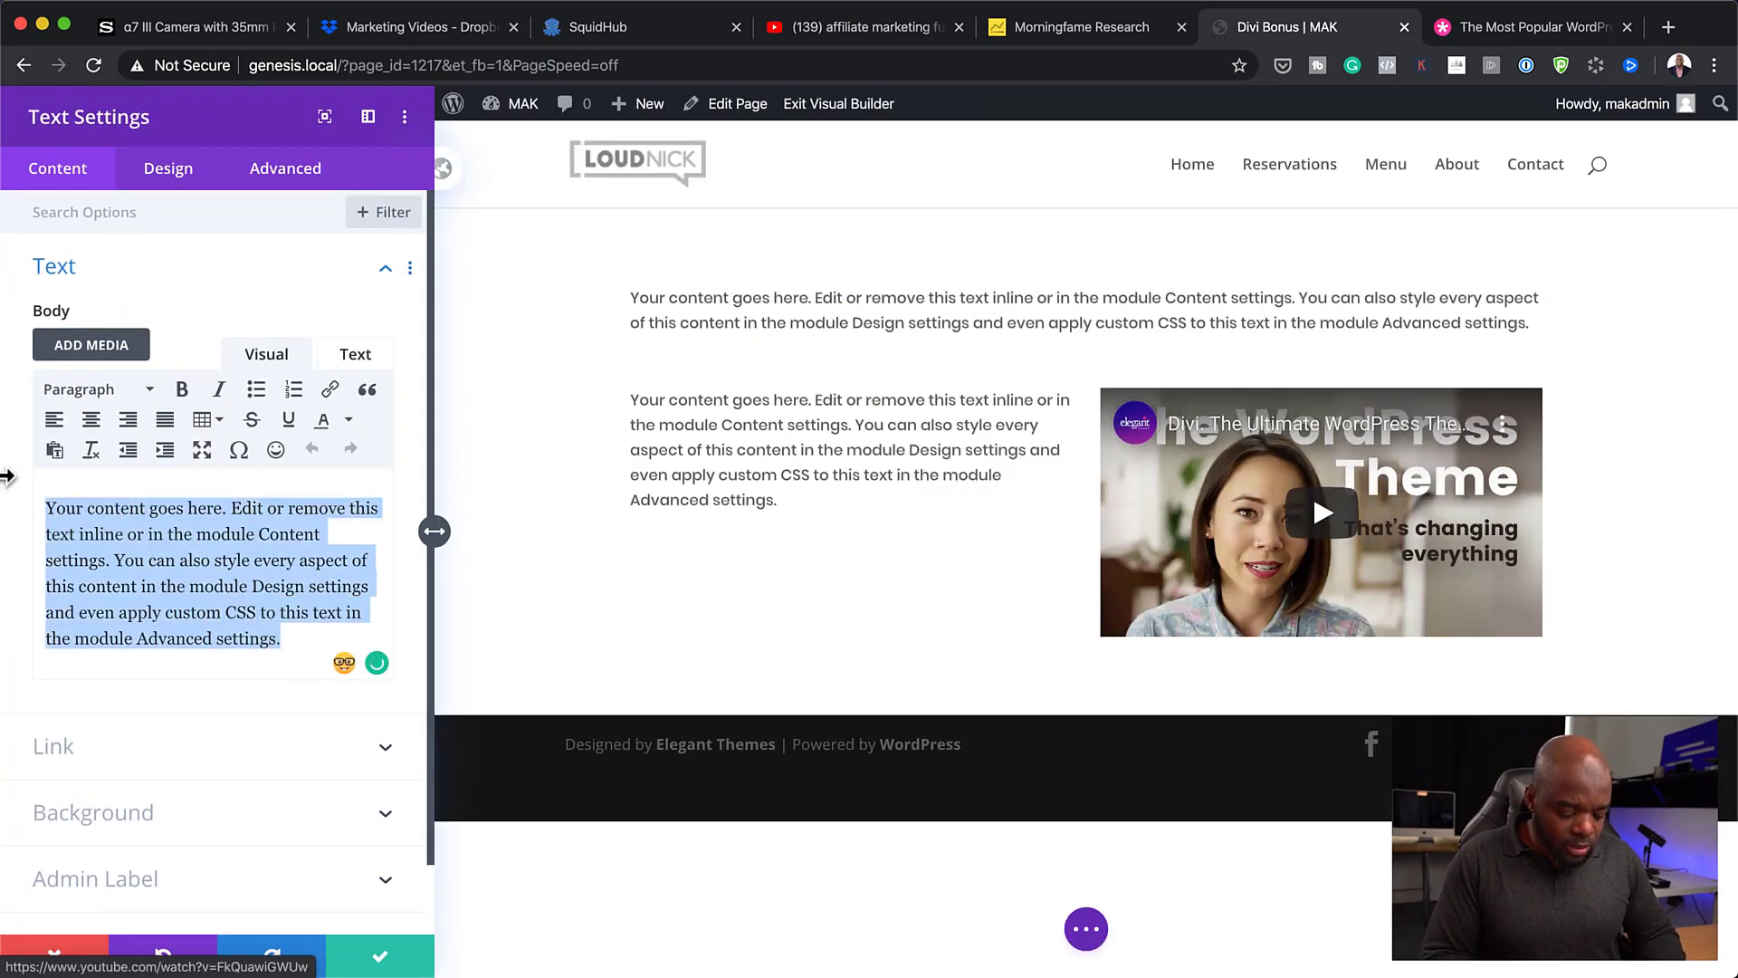
text(Divi Bo)
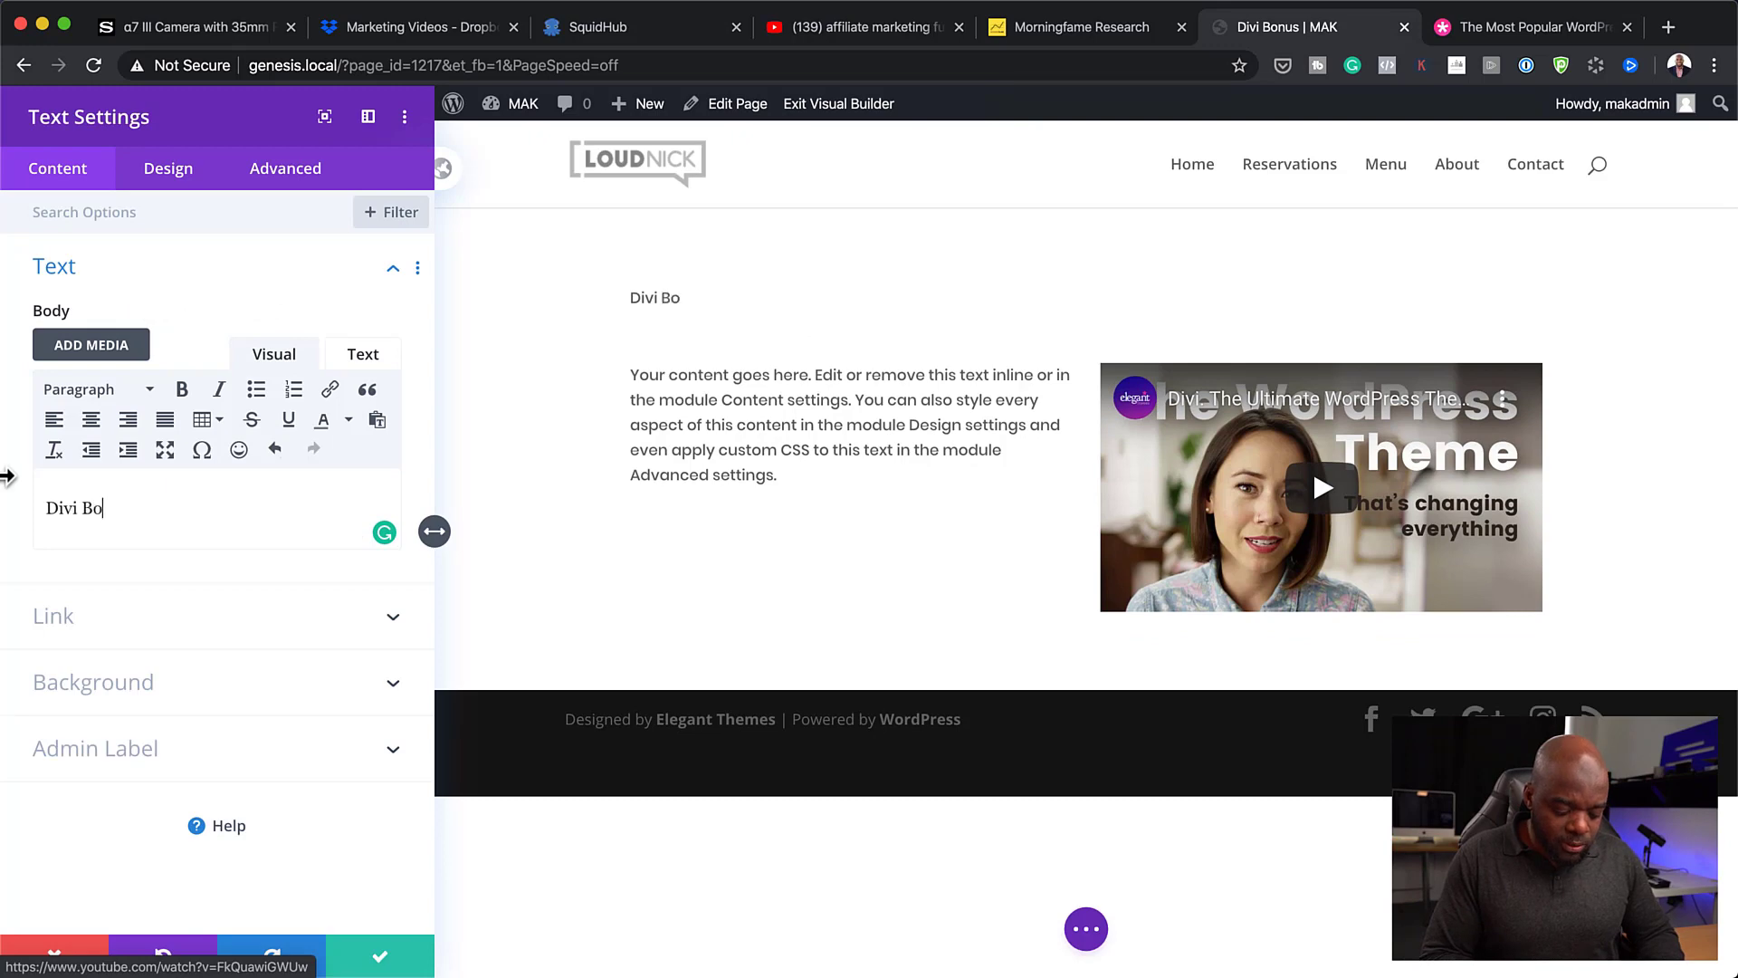
text(nuses!)
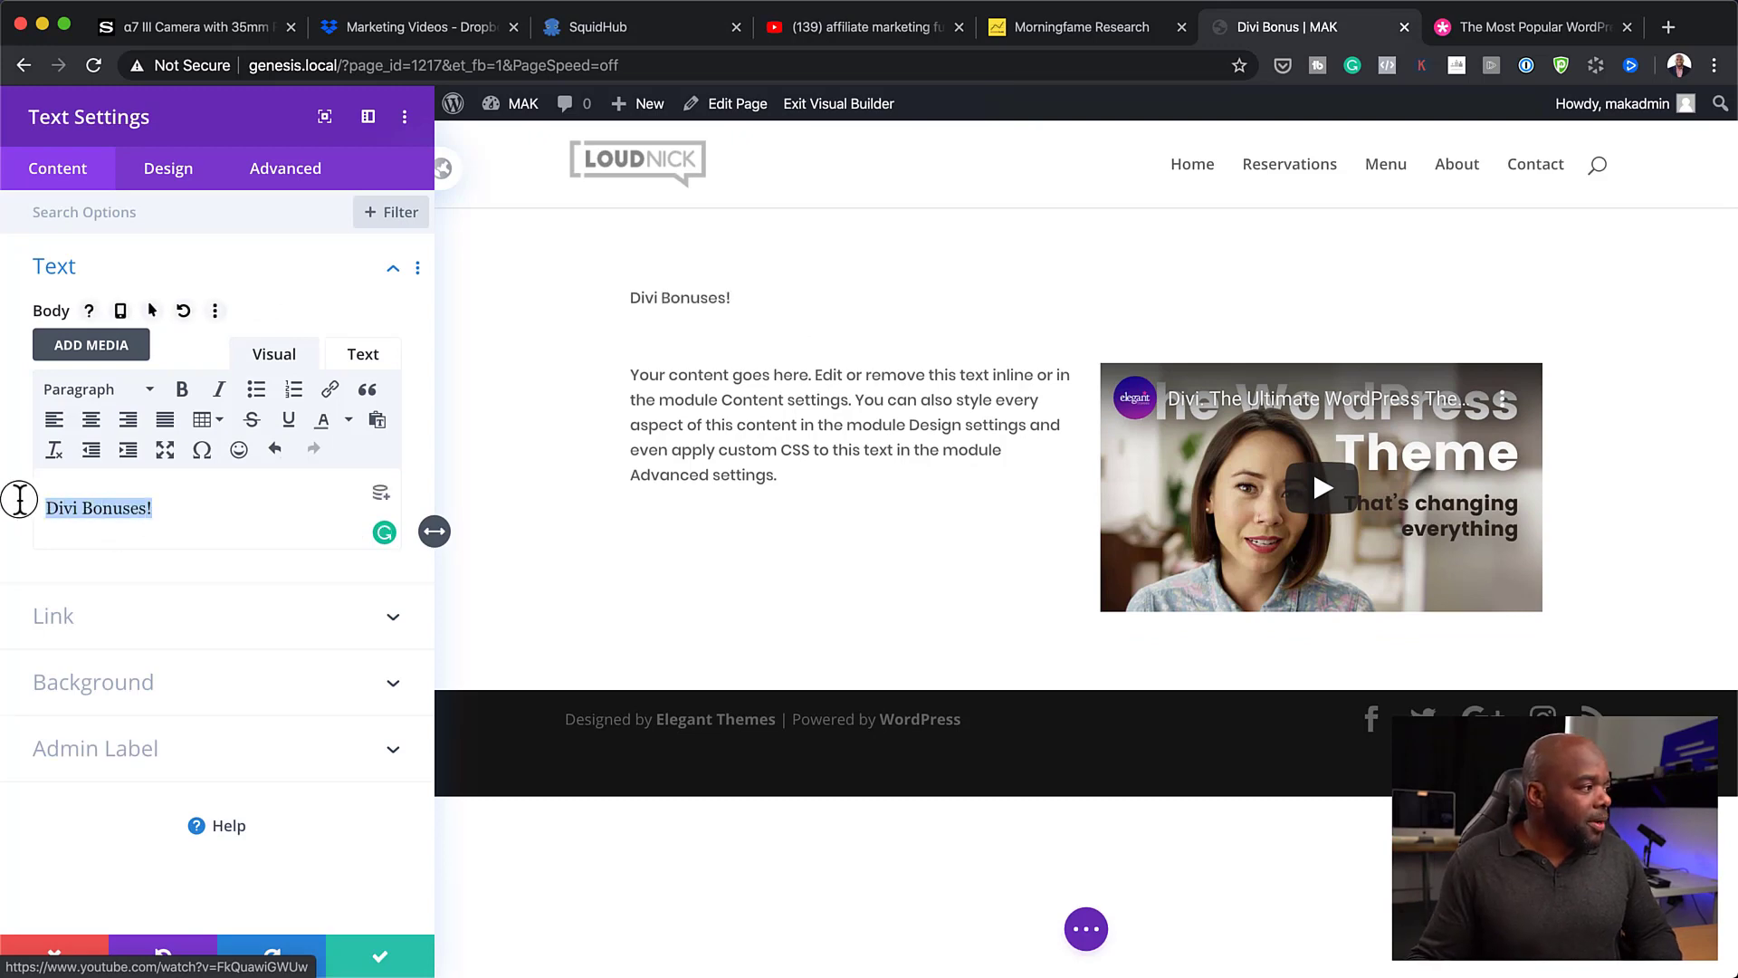
click(98, 389)
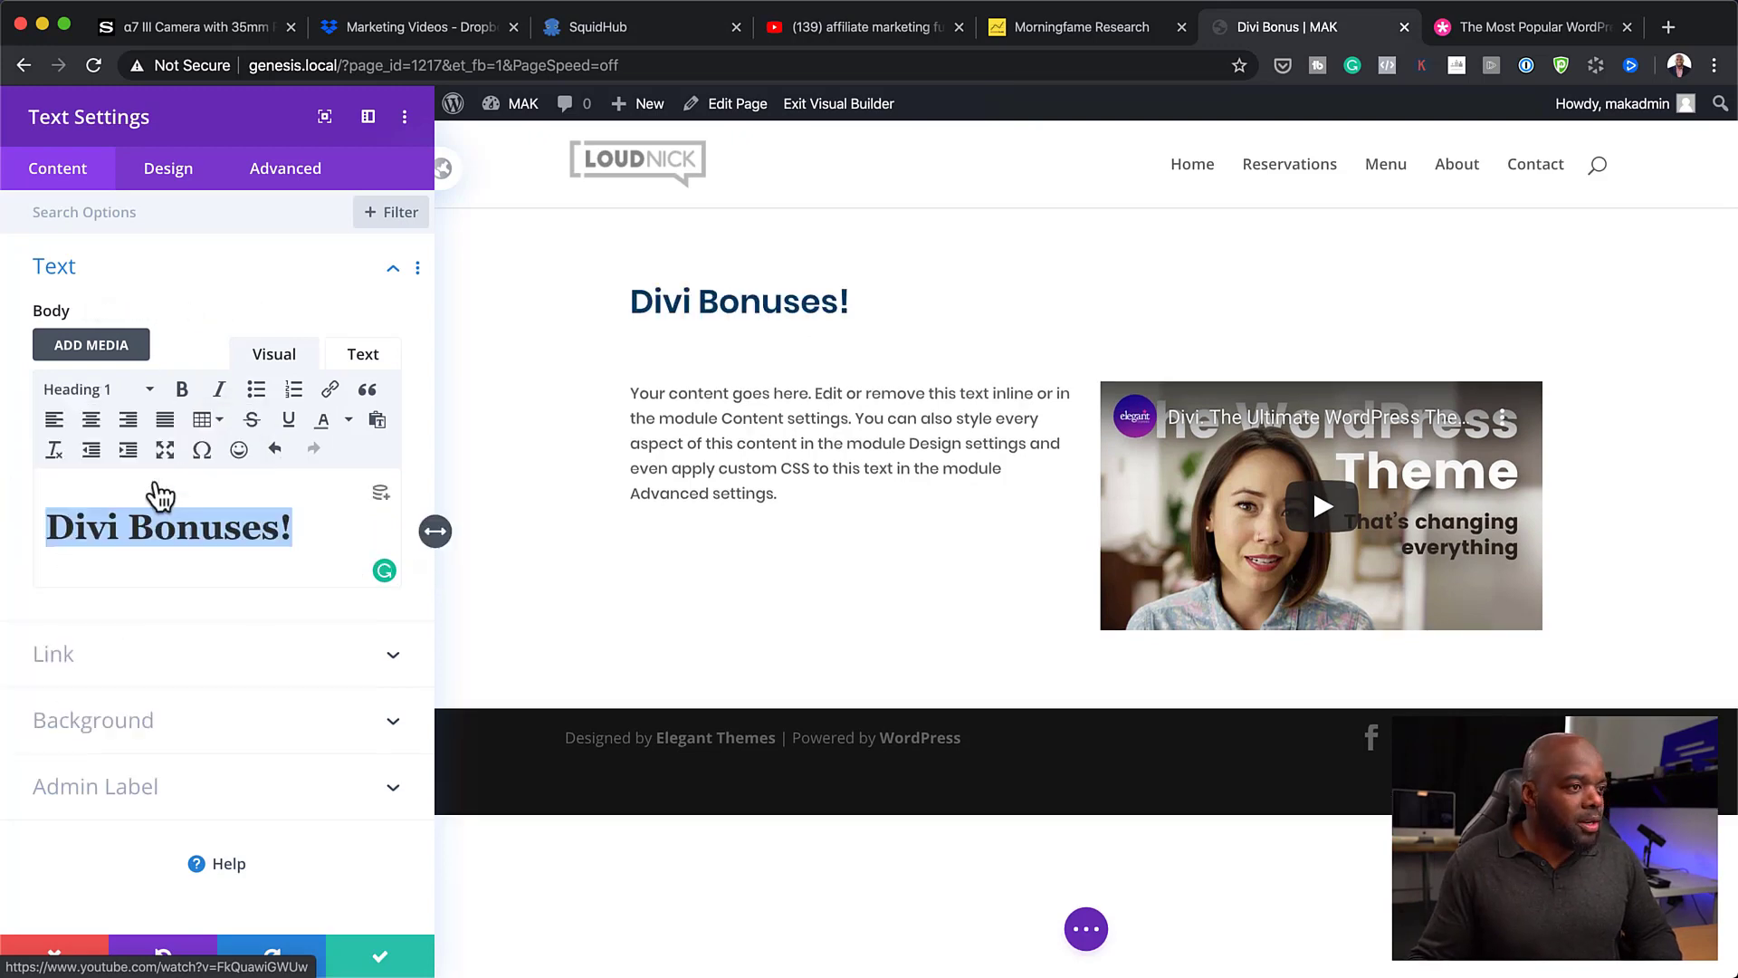
click(168, 168)
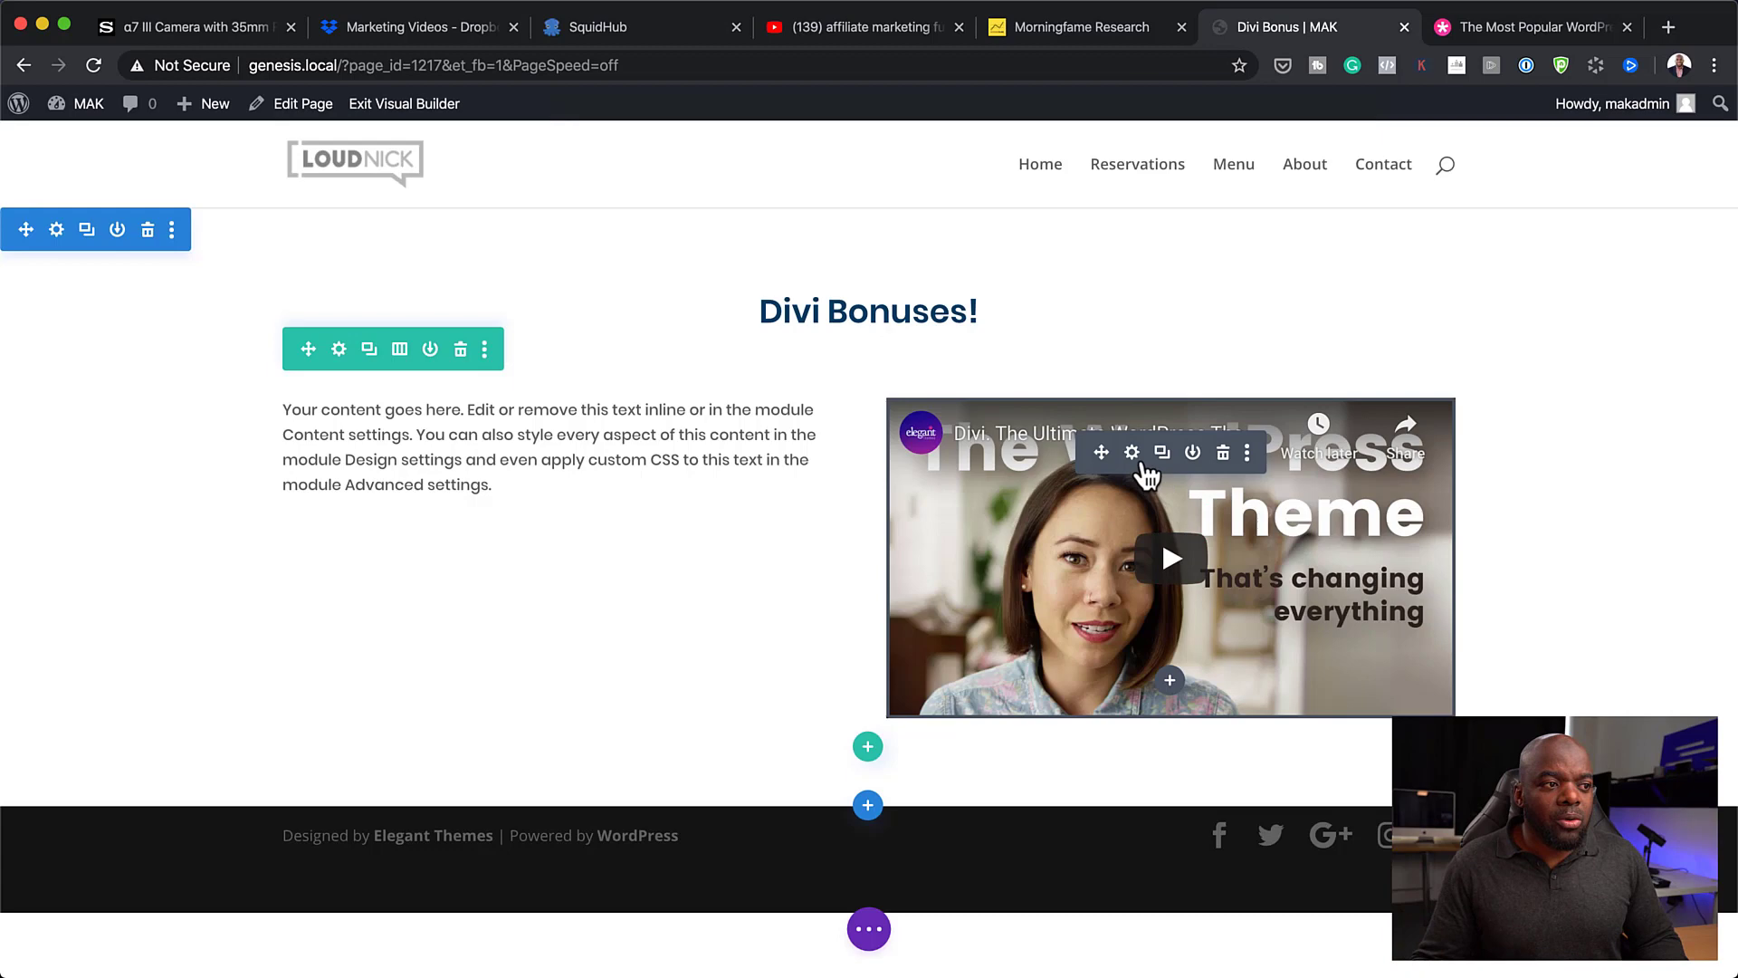
mouse_move(1135, 463)
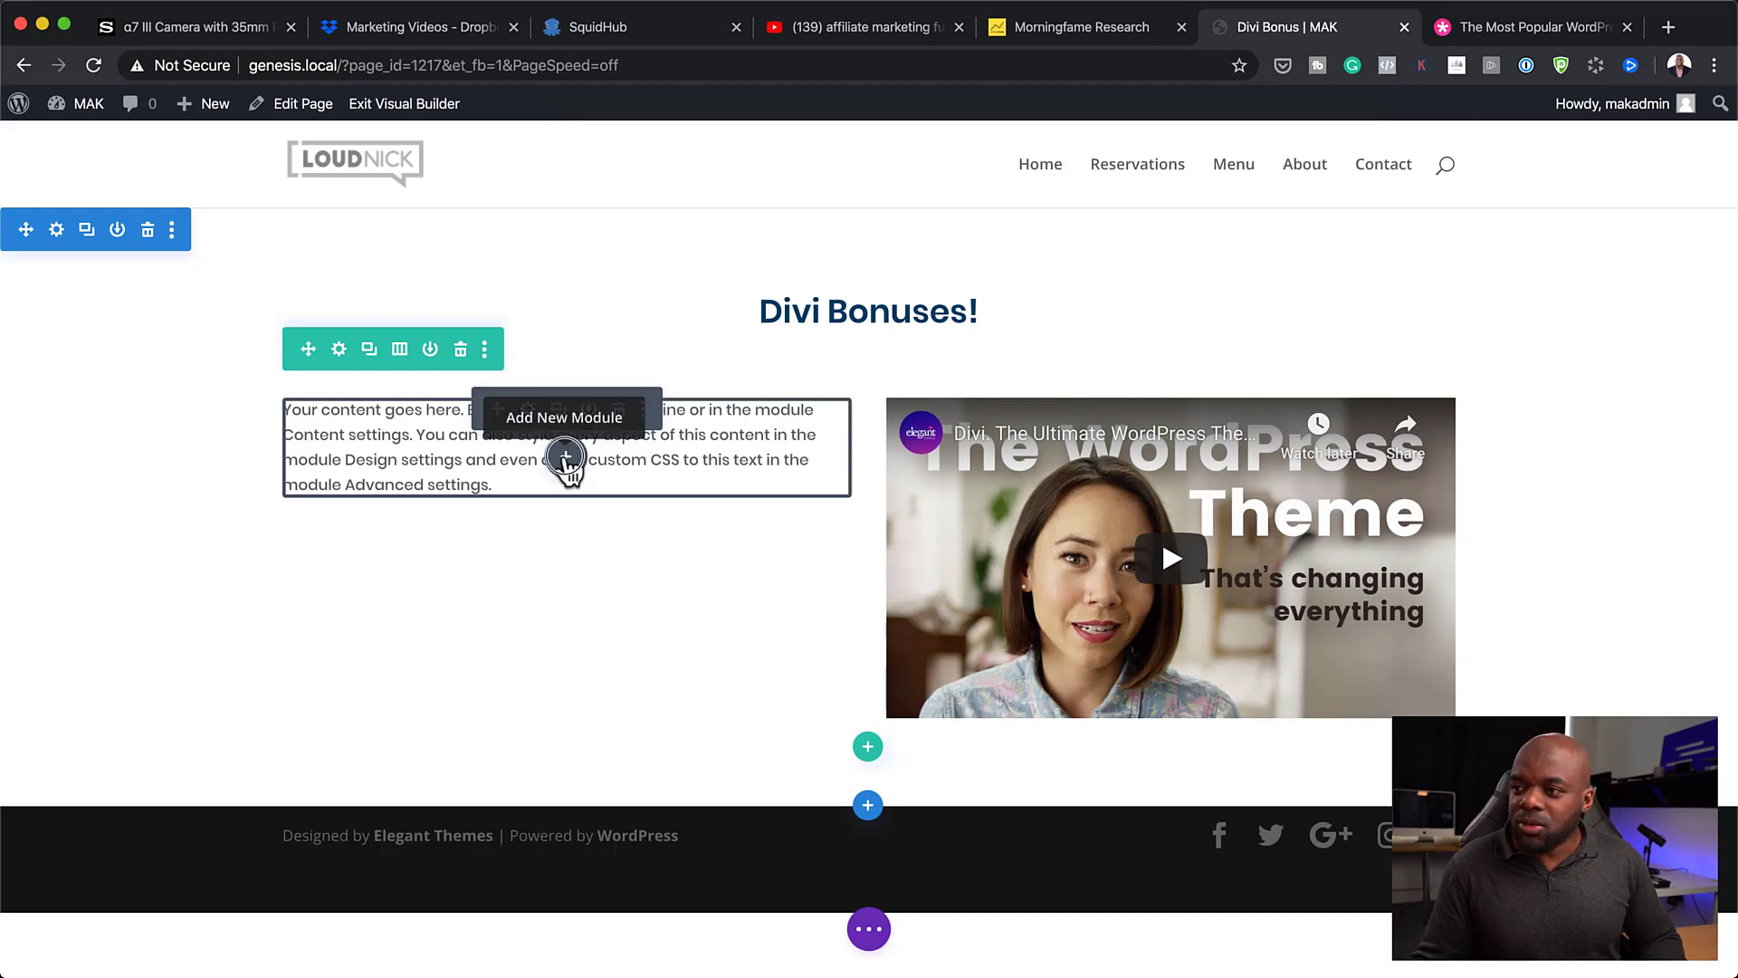
Step: Insert an Email Optin module and clear its placeholder title and body text
text(e)
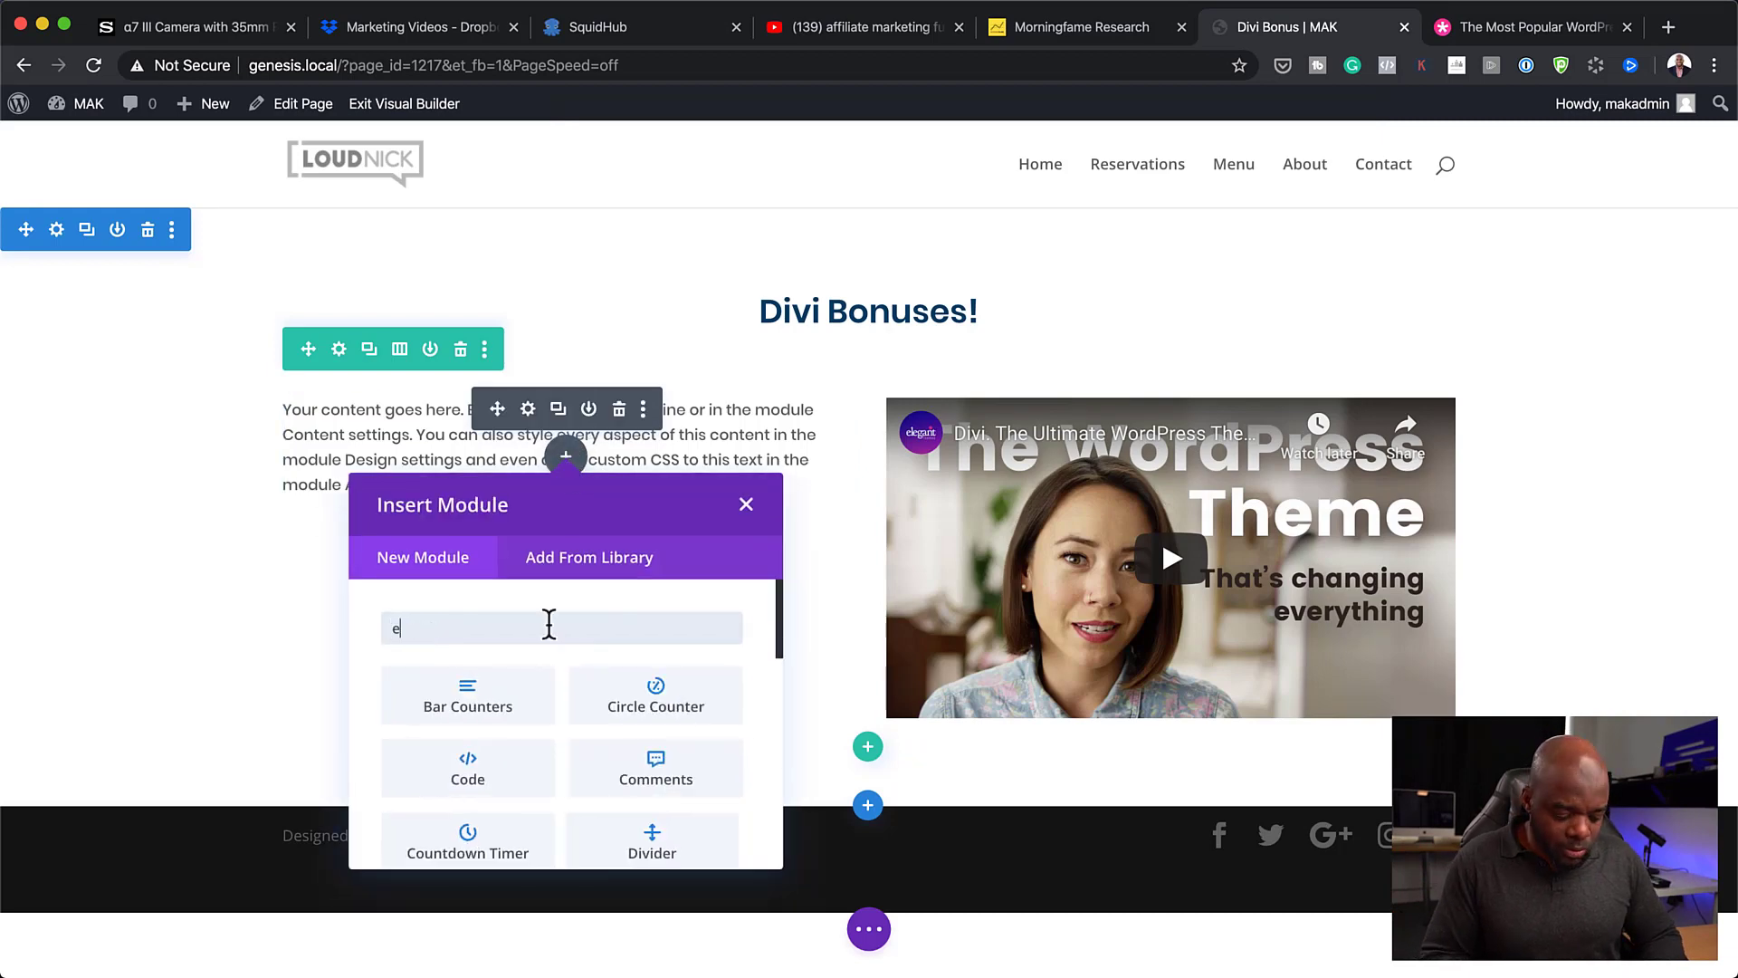
click(746, 504)
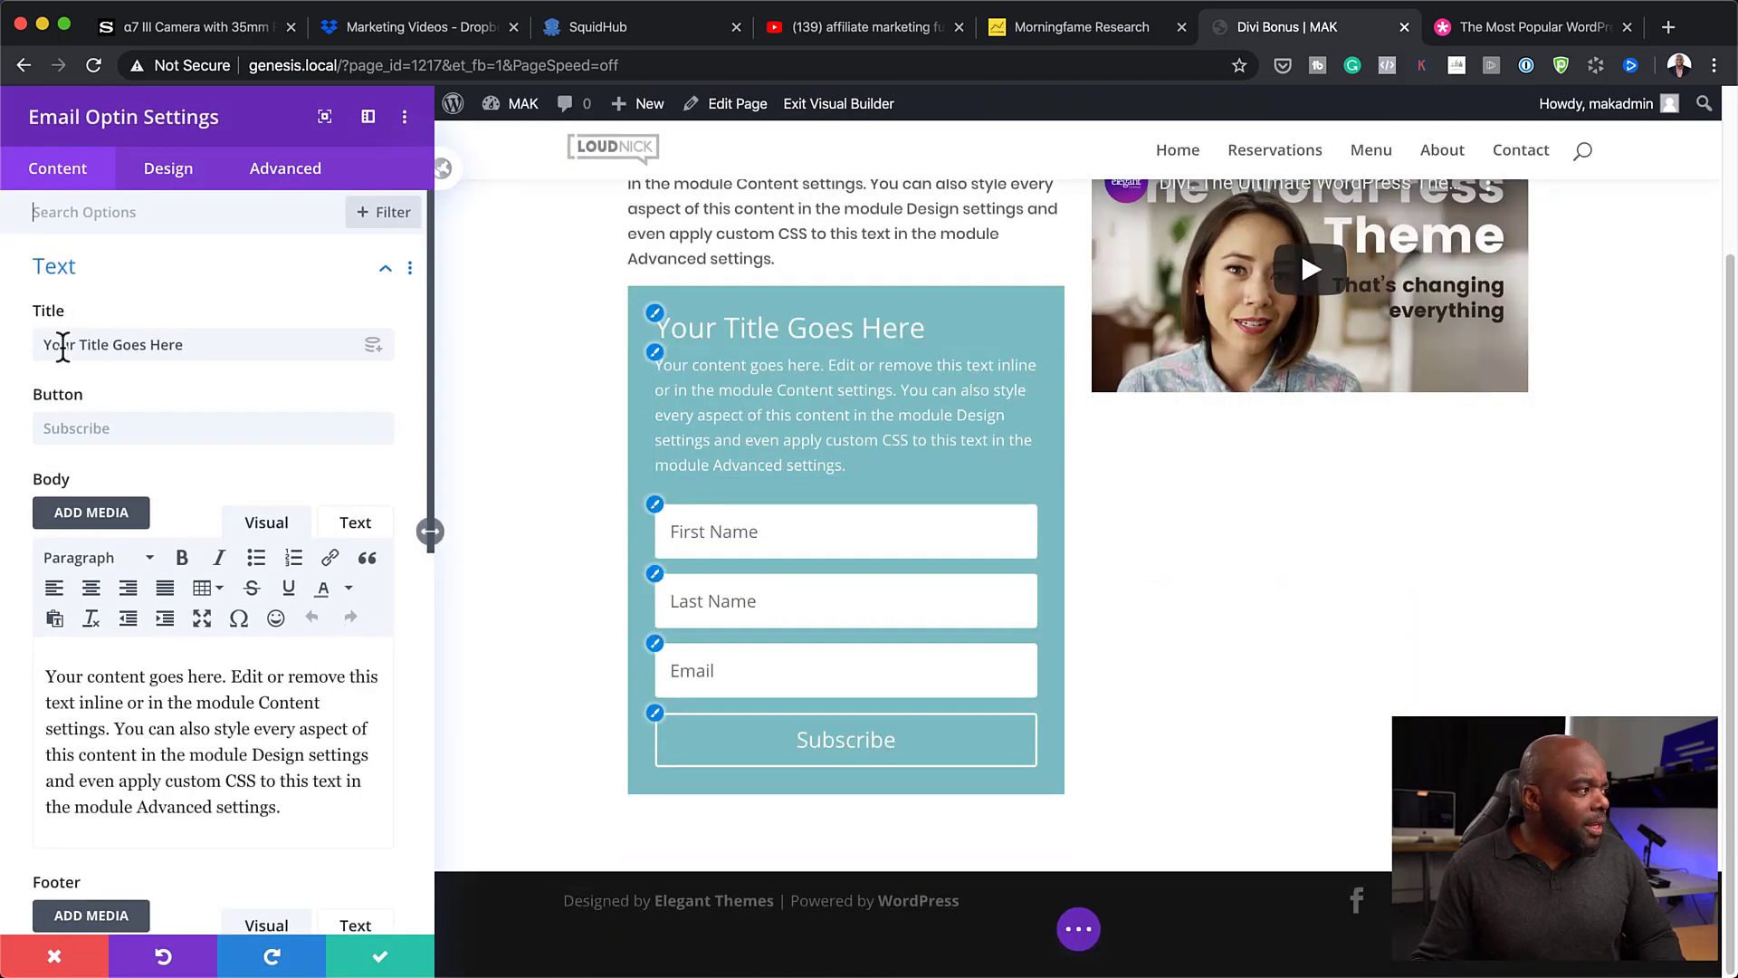
click(199, 345)
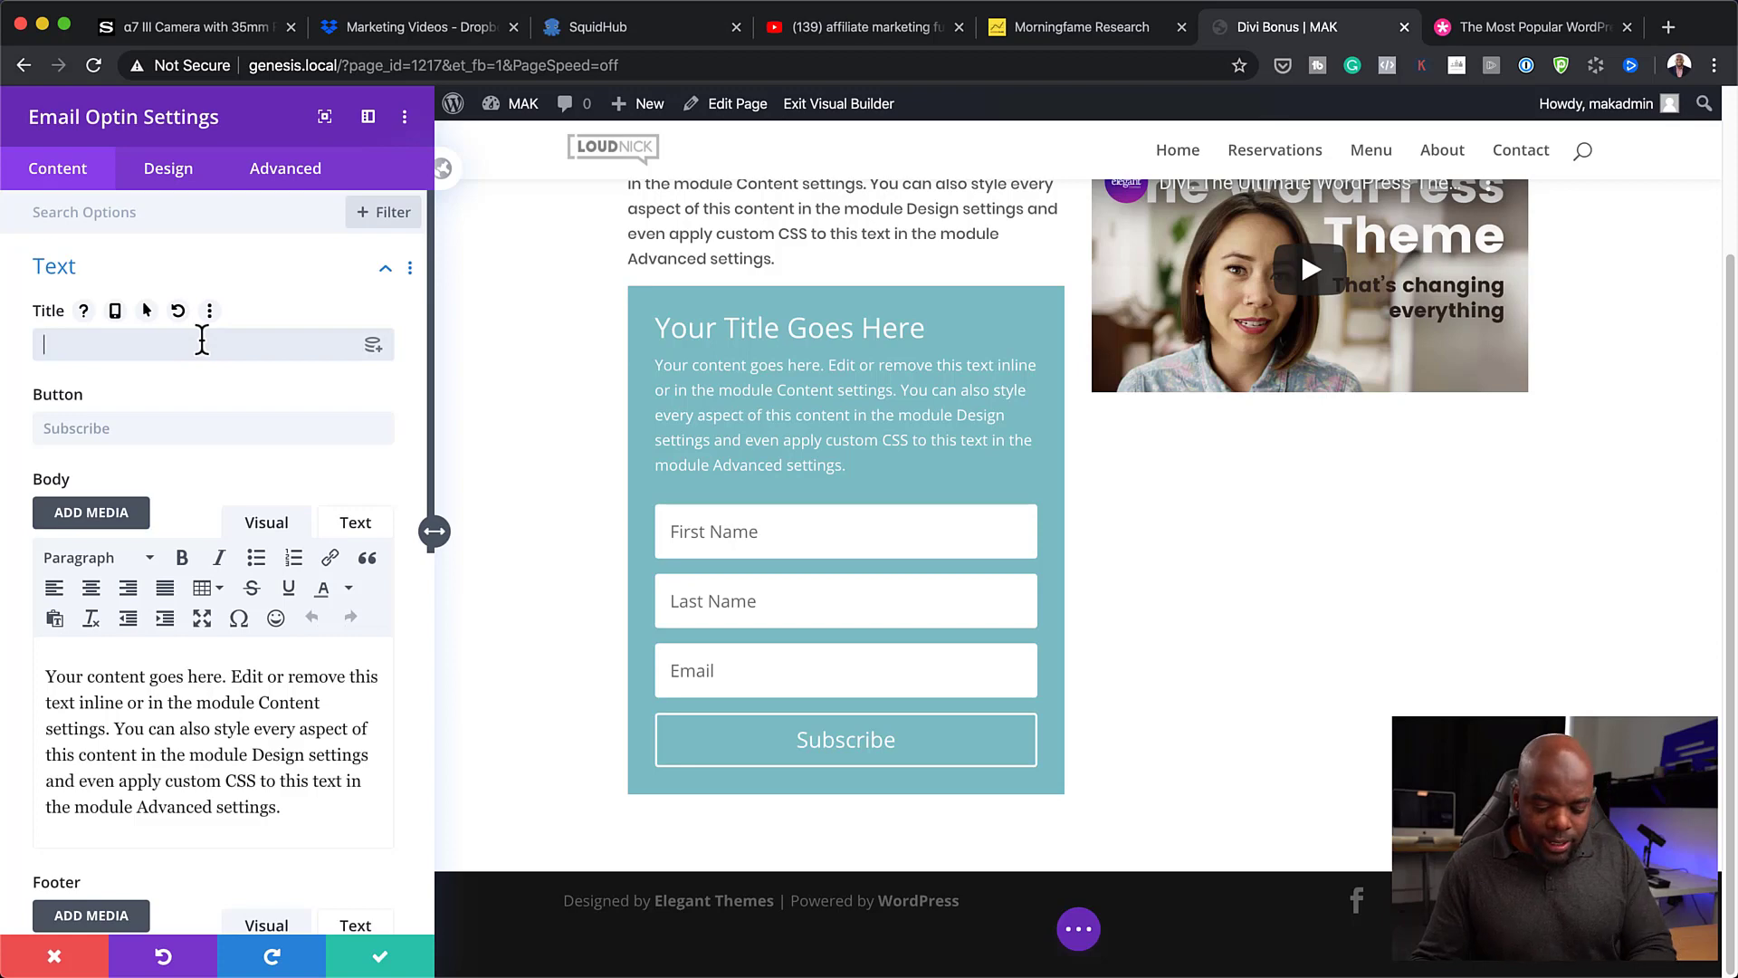
triple_click(210, 727)
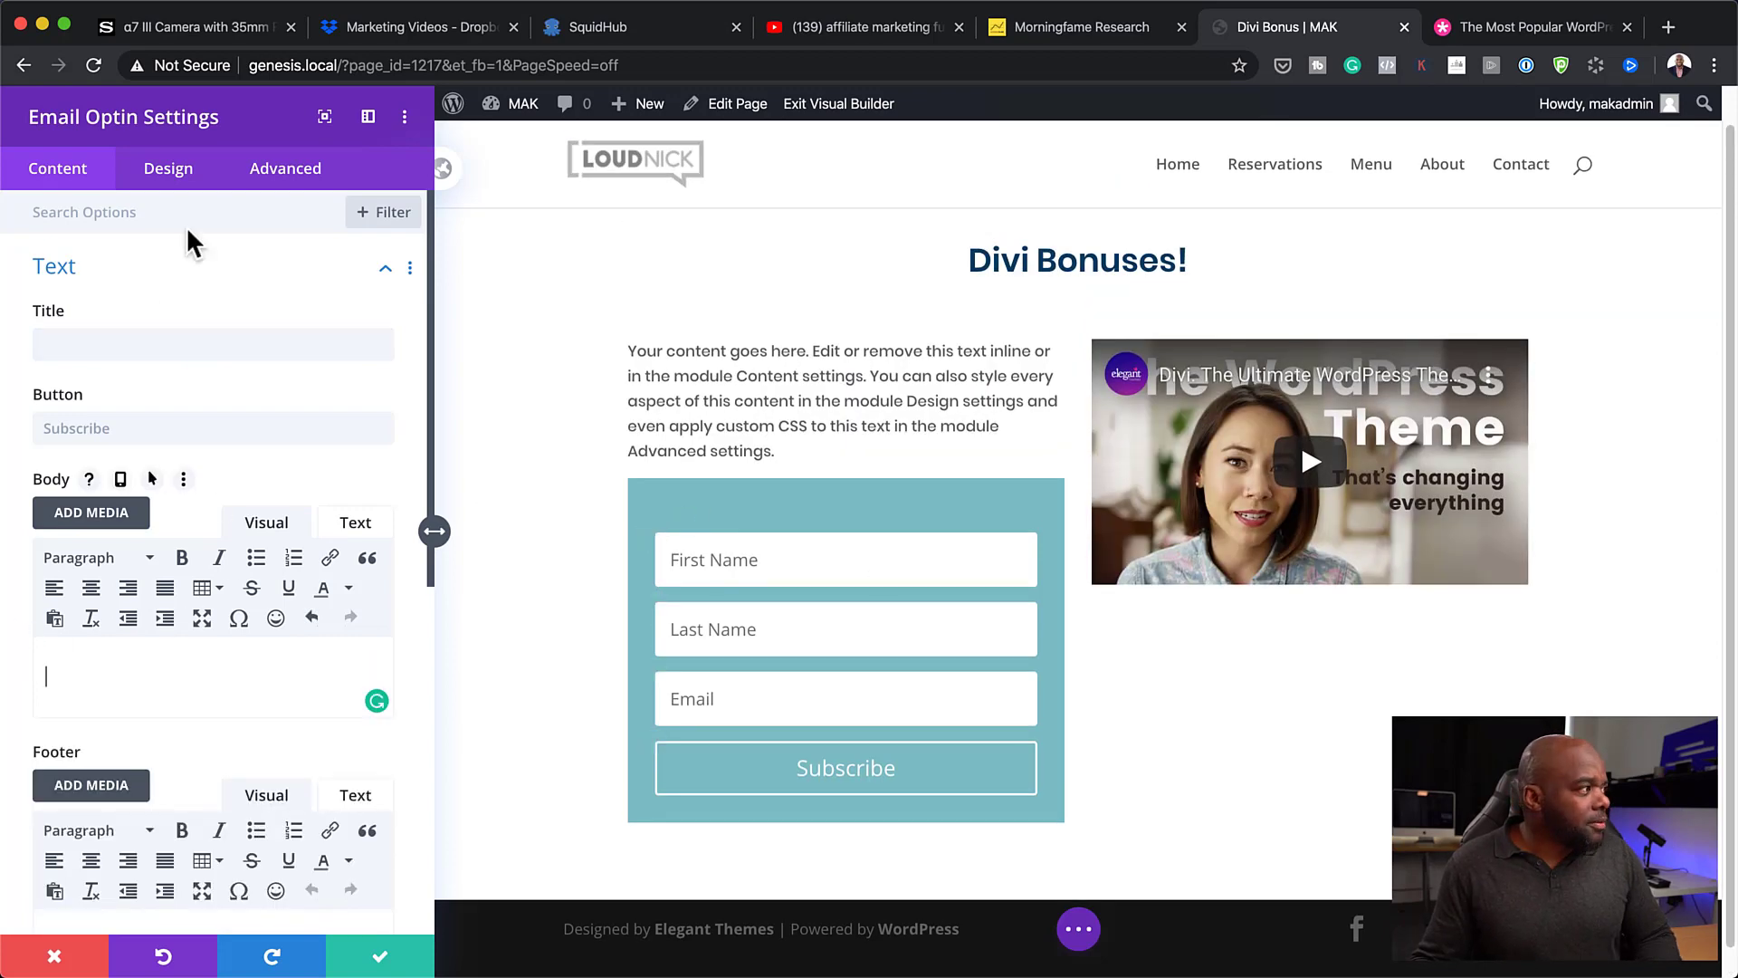
Step: Set the opt-in's Design layout to Body On Top, Form On Bottom
click(168, 167)
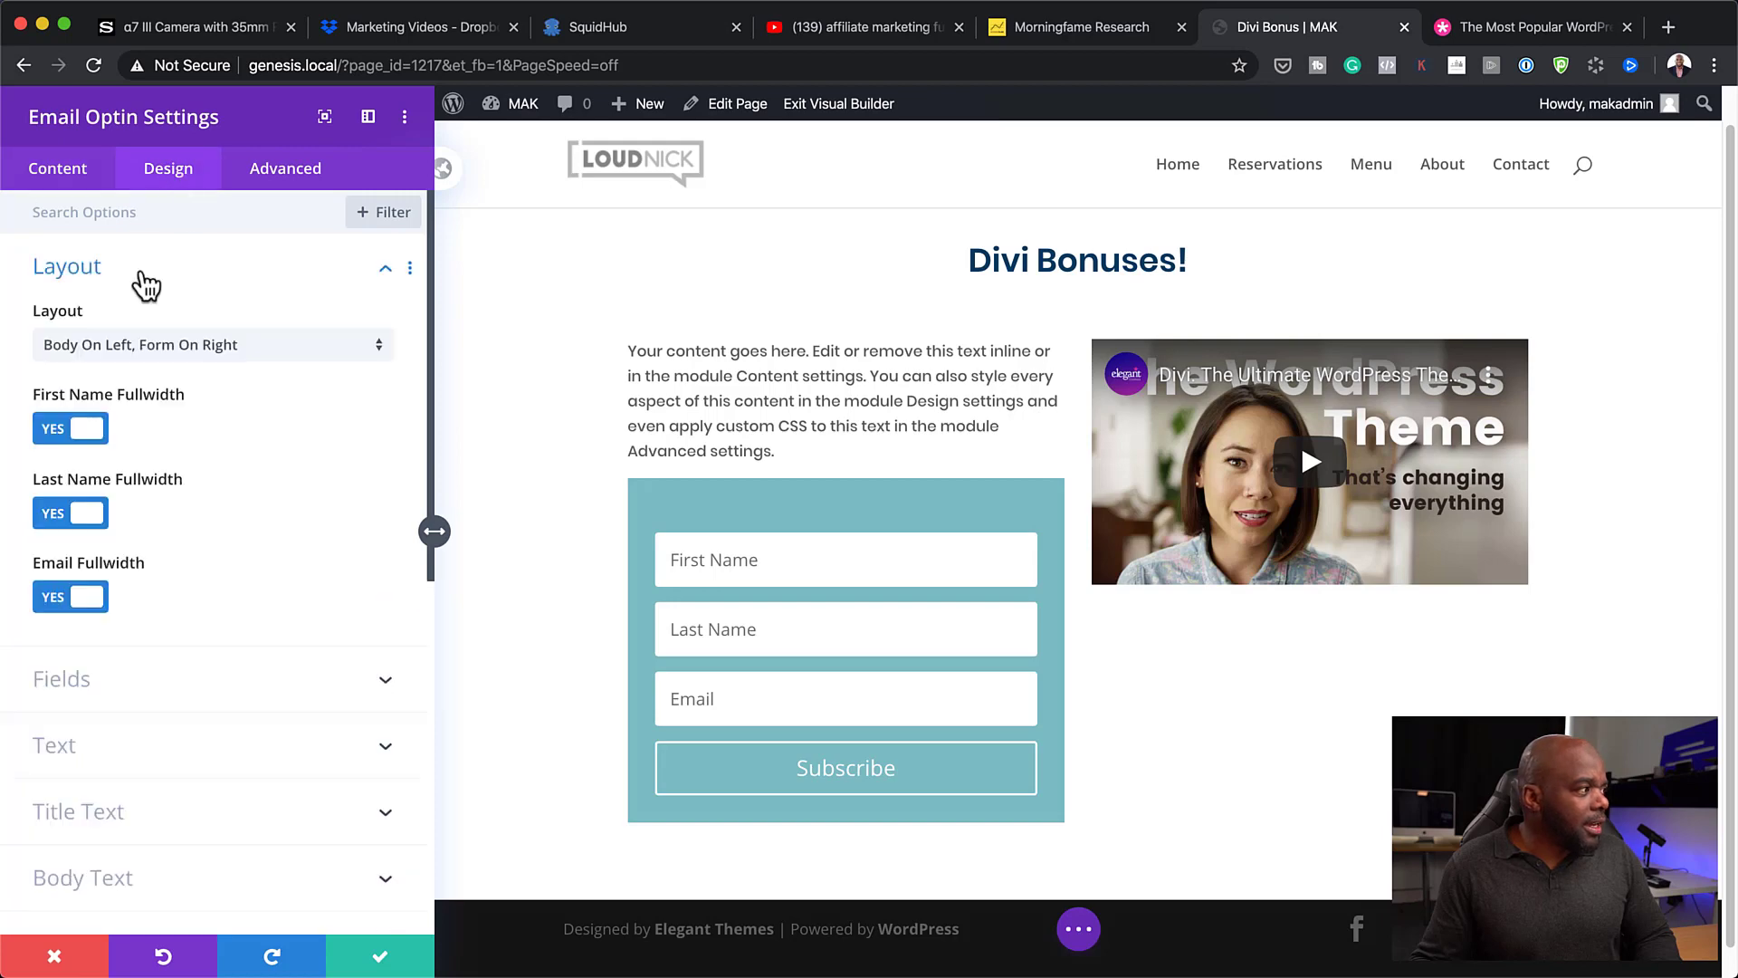
click(213, 344)
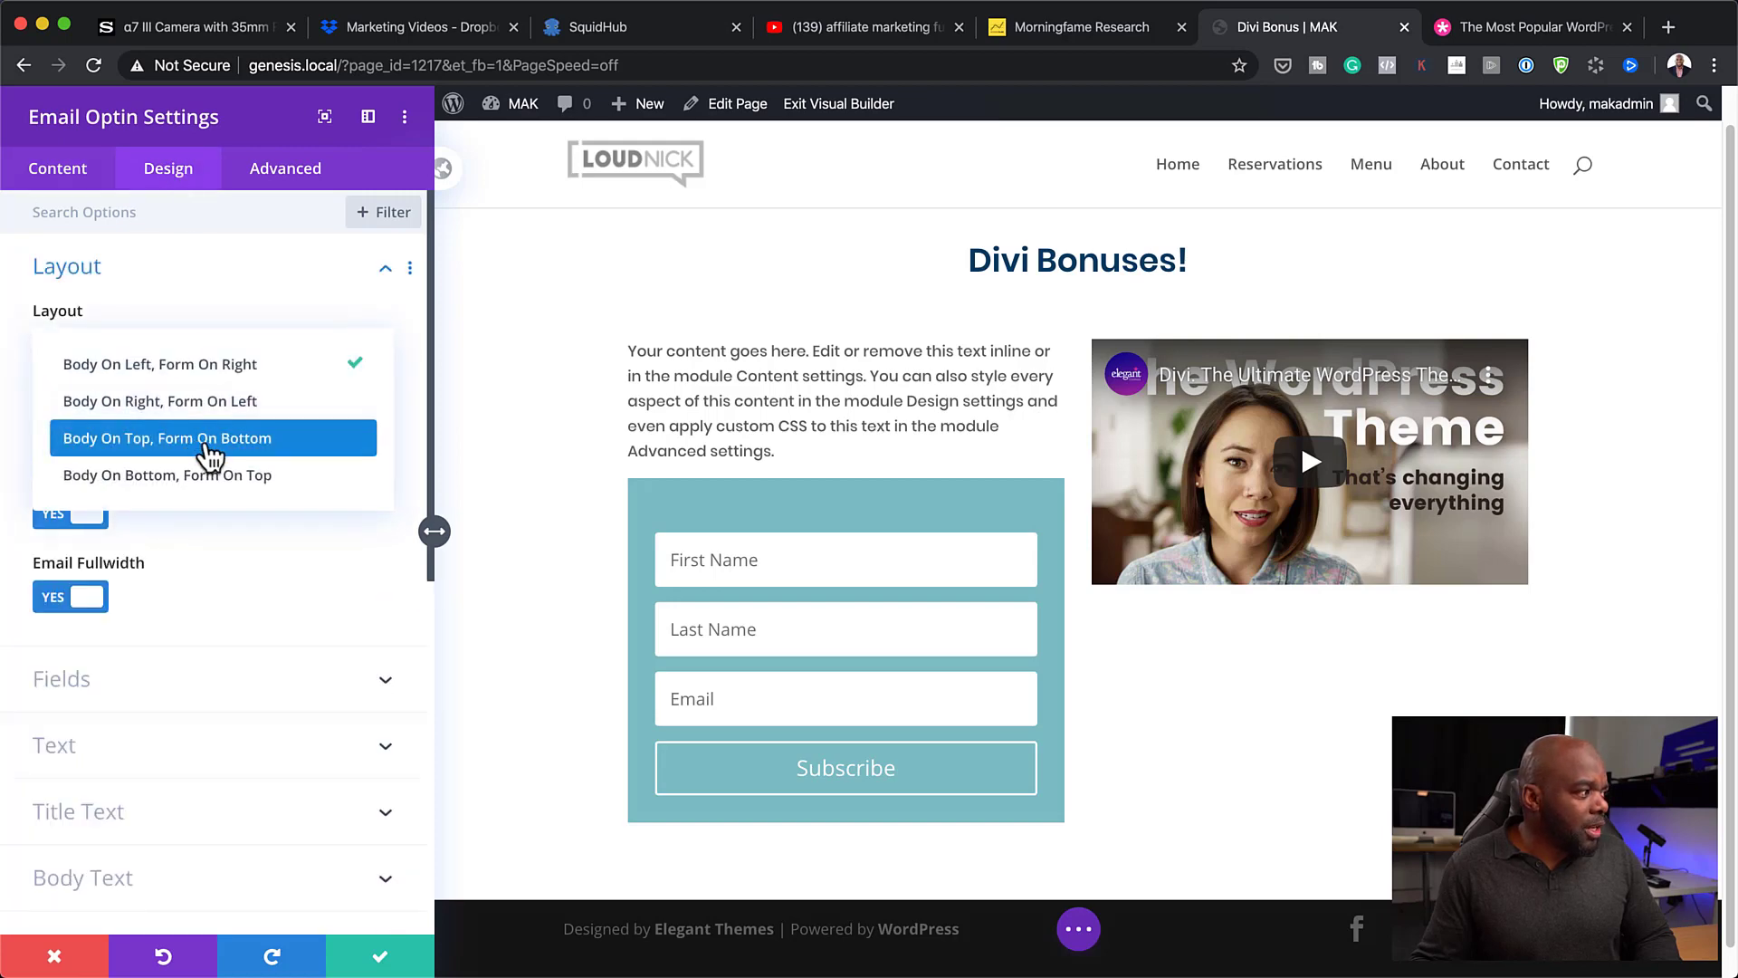
mouse_move(277, 457)
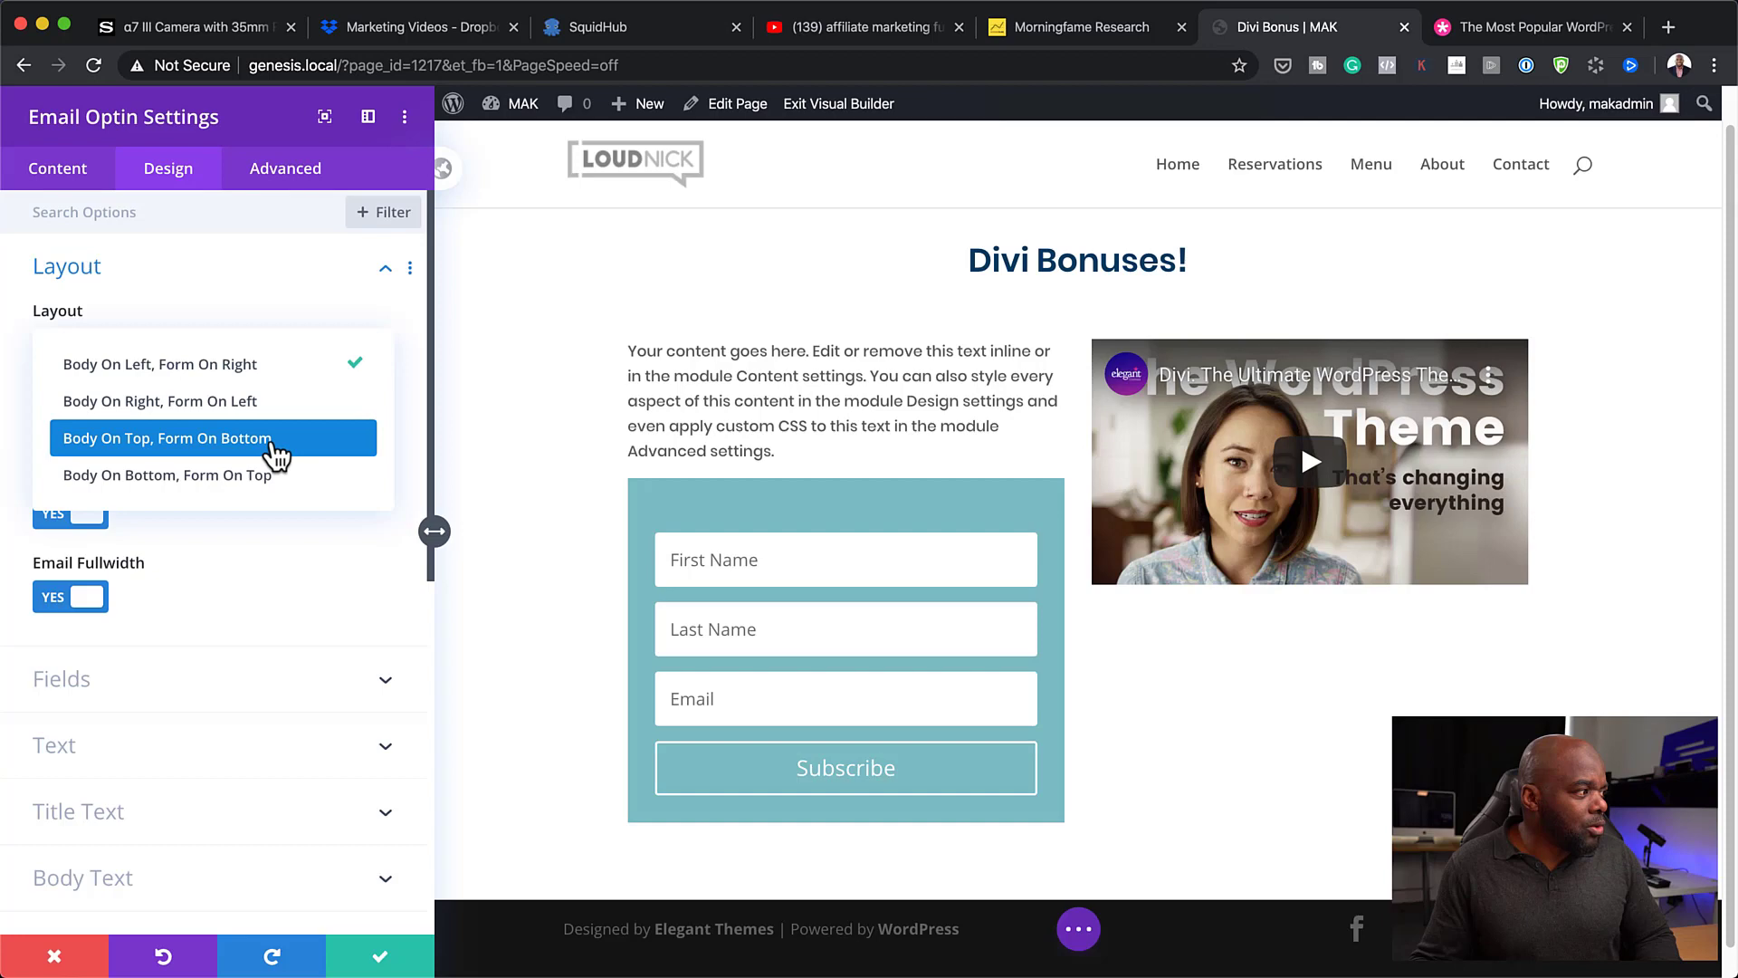
click(165, 438)
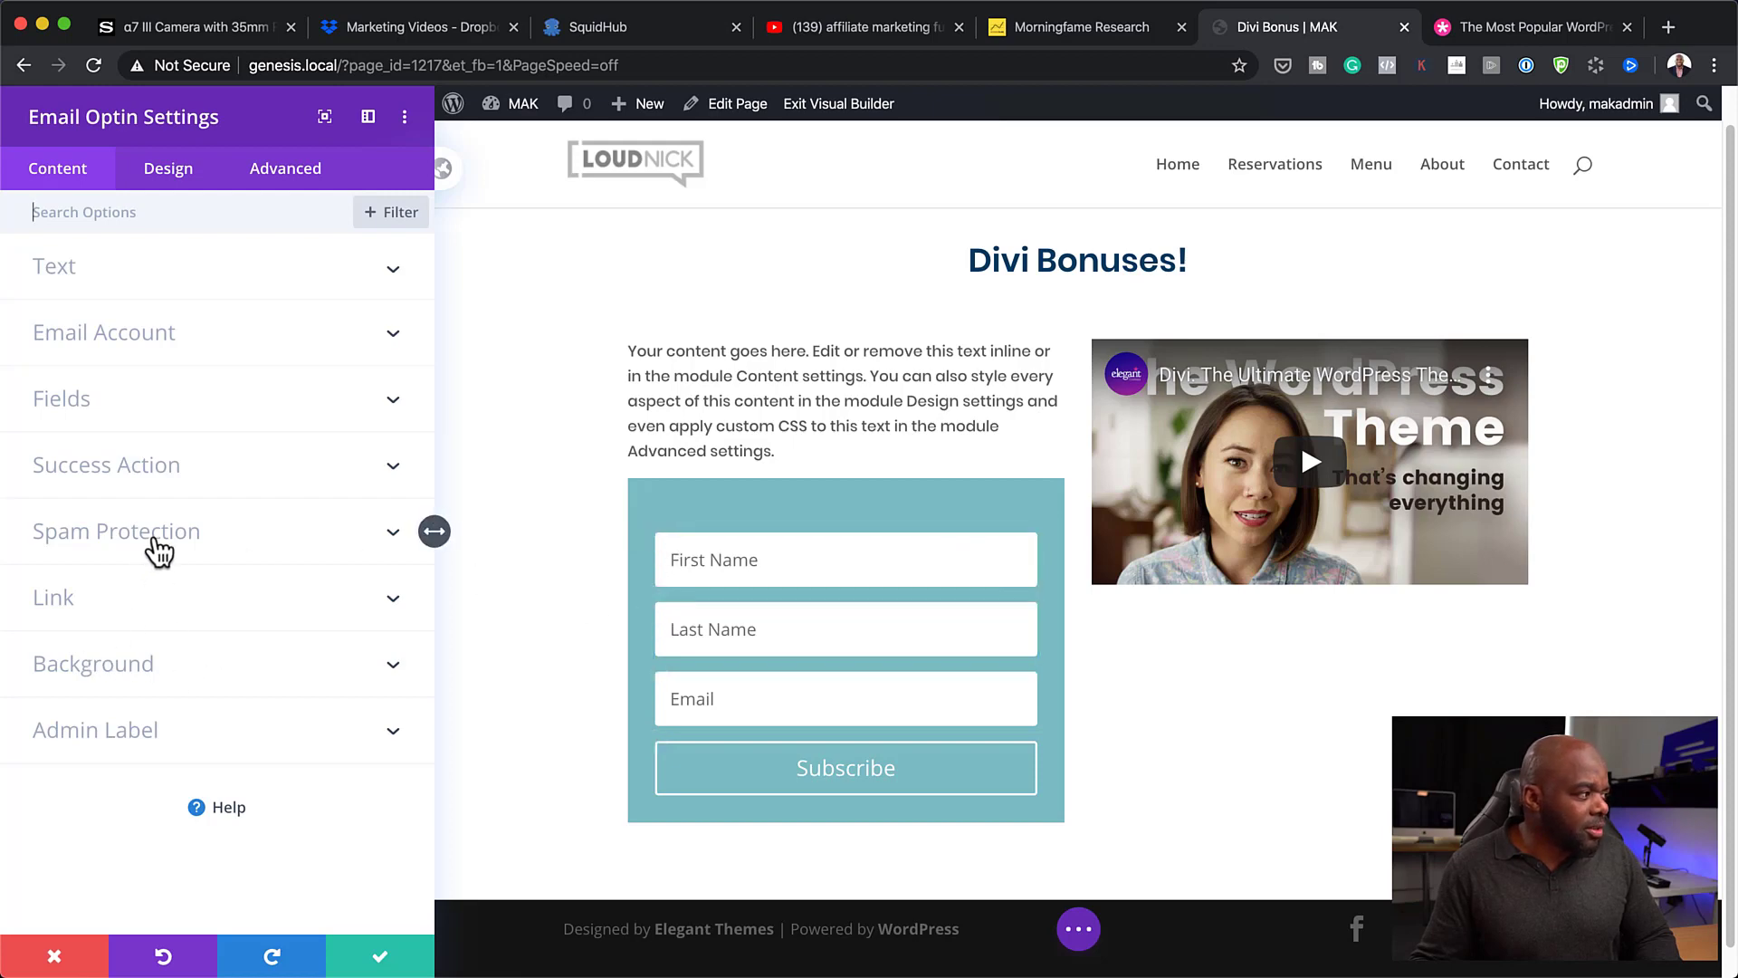
Step: Switch the opt-in's Show First Name and Show Last Name fields to NO
click(61, 398)
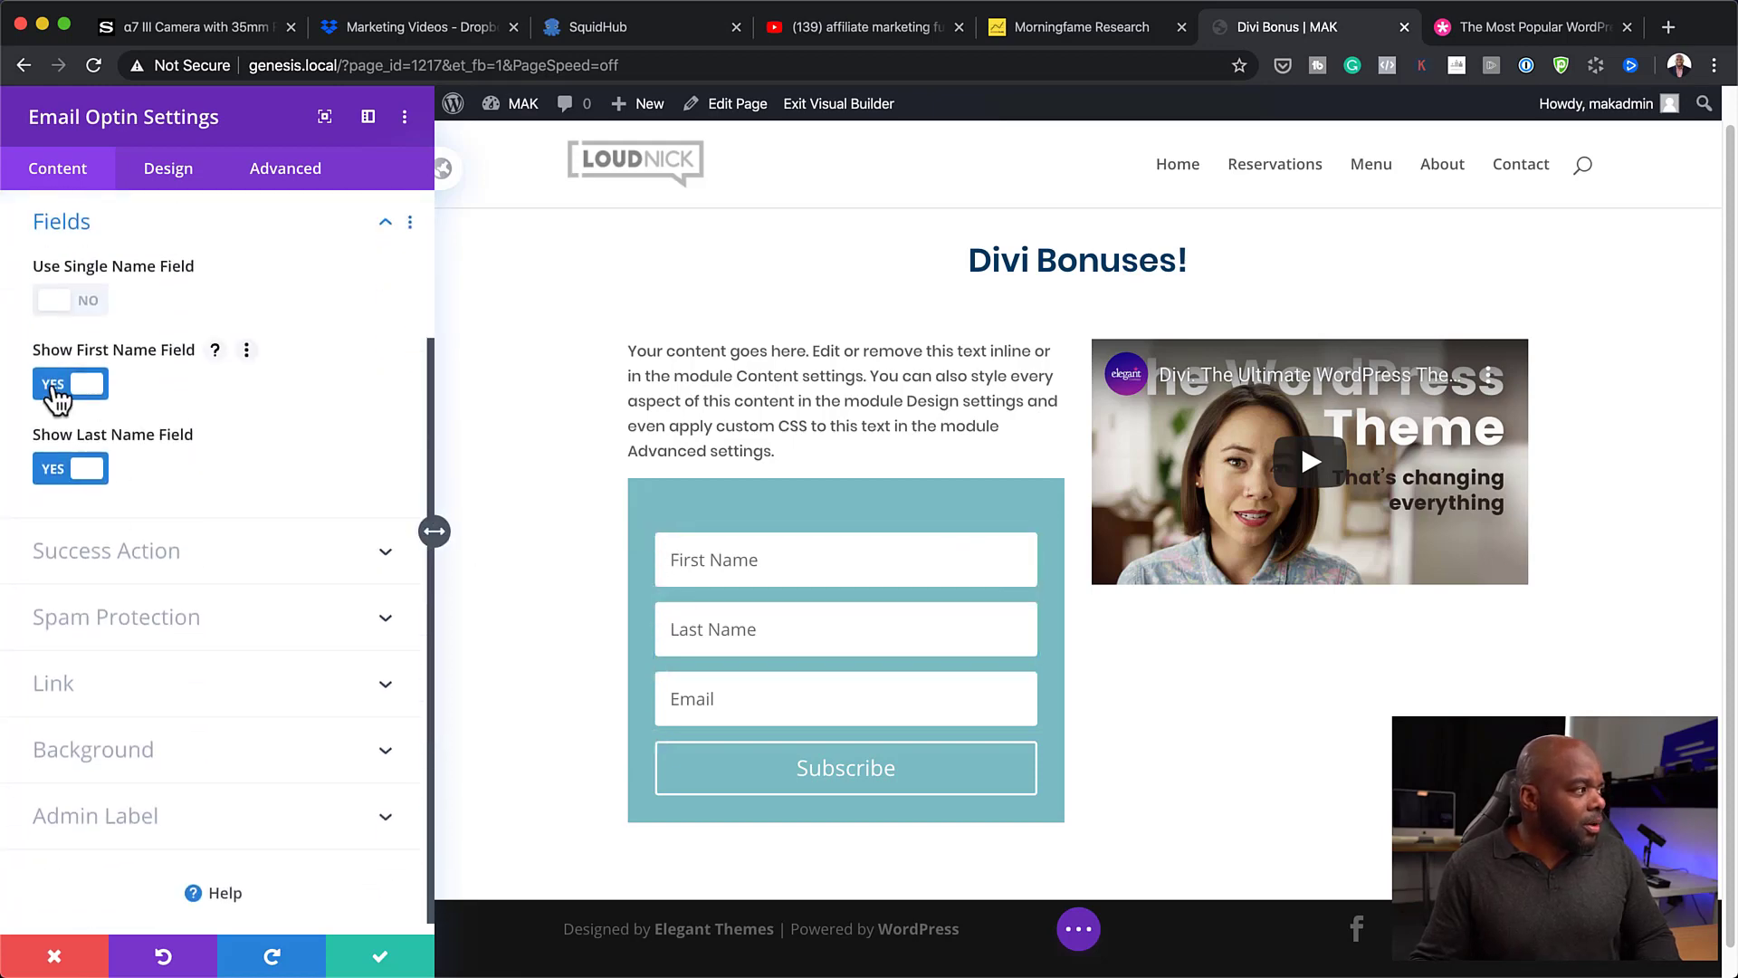
click(70, 383)
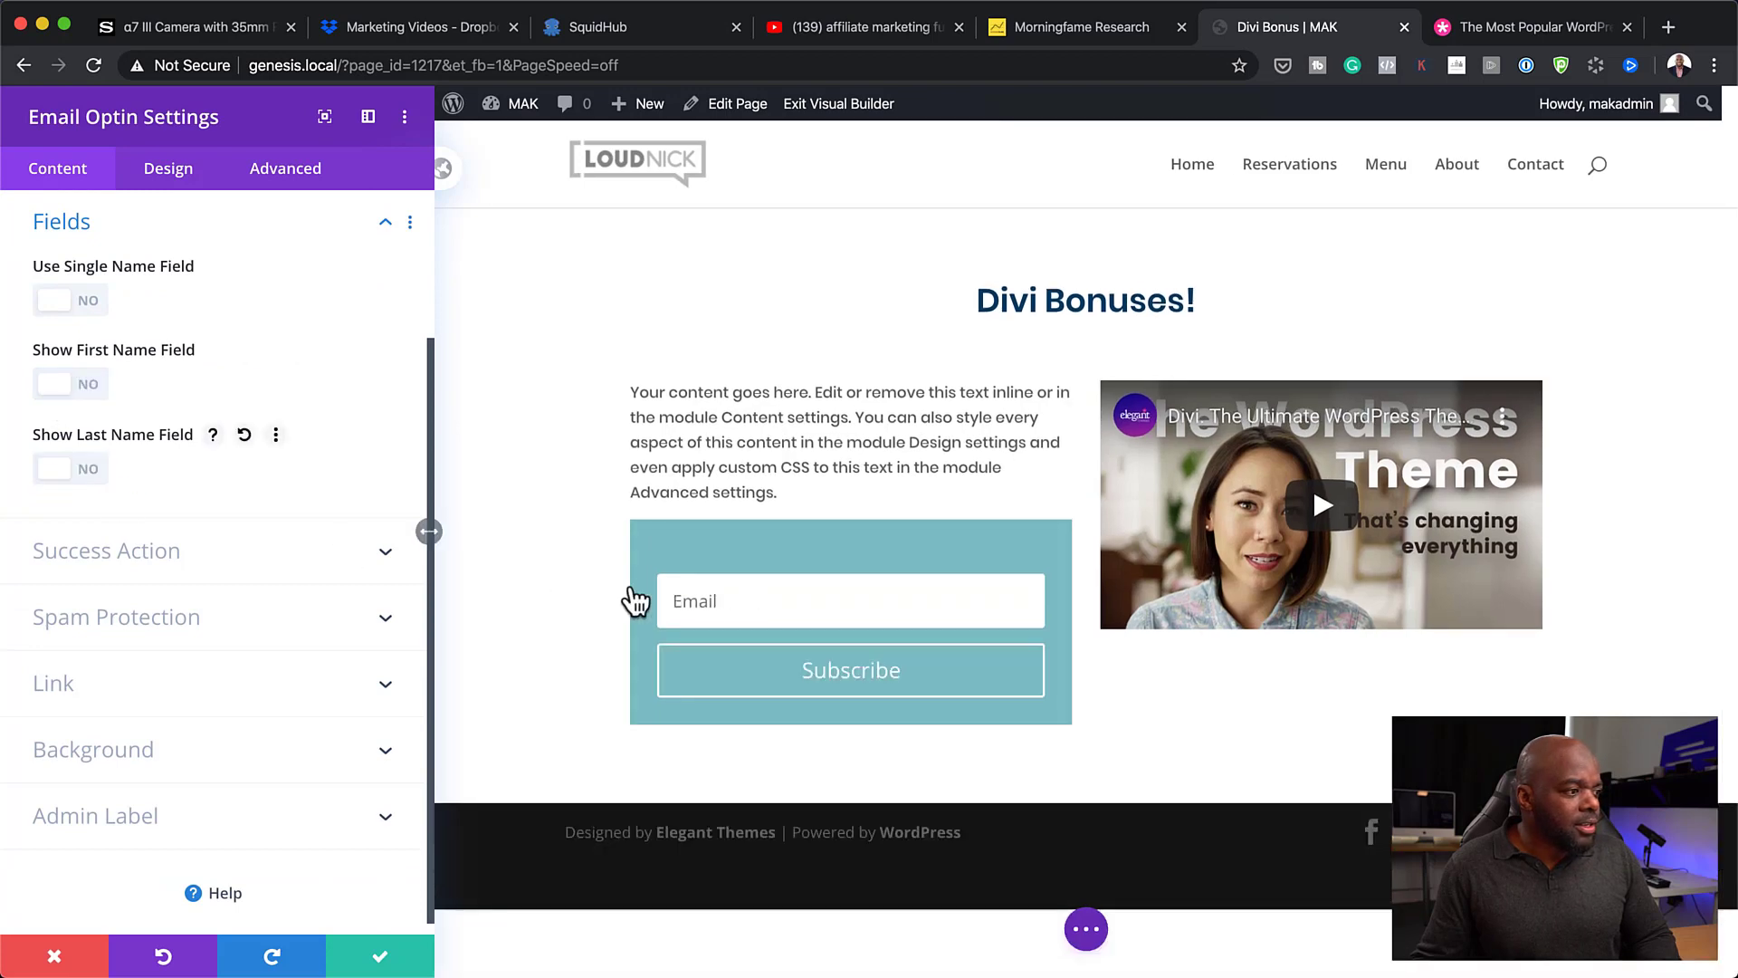
mouse_move(968, 673)
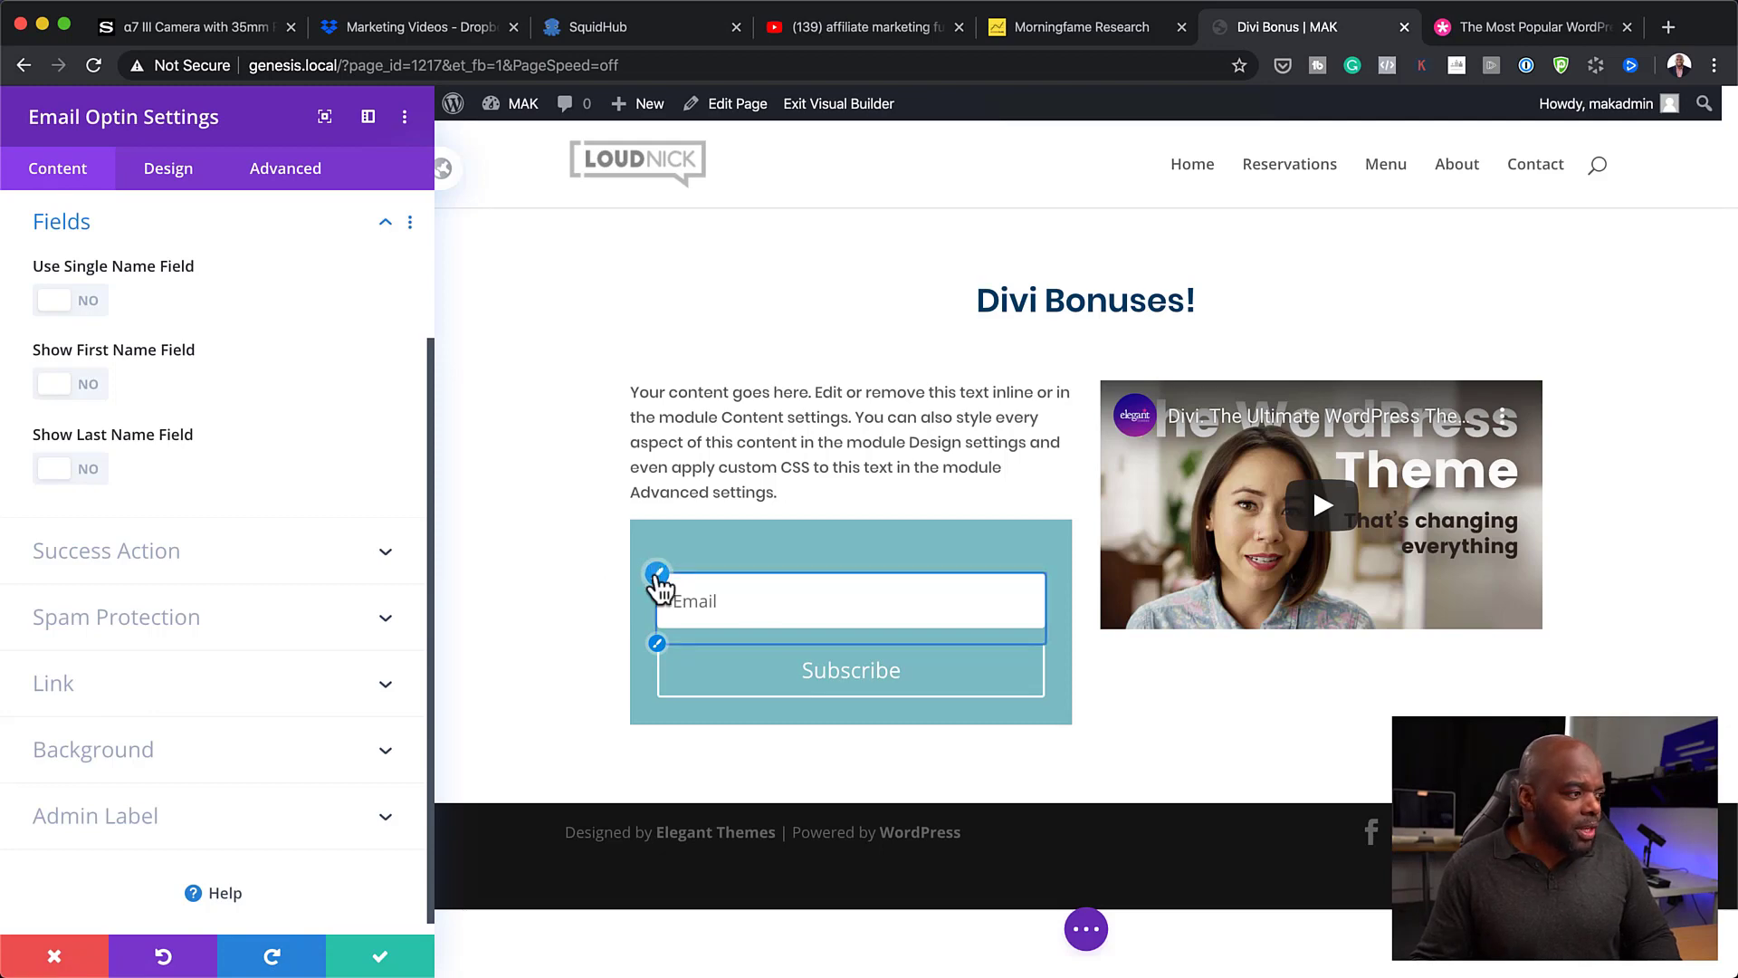
Step: Give the email field a 2px light-coloured border in Design settings
click(167, 168)
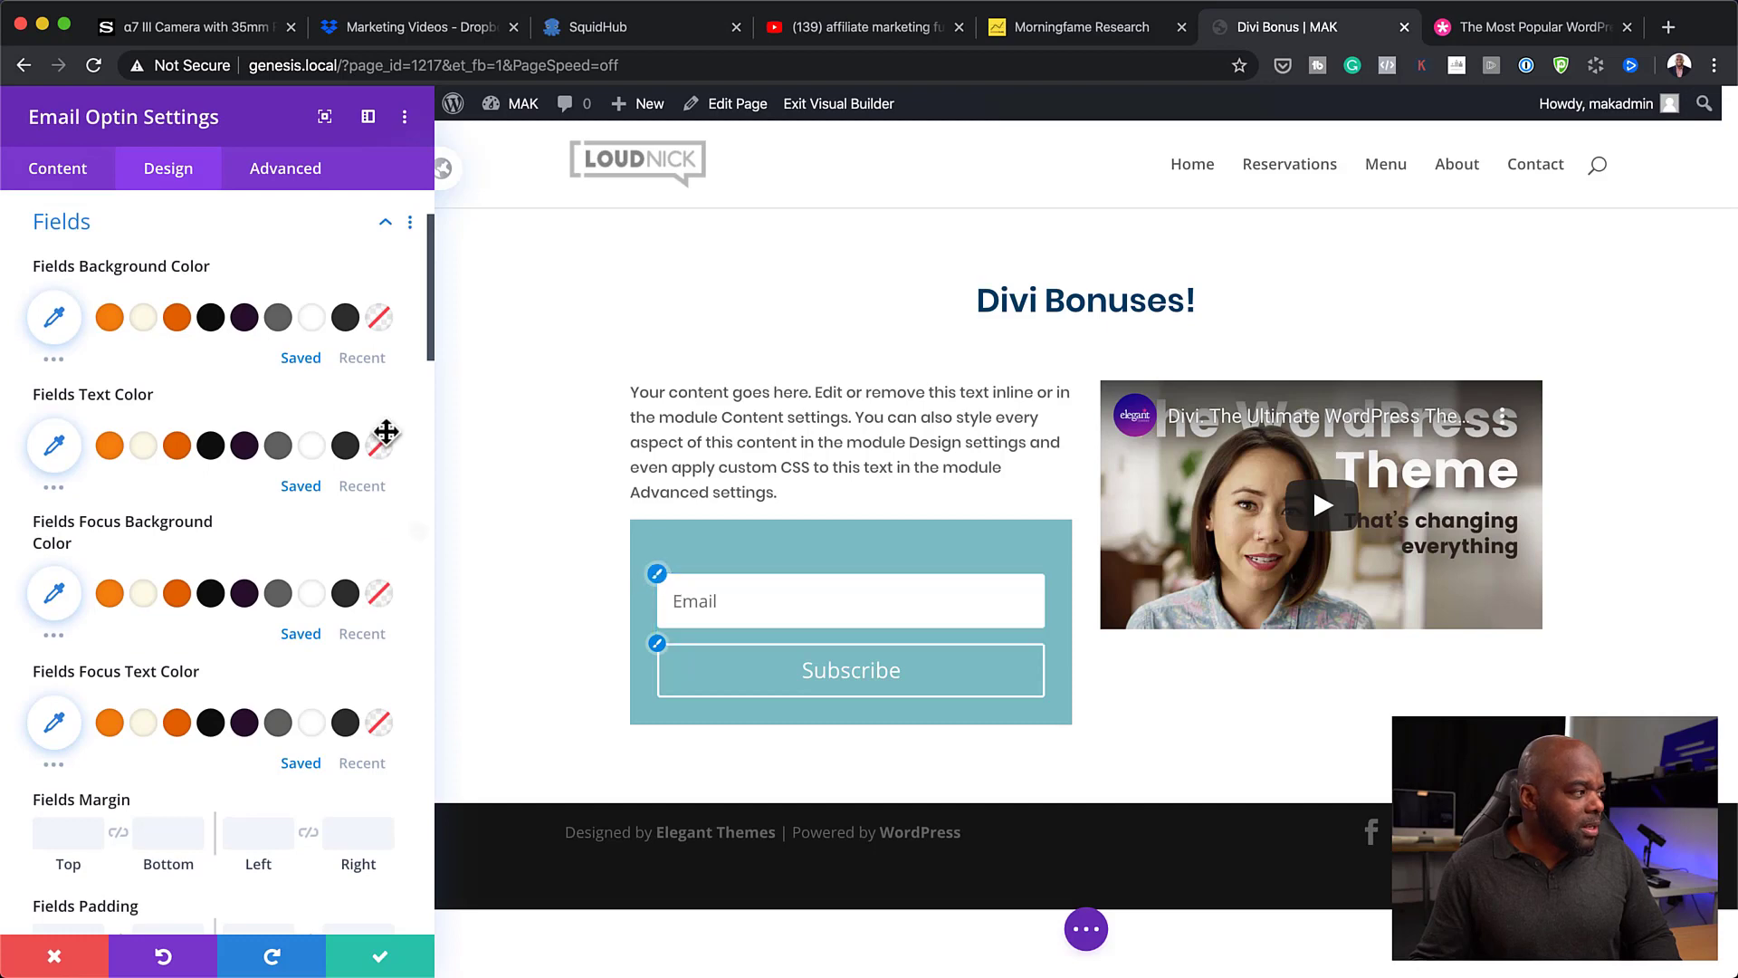
scroll(down, 3)
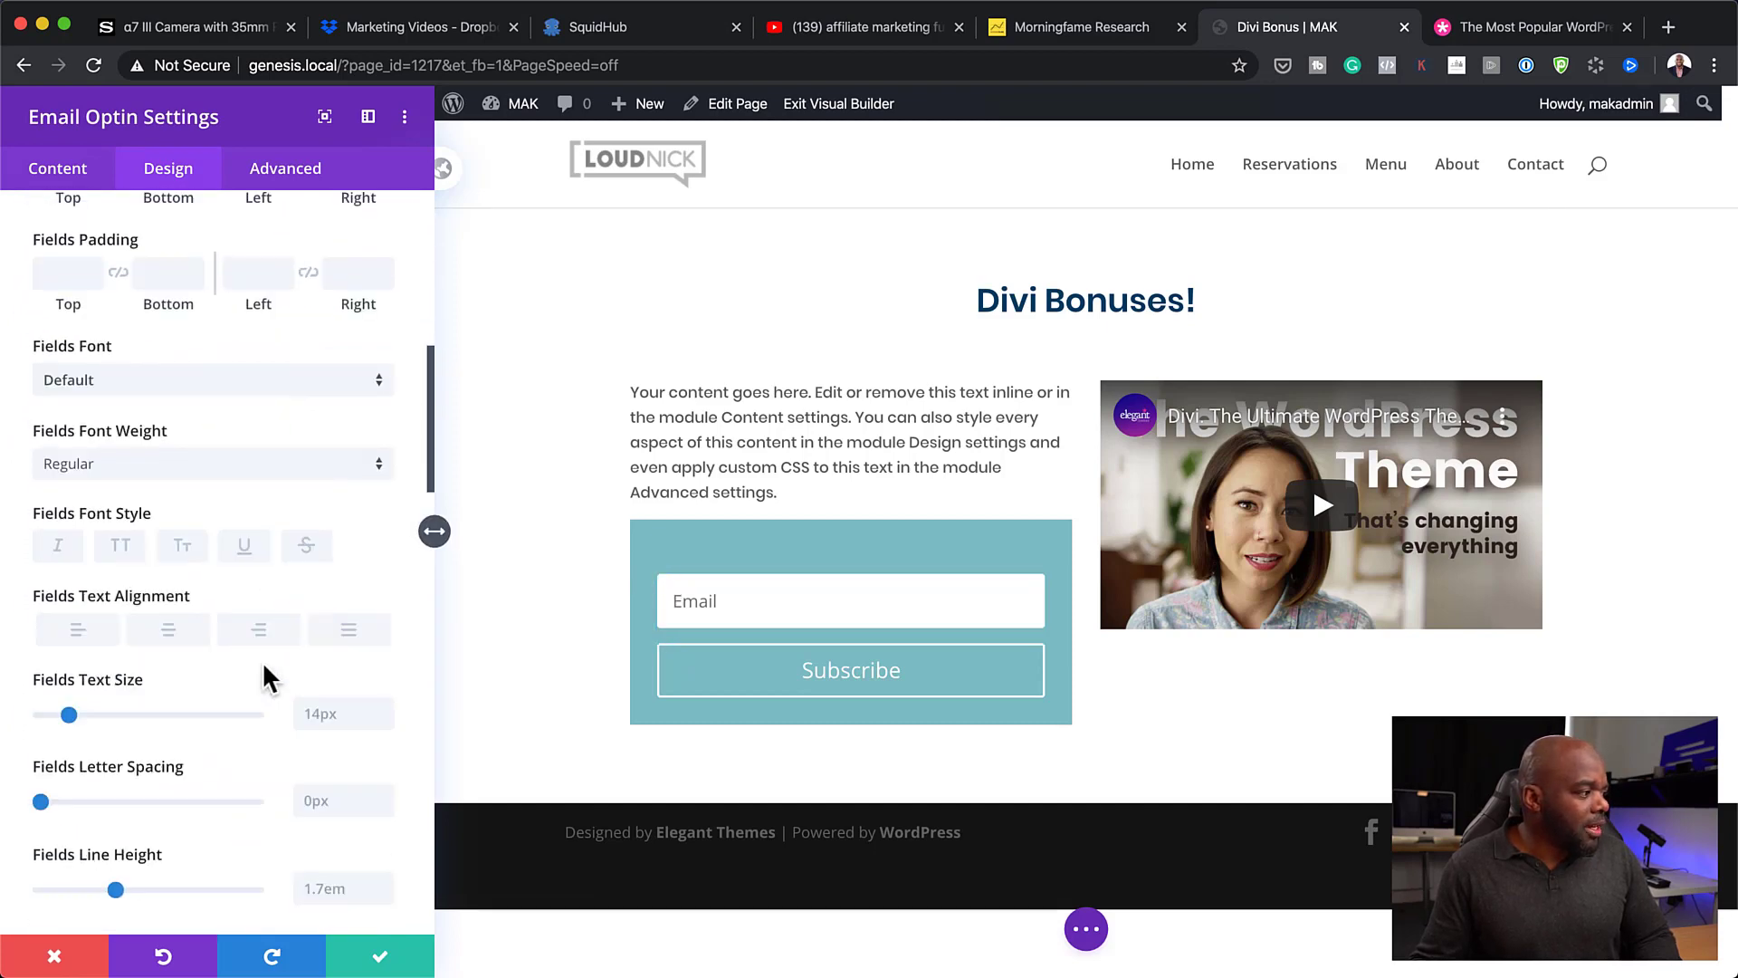
scroll(down, 3)
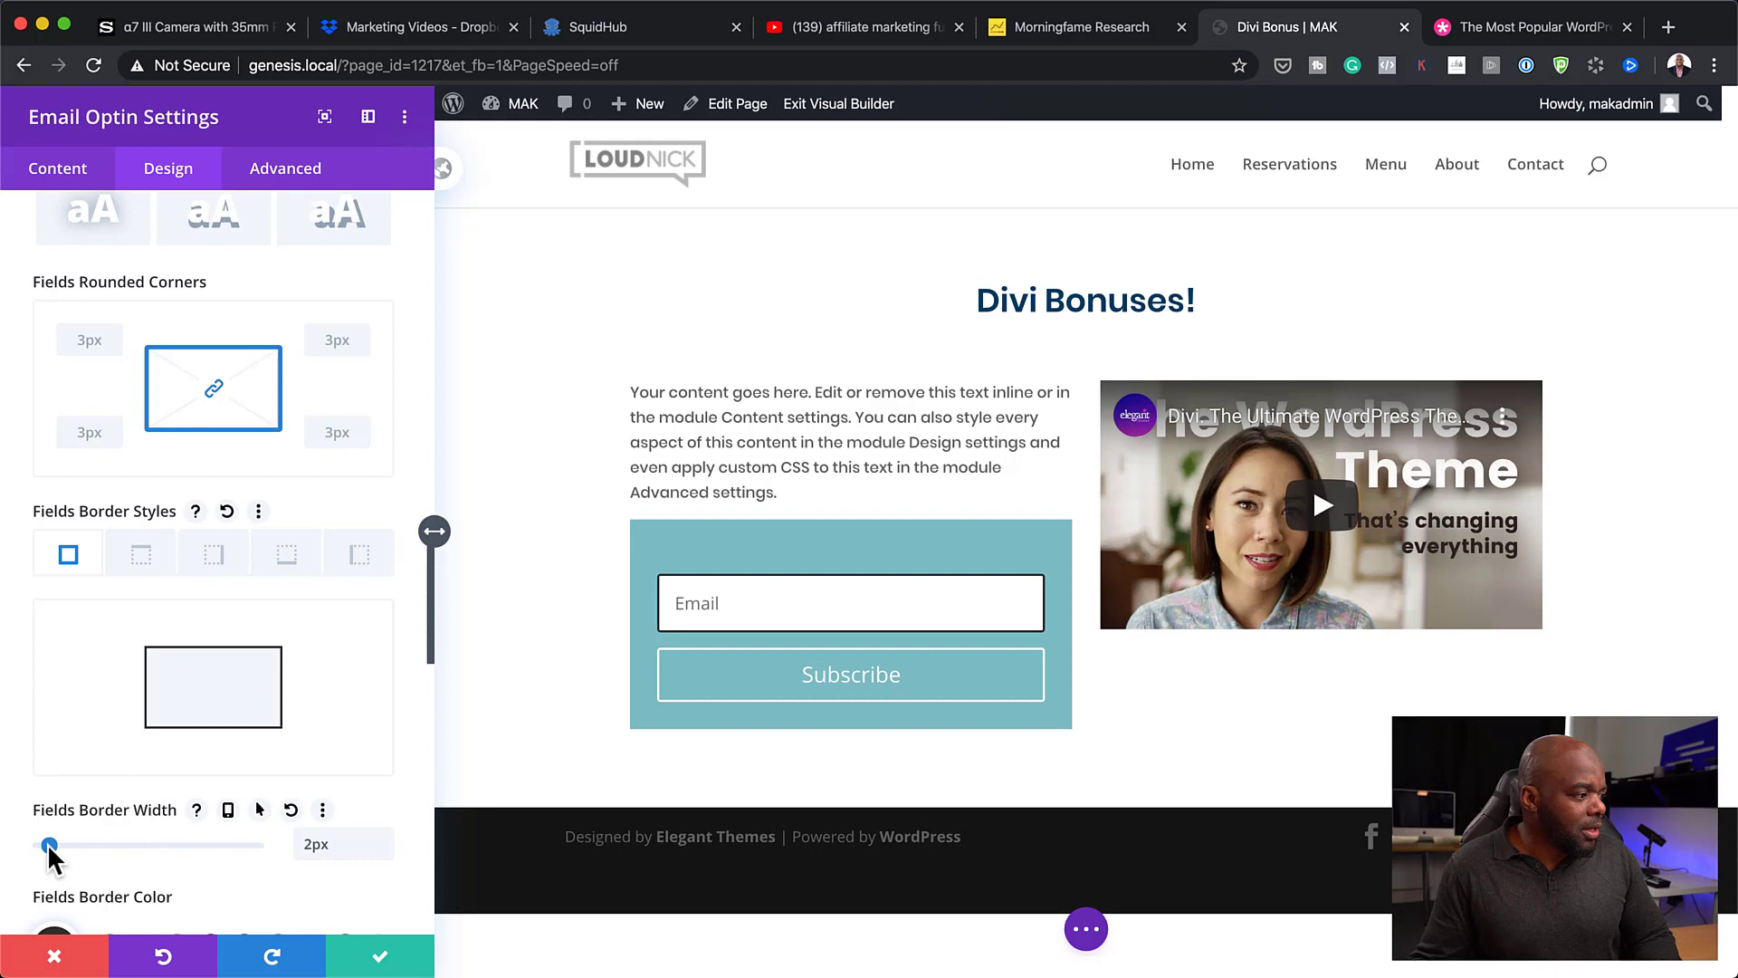
scroll(down, 3)
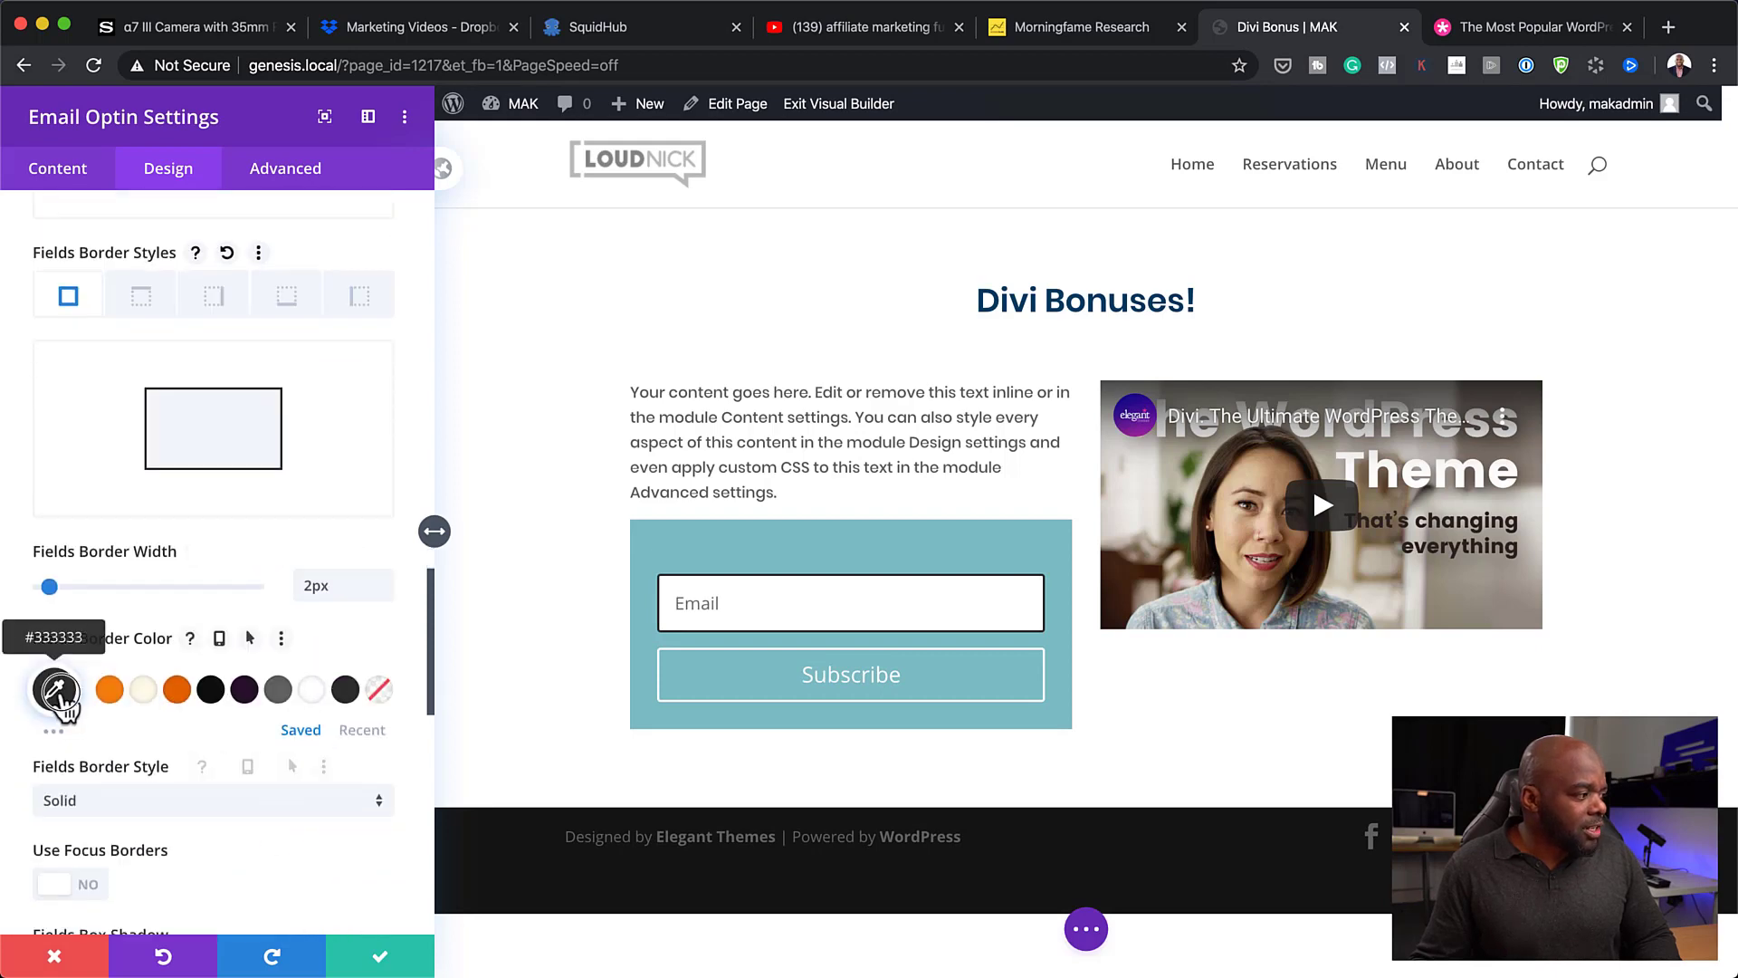
click(56, 690)
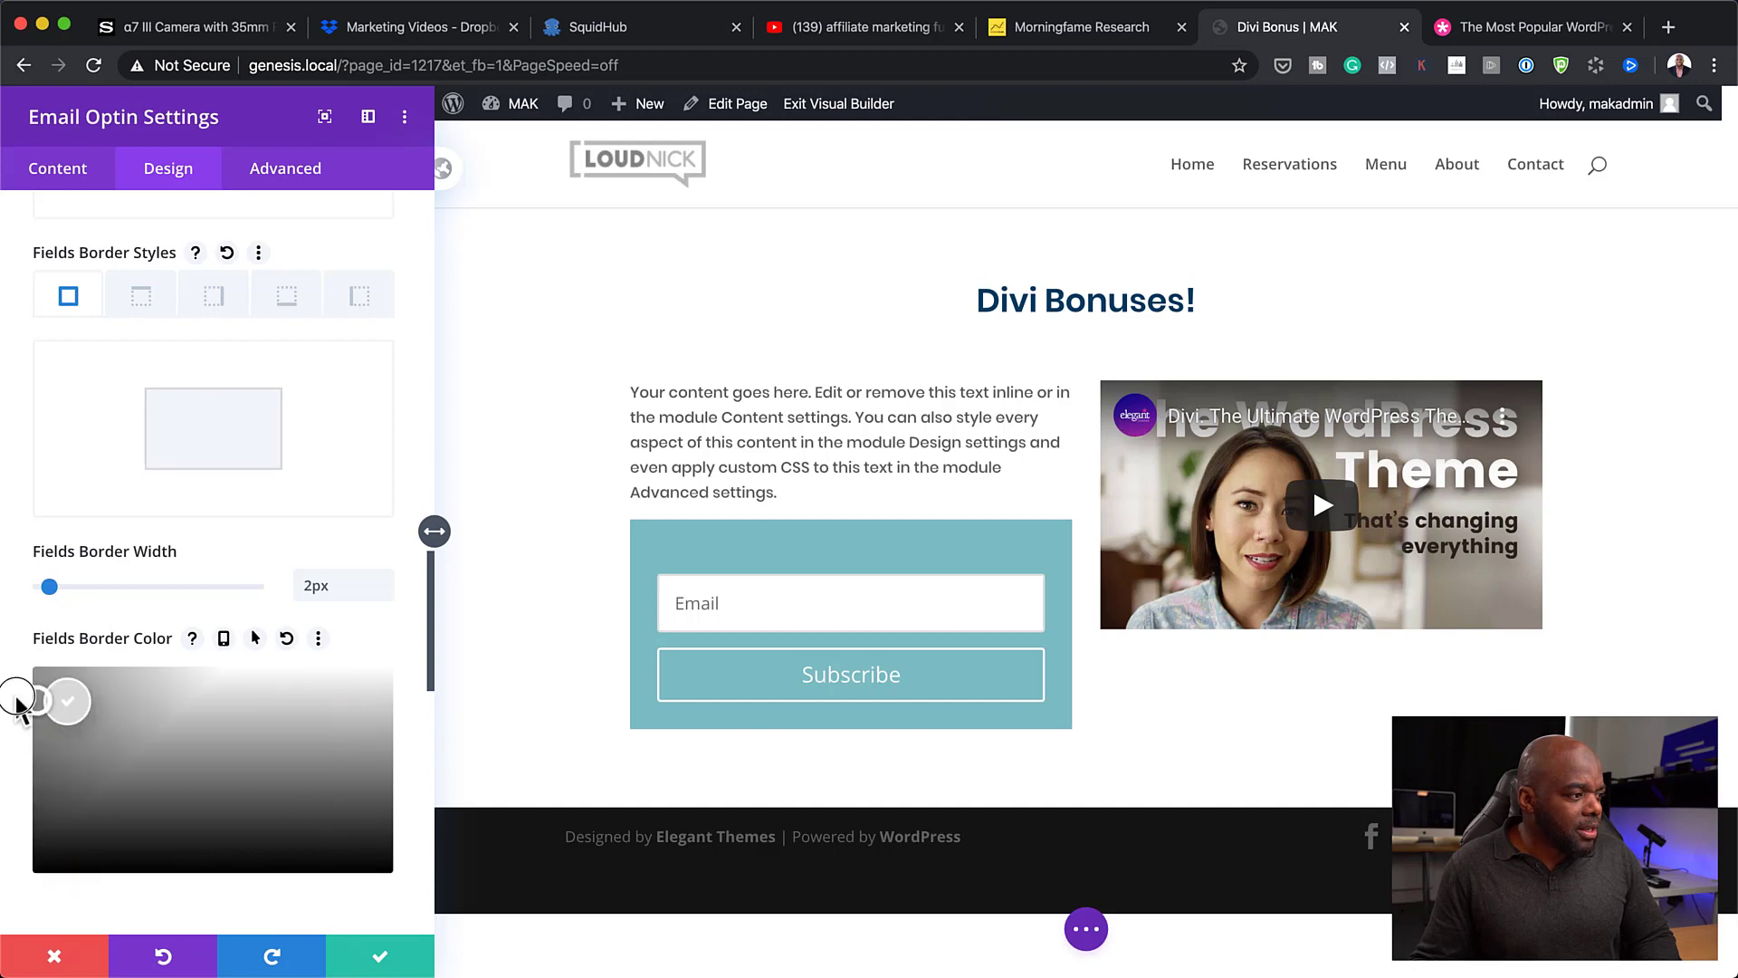
click(16, 702)
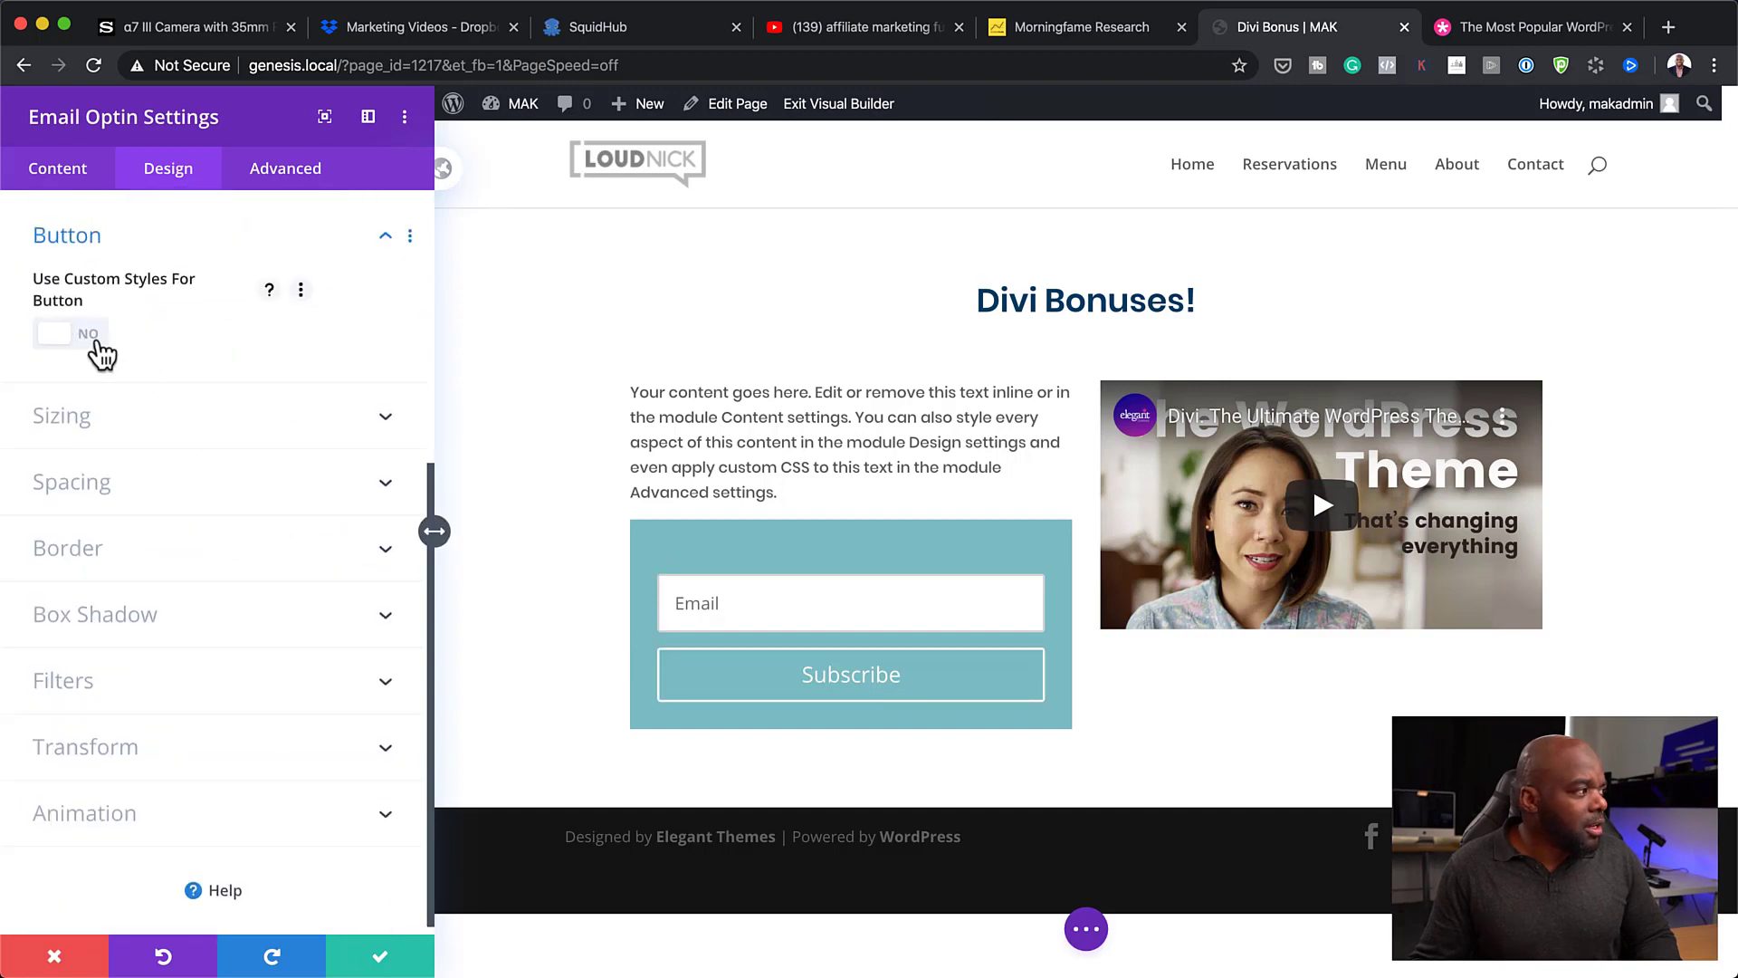
Step: Enable custom button styles and make the Subscribe button solid orange
click(70, 332)
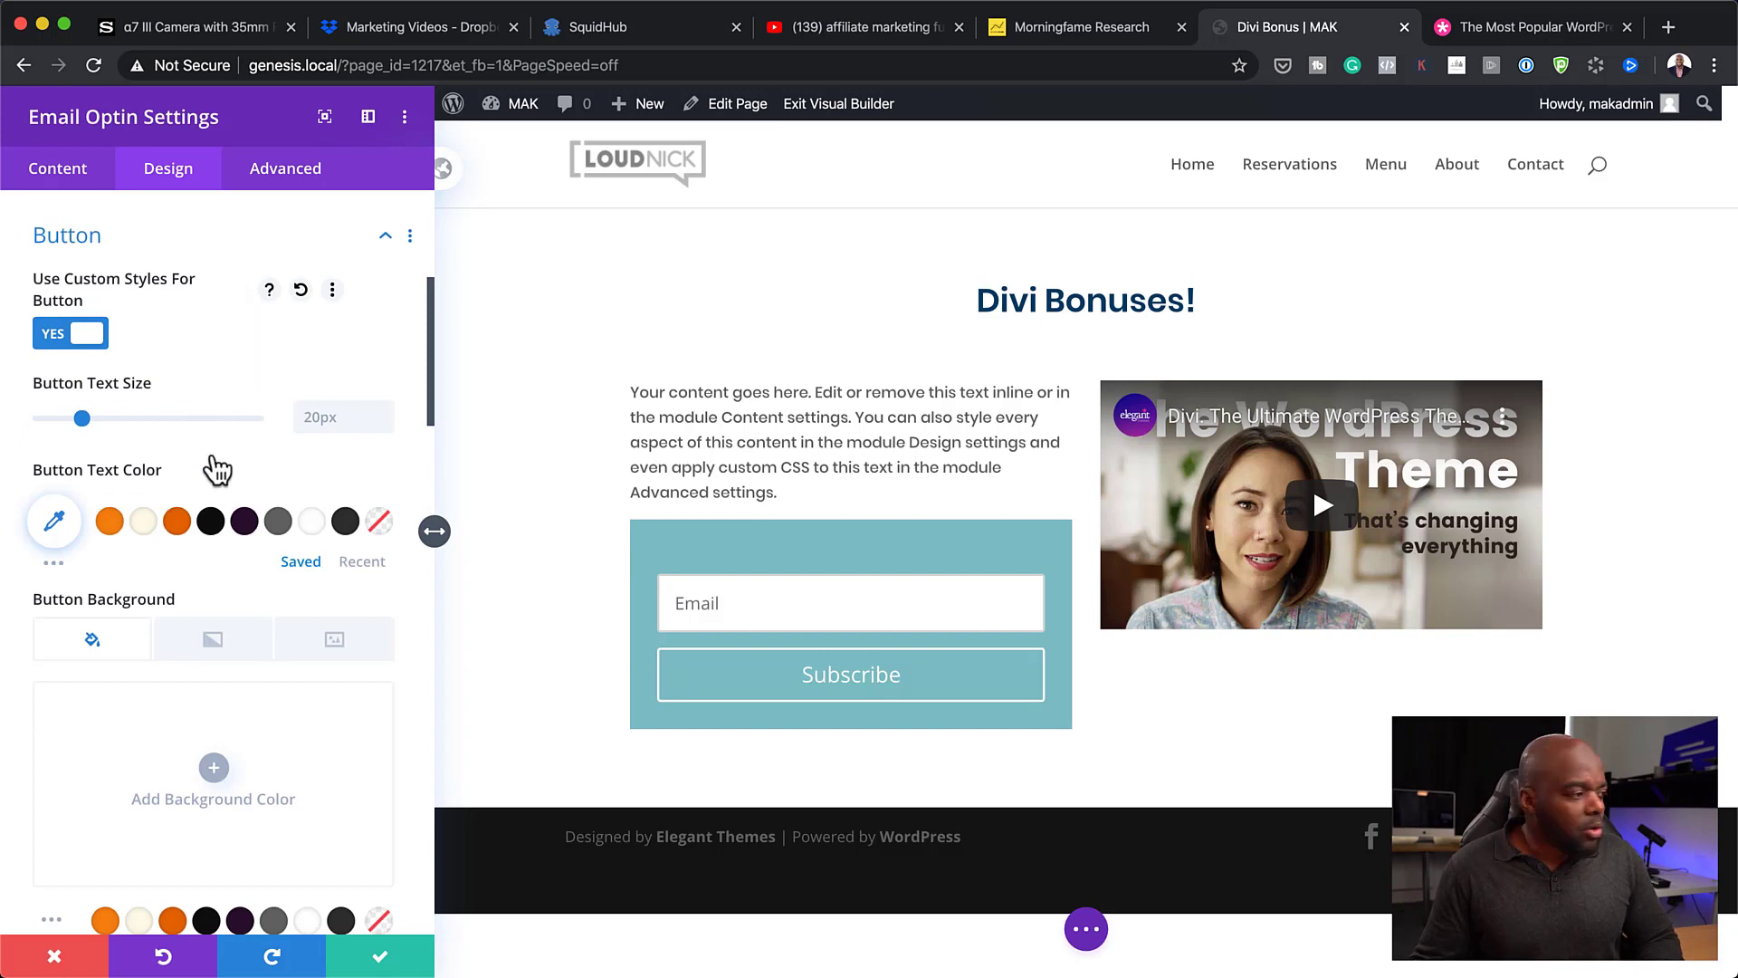
scroll(down, 3)
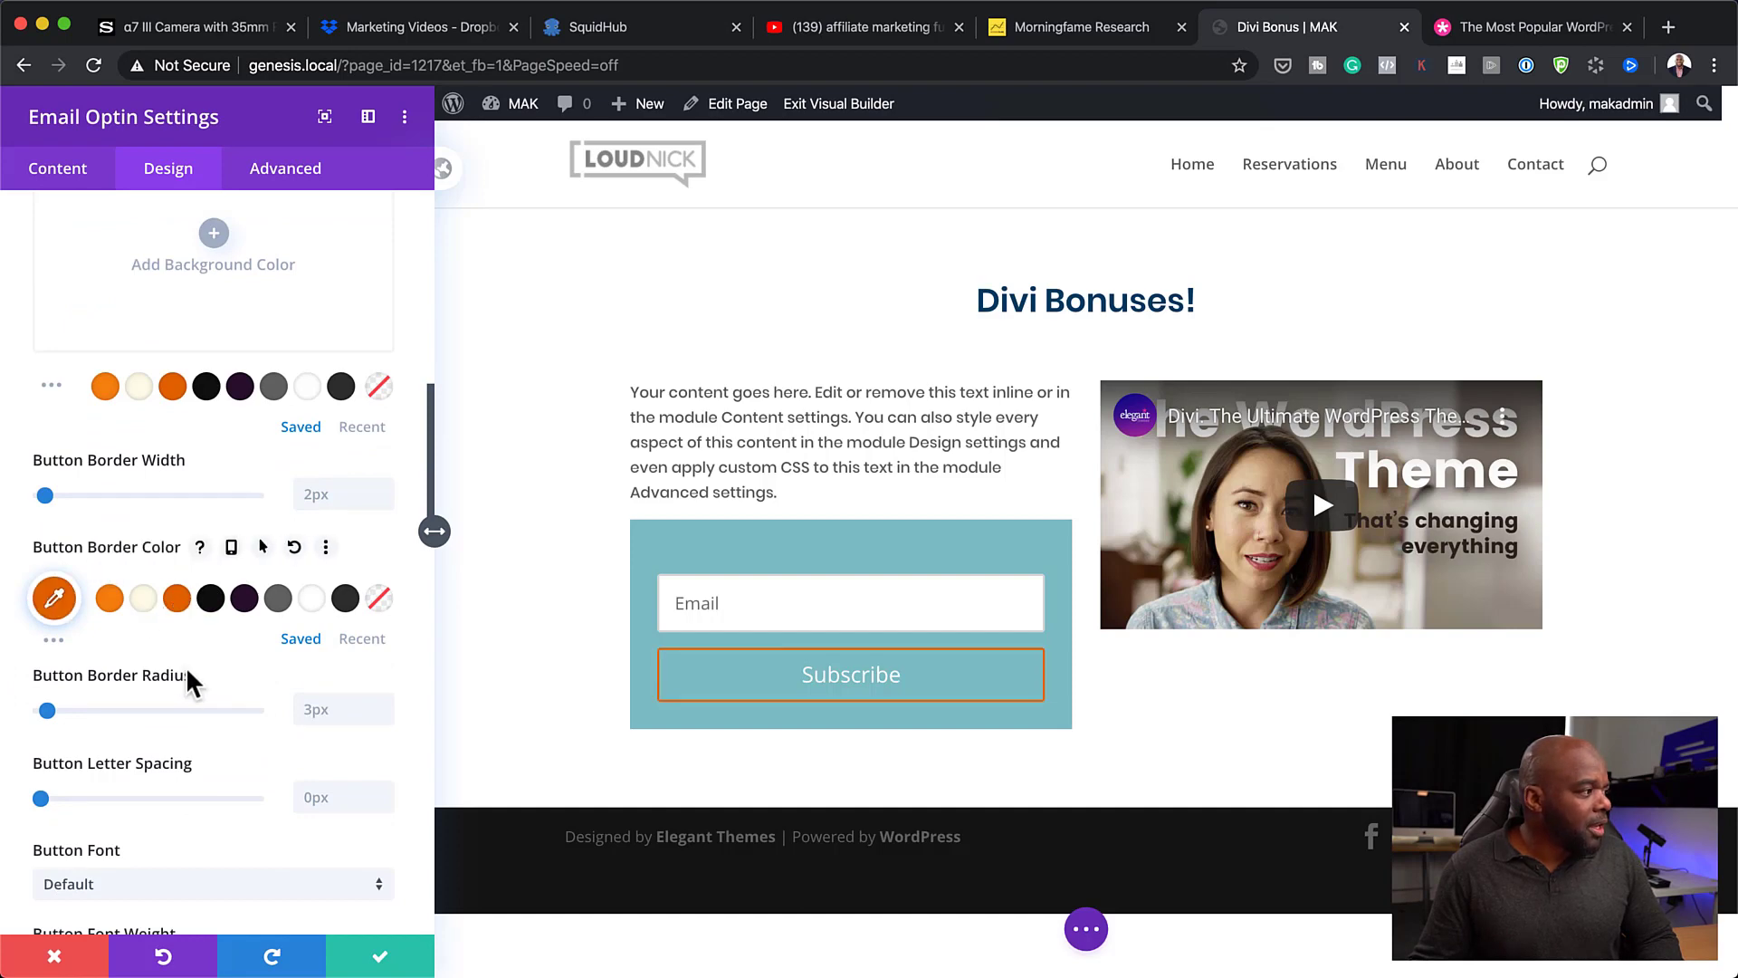
click(172, 510)
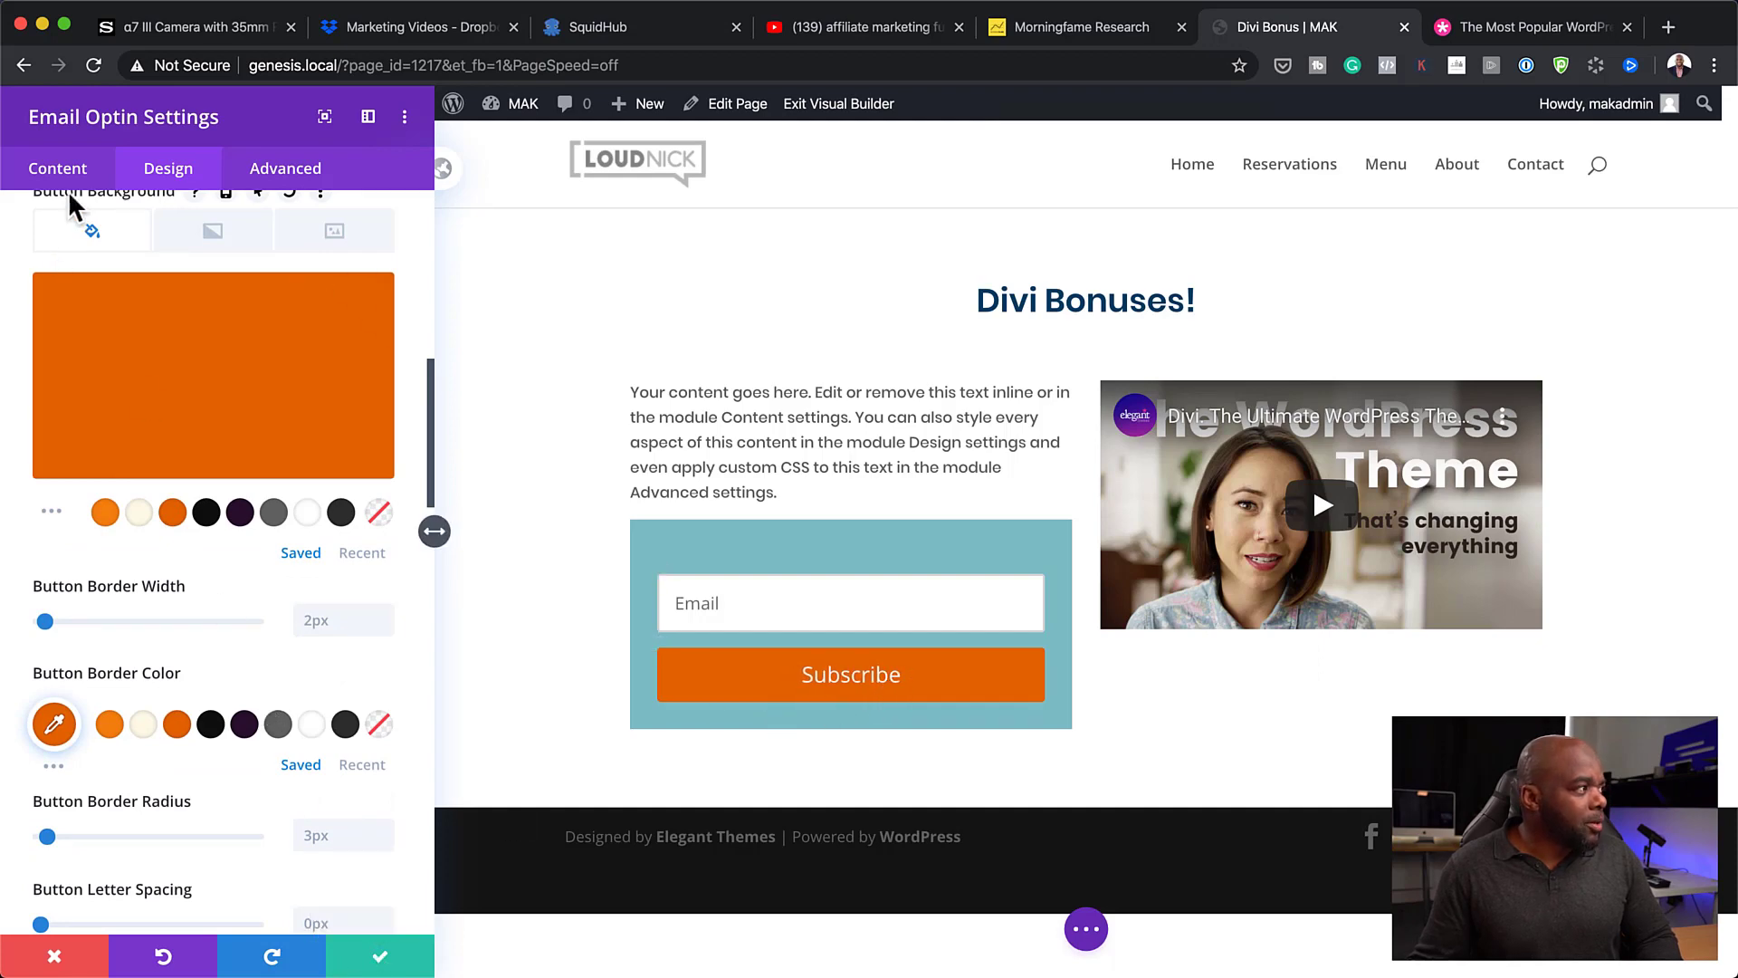
Step: Turn Use Background Color to NO in the opt-in's Content > Background options
click(58, 167)
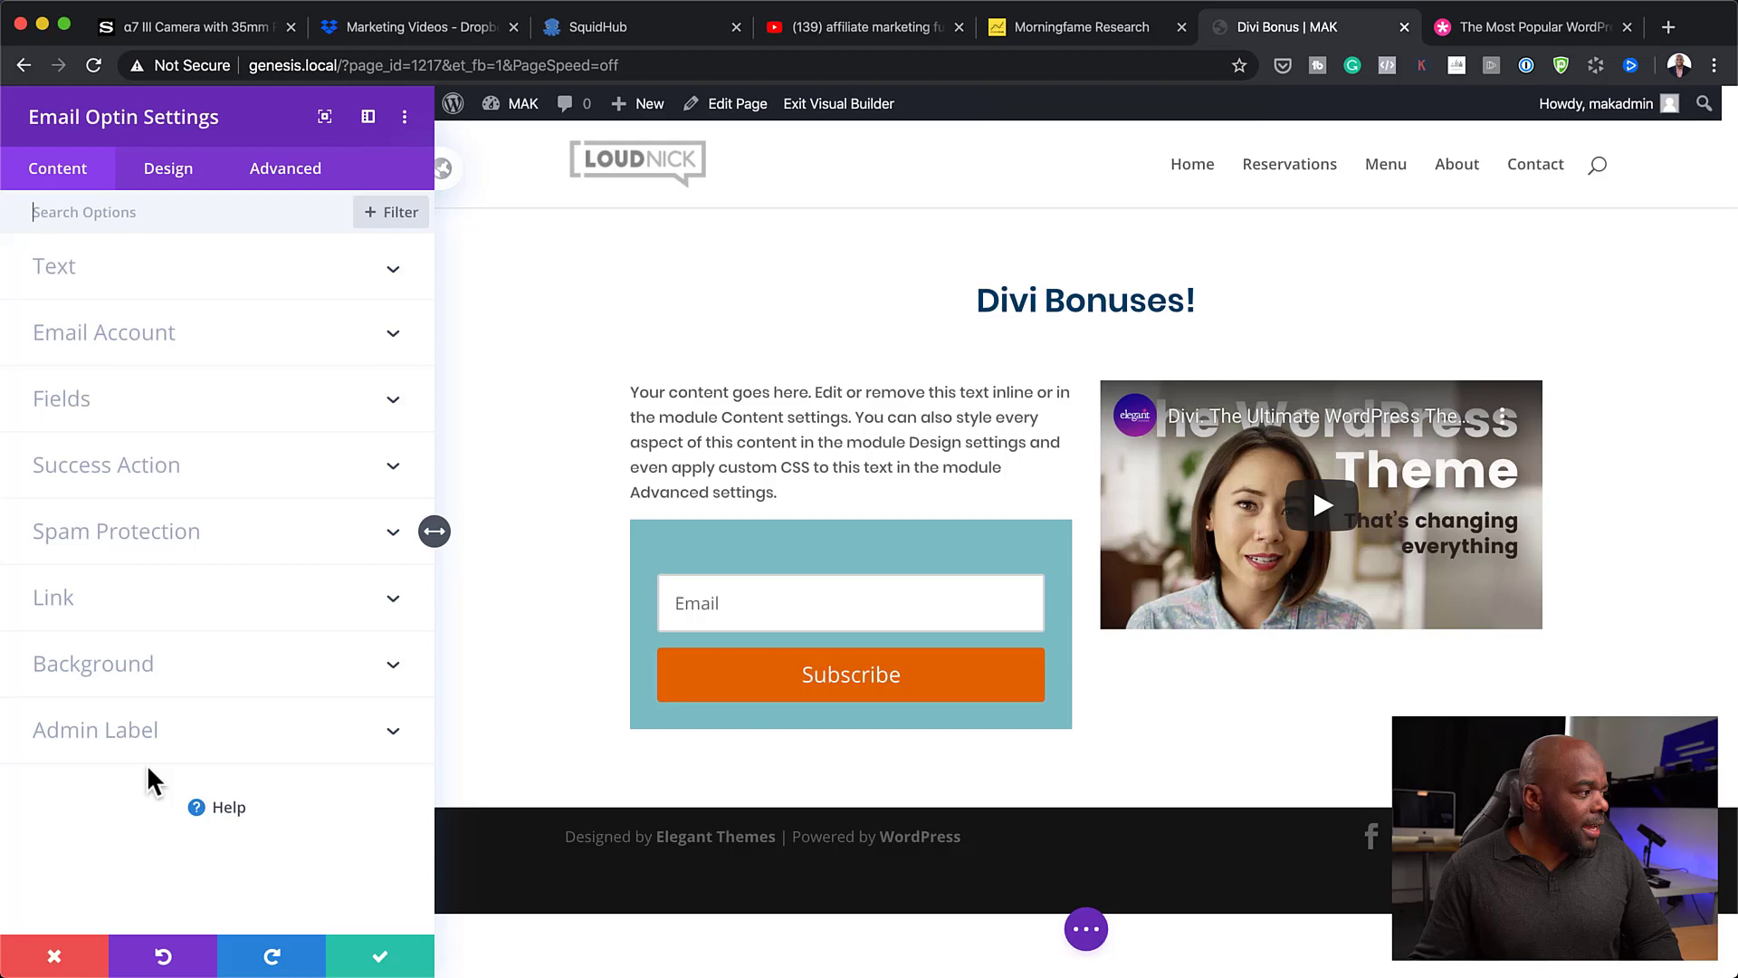
click(94, 663)
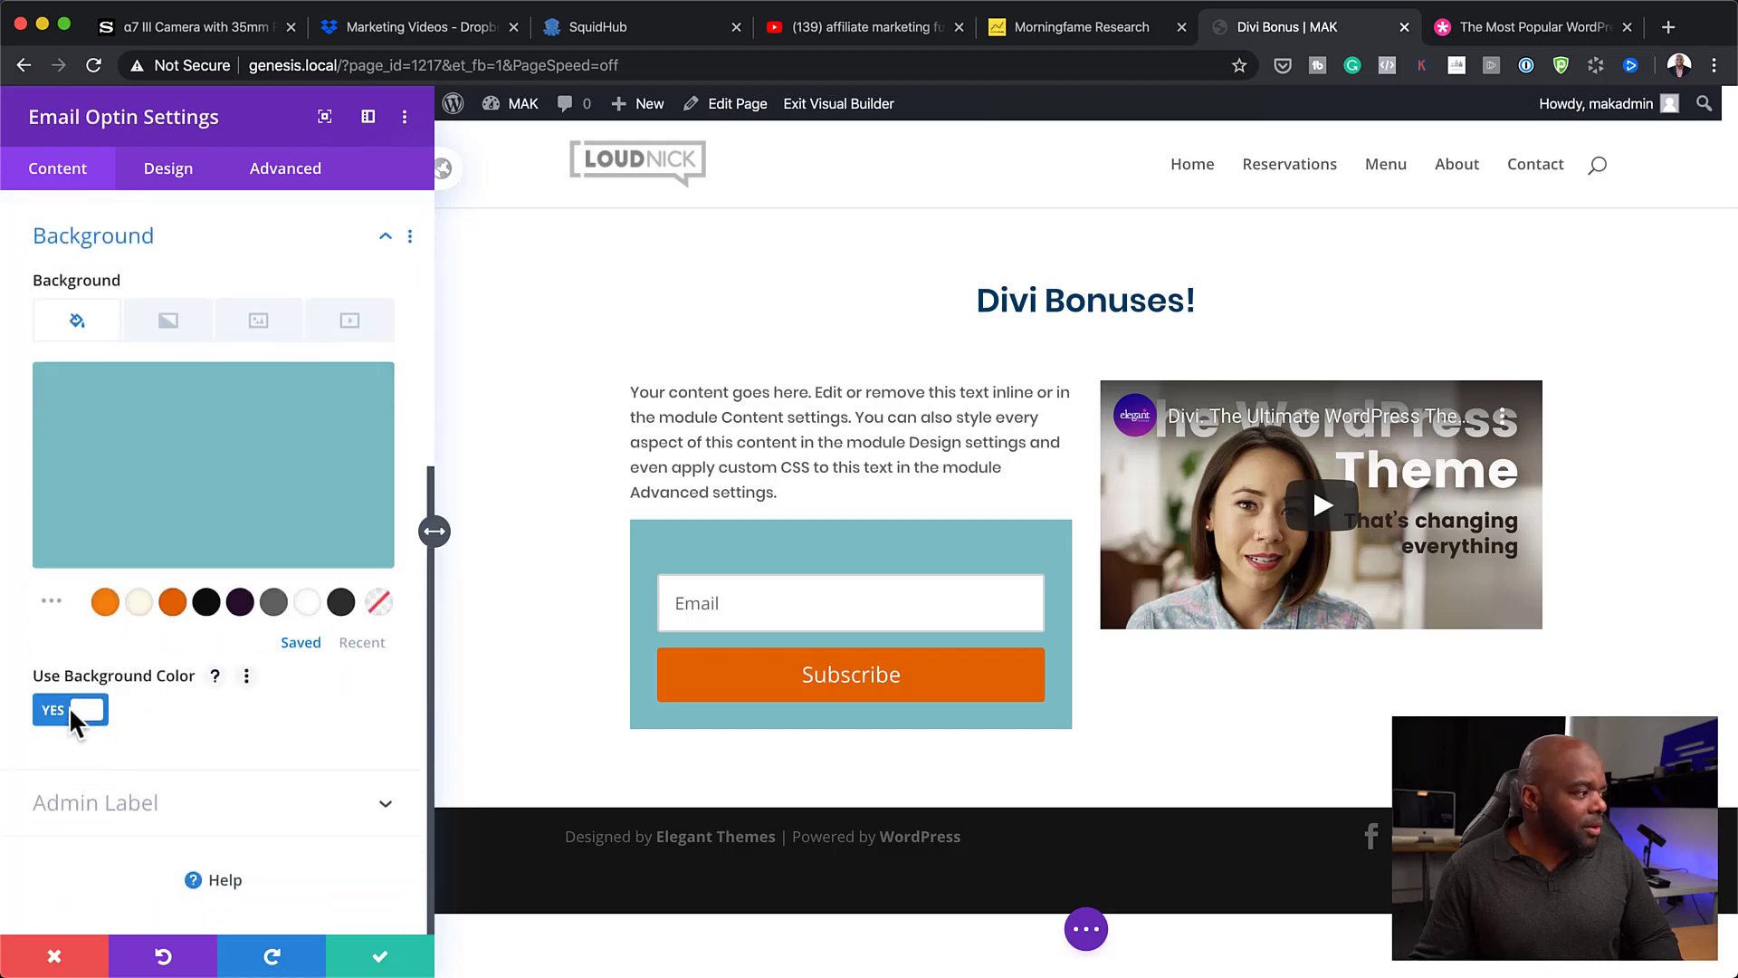
click(70, 710)
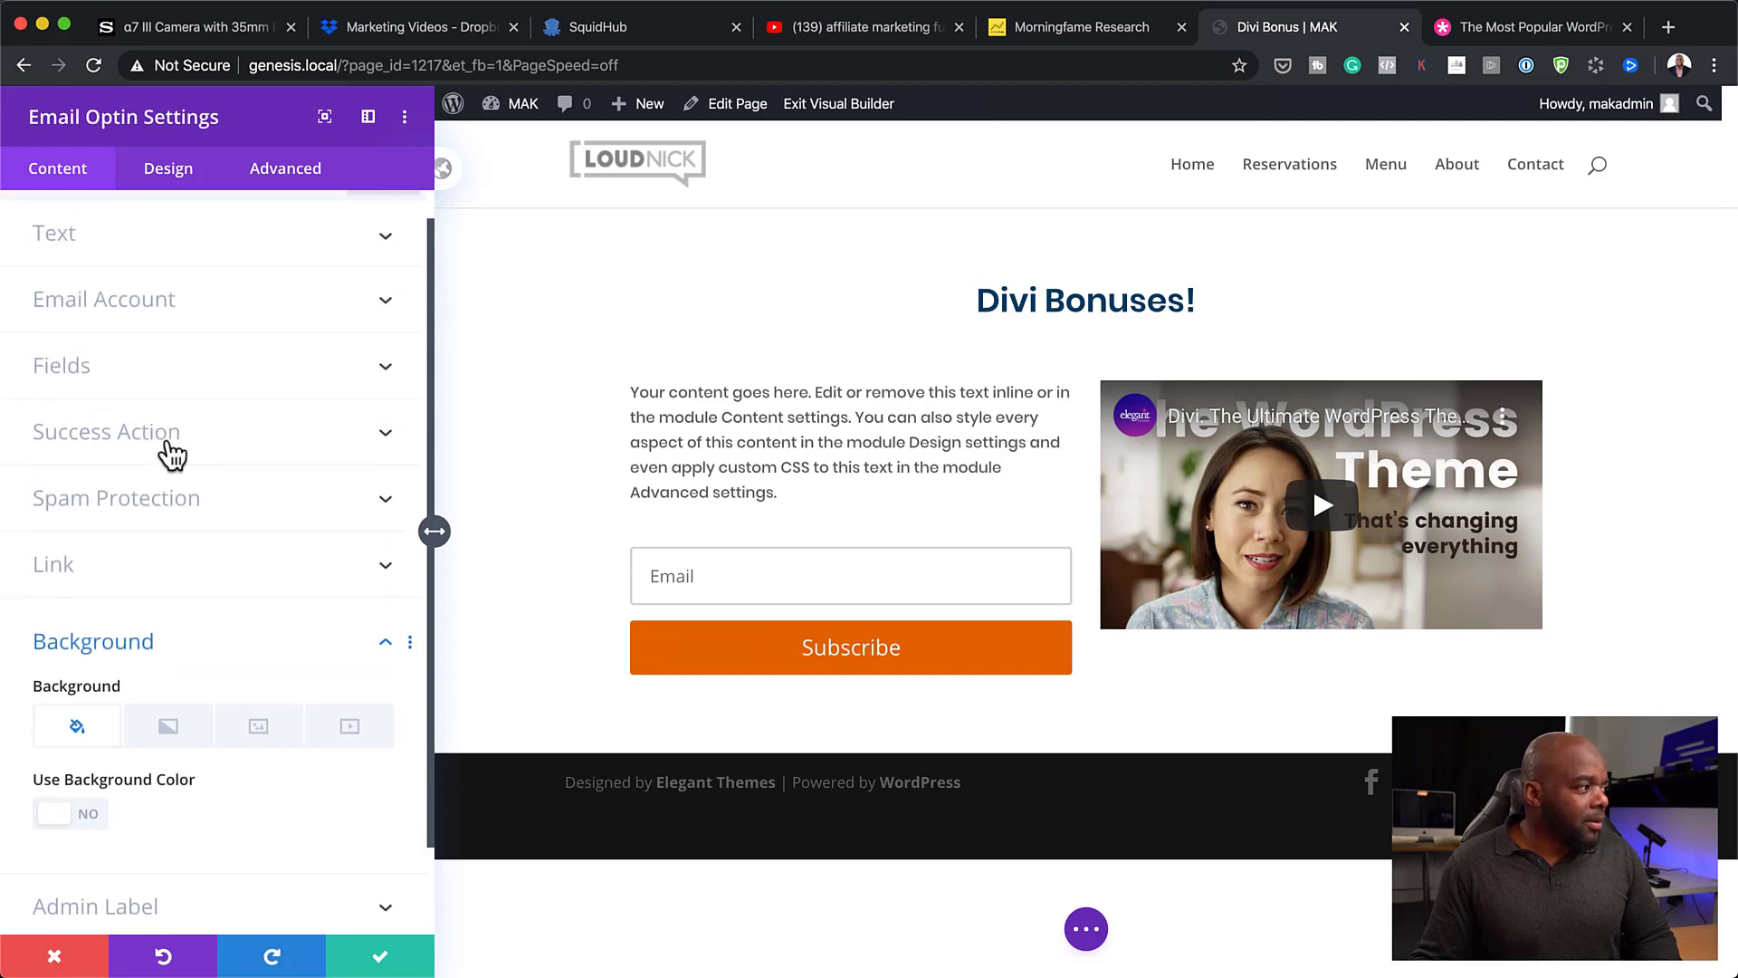
Step: Set the opt-in success action to redirect to the Elegant Themes affiliate URL (id=30423)
click(107, 431)
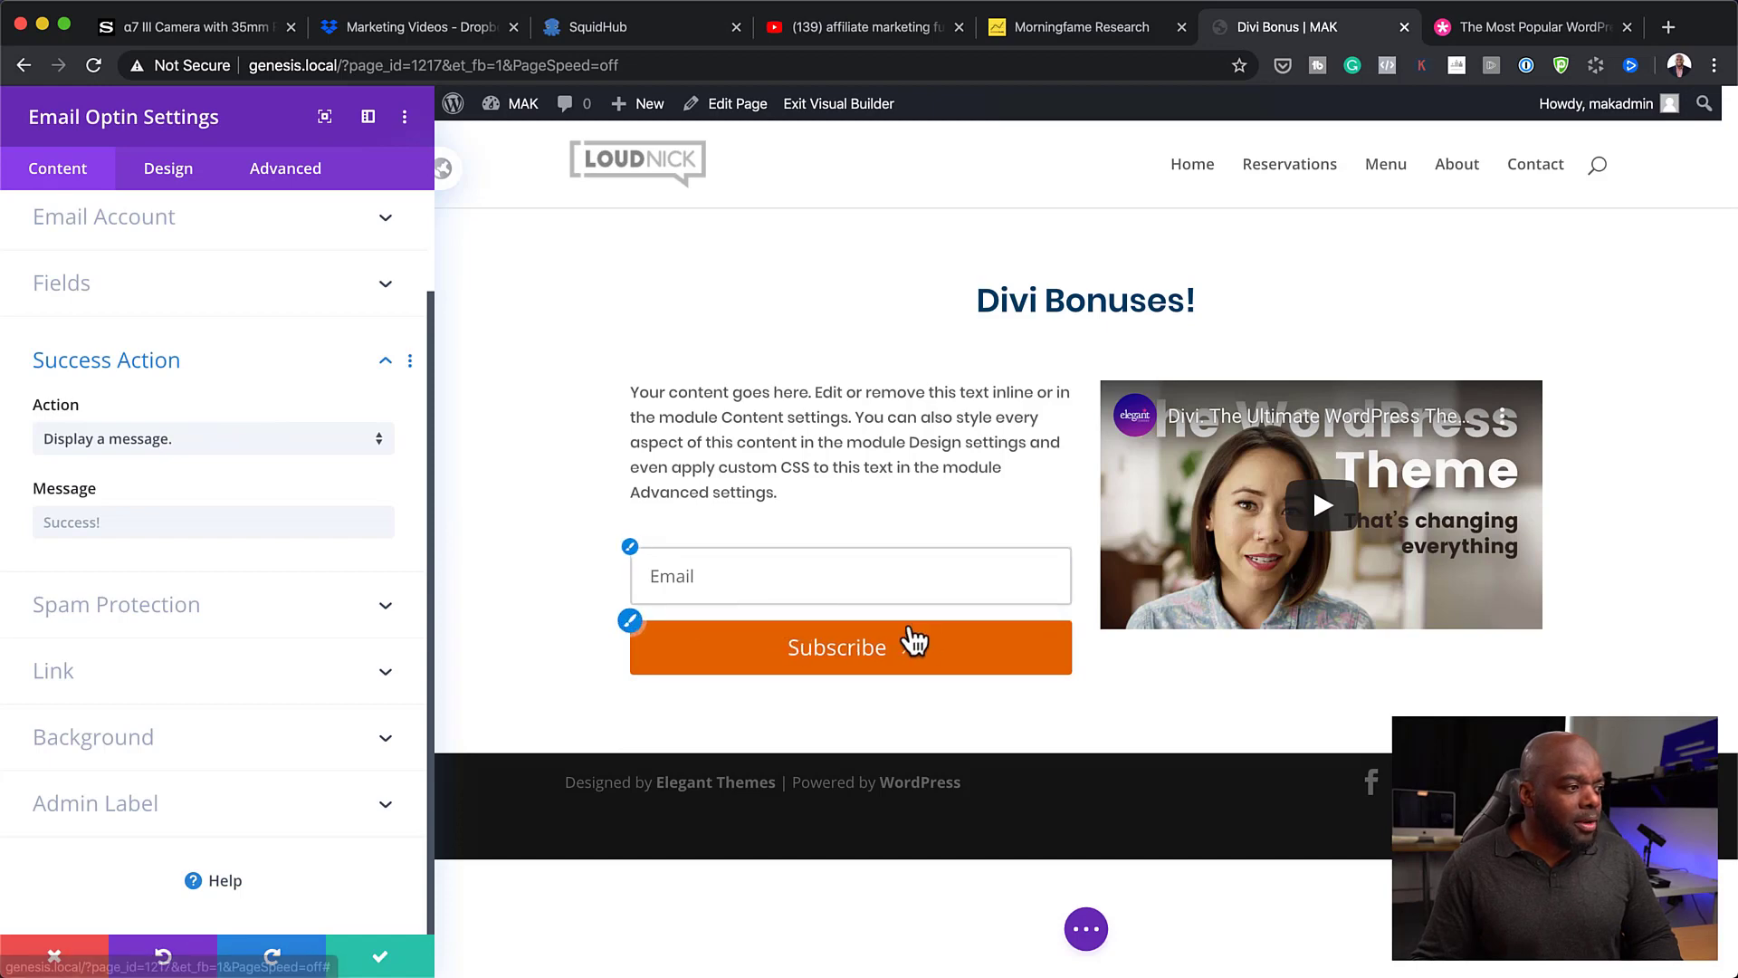
click(850, 576)
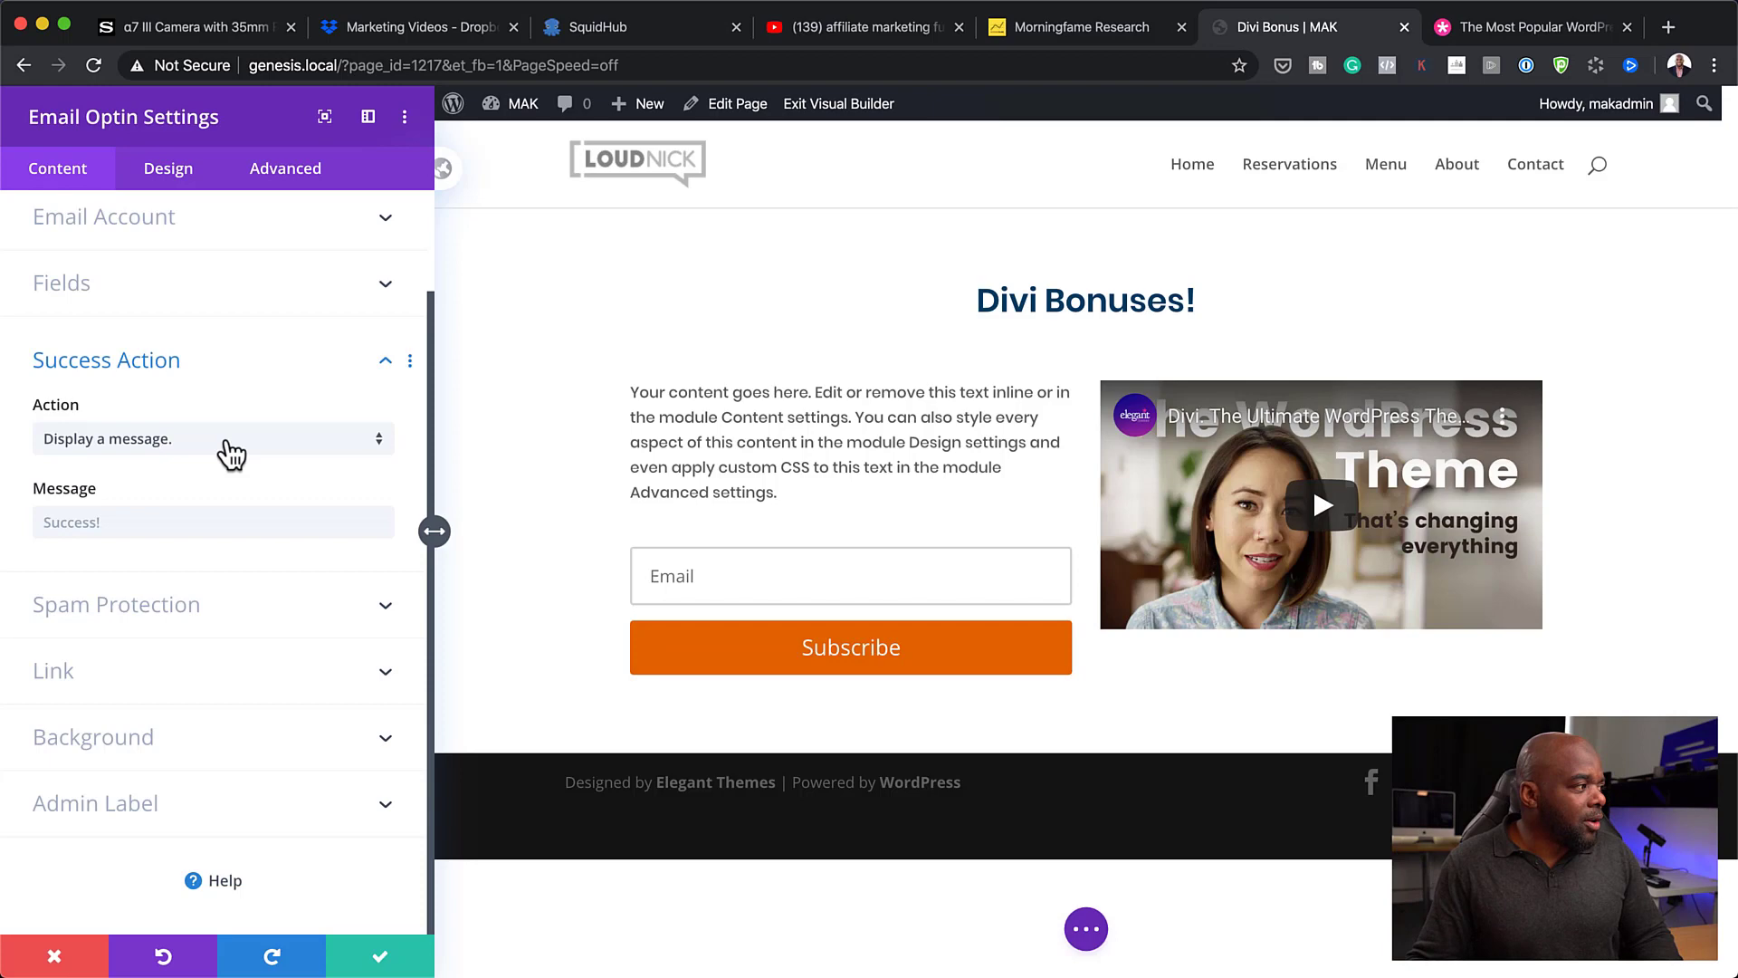
click(212, 438)
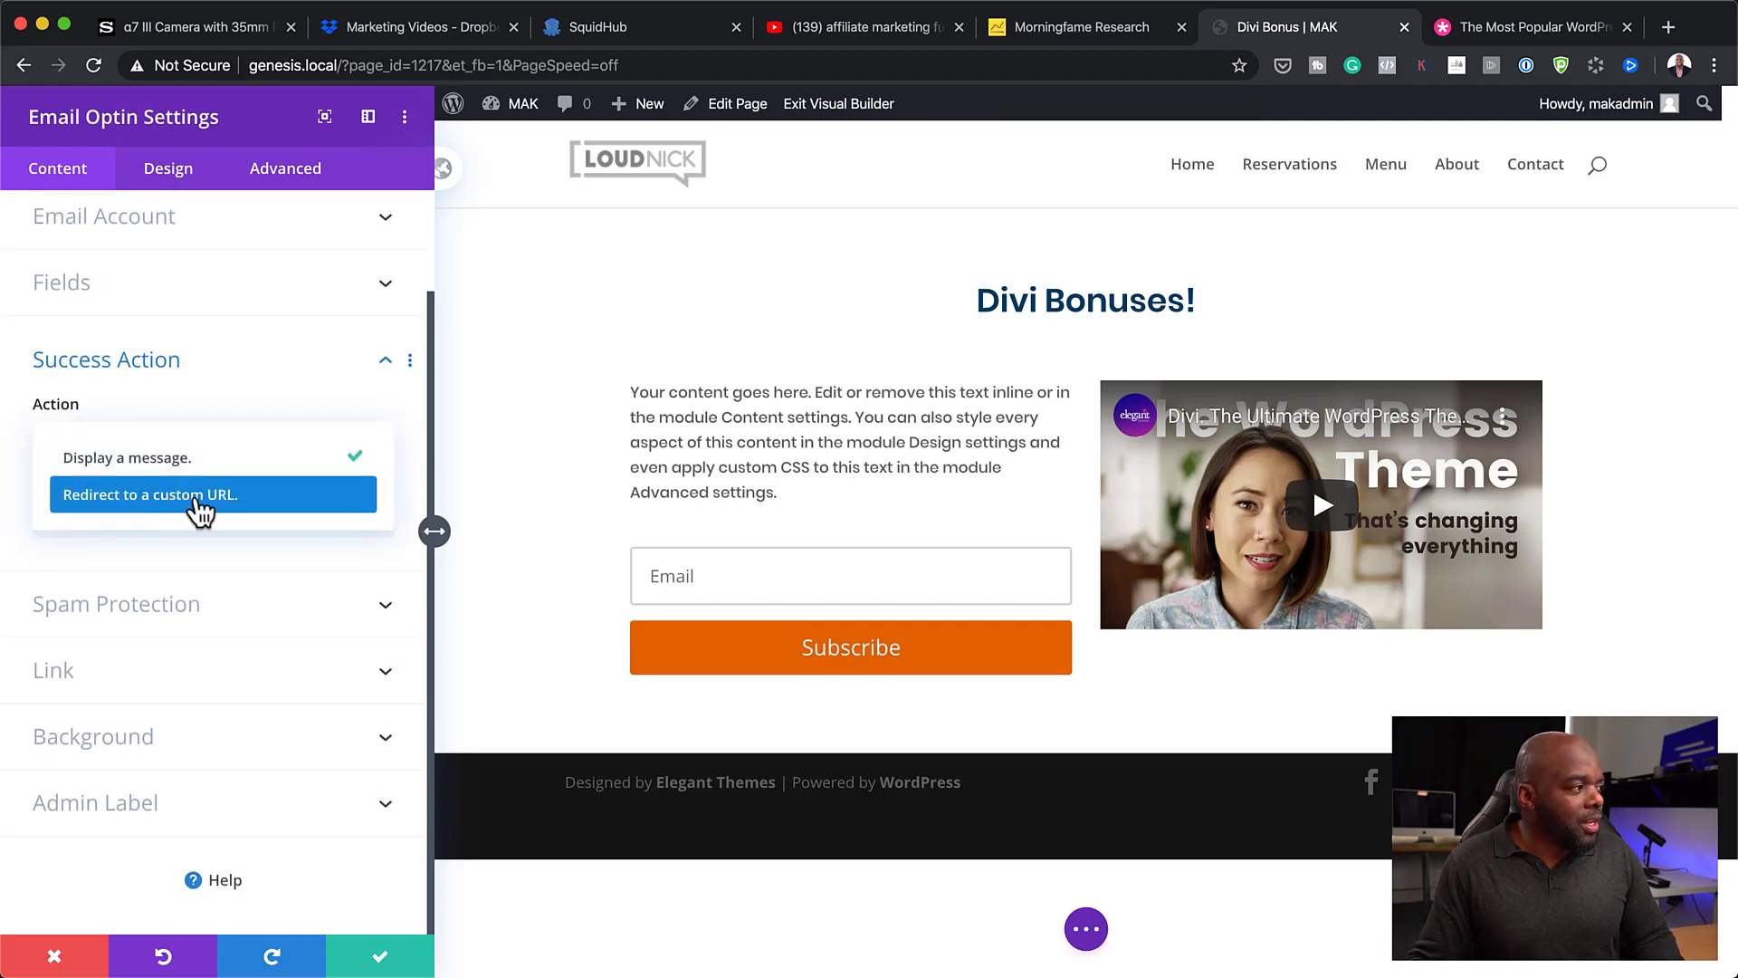
click(149, 494)
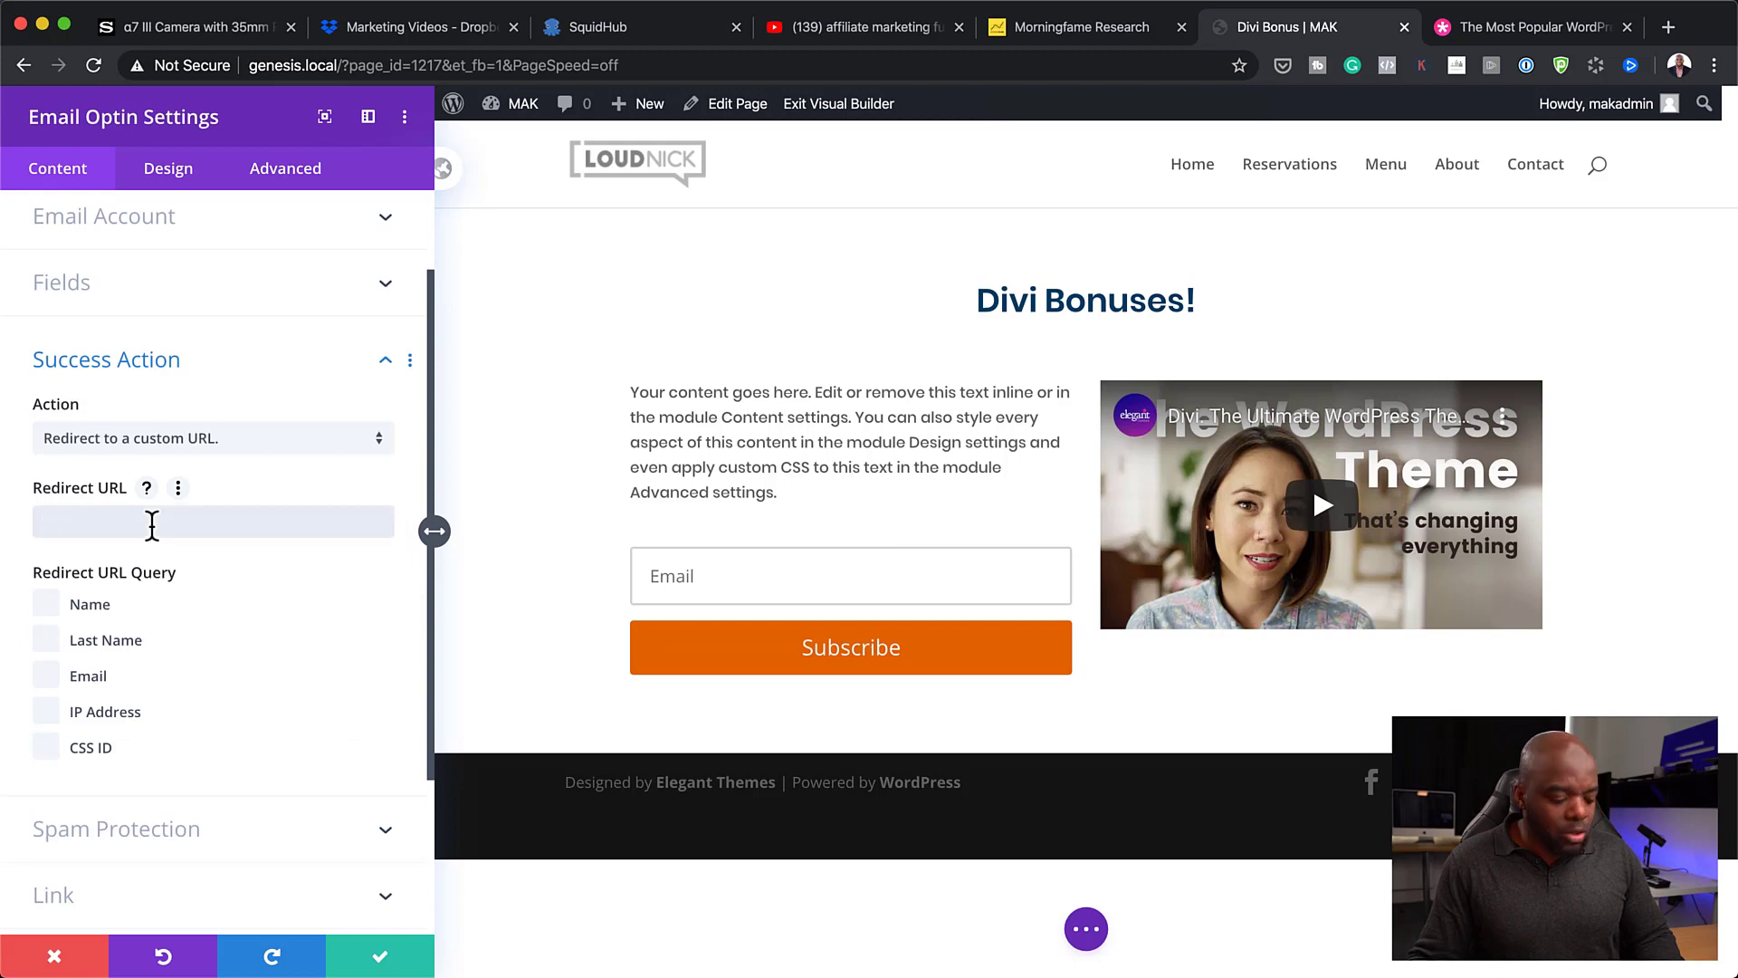
text(themes.com/affiliates/idevaffiliate.php?id=30423)
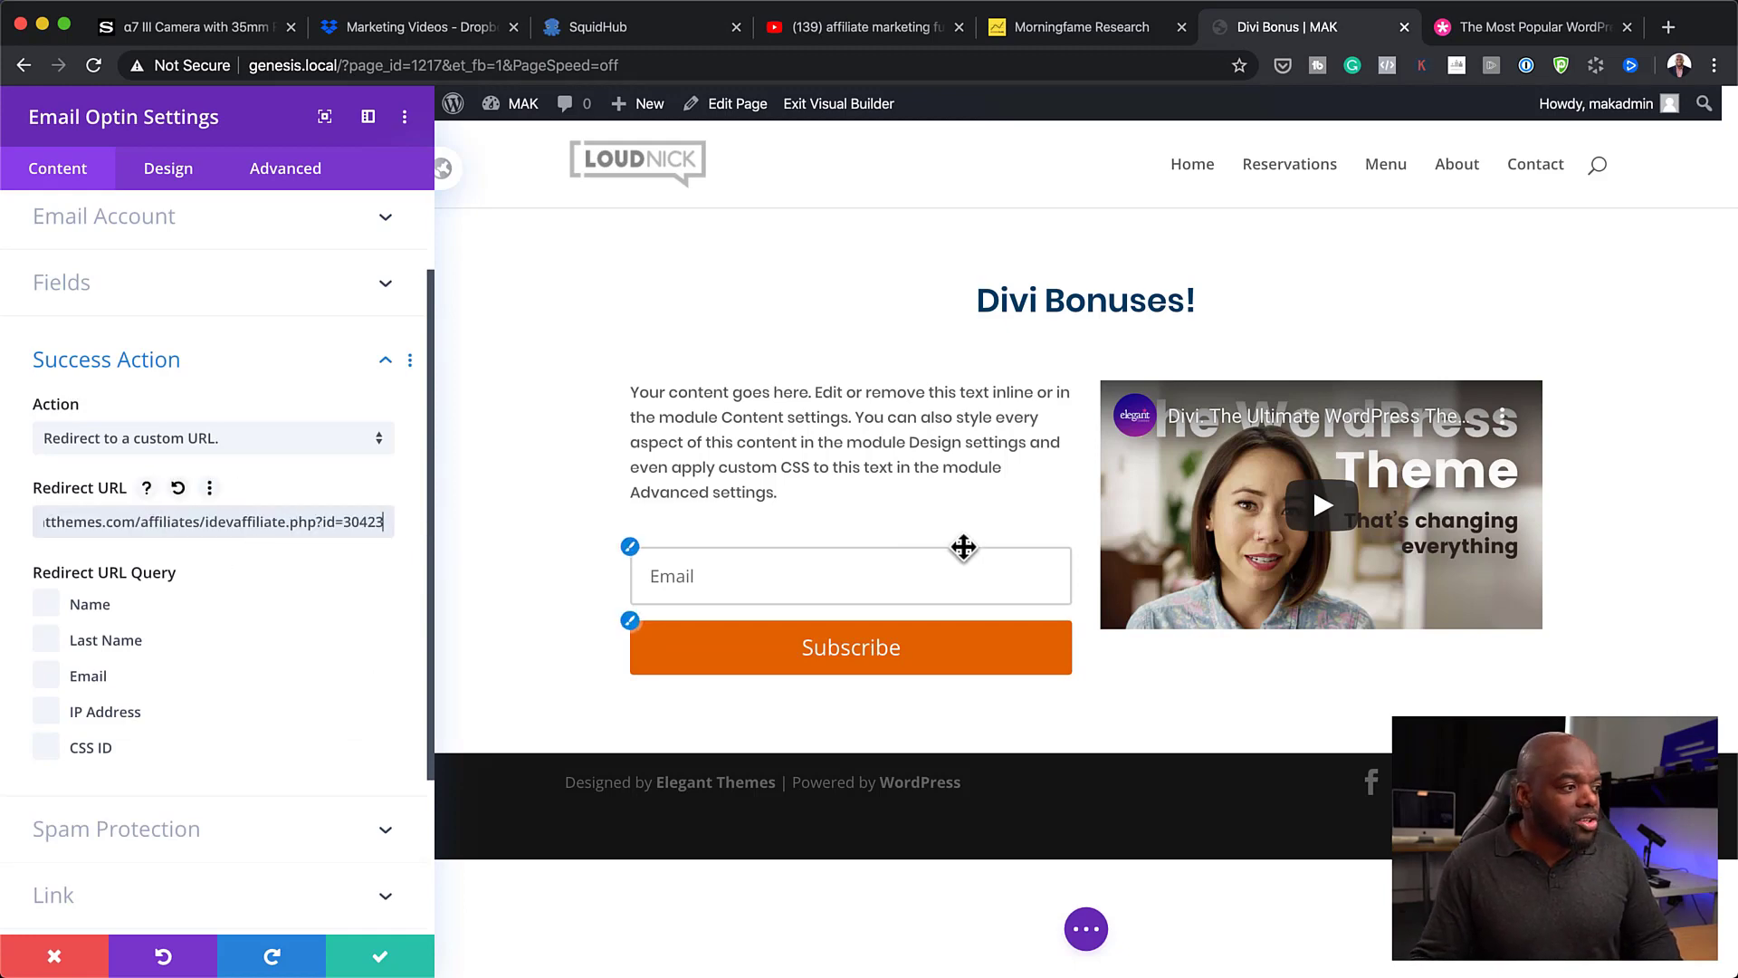
click(850, 575)
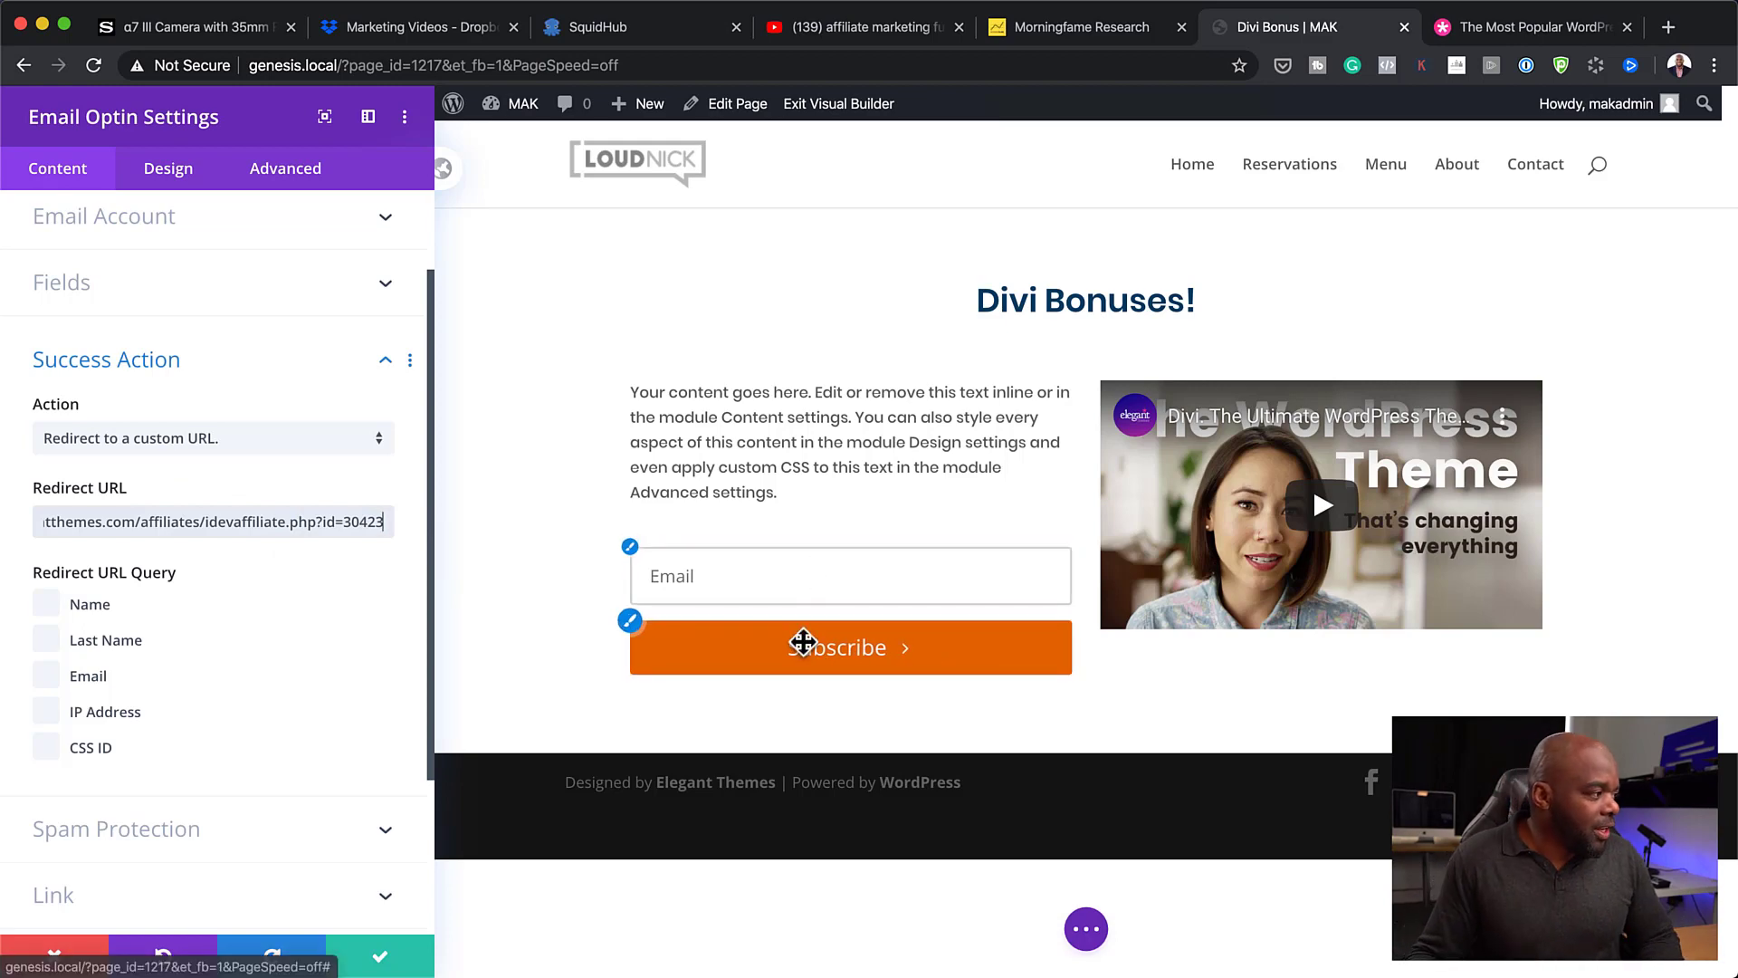
scroll(down, 3)
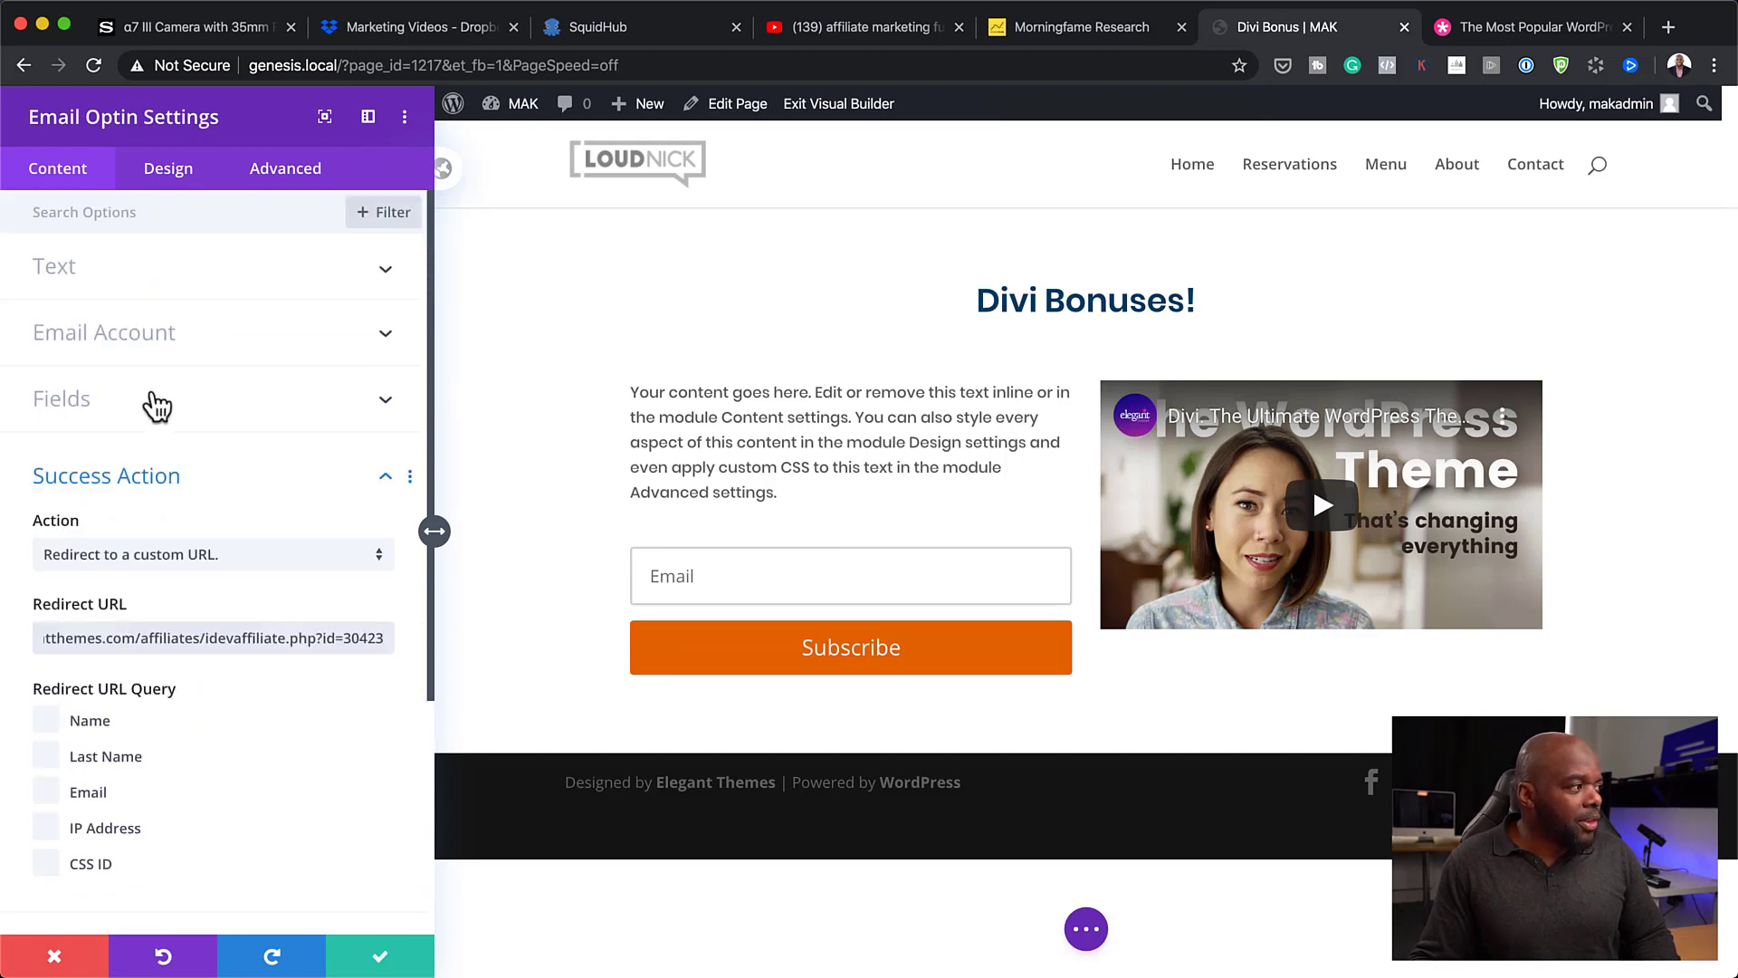
Step: Set the email service provider to MailPoet and add a new MailPoet account
click(104, 332)
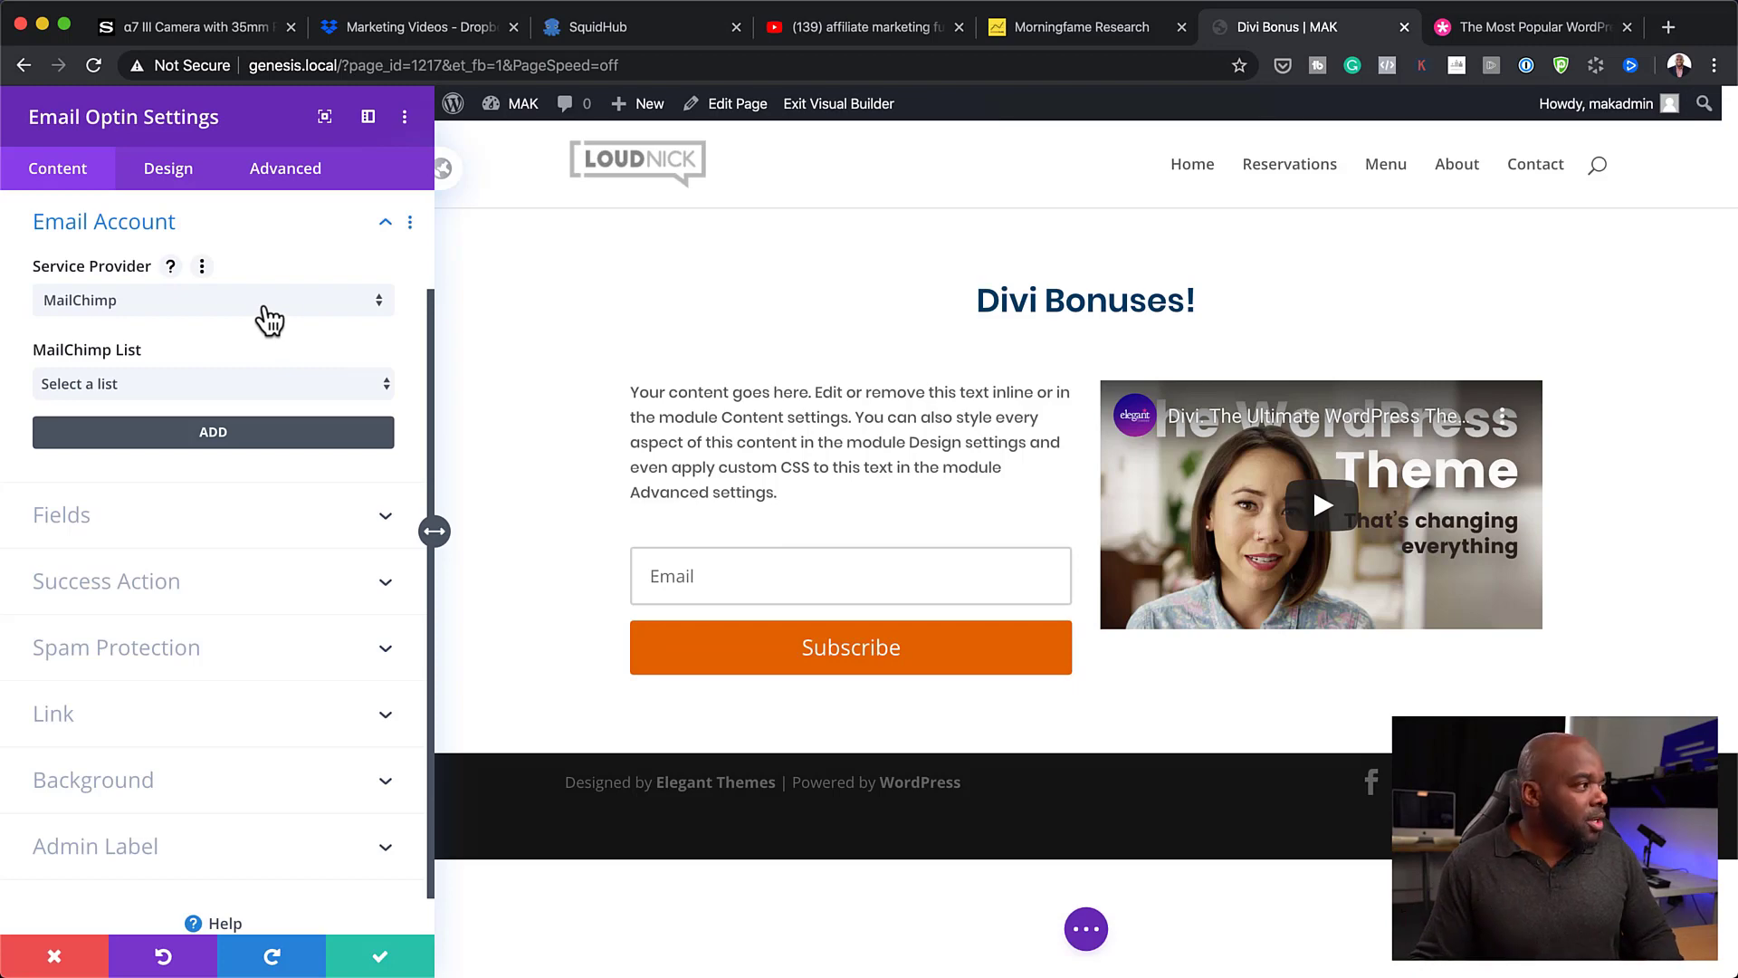
click(212, 300)
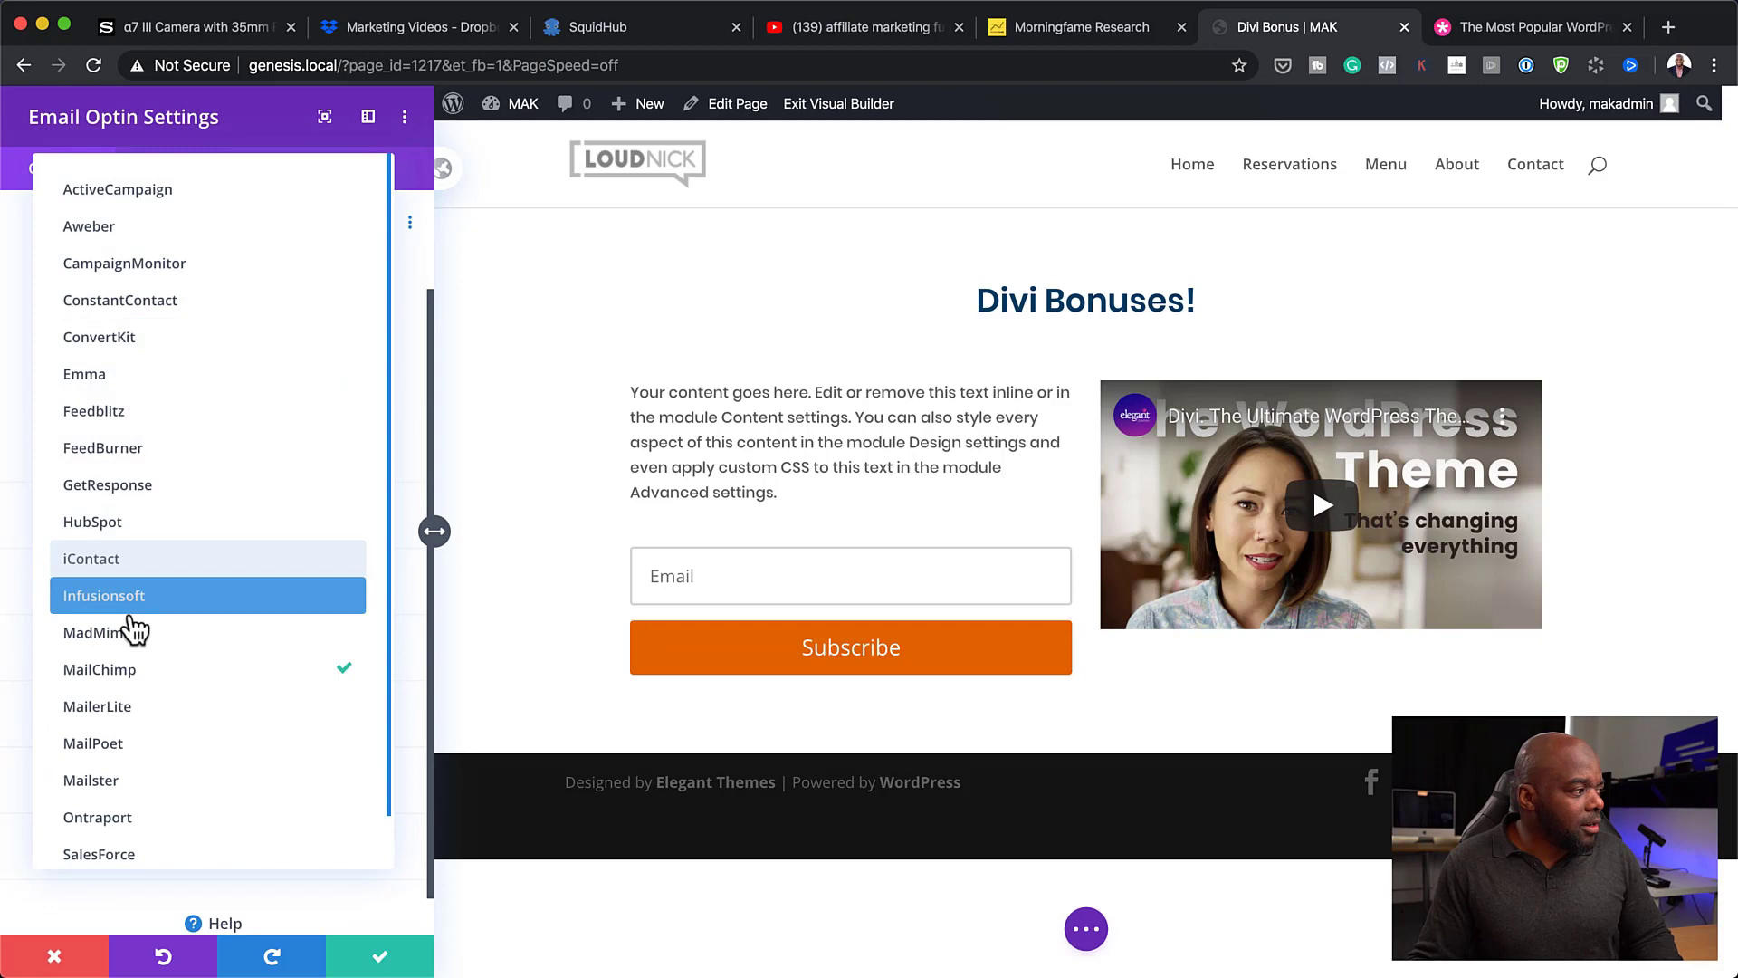
mouse_move(211, 493)
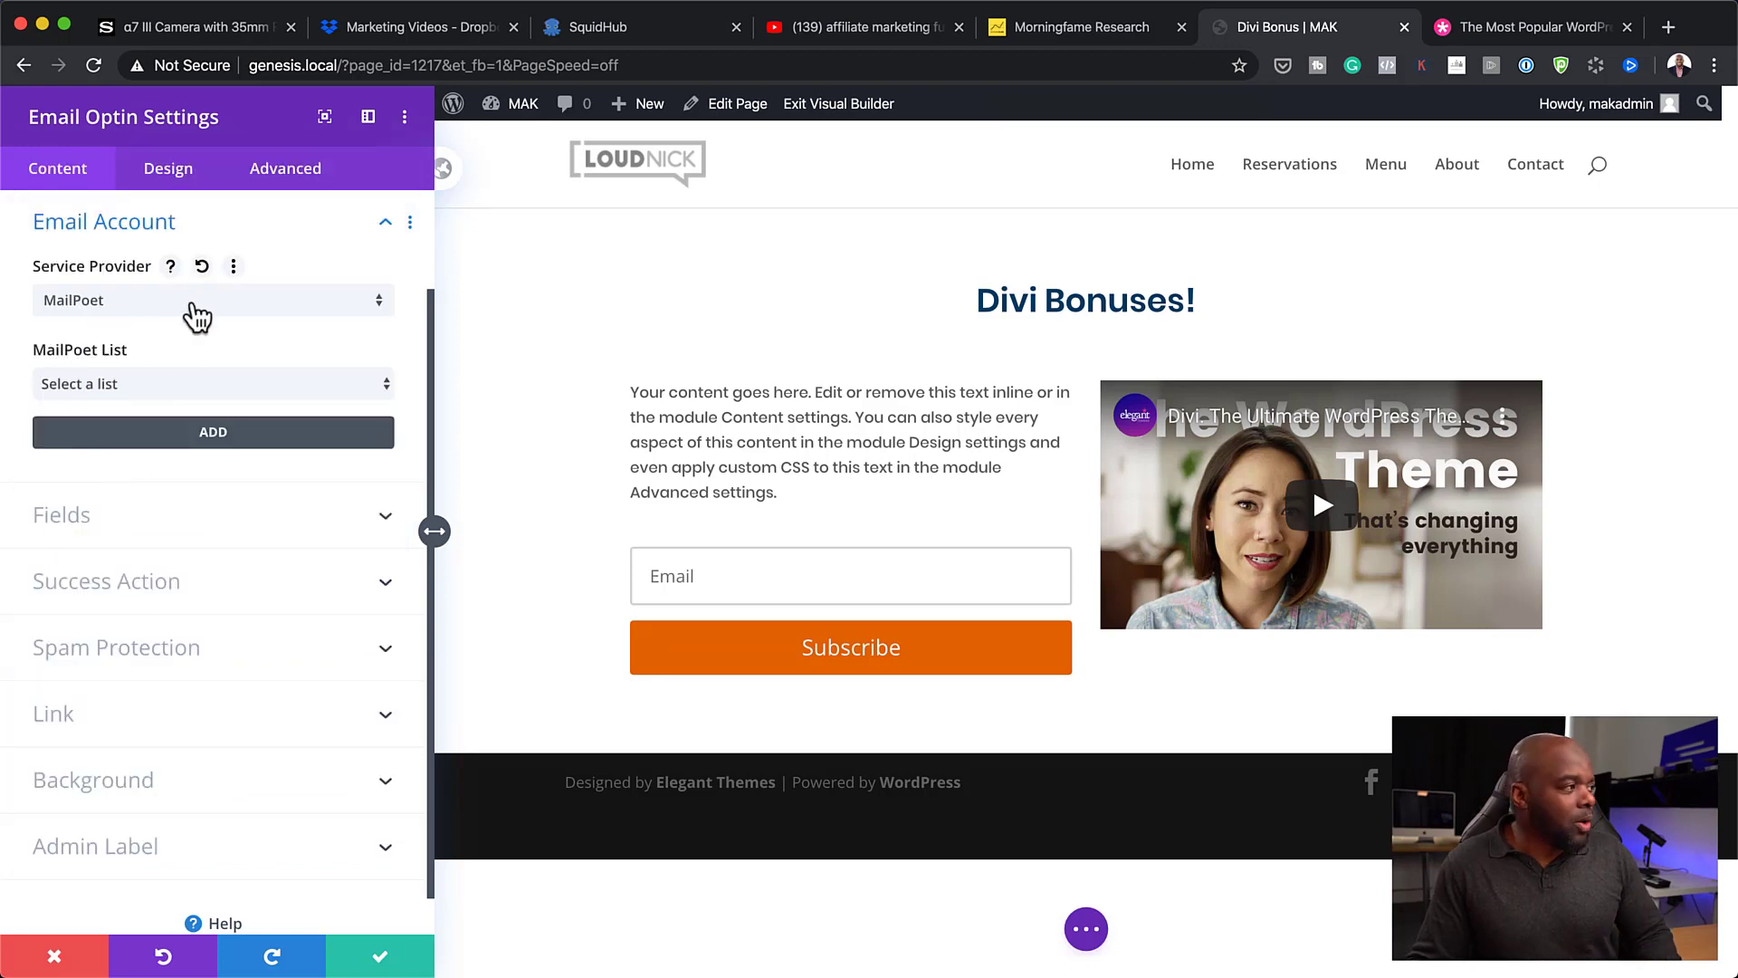
click(212, 382)
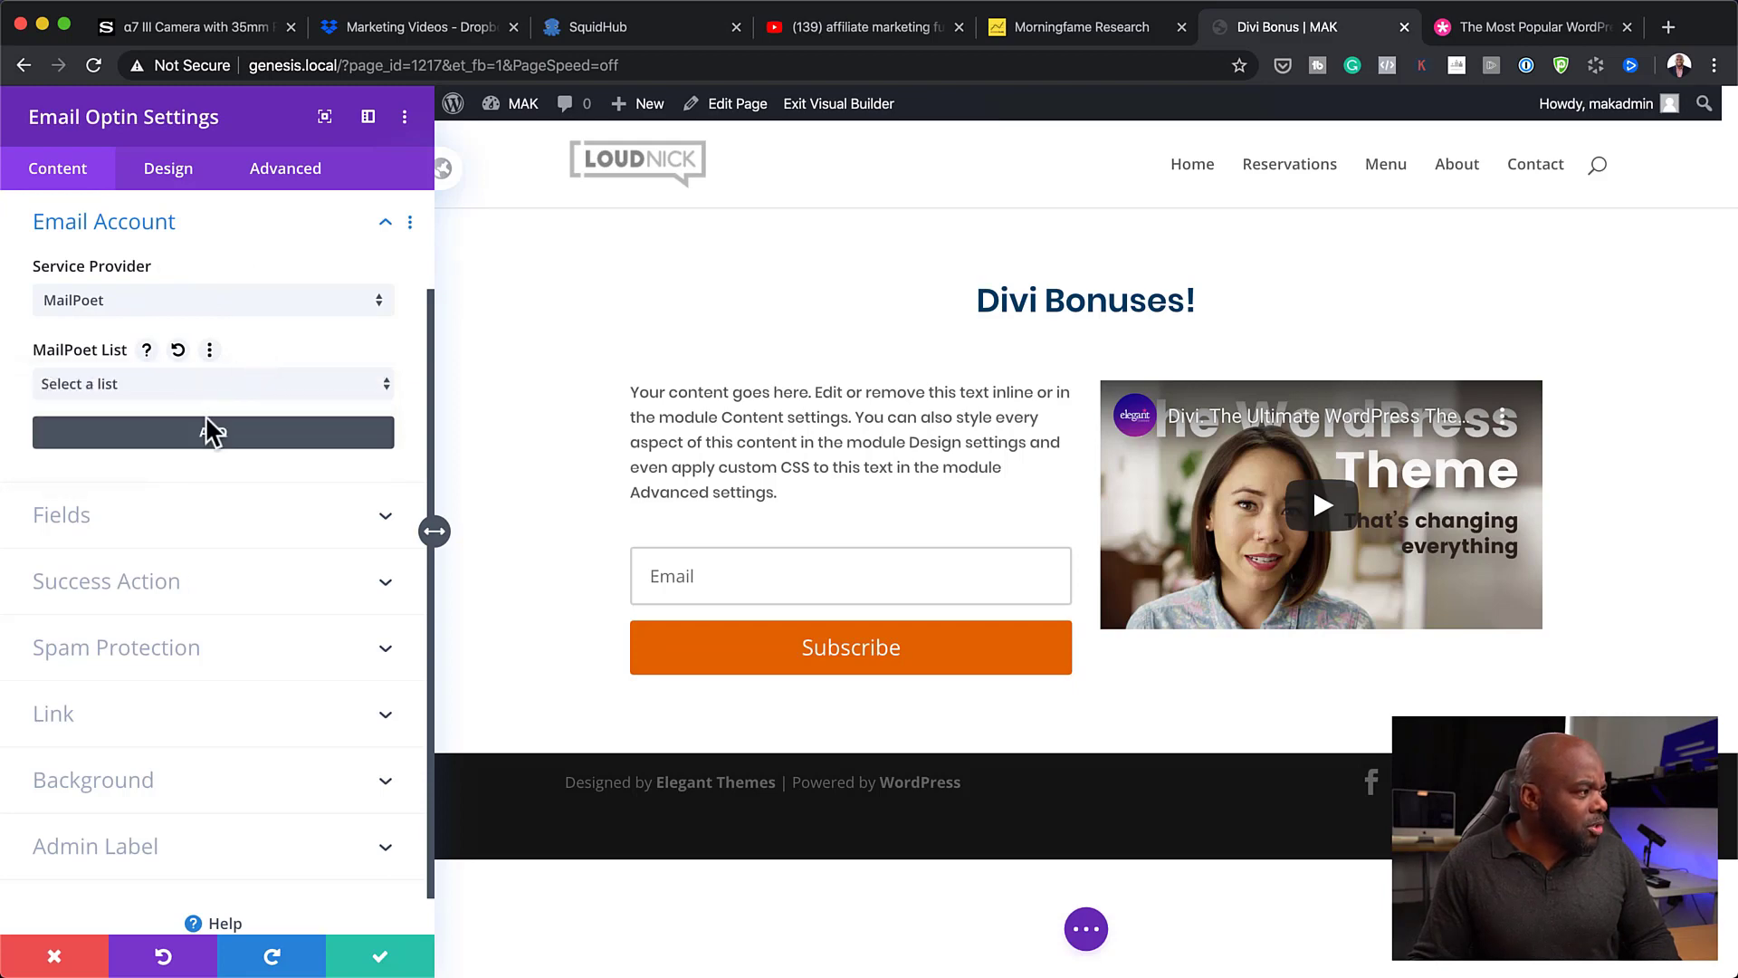
click(213, 433)
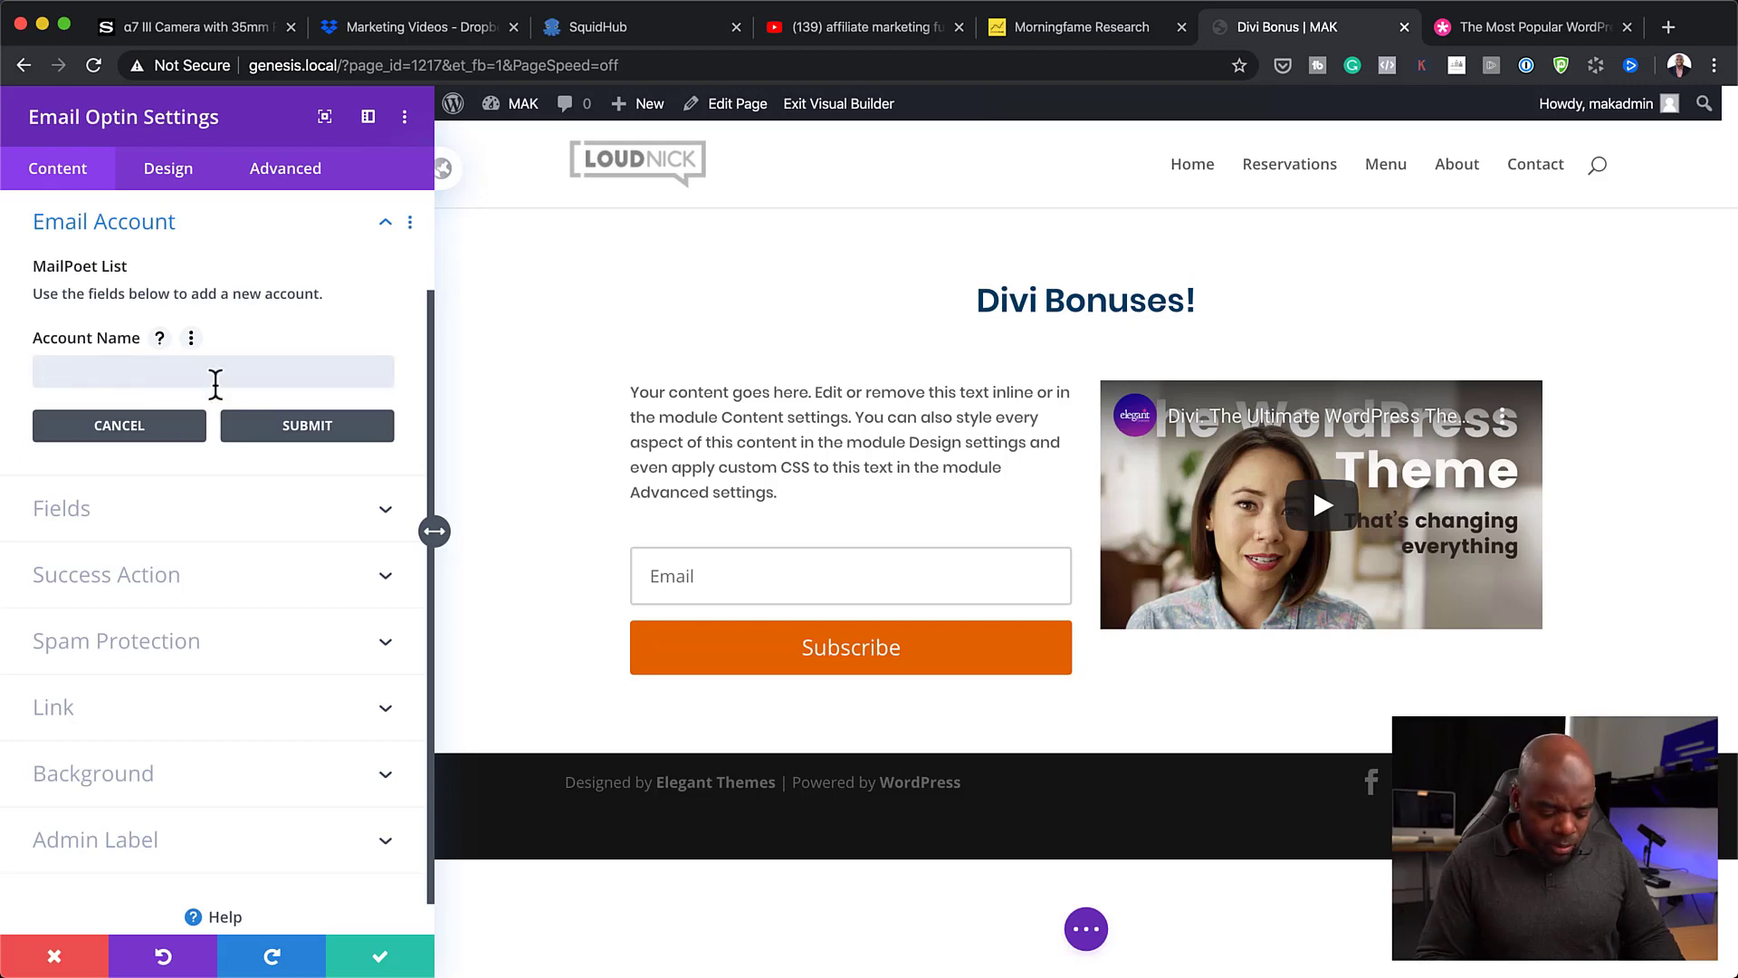
text(Mk)
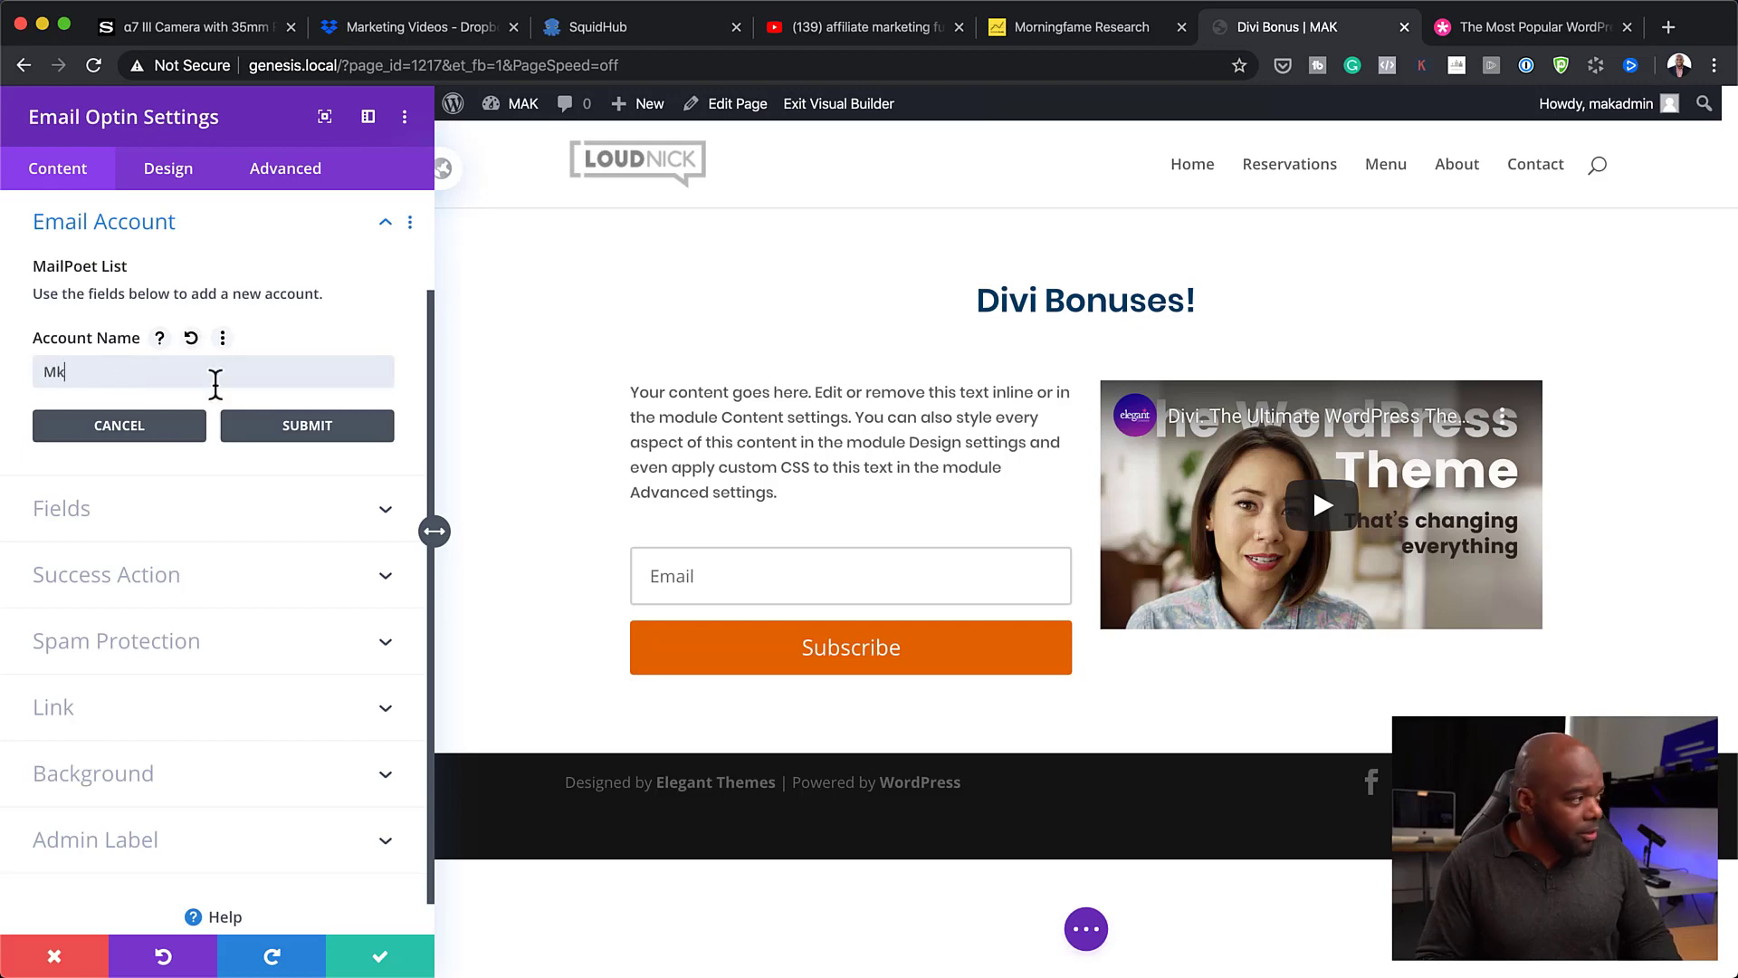
click(307, 426)
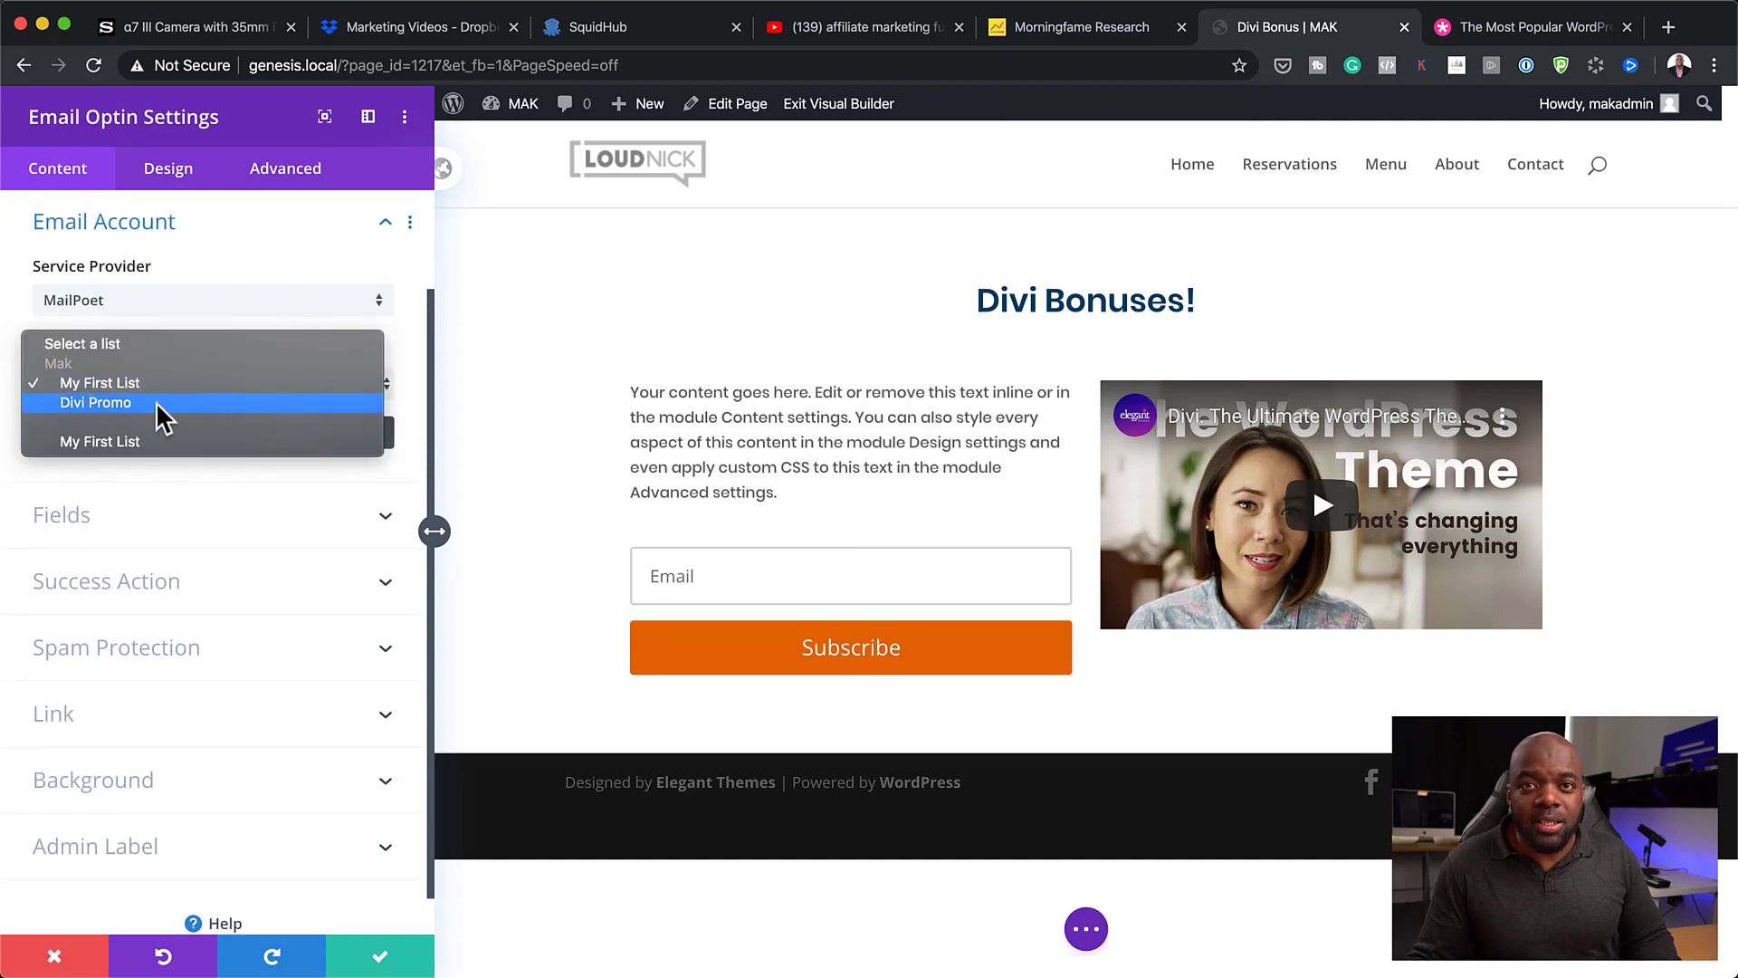
Step: Choose the Divi Promo list for the opt-in and submit it
click(95, 401)
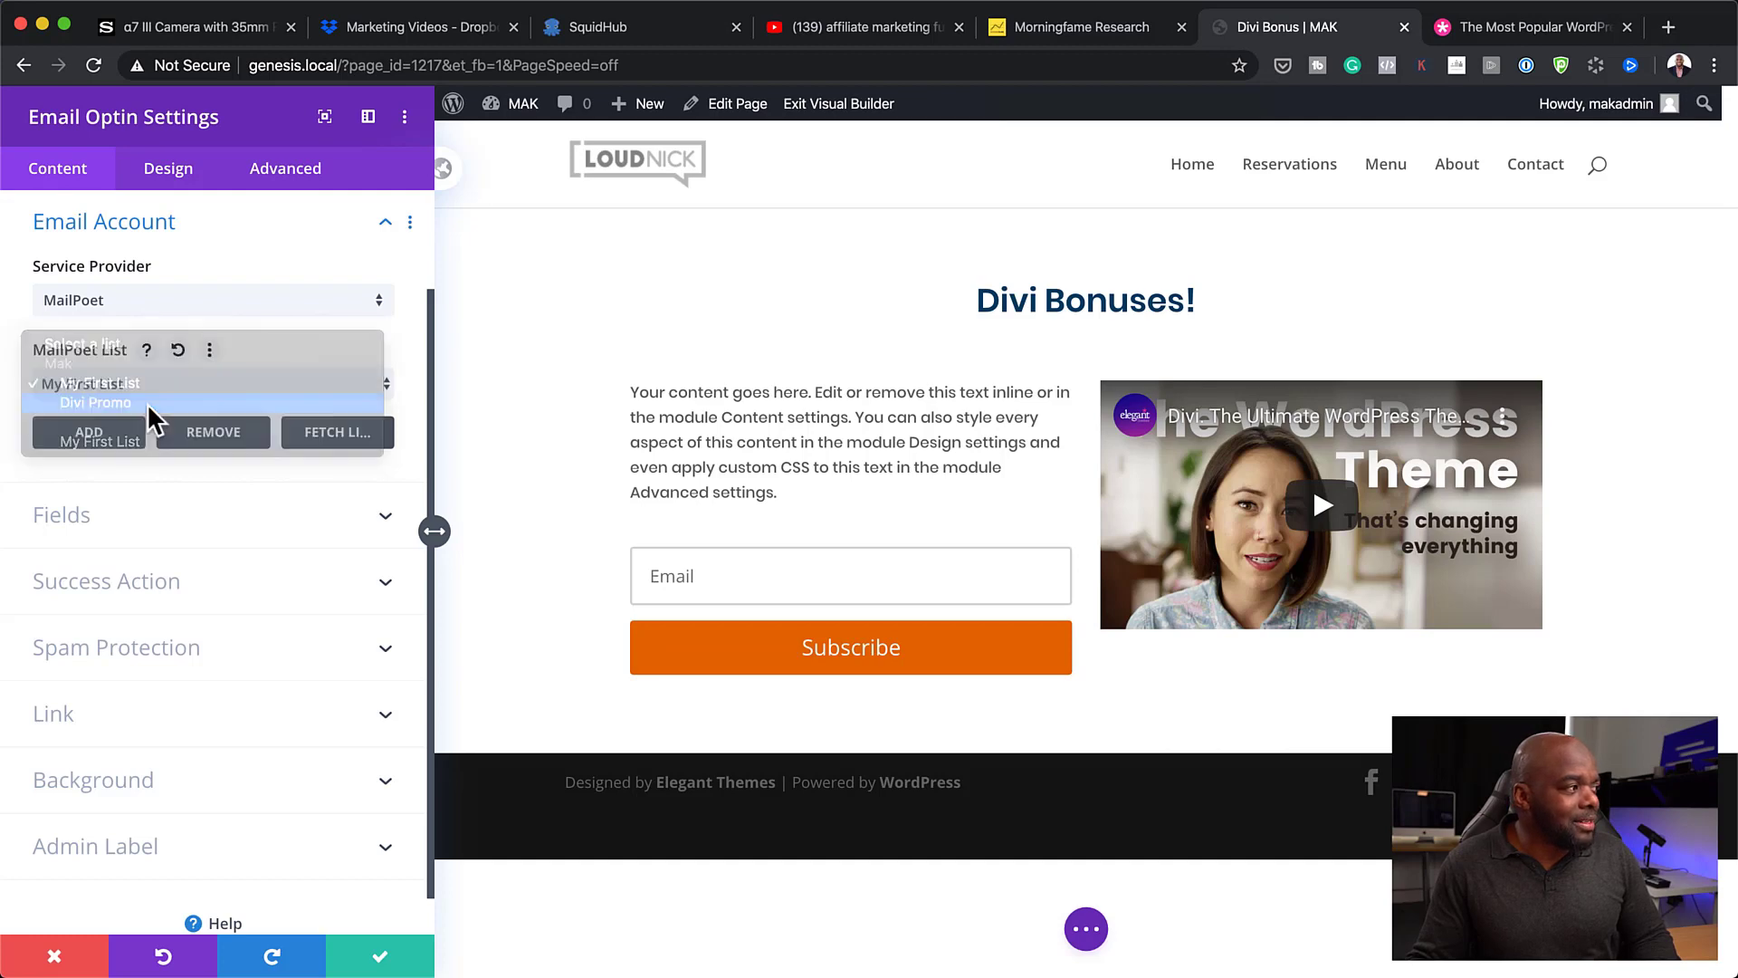
click(94, 402)
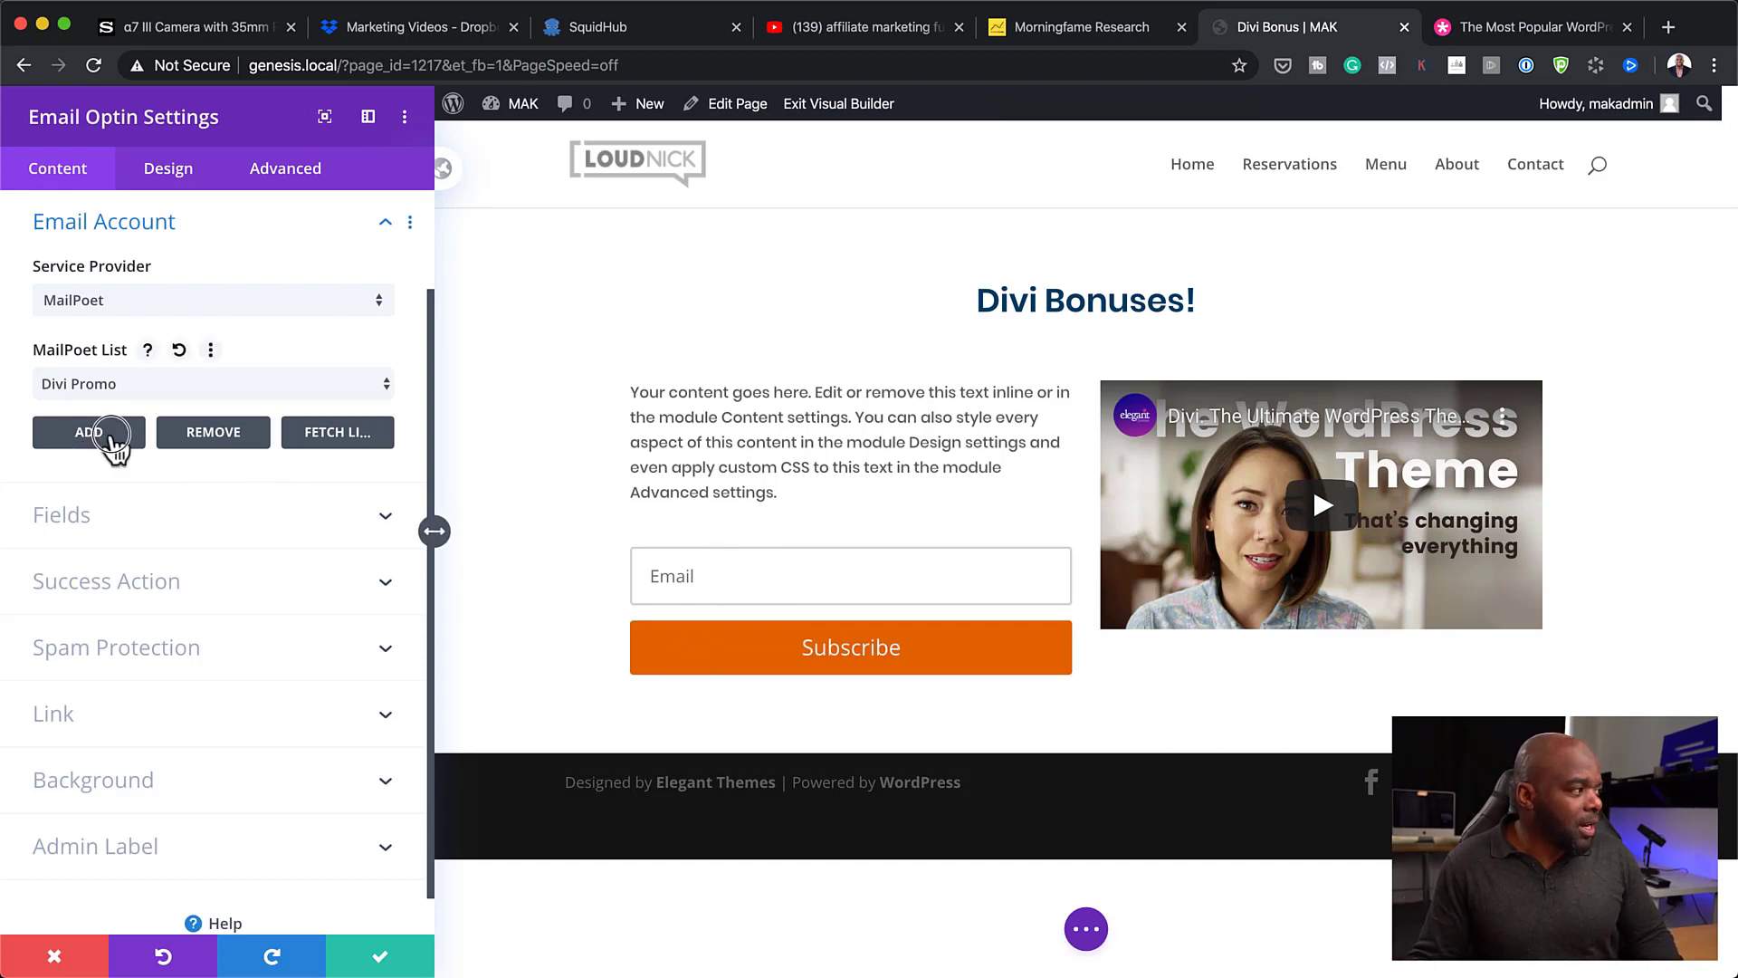
click(89, 431)
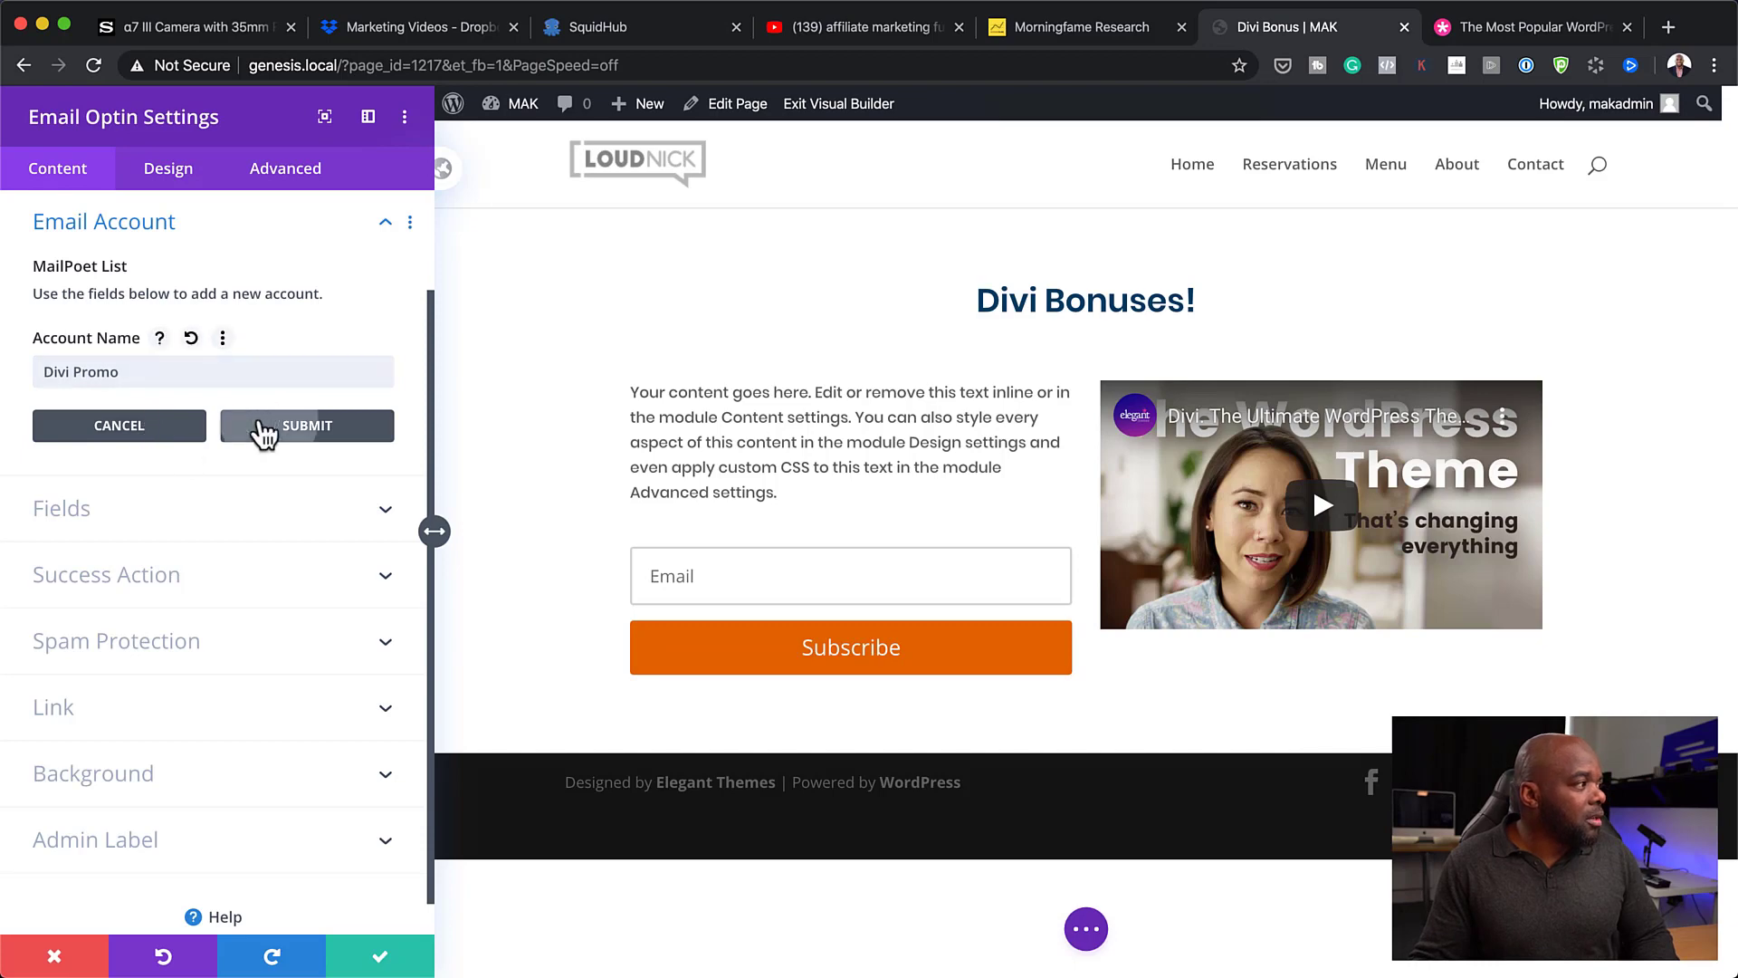
click(307, 426)
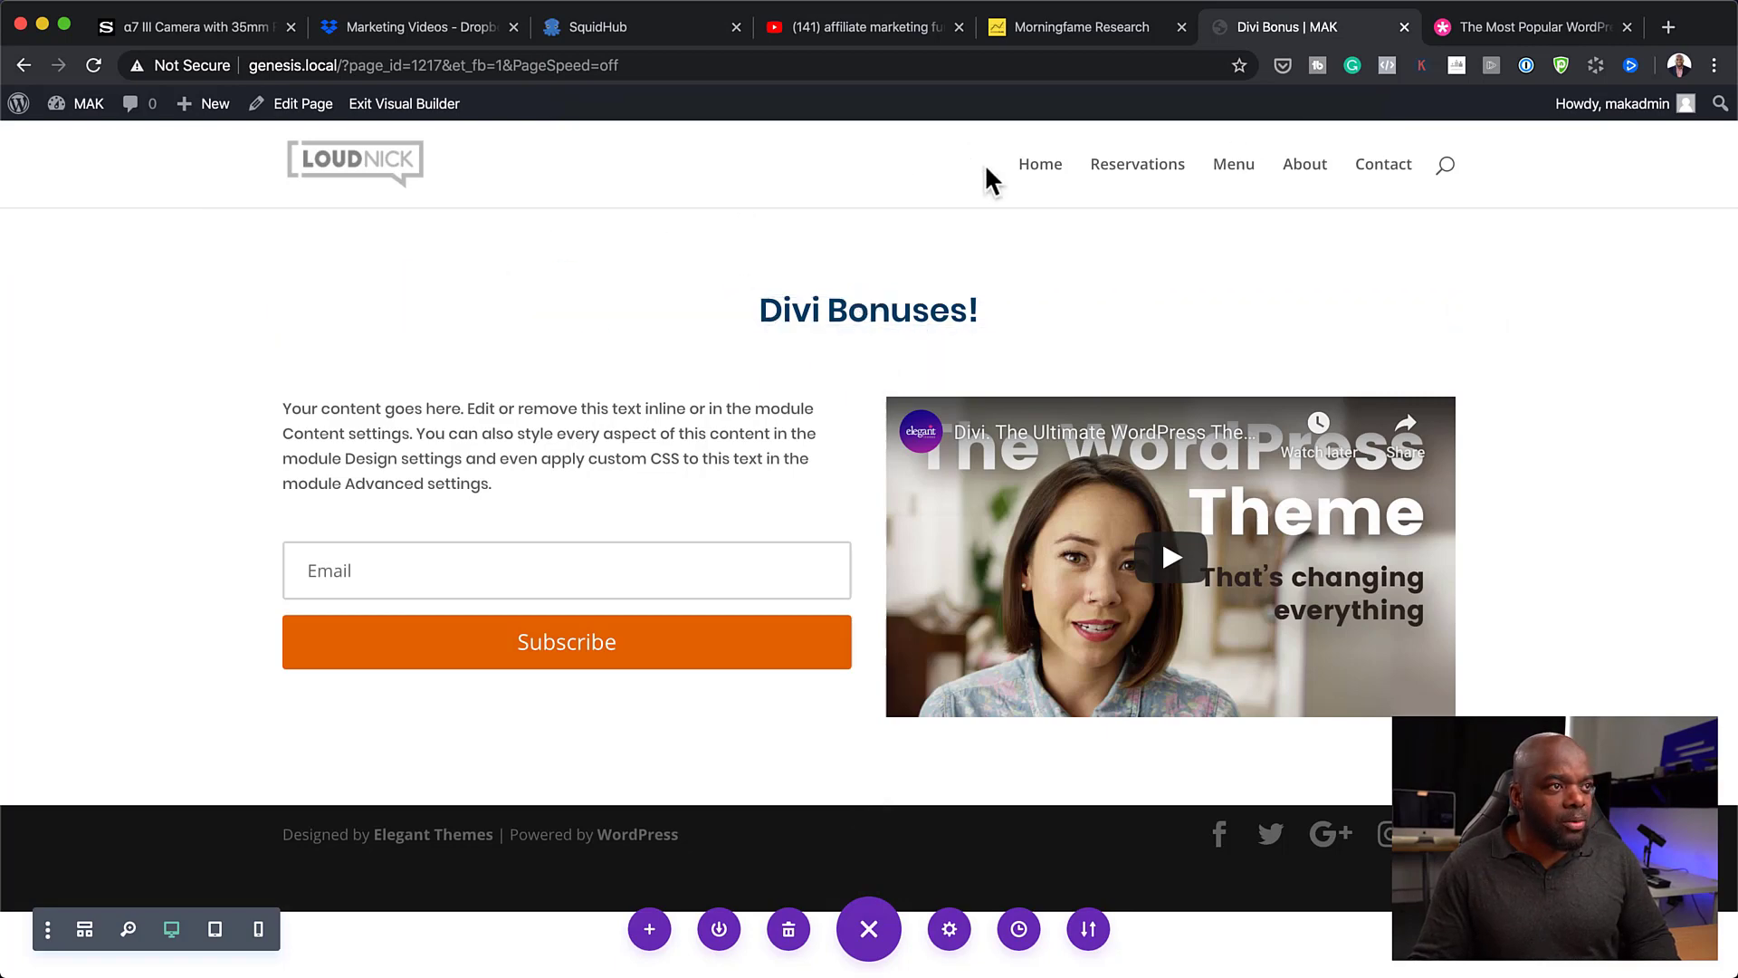
mouse_move(404, 103)
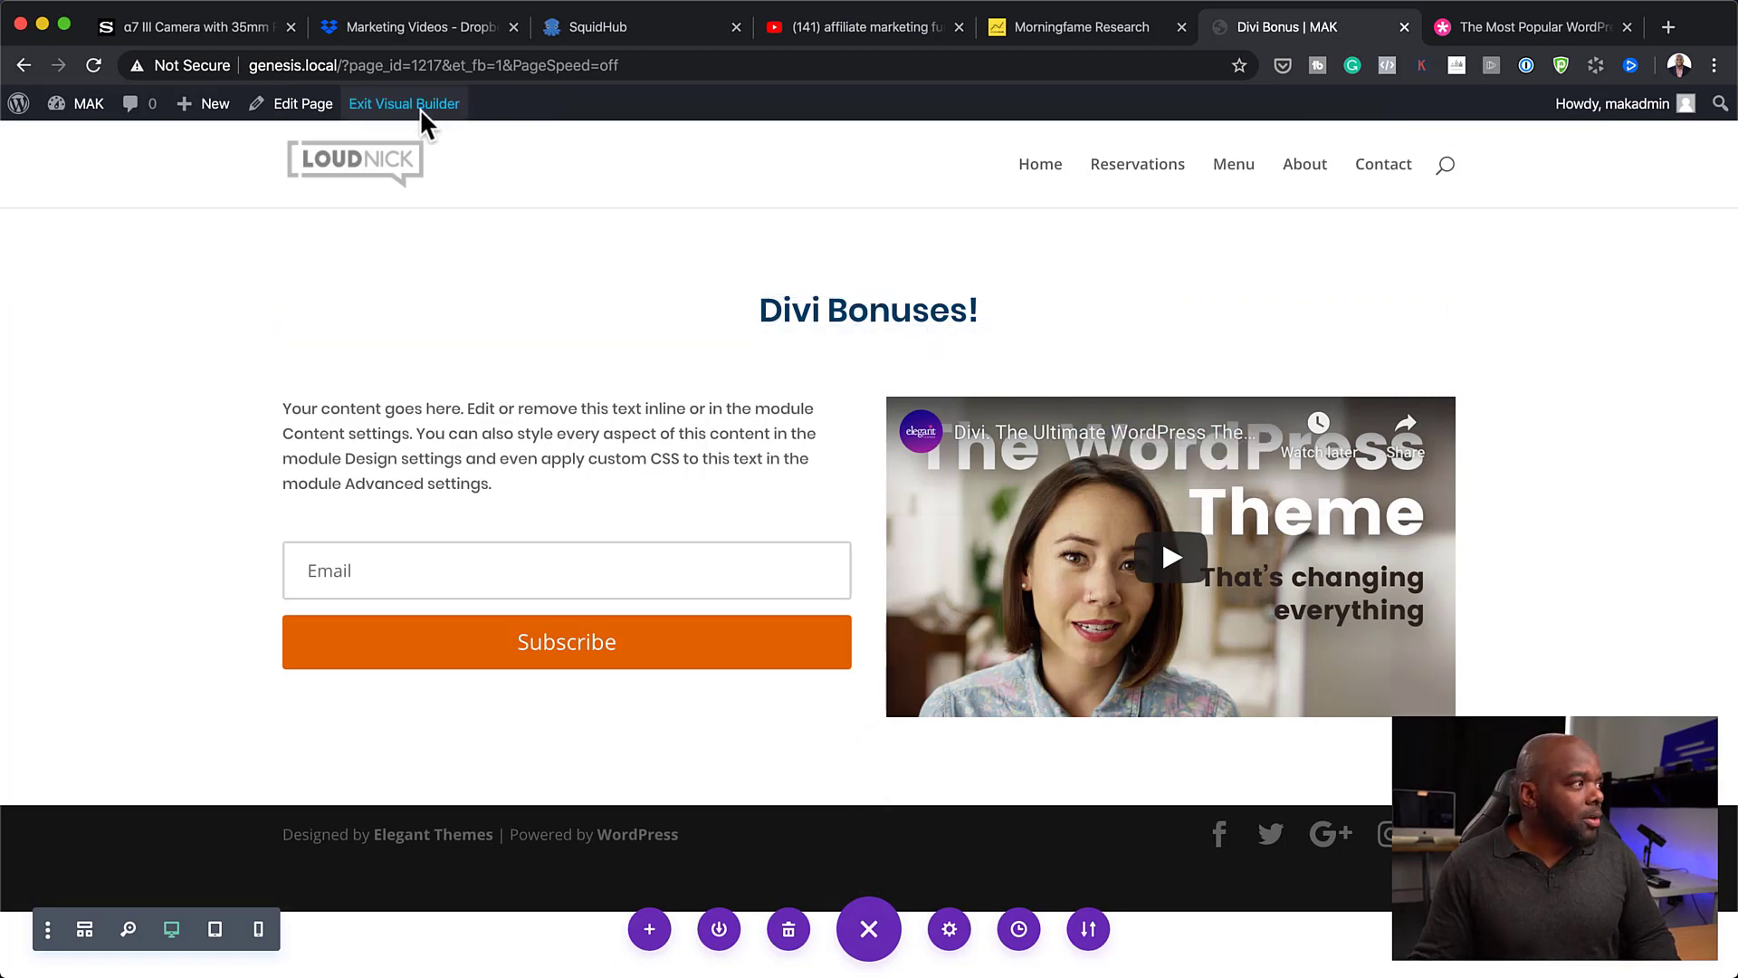
Step: Exit the Visual Builder, update the Divi Bonus page, and view it live
click(300, 103)
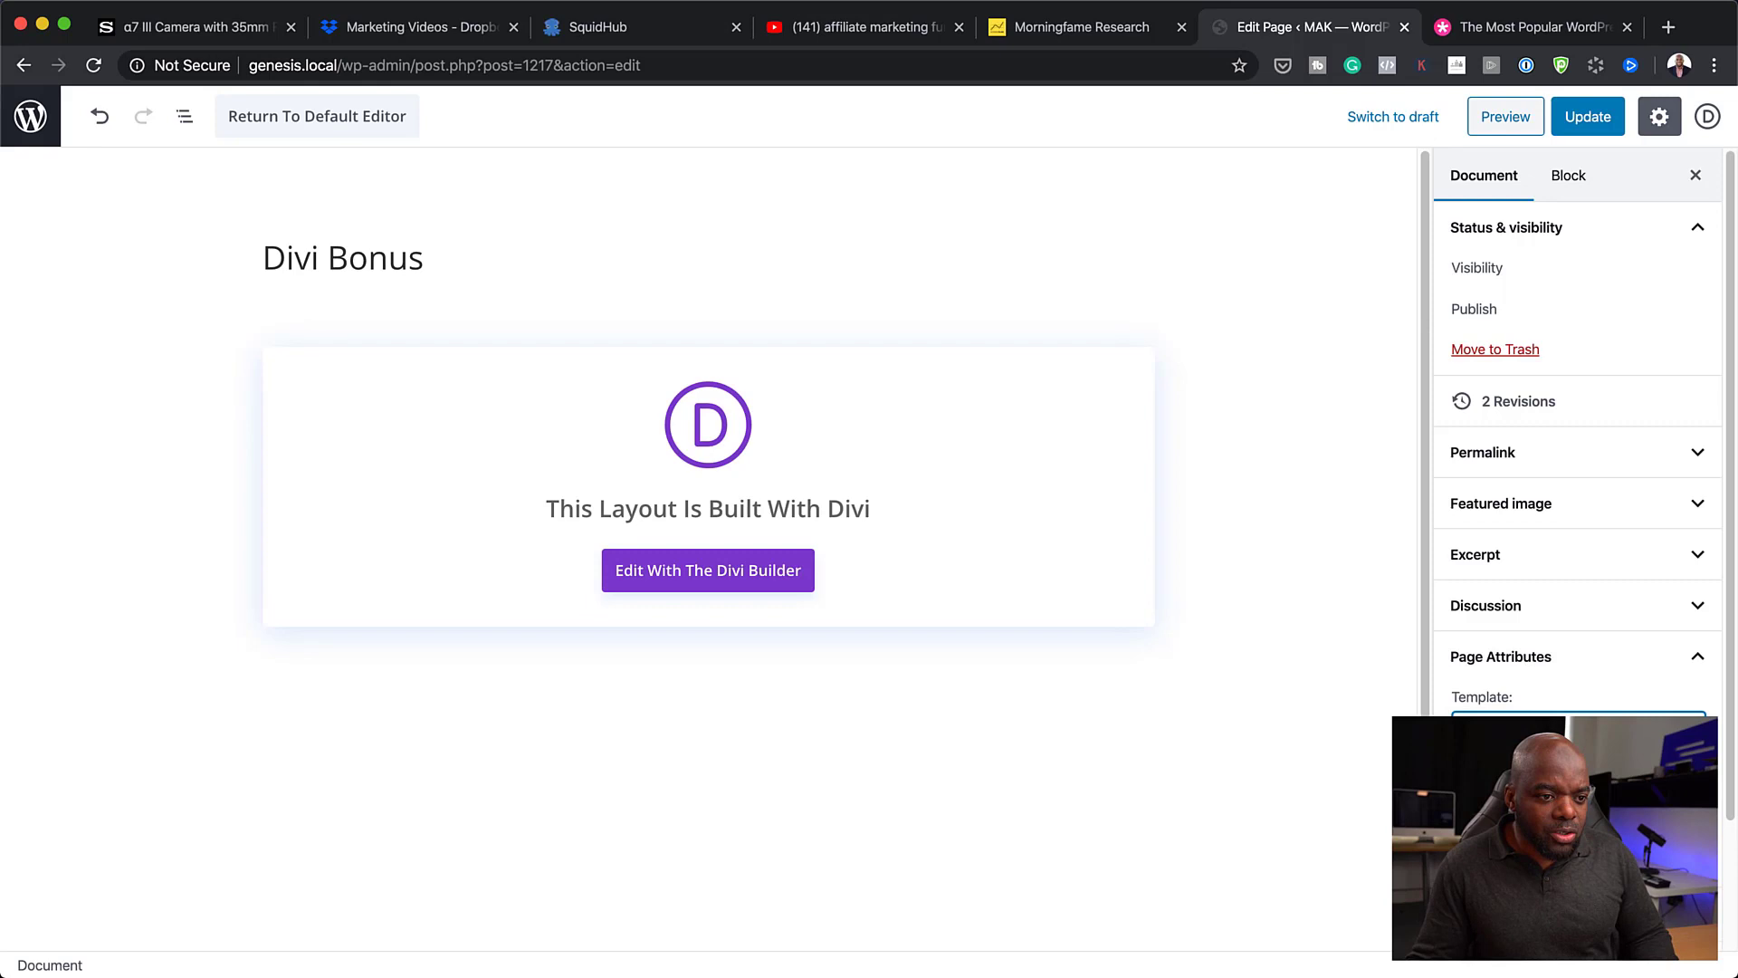
click(1587, 117)
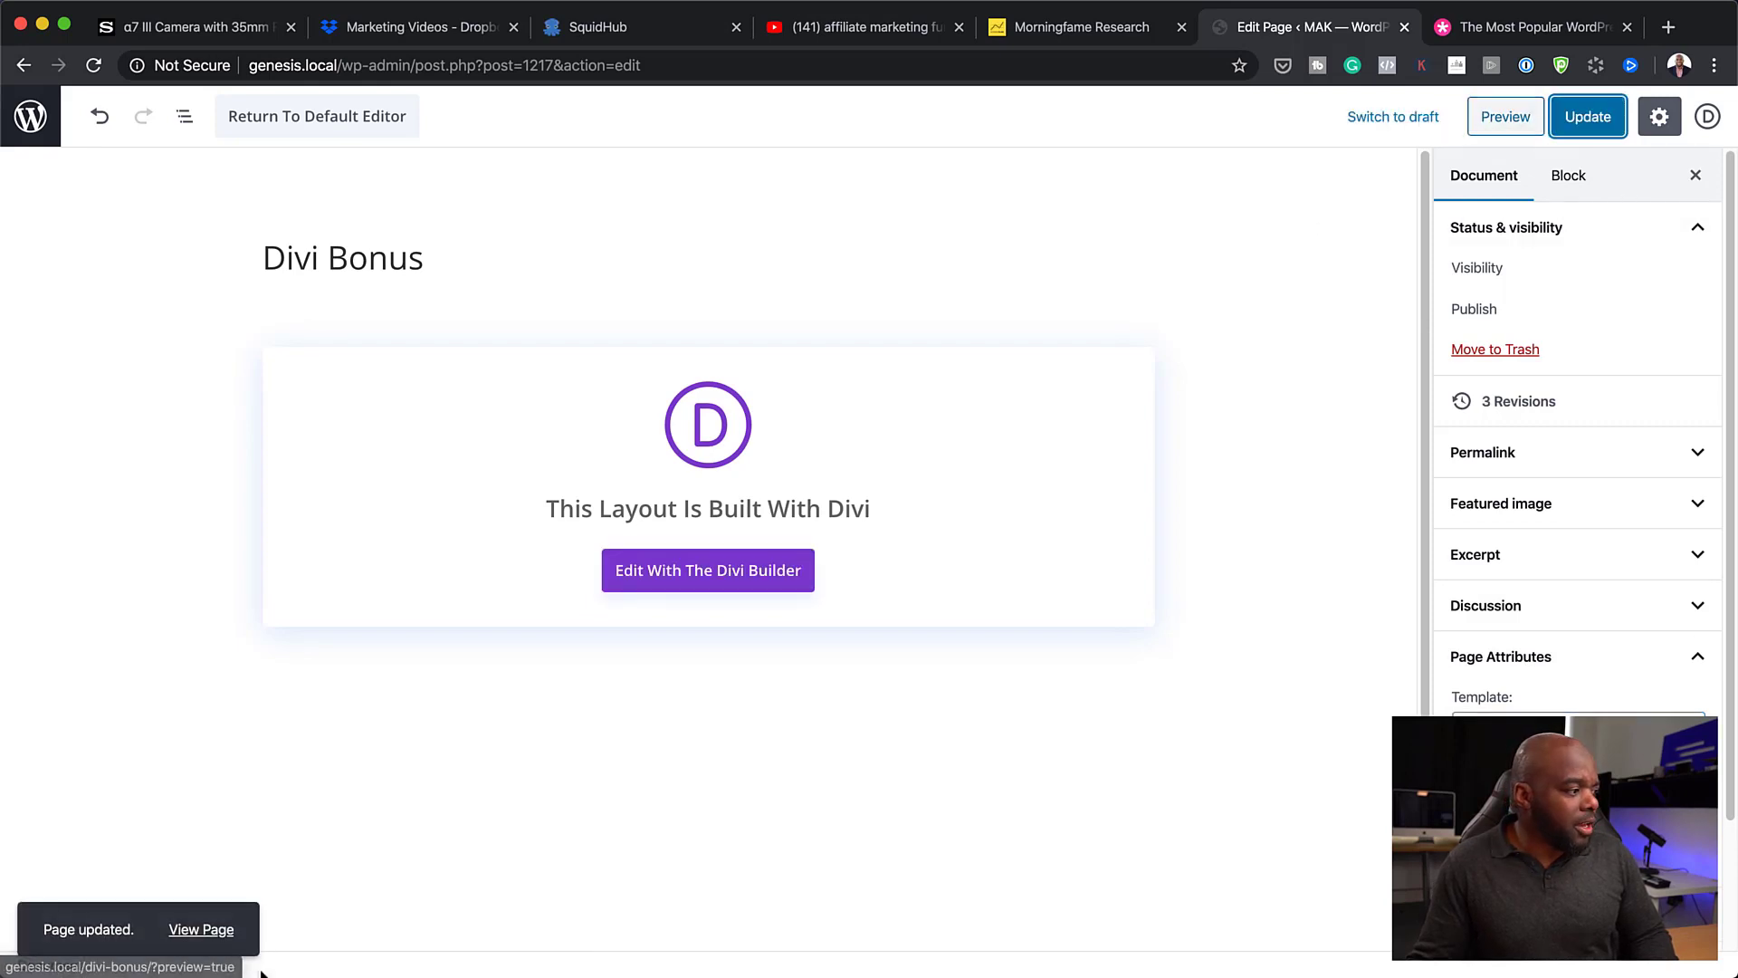
click(201, 928)
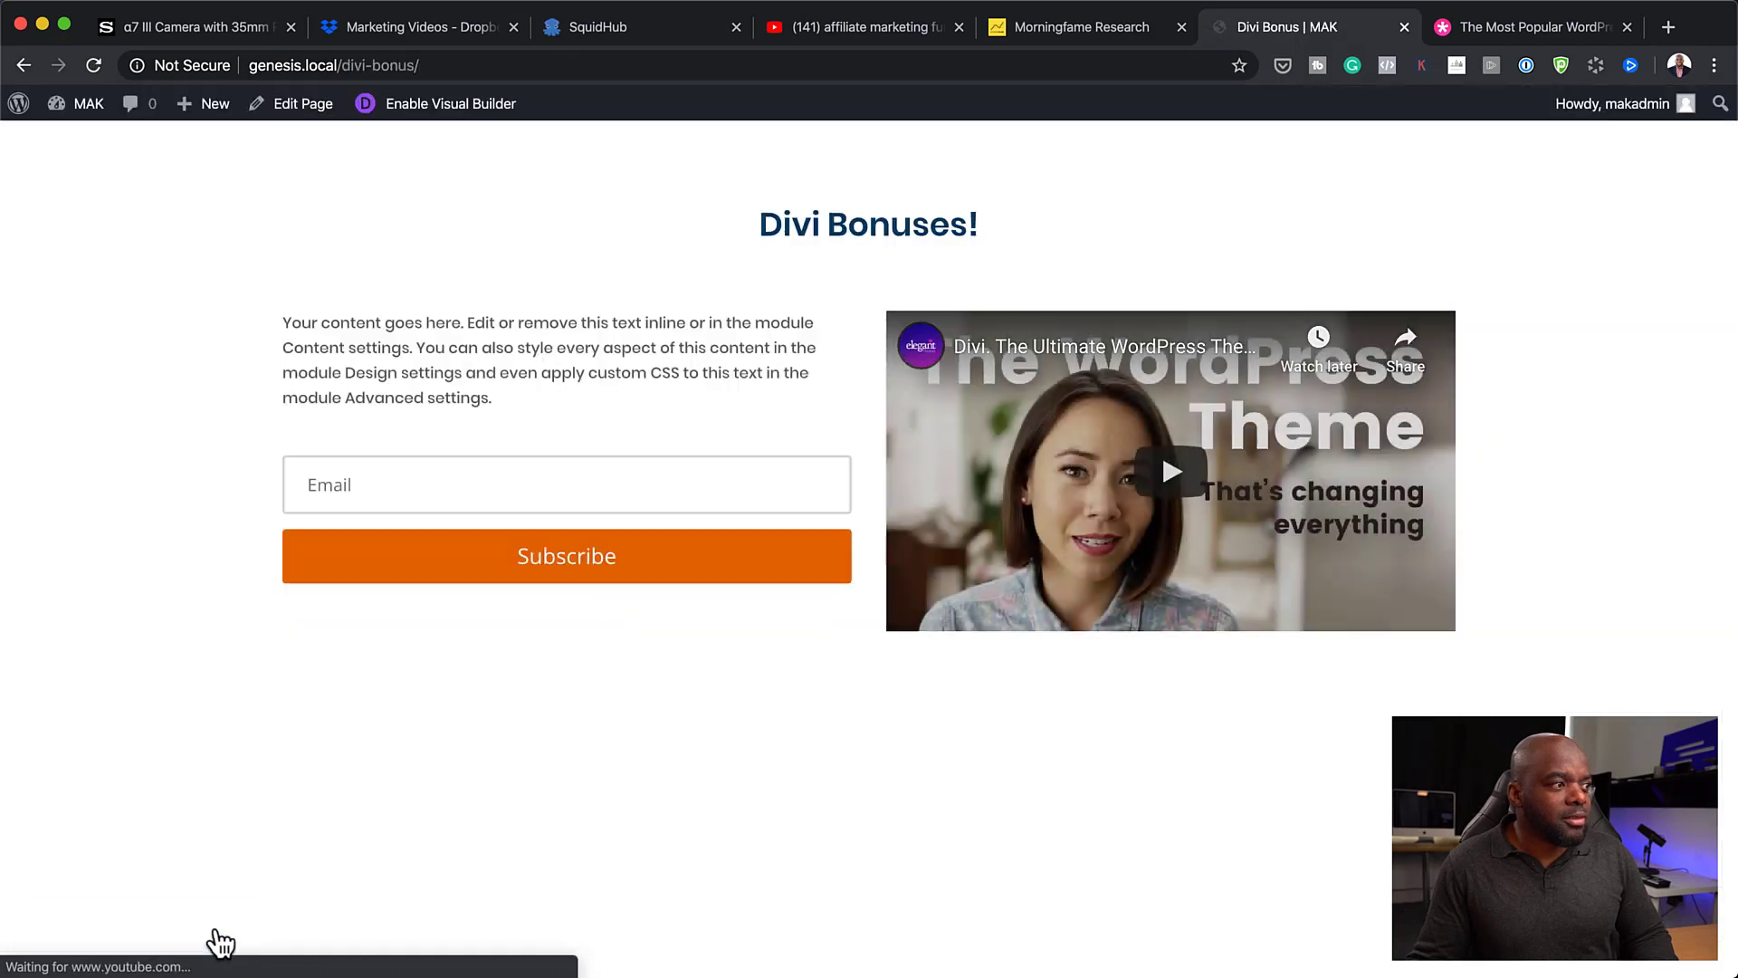
mouse_move(740, 800)
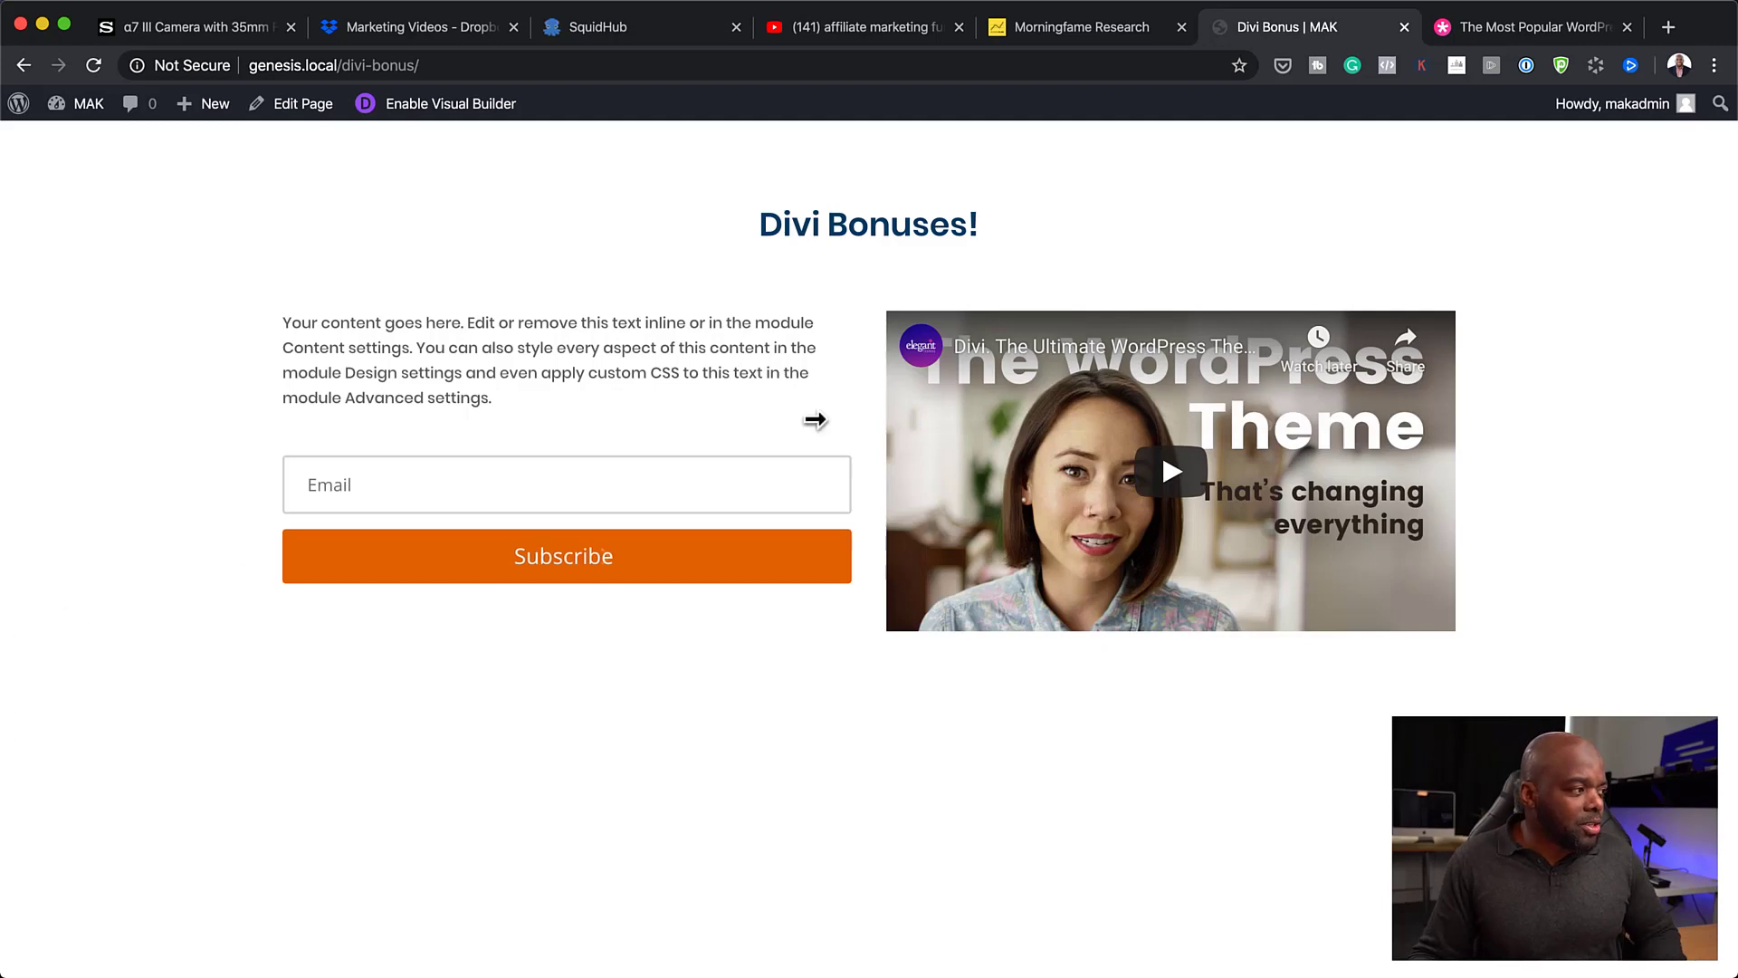
Step: Subscribe a test email address on the live page's opt-in form
click(567, 484)
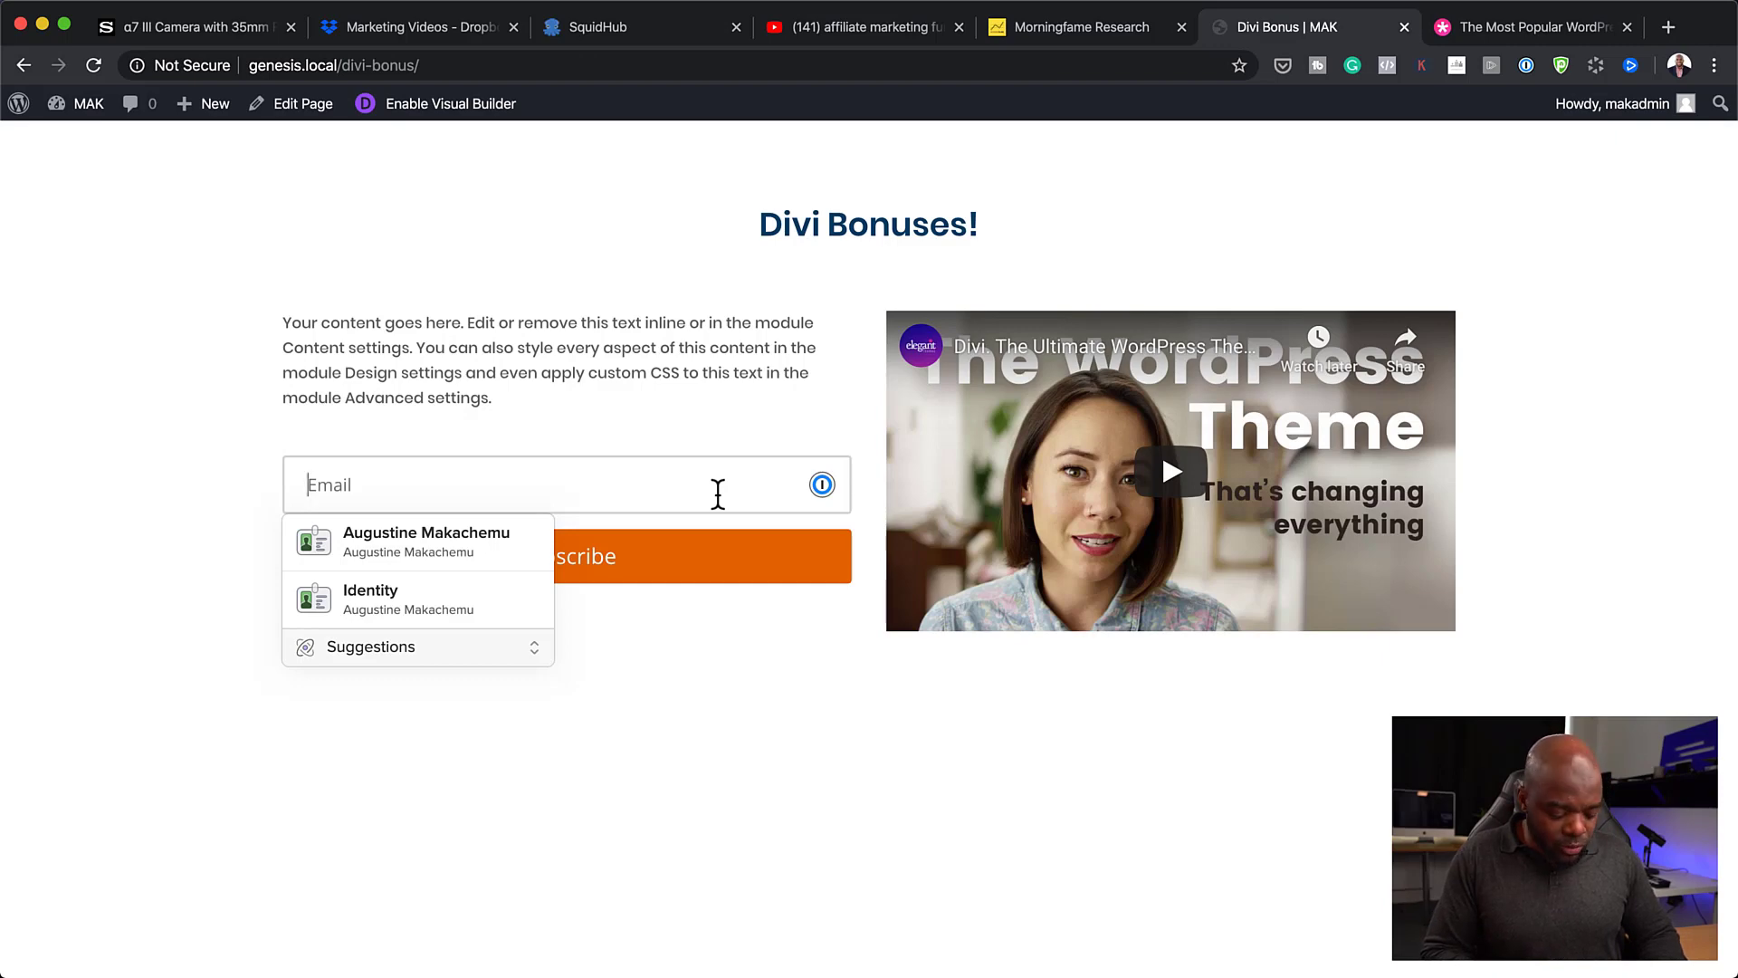
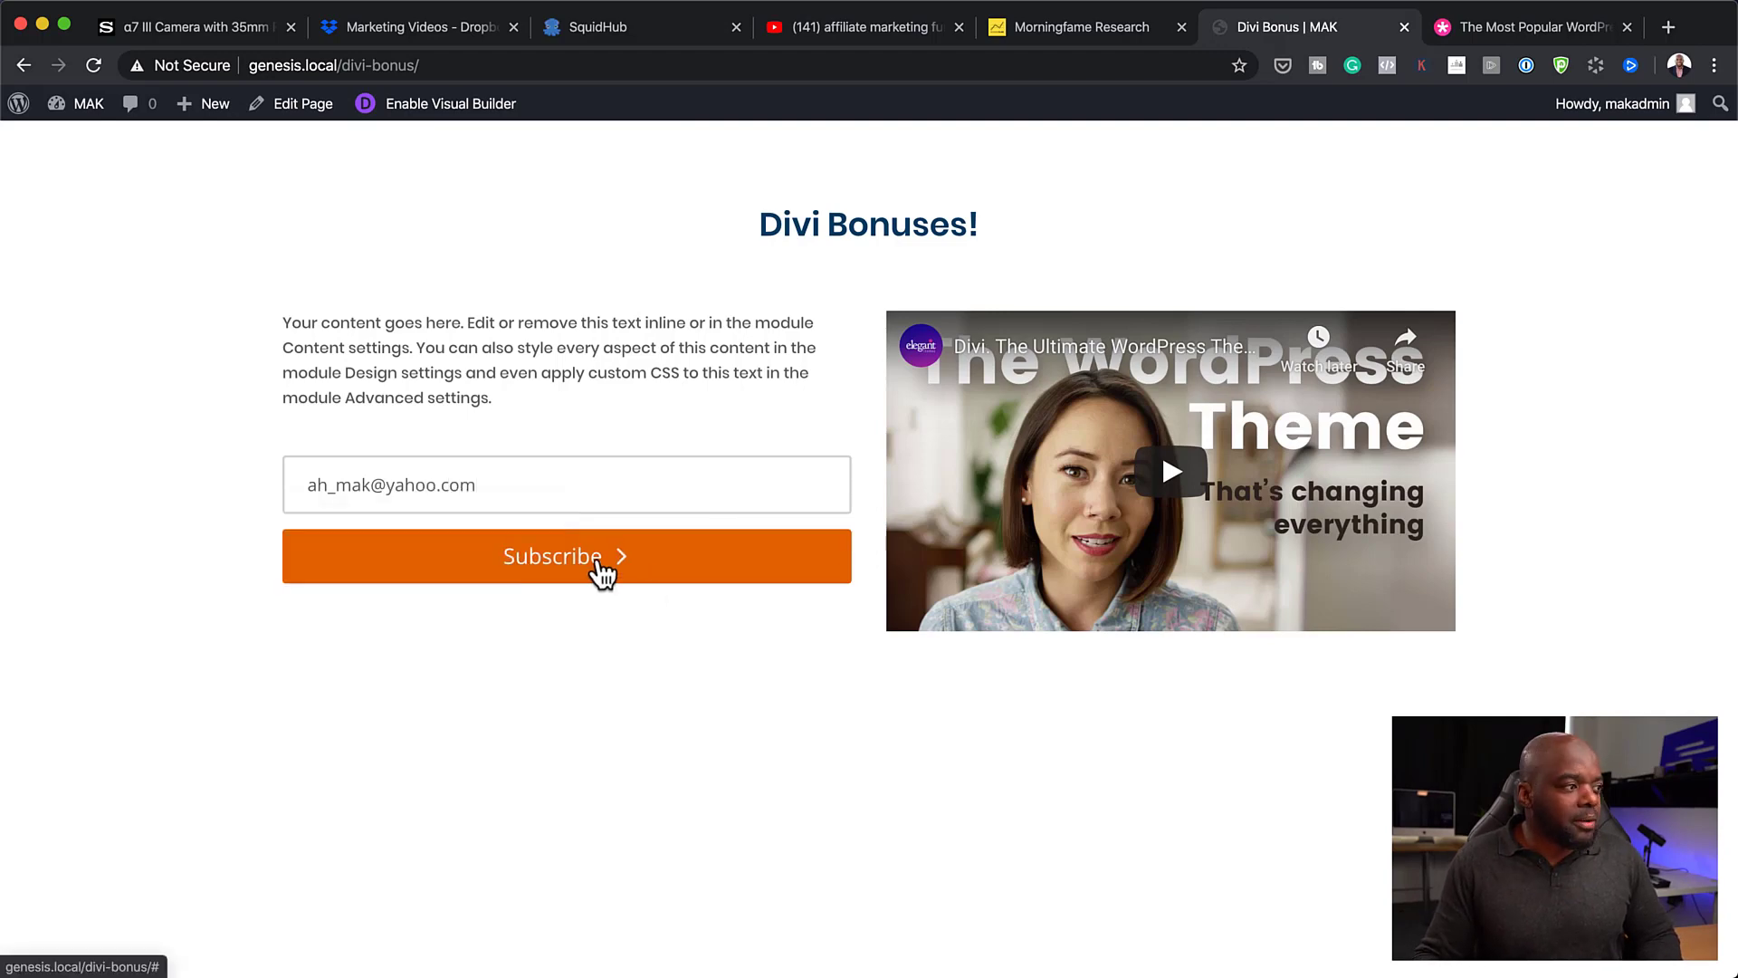
mouse_move(573, 572)
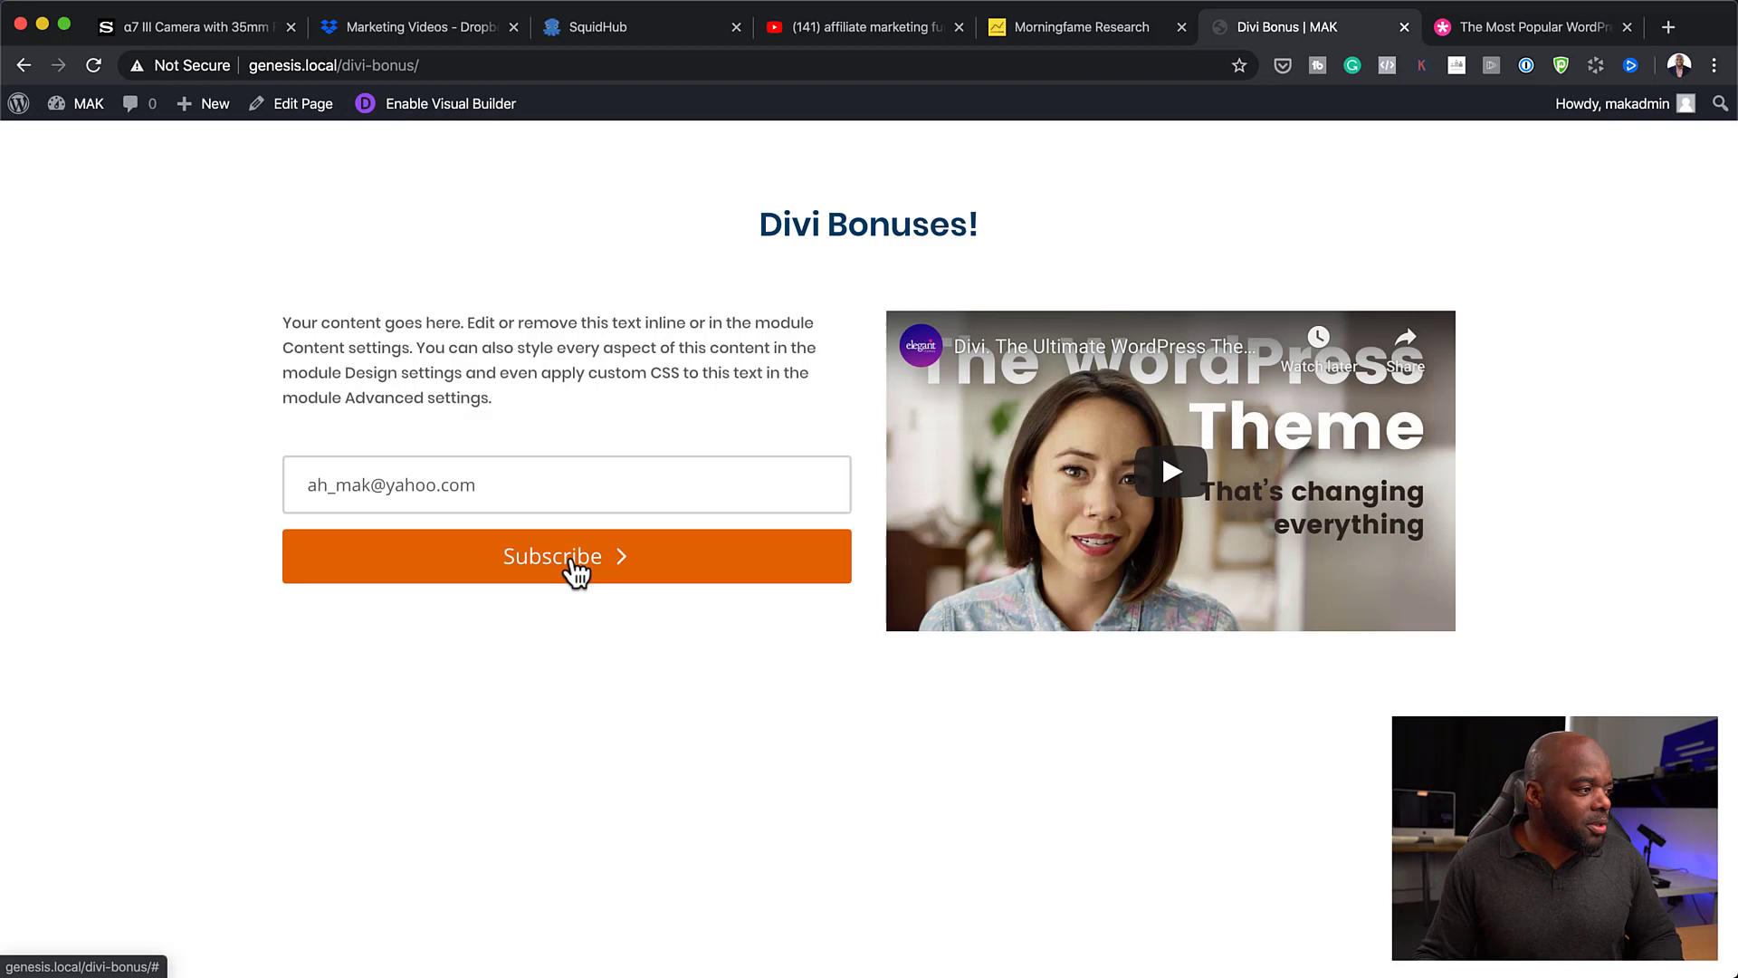
click(565, 555)
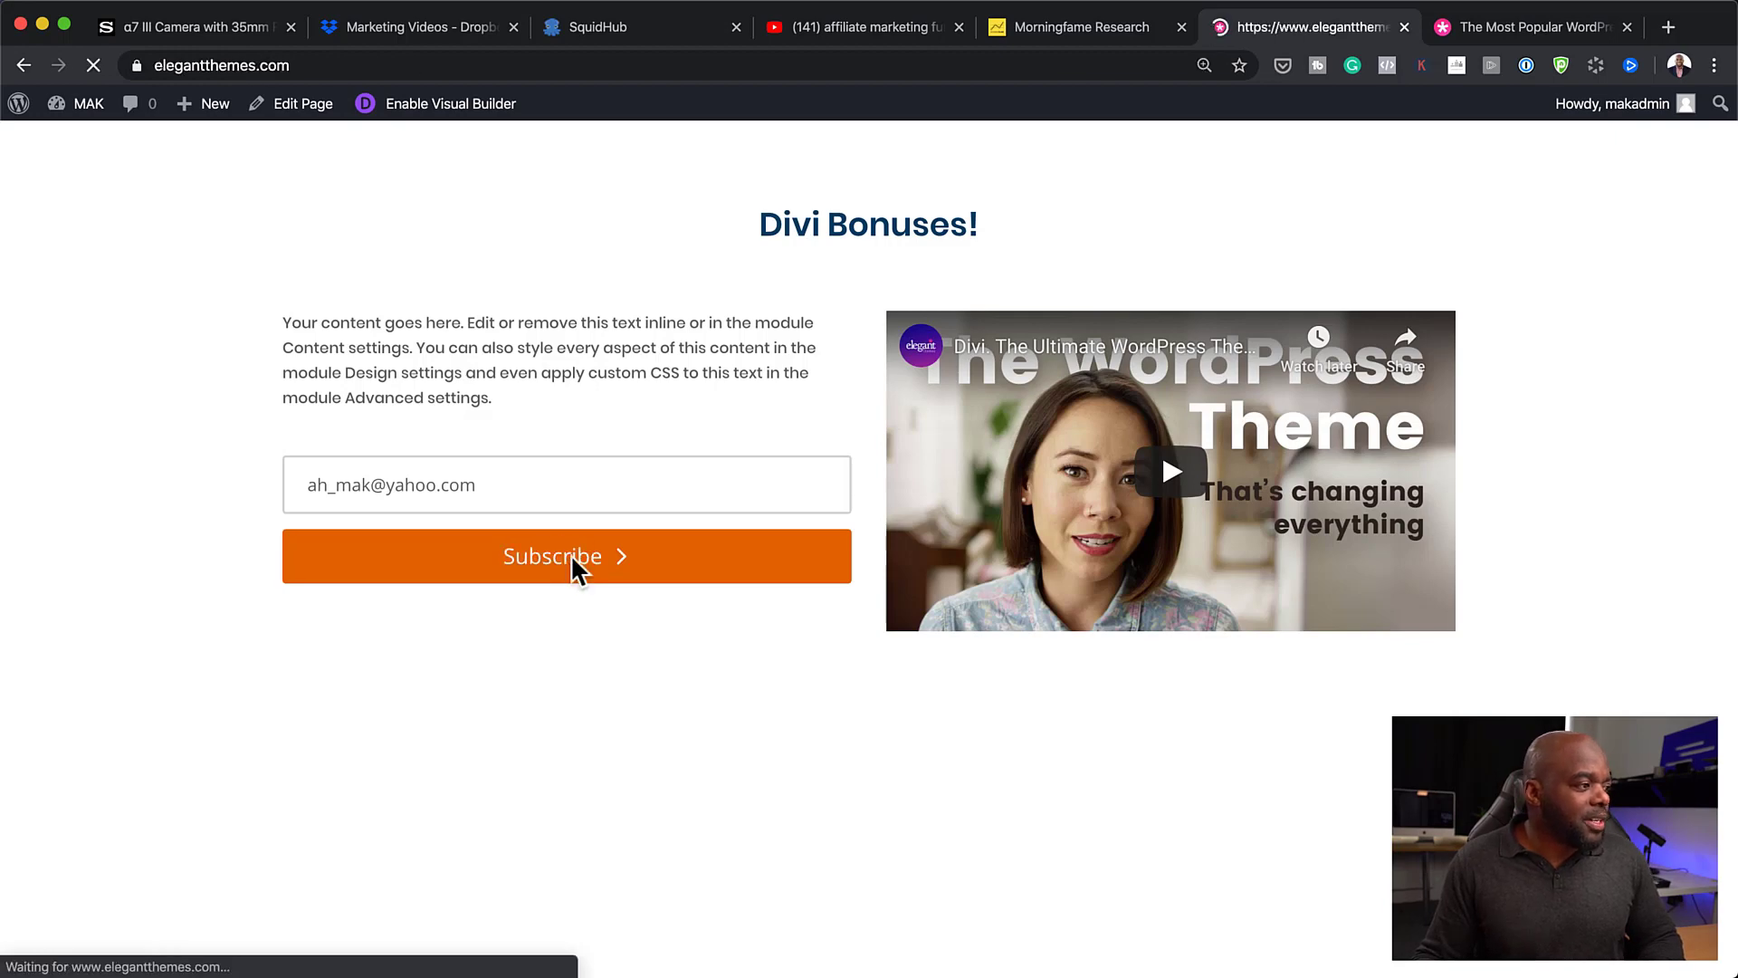
click(566, 555)
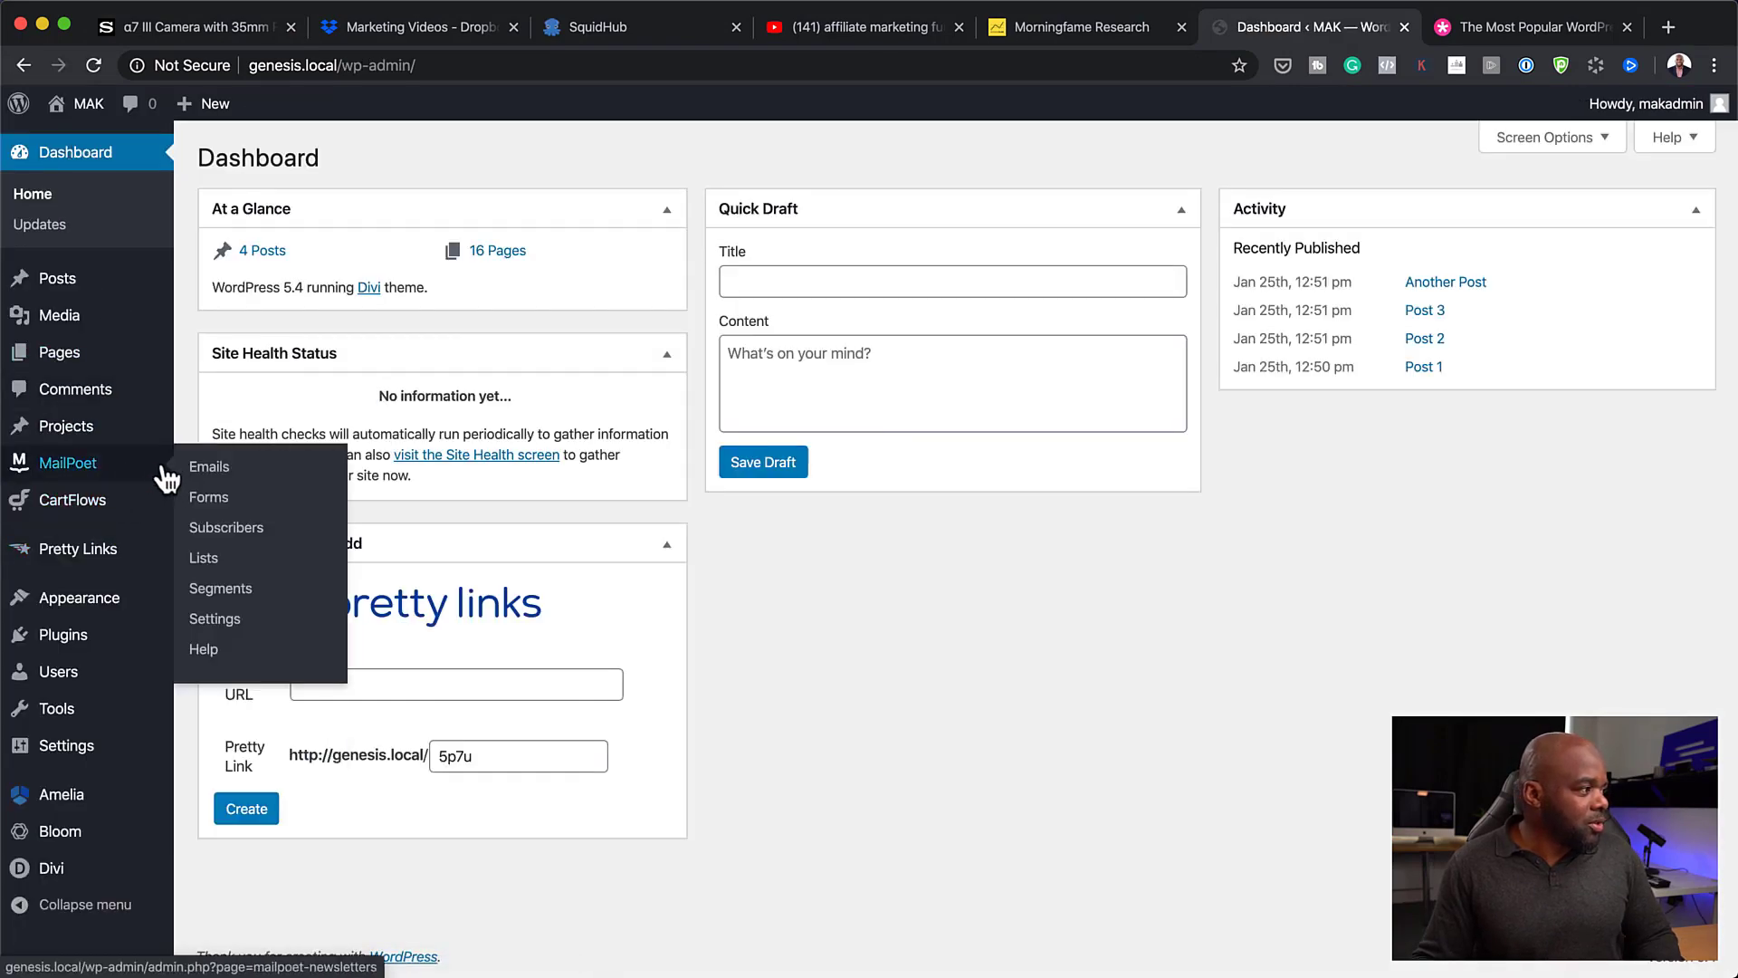
Step: Open MailPoet's Subscribers page to confirm the test address appears
click(226, 526)
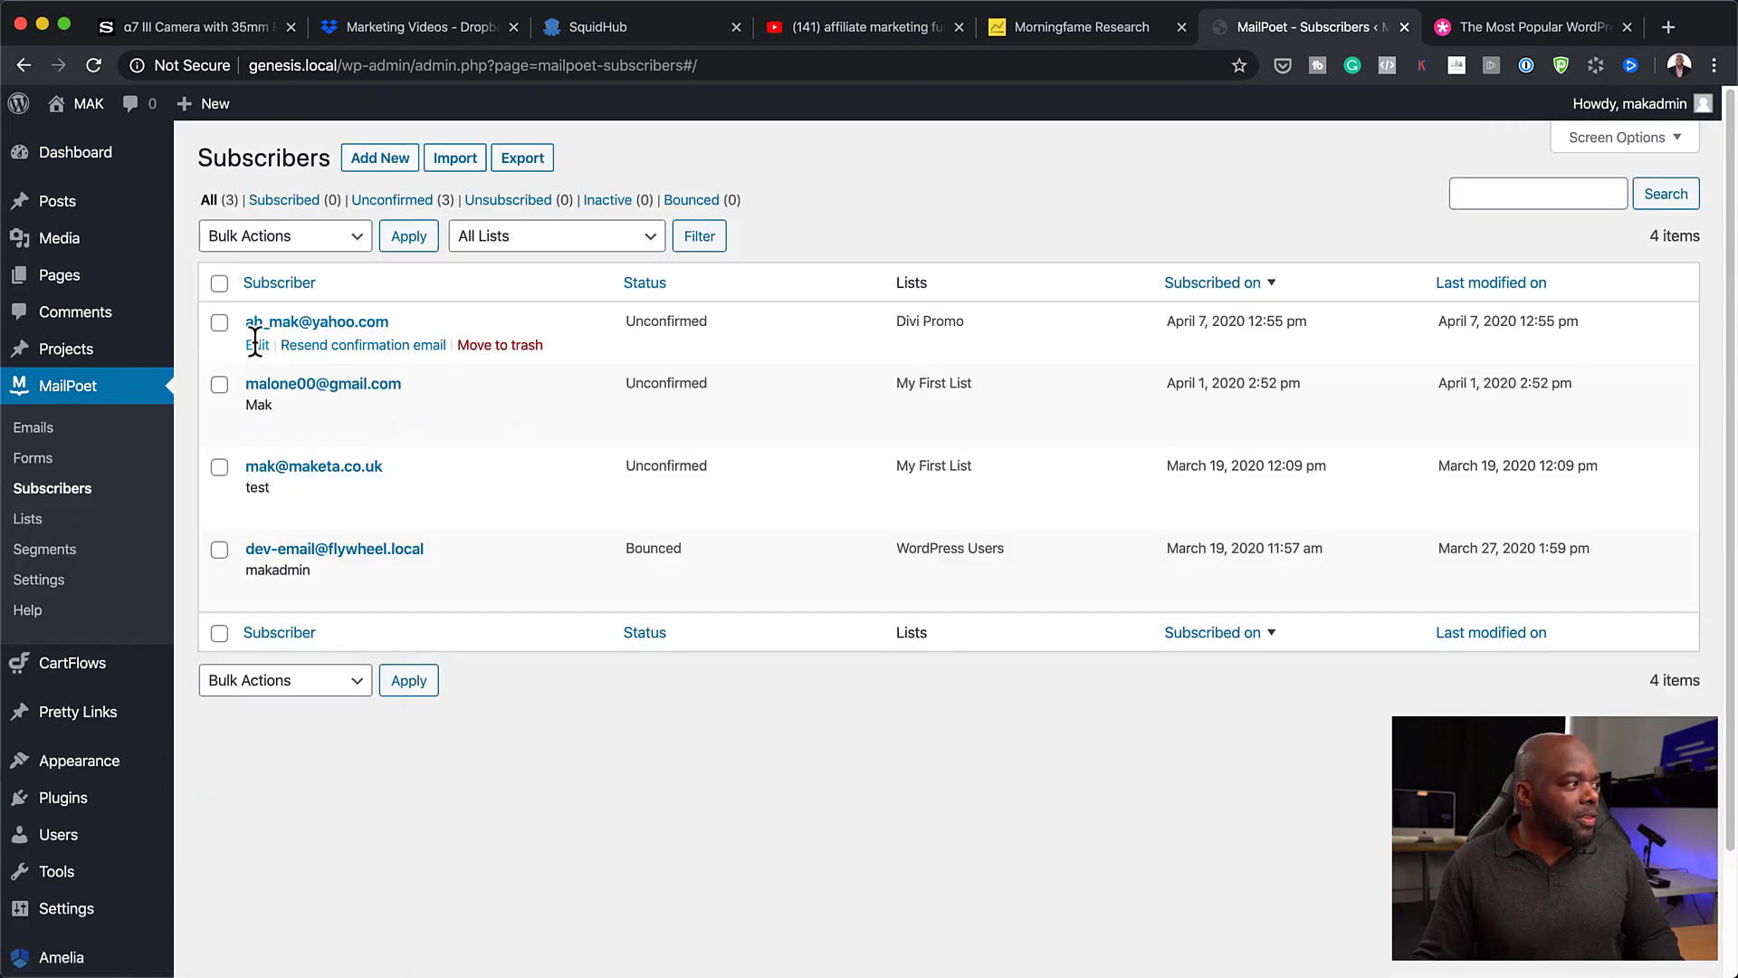
mouse_move(257, 345)
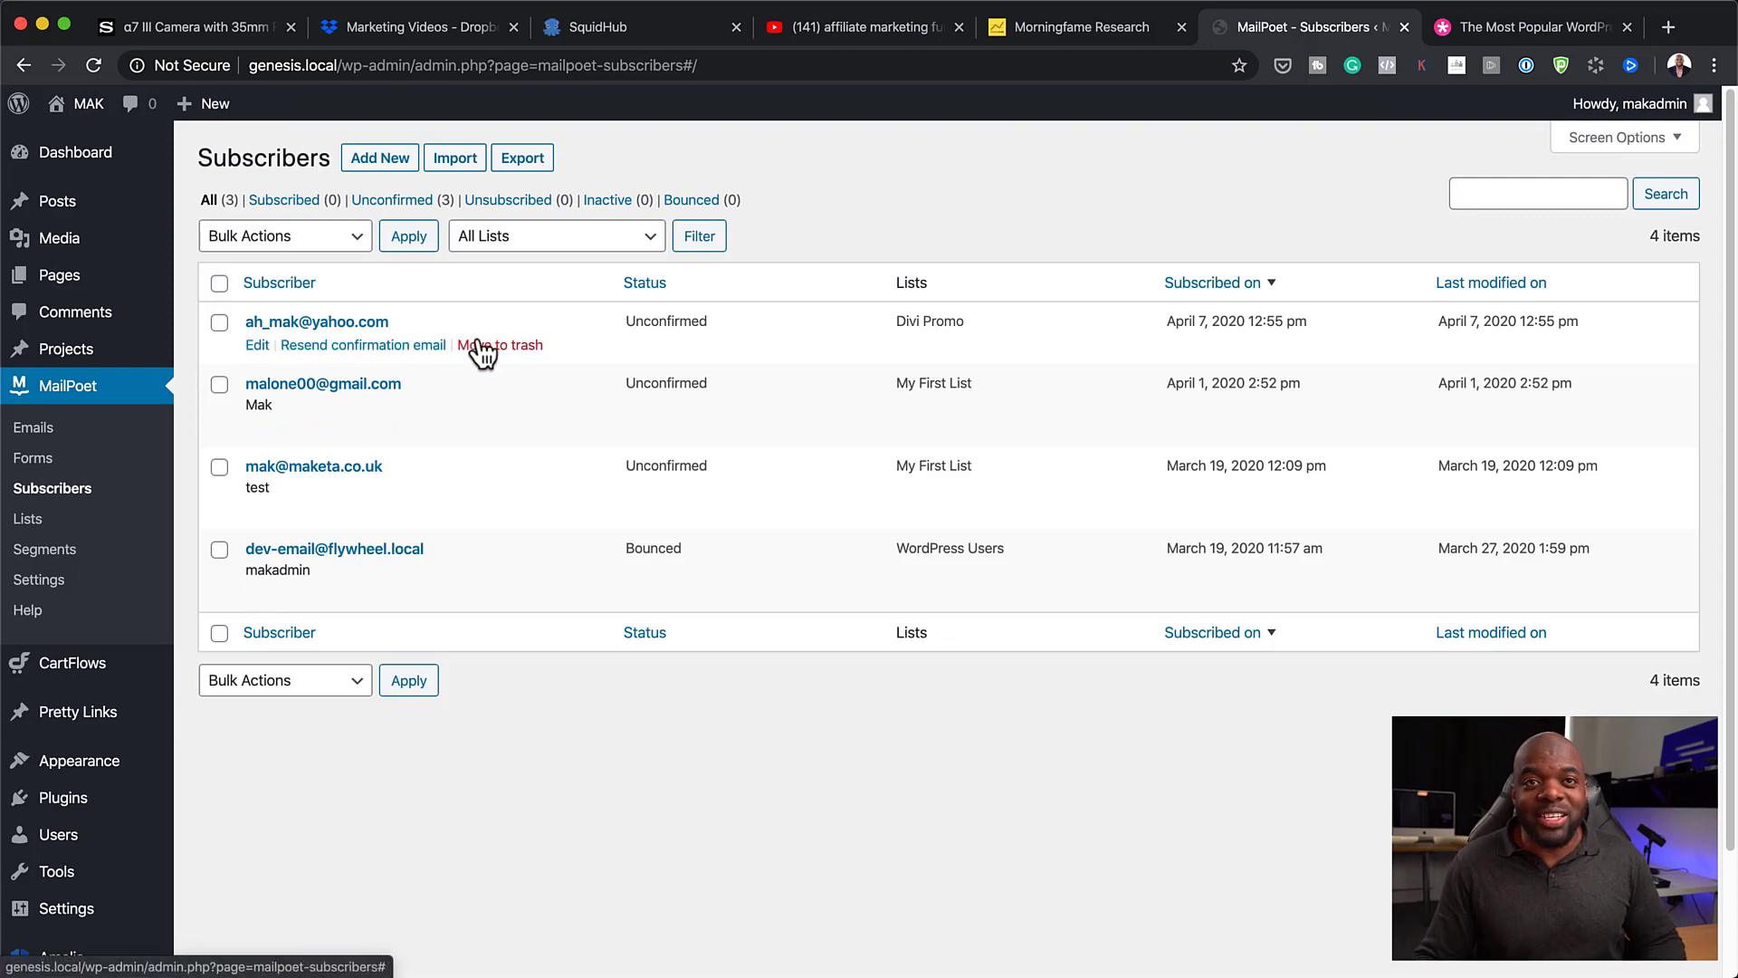
mouse_move(939, 441)
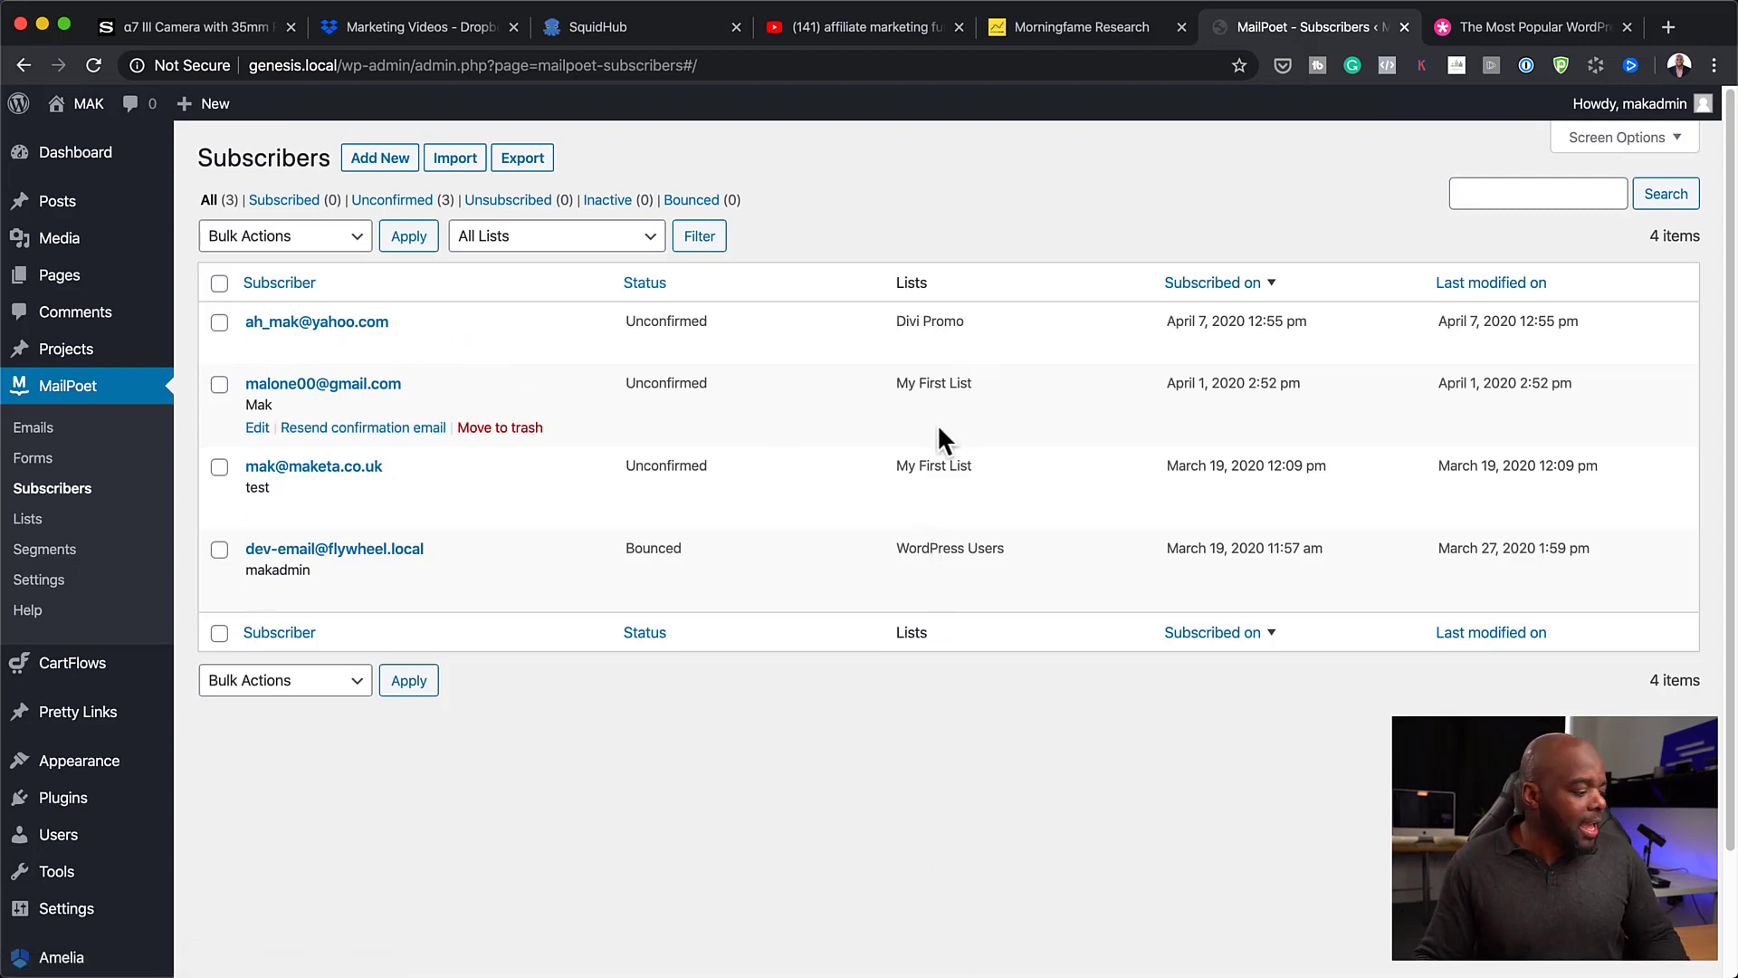